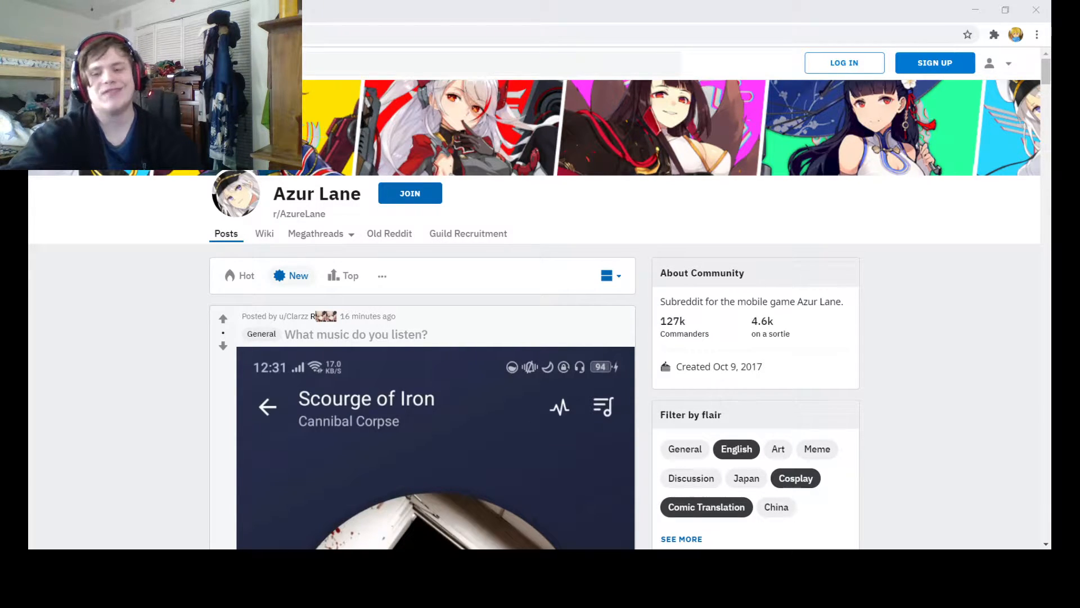
{"action": "mouse_move", "coordinate": [719, 365]}
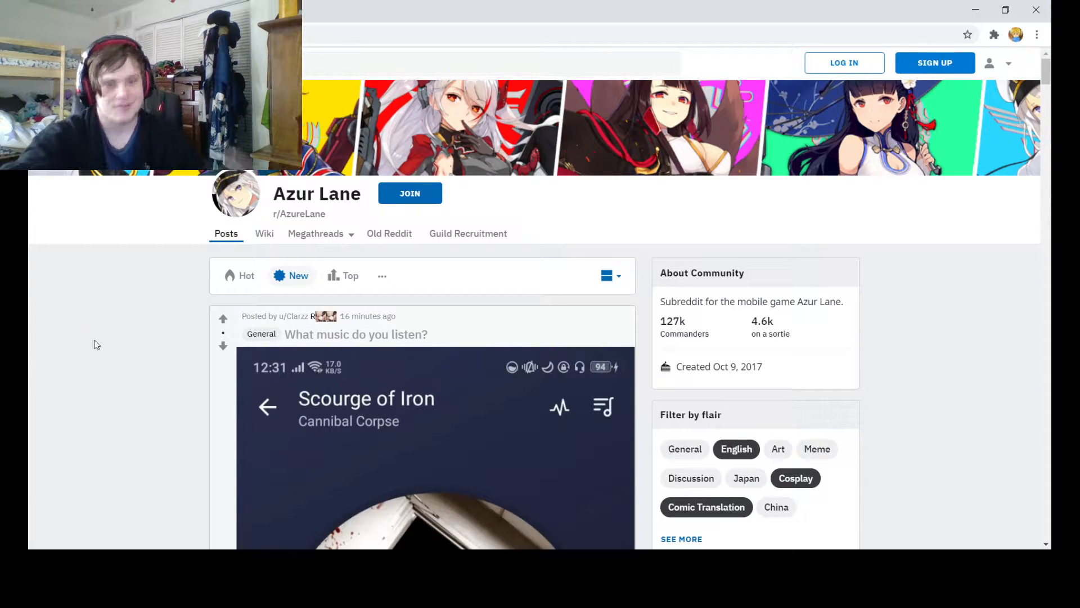
Read through the opened music post, then return to the r/AzureLane feed.
{"action": "scroll", "scroll_direction": "down", "scroll_amount": 3}
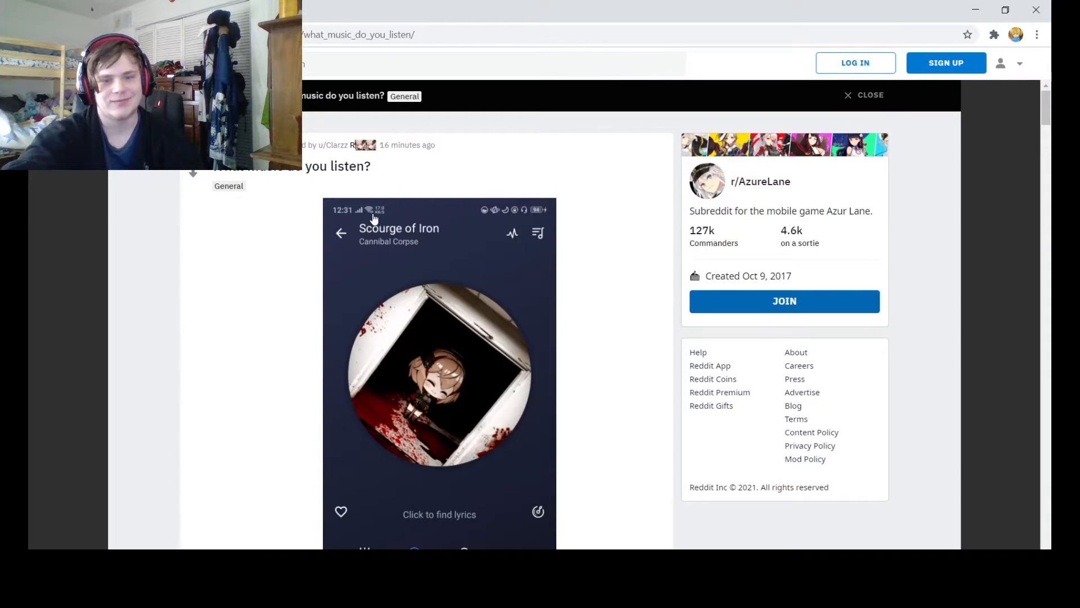
{"action": "mouse_move", "coordinate": [431, 255]}
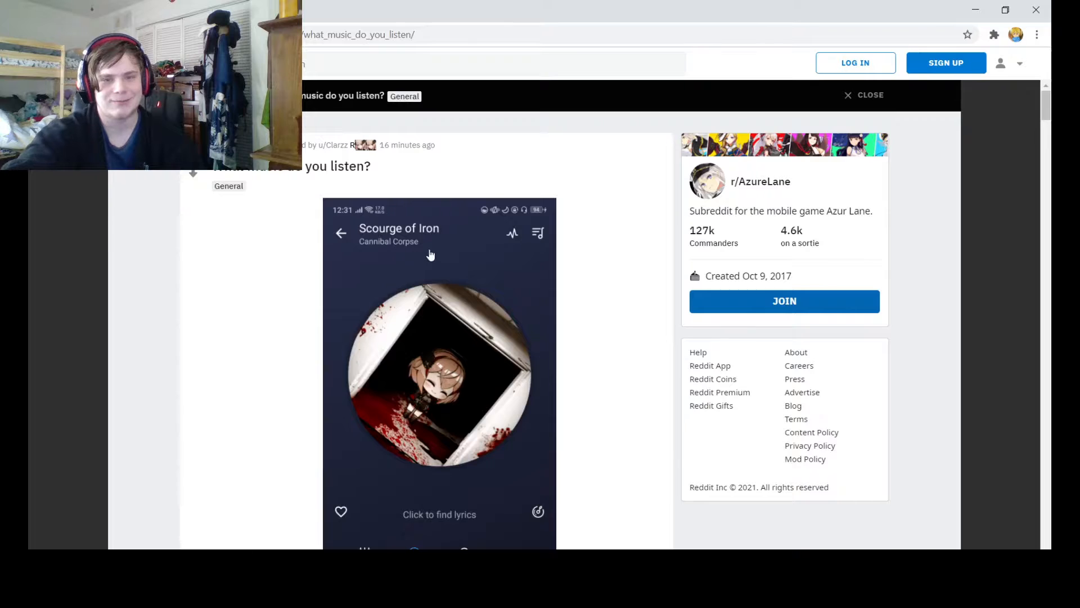
{"action": "scroll", "scroll_direction": "down", "scroll_amount": 3}
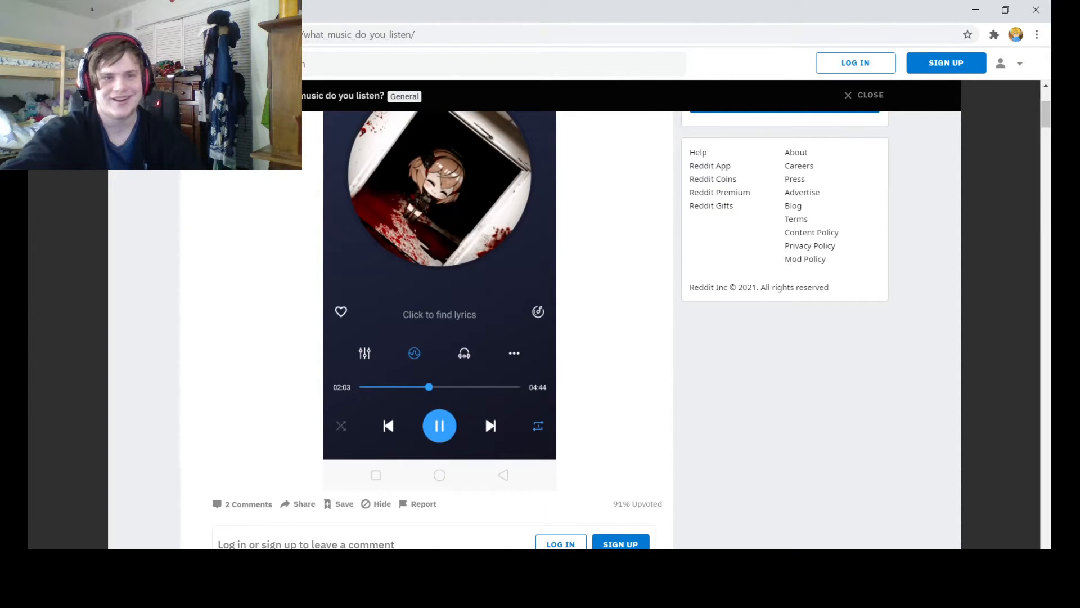
{"action": "left_click", "coordinate": [870, 95]}
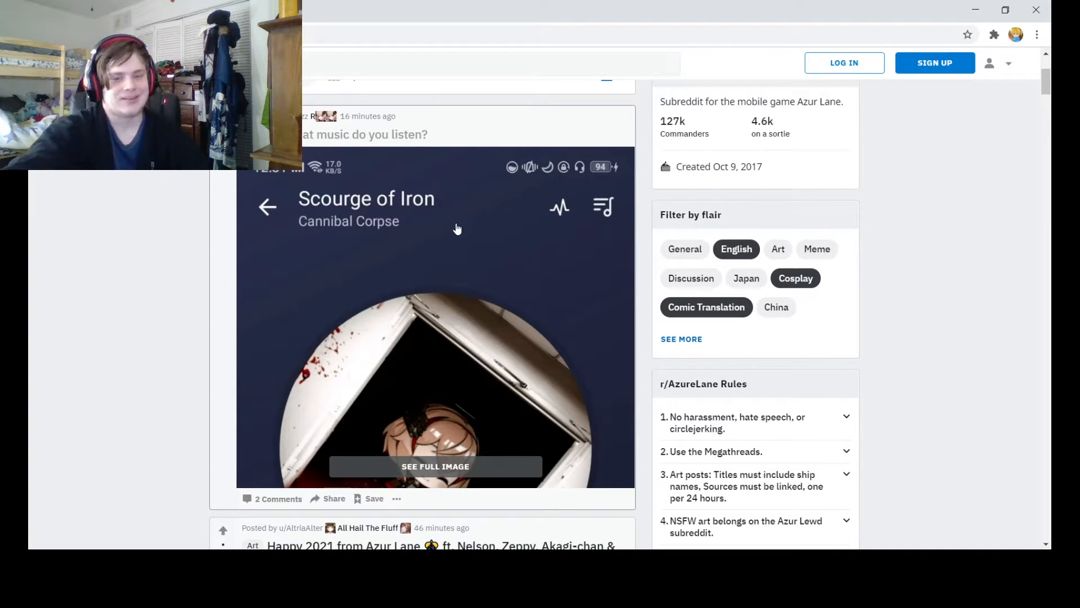
{"action": "mouse_move", "coordinate": [425, 235]}
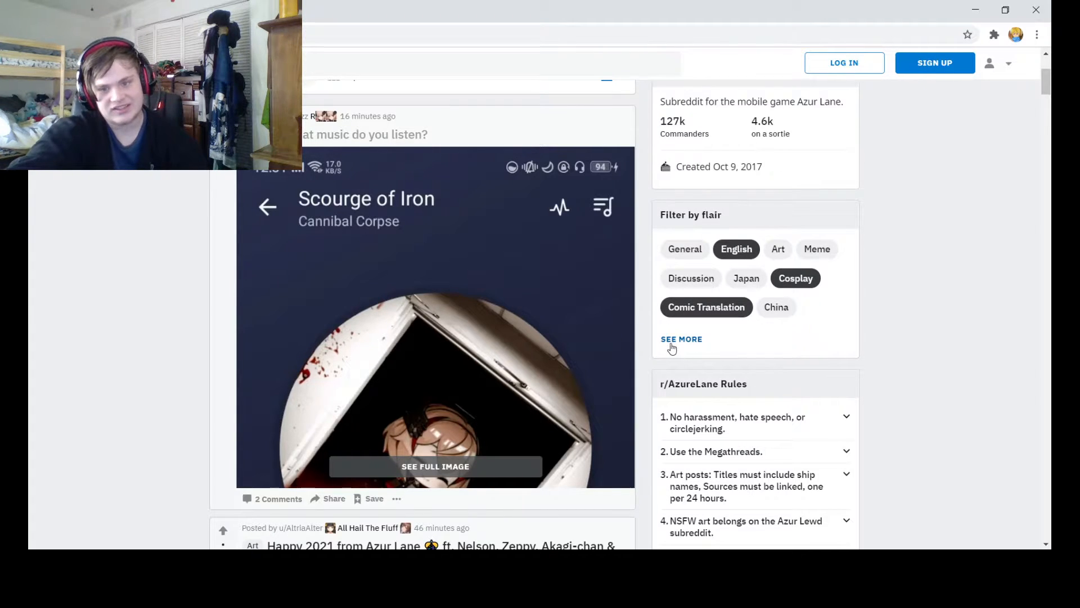
Scroll the feed around the sidebar and filter it to Meme-flair posts.
{"action": "scroll", "scroll_direction": "down", "scroll_amount": 3}
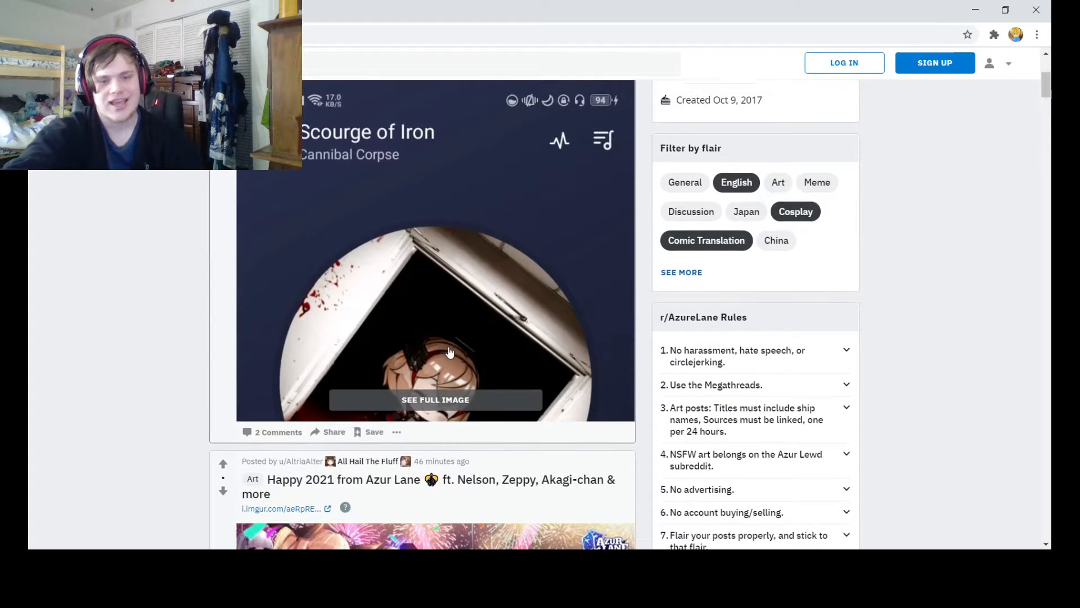
{"action": "scroll", "scroll_direction": "up", "scroll_amount": 3}
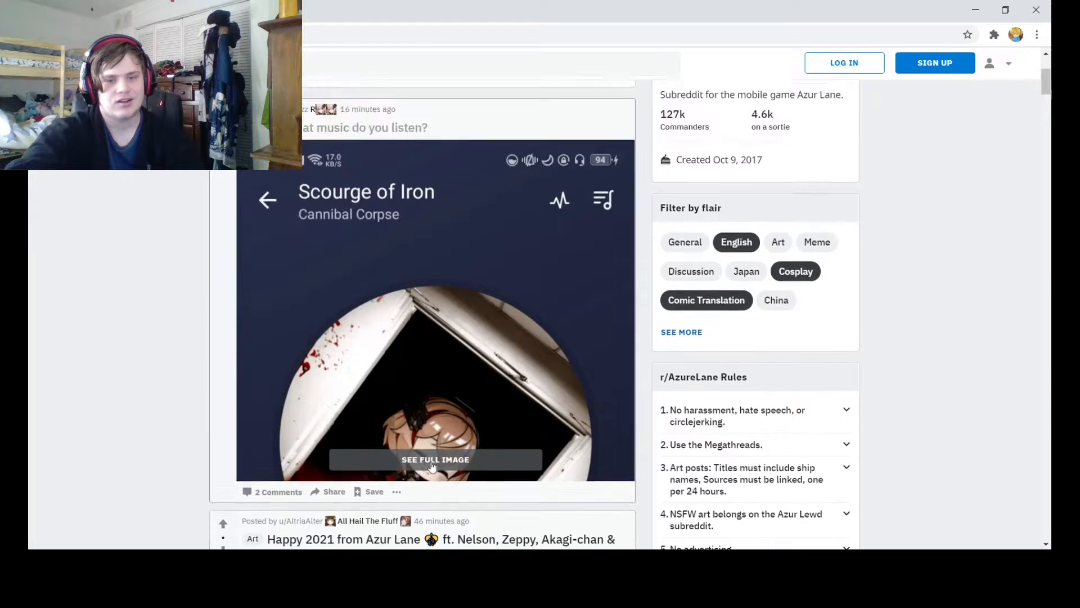
{"action": "scroll", "scroll_direction": "up", "scroll_amount": 3}
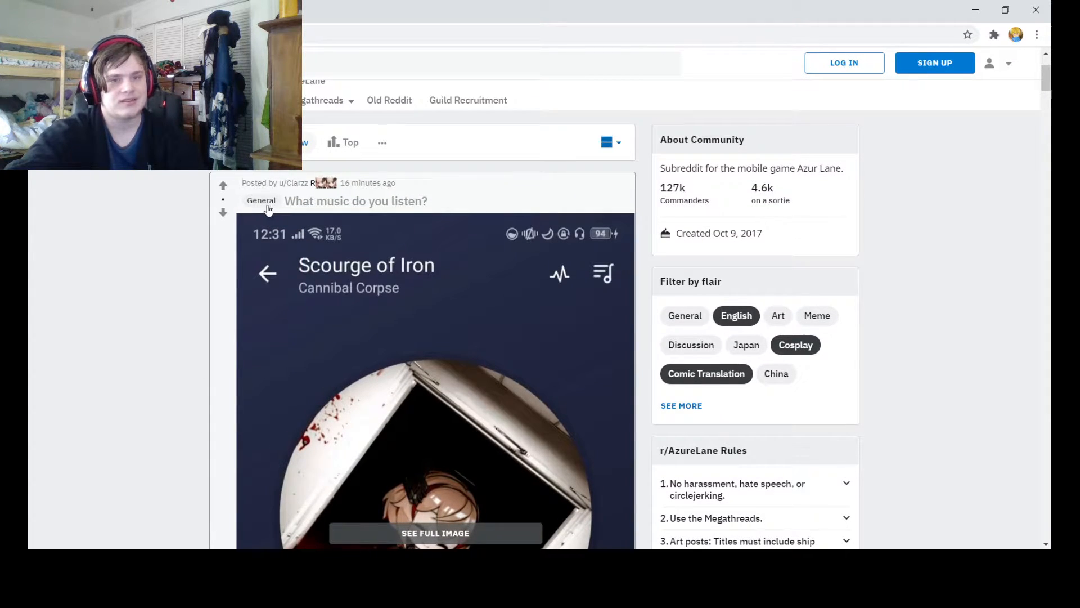
{"action": "scroll", "scroll_direction": "down", "scroll_amount": 3}
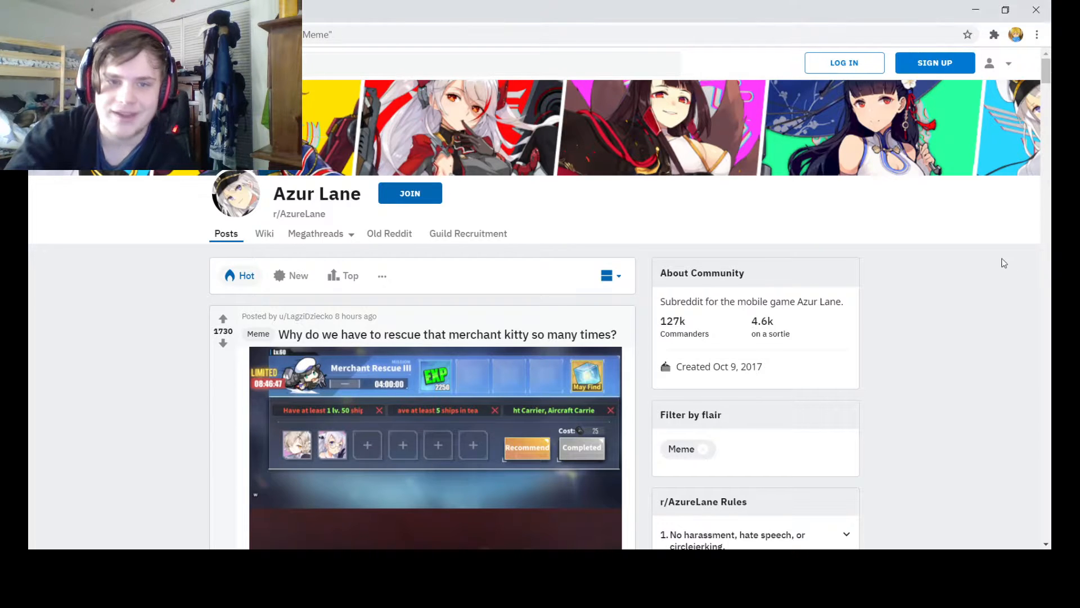
Scroll down past the merchant kitty and Jingle Bells memes to the Javelin birthday post.
{"action": "scroll", "scroll_direction": "down", "scroll_amount": 3}
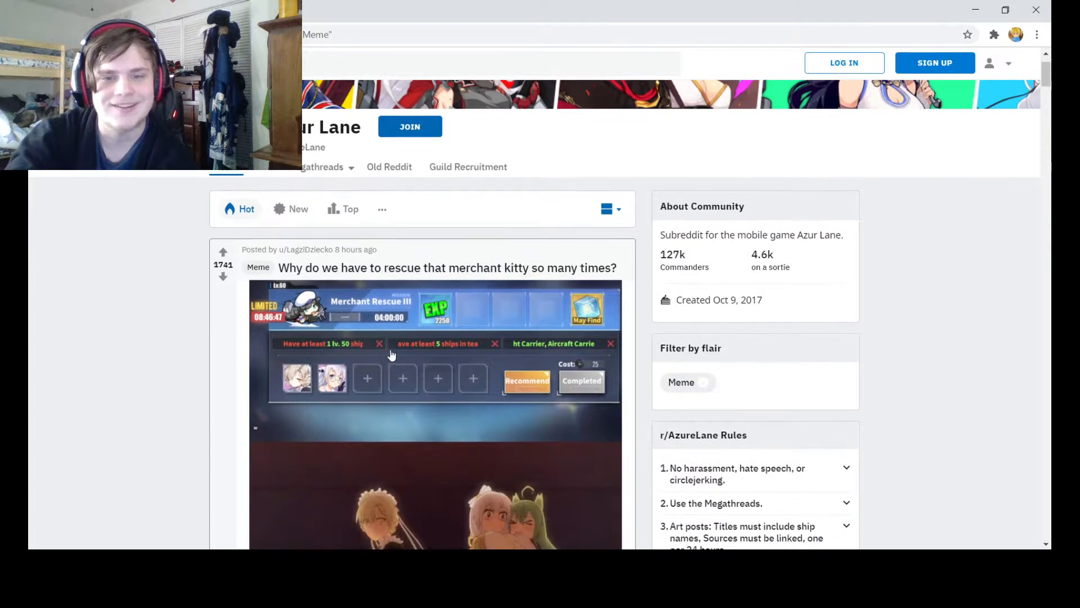
{"action": "scroll", "scroll_direction": "down", "scroll_amount": 3}
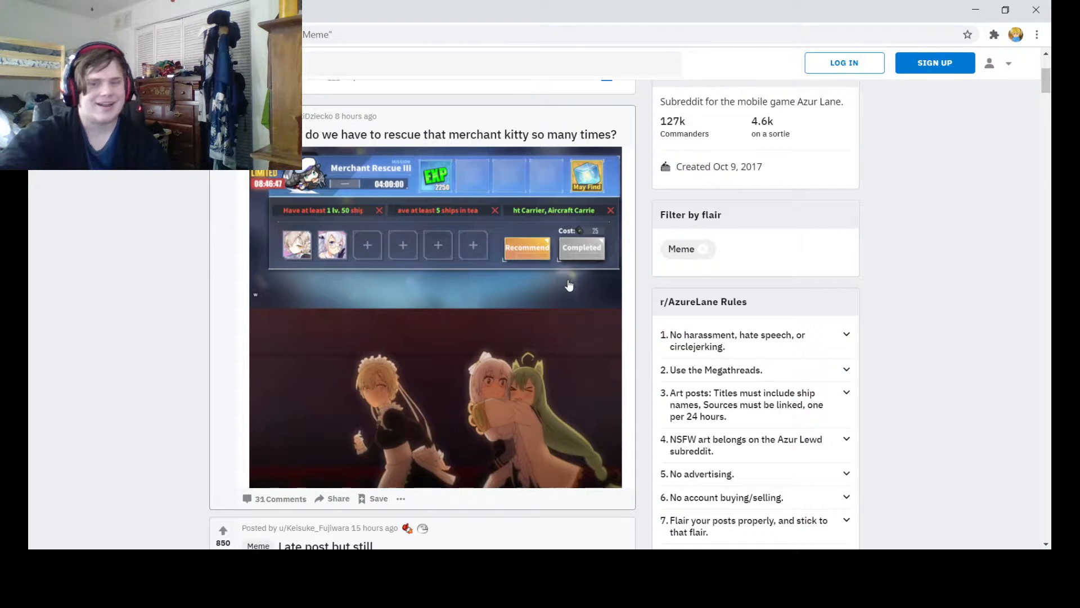
{"action": "scroll", "scroll_direction": "down", "scroll_amount": 3}
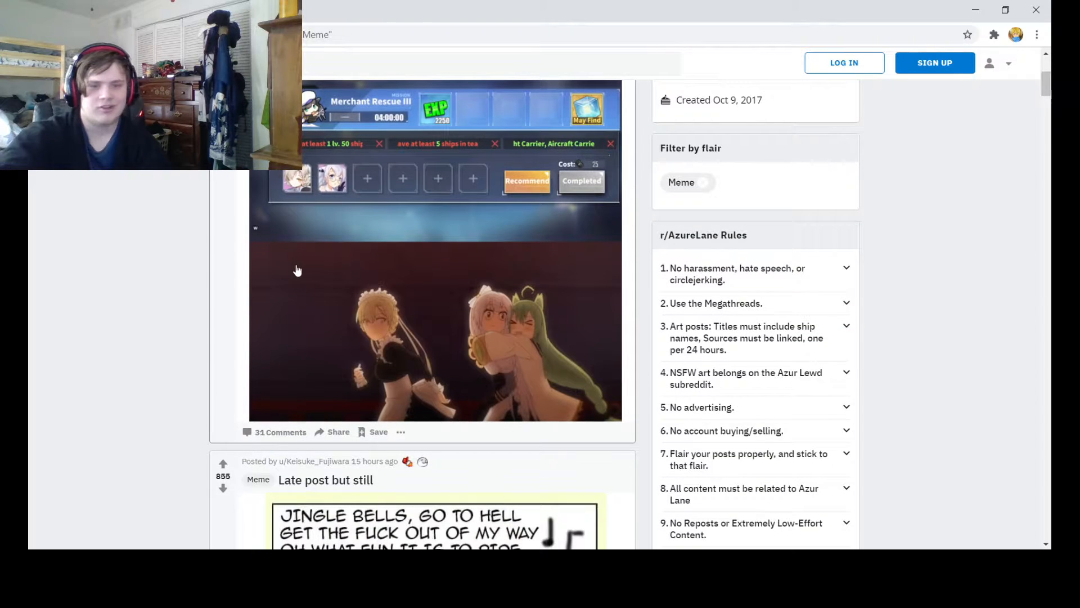
{"action": "scroll", "scroll_direction": "down", "scroll_amount": 3}
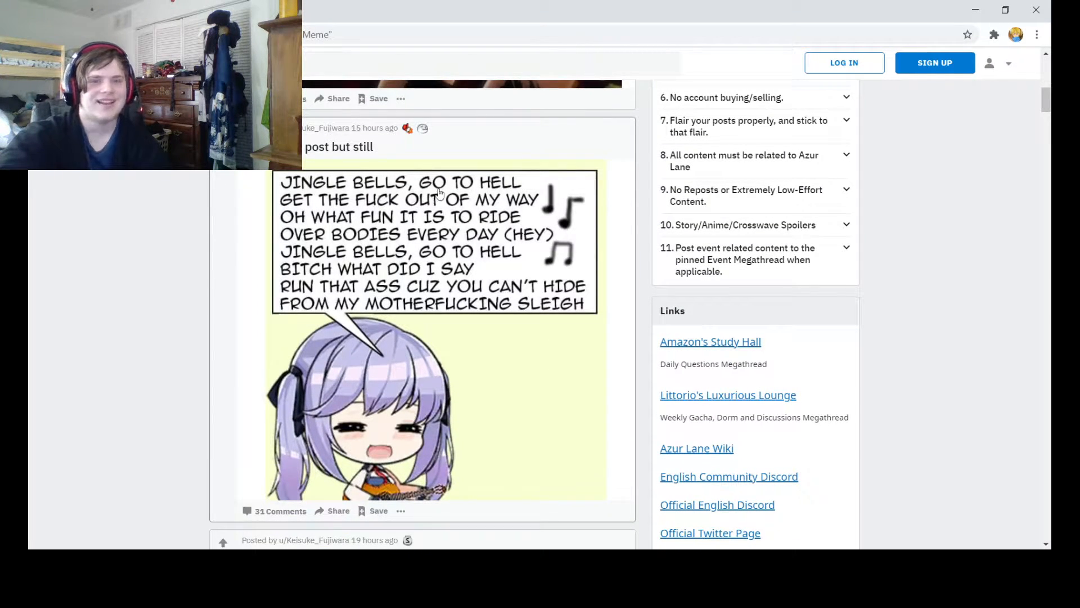
{"action": "mouse_move", "coordinate": [510, 181]}
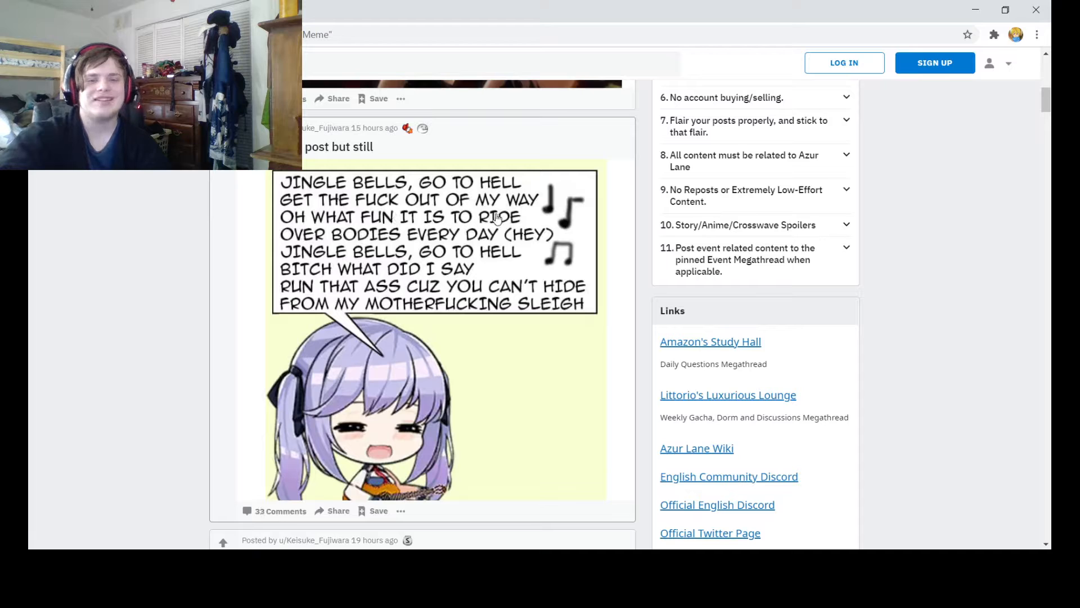
{"action": "mouse_move", "coordinate": [535, 241]}
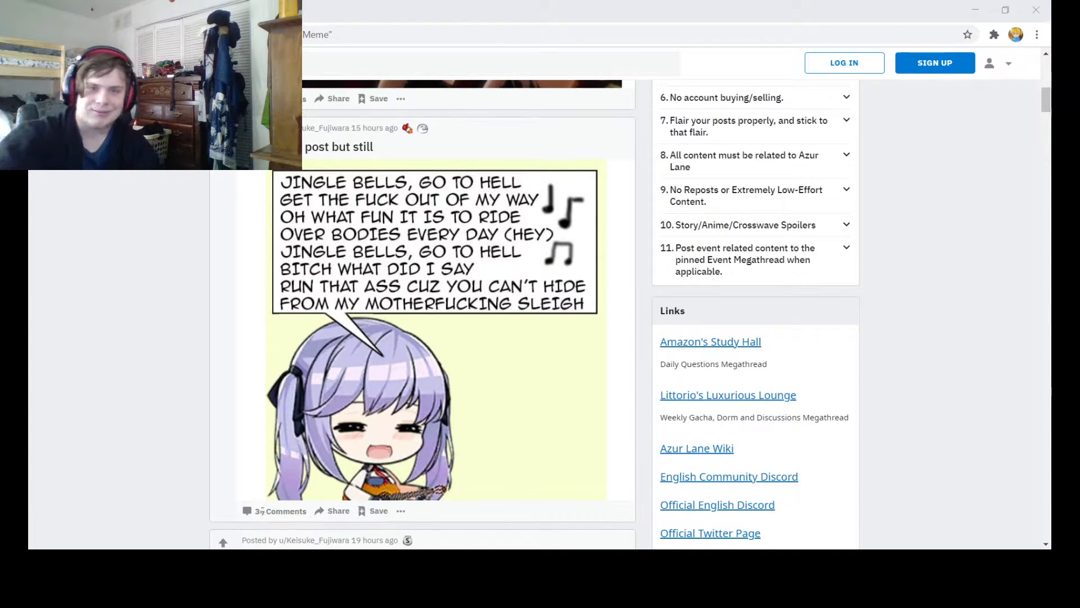
{"action": "scroll", "scroll_direction": "down", "scroll_amount": 3}
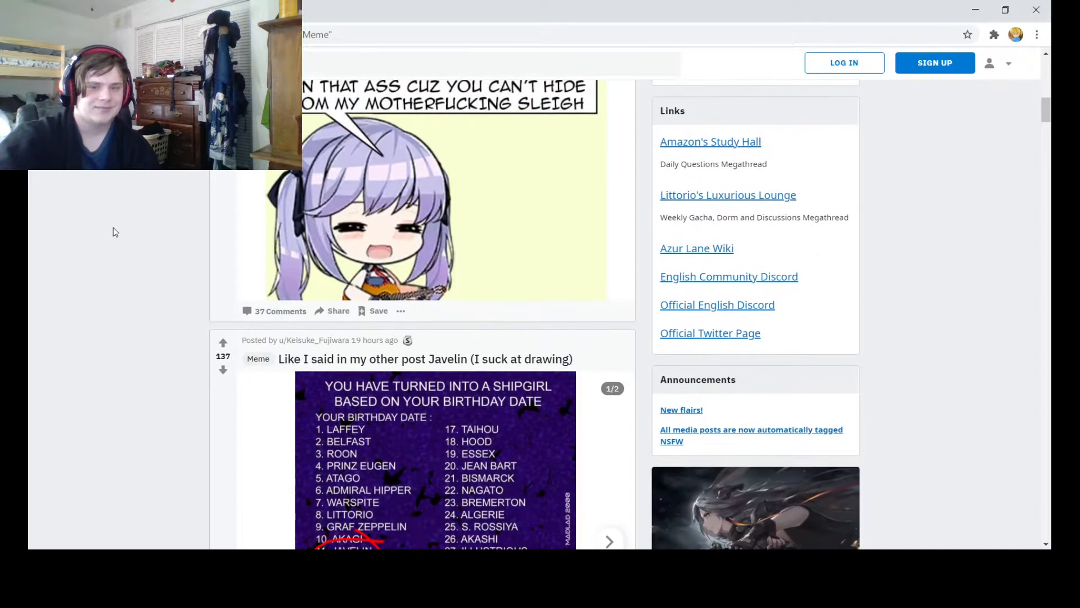
{"action": "scroll", "scroll_direction": "down", "scroll_amount": 3}
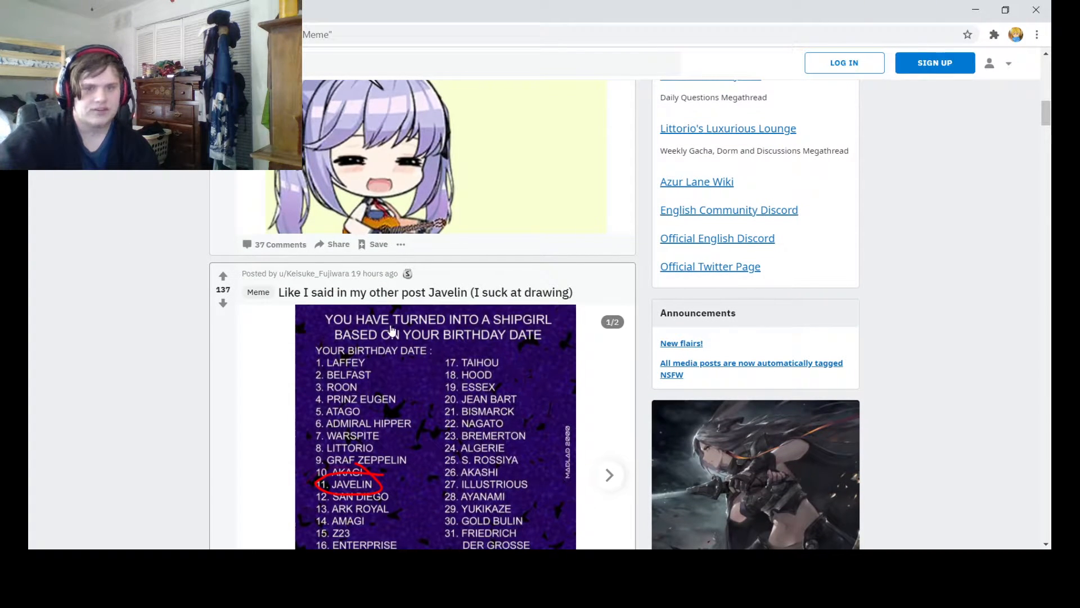
{"action": "mouse_move", "coordinate": [500, 373]}
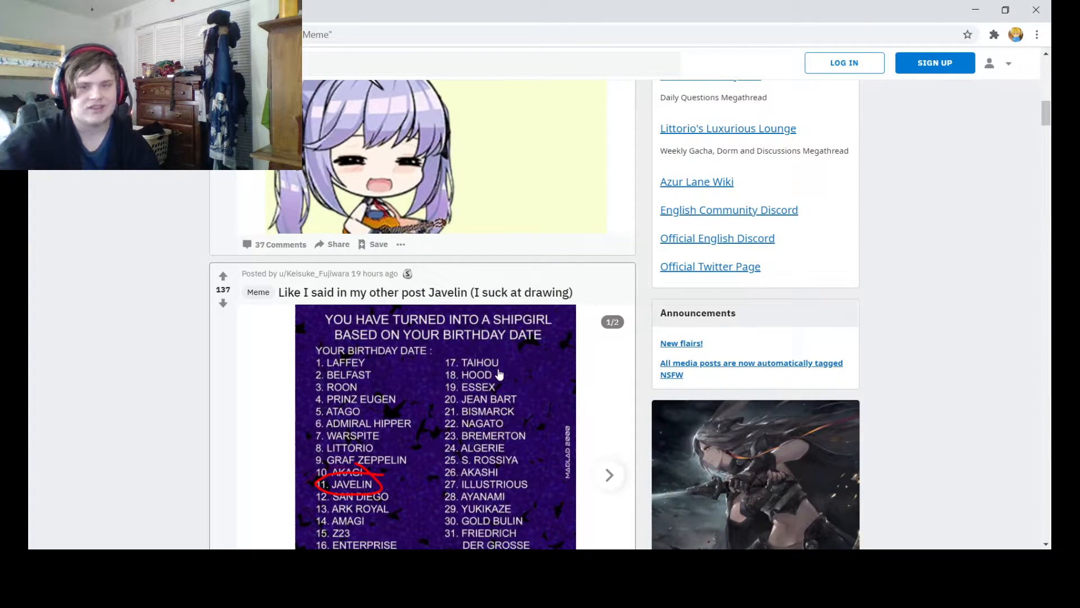
{"action": "scroll", "scroll_direction": "down", "scroll_amount": 3}
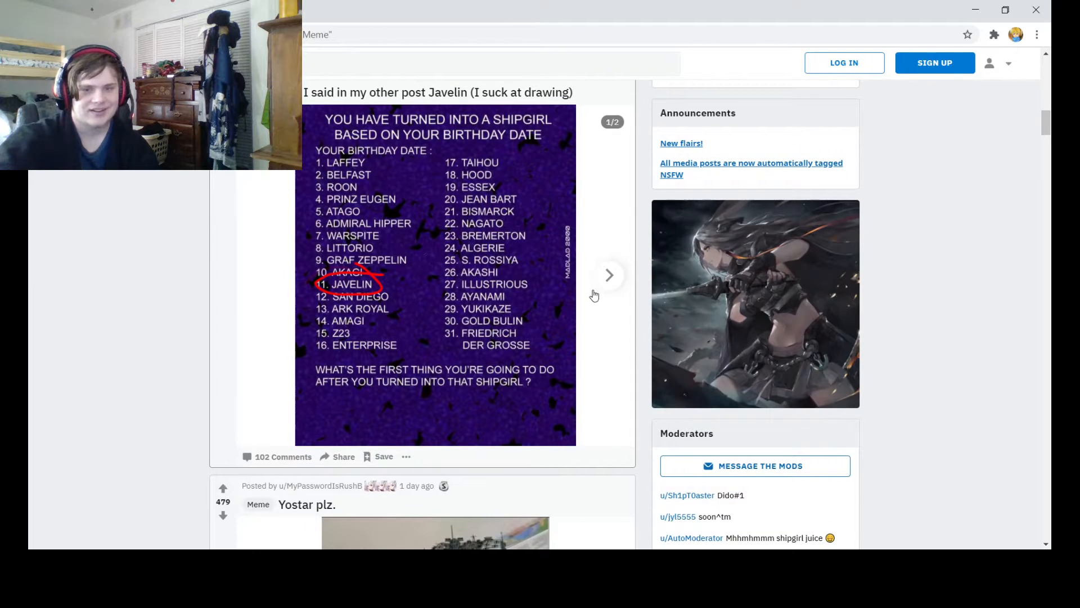
View the Javelin post's second image and comments, then return to its first image in the feed.
{"action": "left_click", "coordinate": [609, 274]}
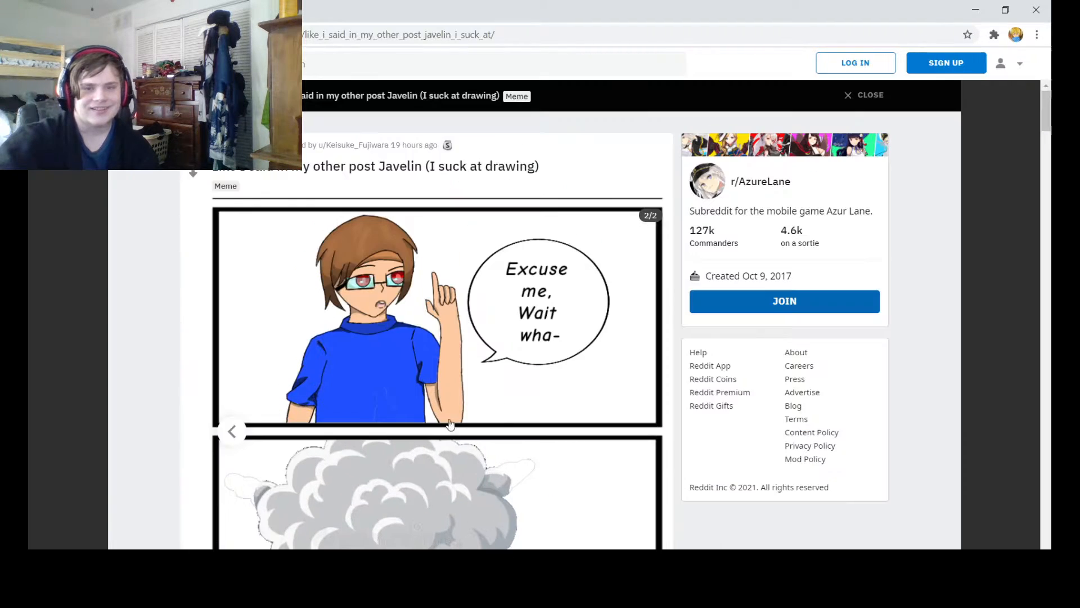
{"action": "scroll", "scroll_direction": "down", "scroll_amount": 3}
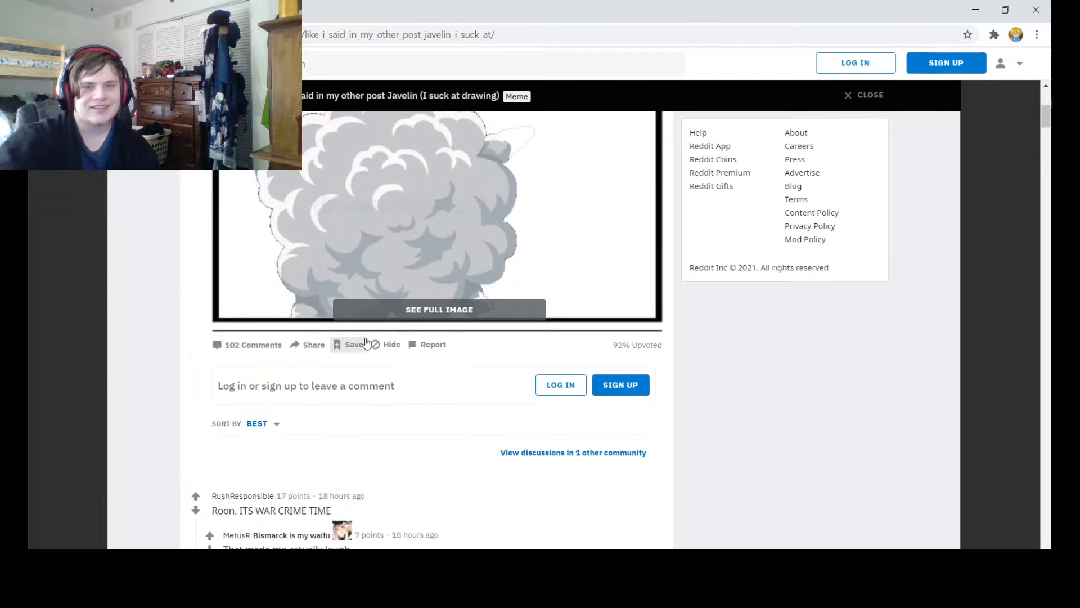
{"action": "left_click", "coordinate": [439, 309]}
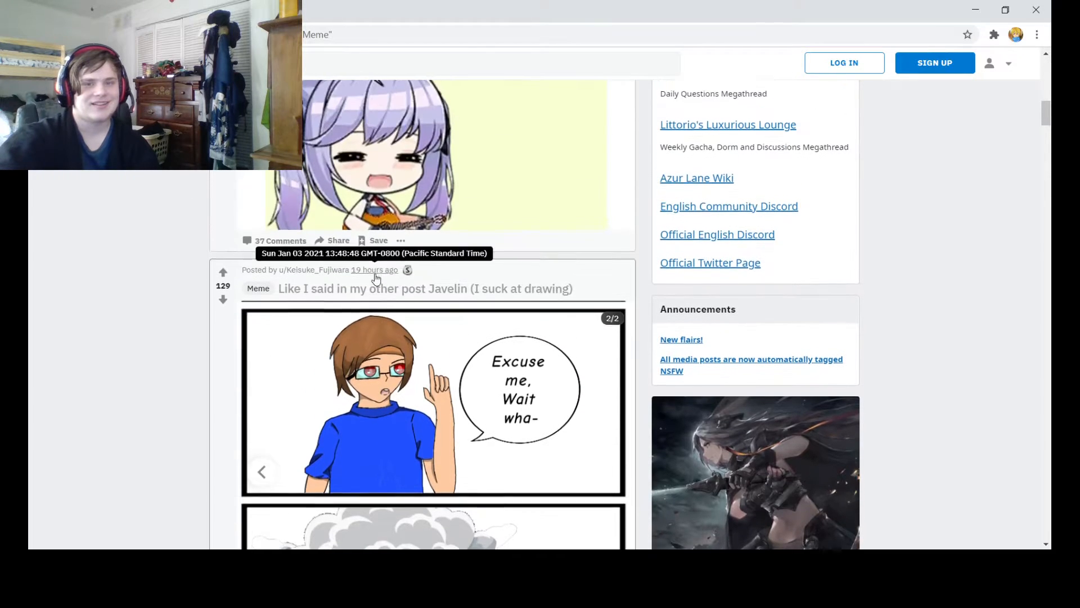
{"action": "left_click", "coordinate": [262, 472]}
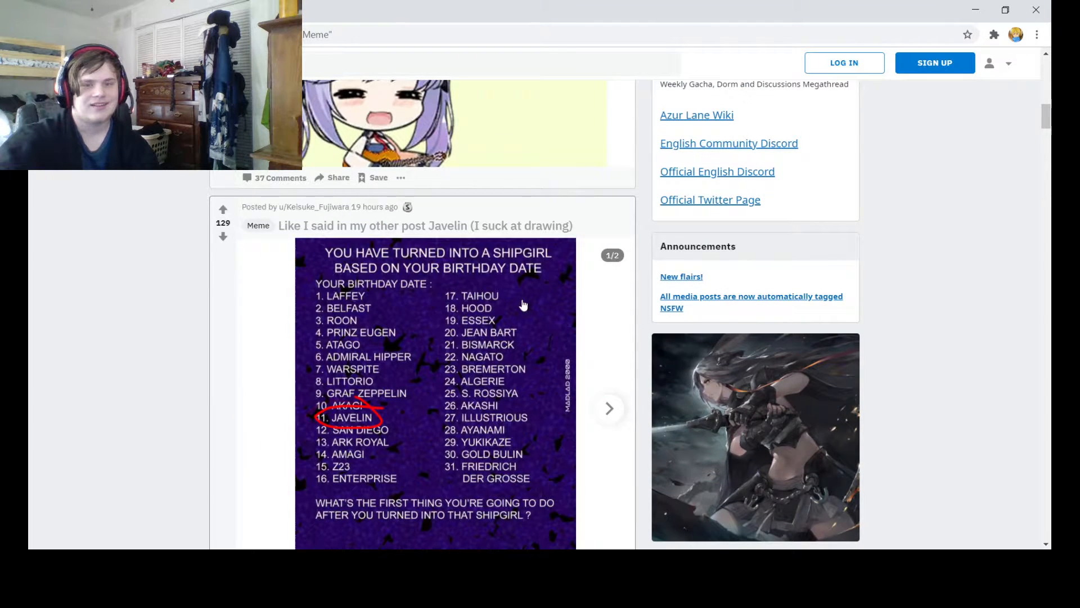
Scroll down to the Yostar plz. model carrier meme post.
{"action": "scroll", "scroll_direction": "down", "scroll_amount": 3}
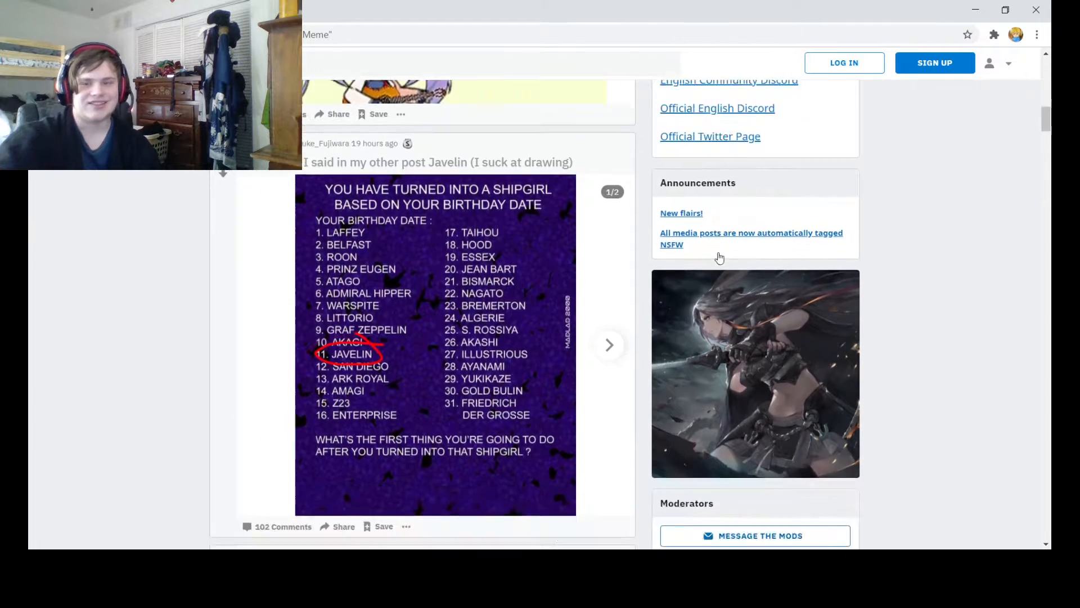
{"action": "scroll", "scroll_direction": "down", "scroll_amount": 3}
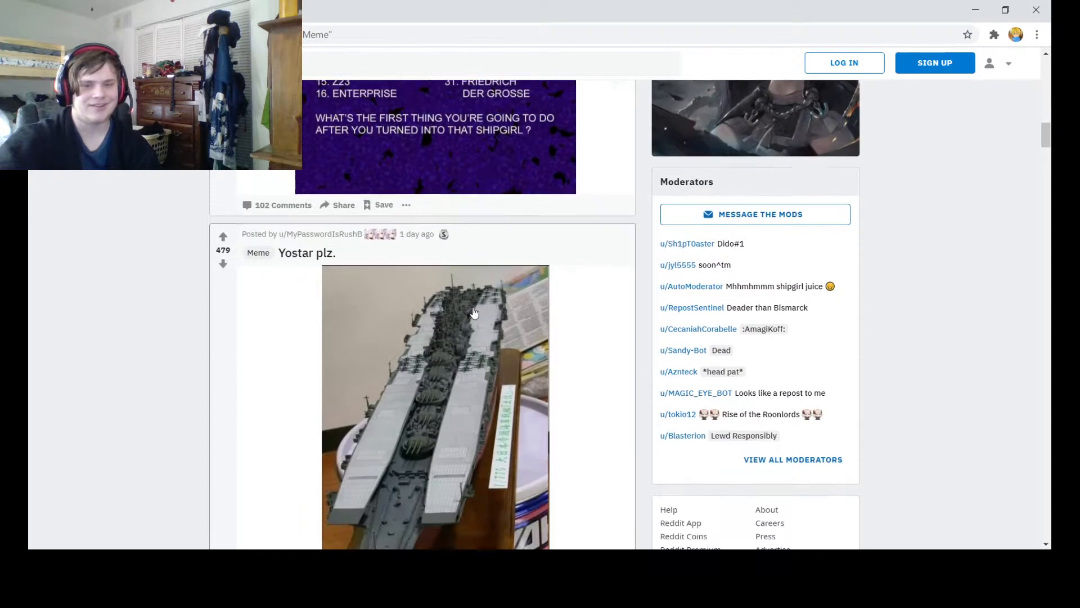
{"action": "scroll", "scroll_direction": "down", "scroll_amount": 3}
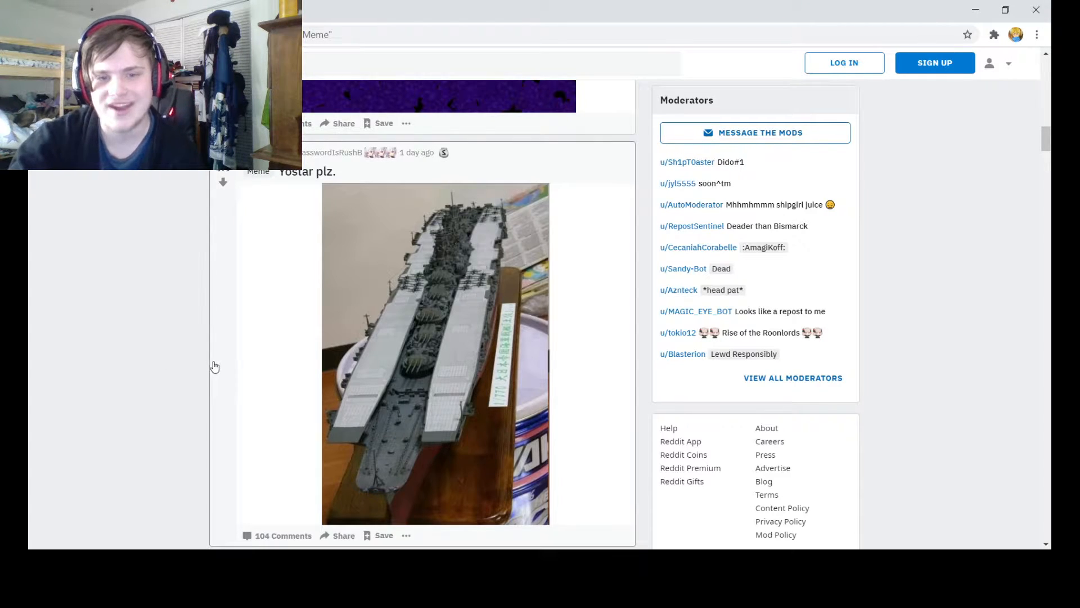
{"action": "mouse_move", "coordinate": [235, 363]}
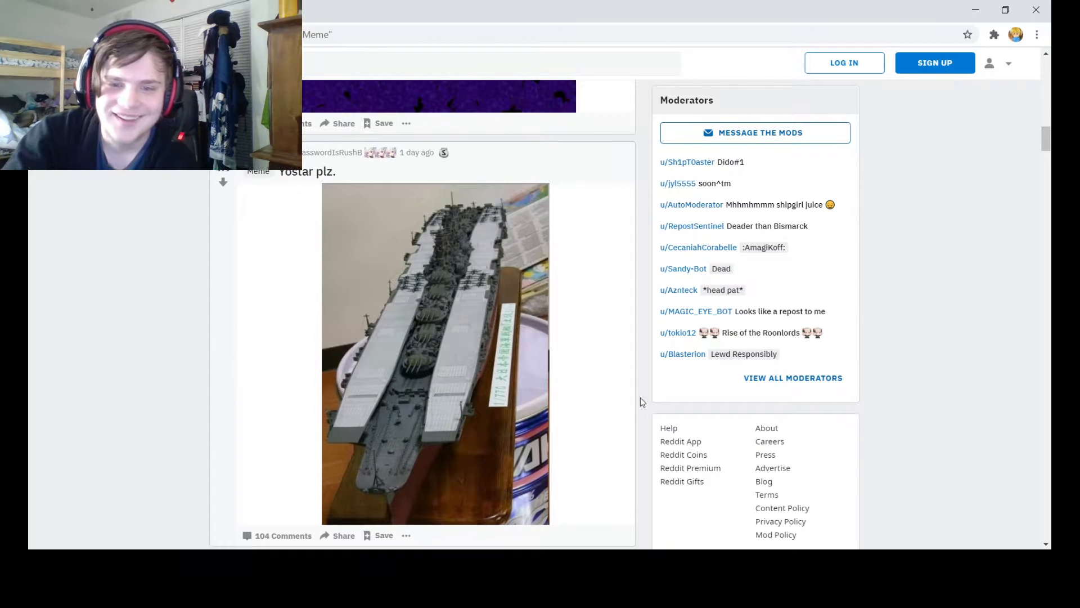
{"action": "mouse_move", "coordinate": [451, 416]}
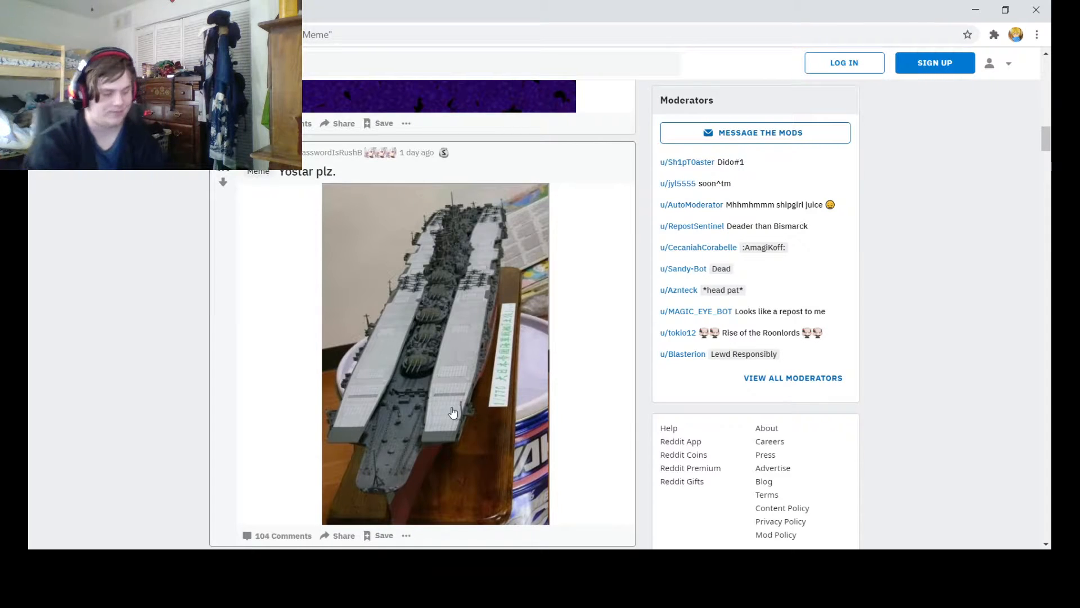
{"action": "mouse_move", "coordinate": [503, 406]}
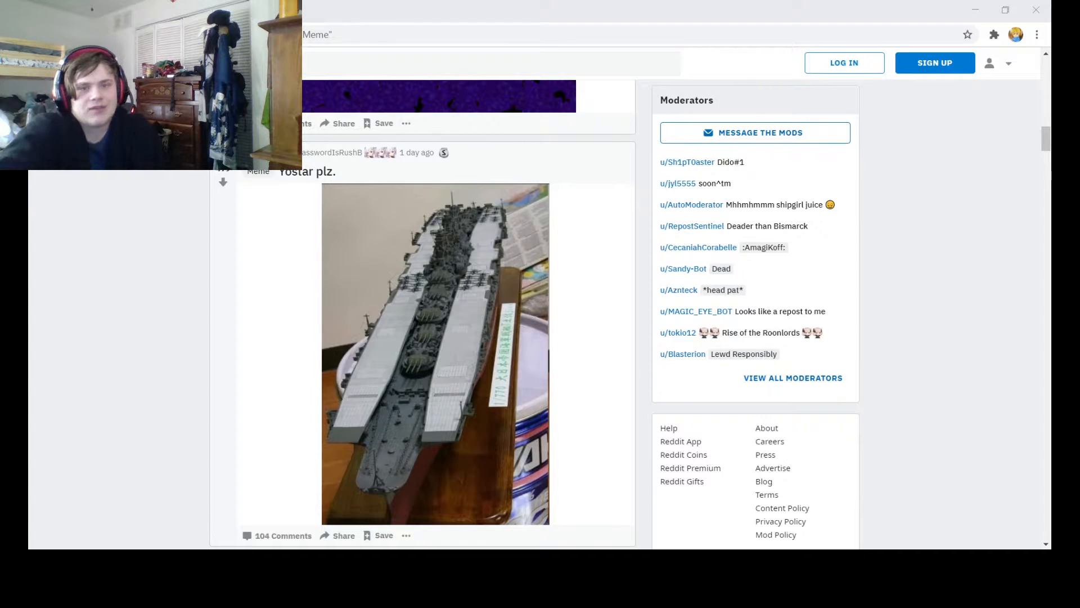
Scroll down from the milk chocolate meme through the next several Meme posts.
{"action": "scroll", "scroll_direction": "down", "scroll_amount": 3}
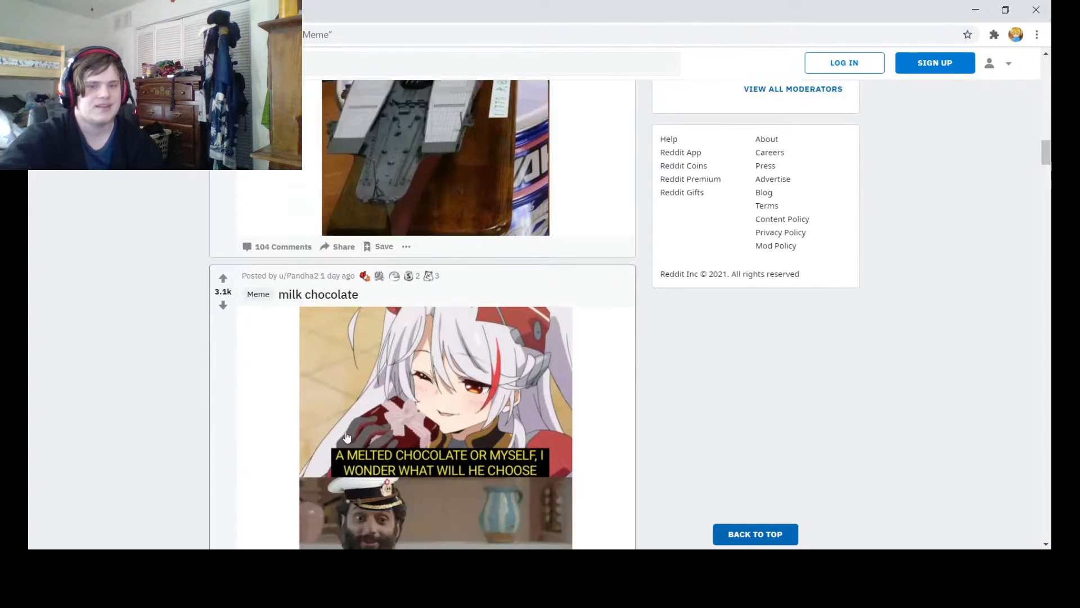
{"action": "scroll", "scroll_direction": "down", "scroll_amount": 3}
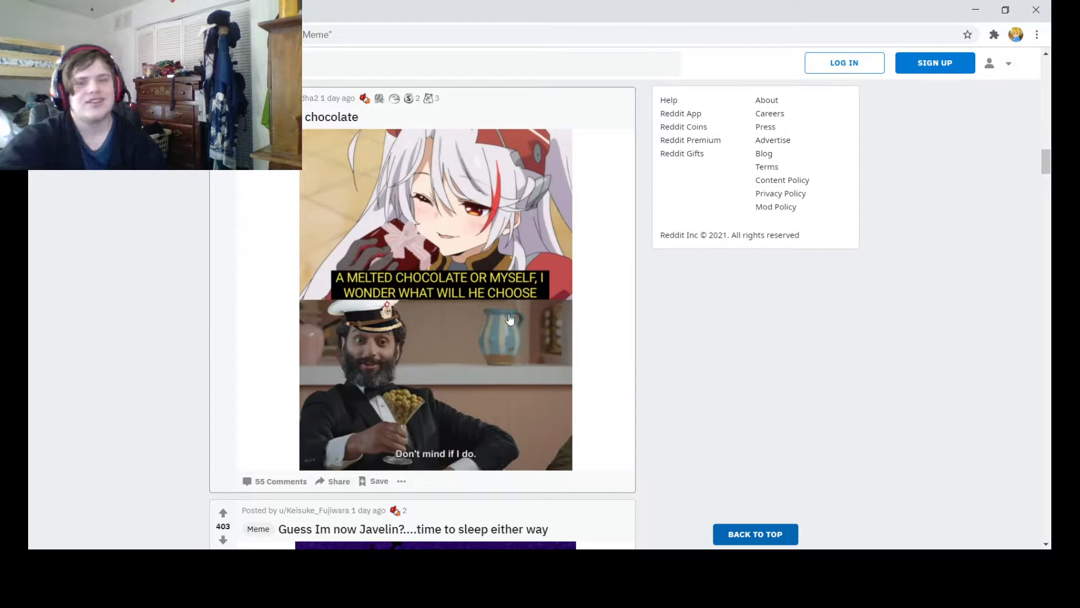
{"action": "mouse_move", "coordinate": [447, 324]}
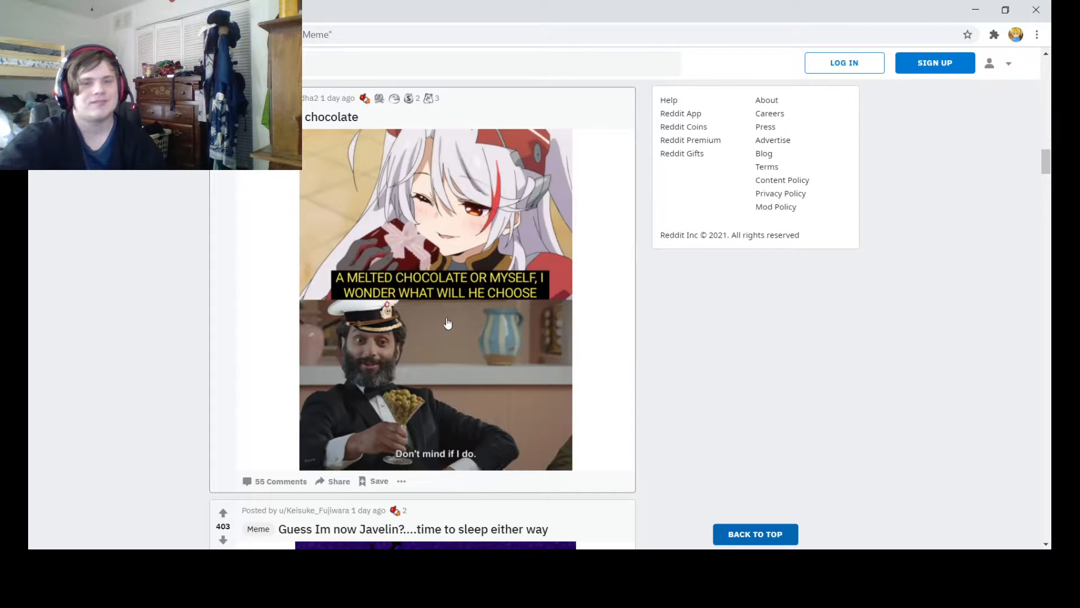
{"action": "mouse_move", "coordinate": [394, 328]}
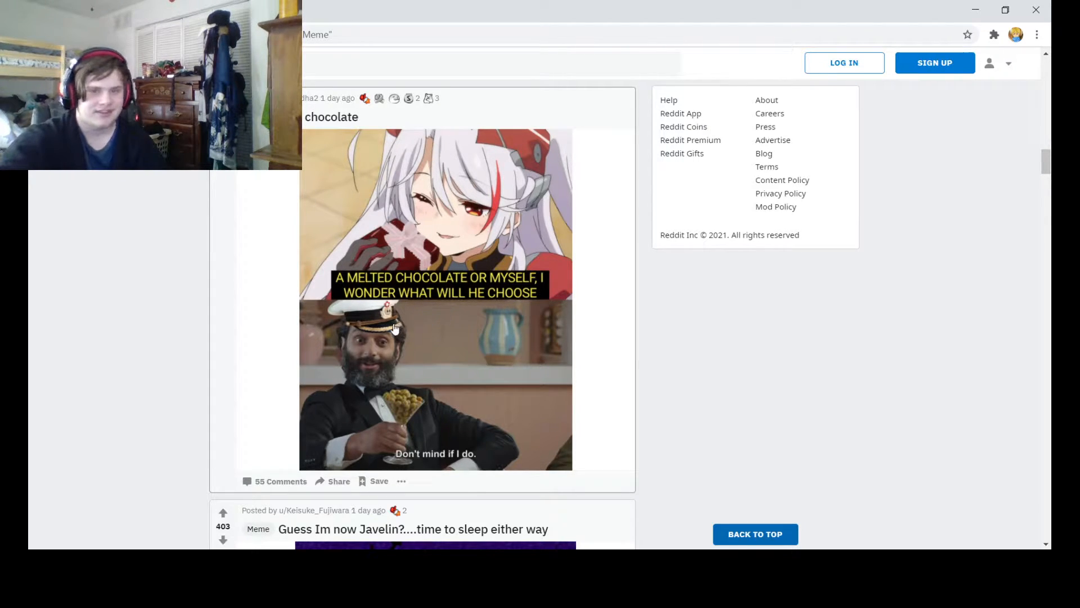
{"action": "scroll", "scroll_direction": "down", "scroll_amount": 3}
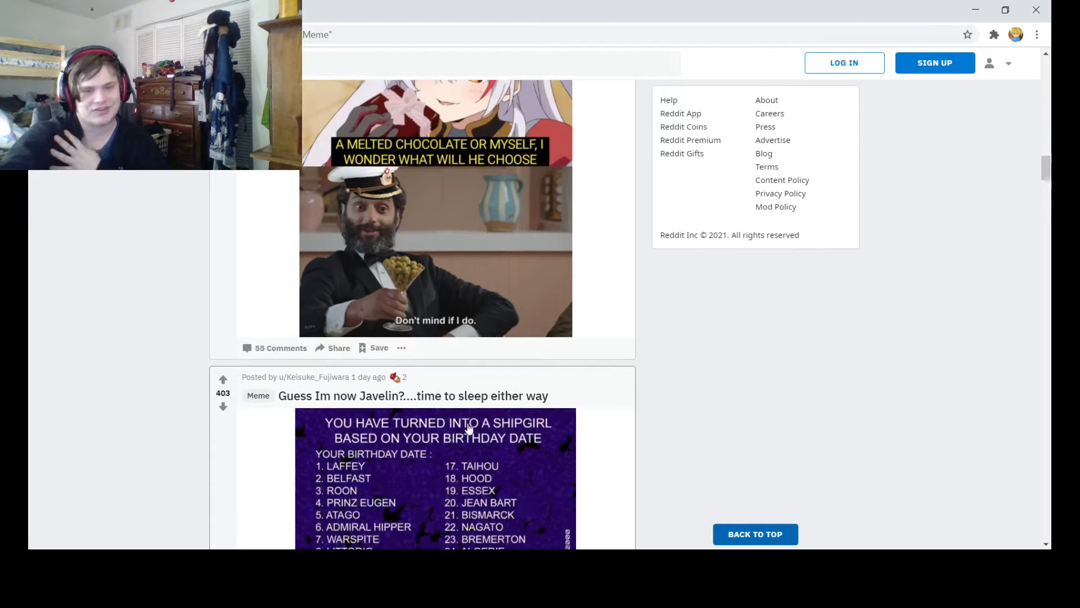
{"action": "scroll", "scroll_direction": "down", "scroll_amount": 3}
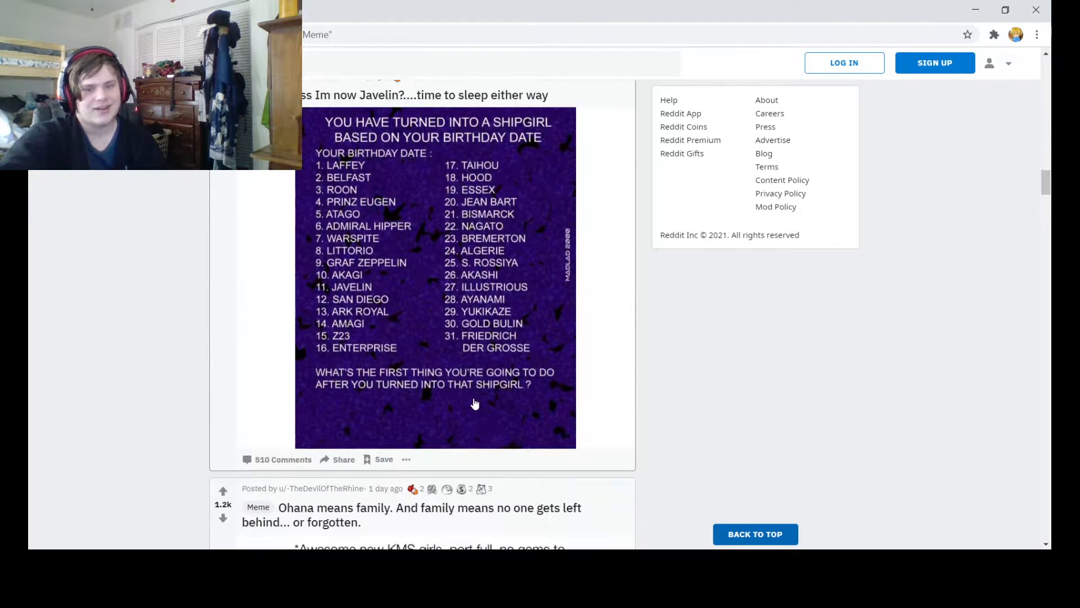
{"action": "scroll", "scroll_direction": "down", "scroll_amount": 3}
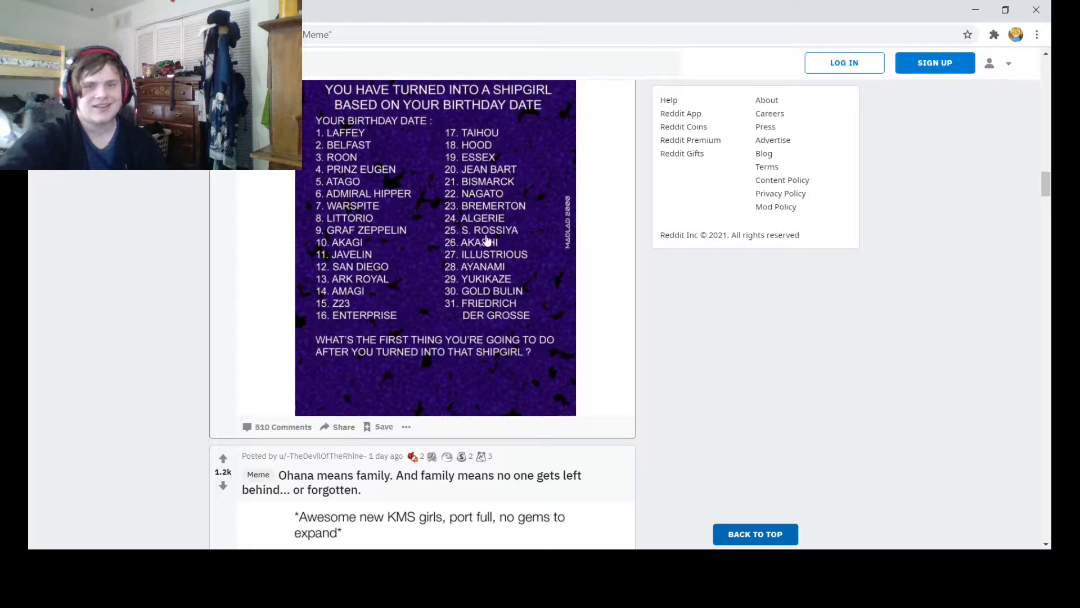
{"action": "mouse_move", "coordinate": [373, 176]}
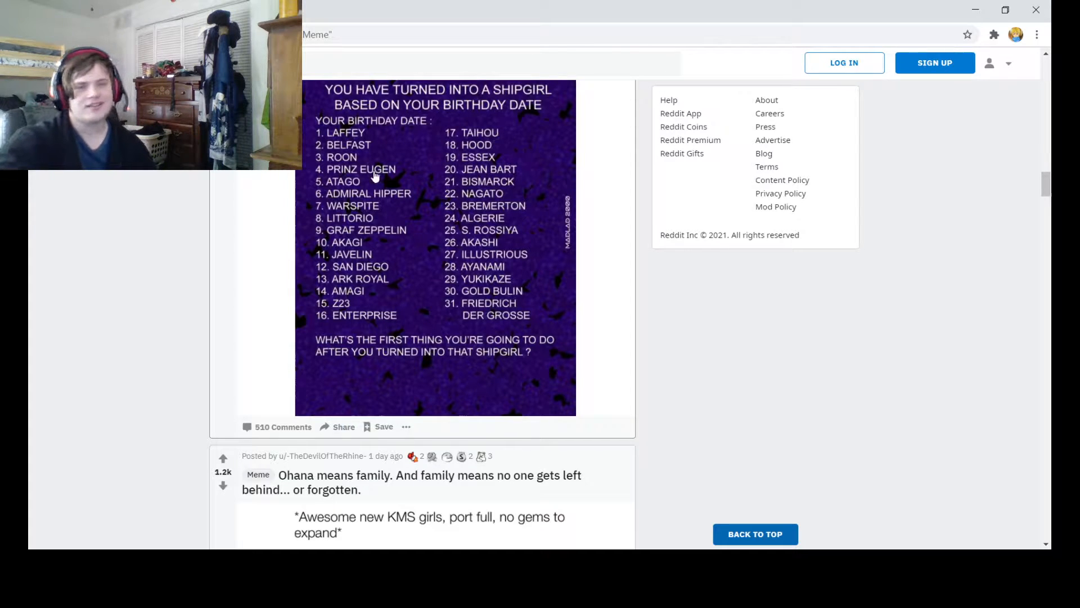
{"action": "mouse_move", "coordinate": [338, 152]}
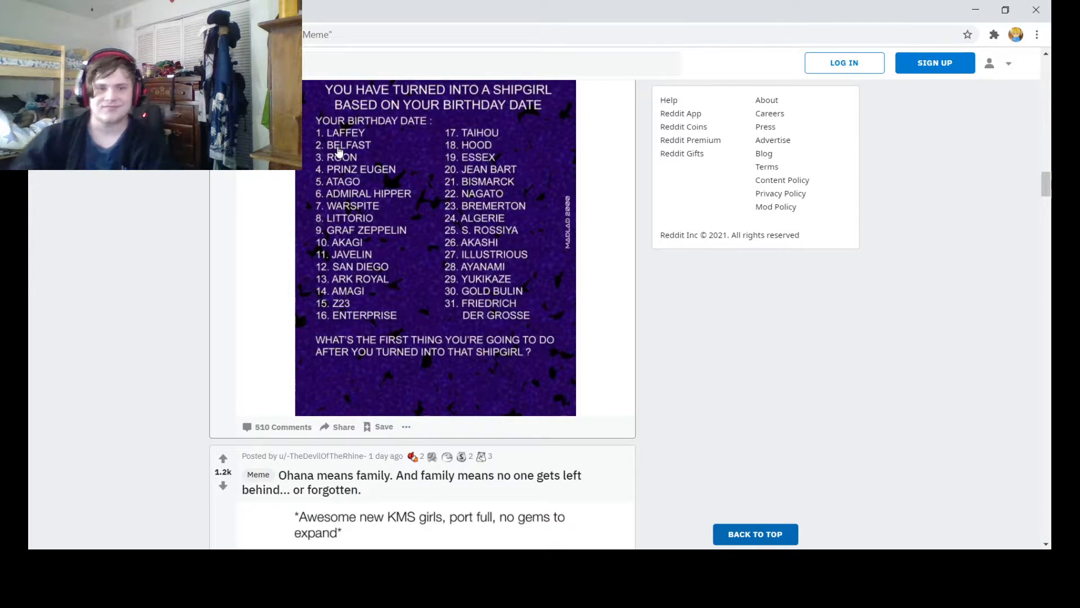
{"action": "scroll", "scroll_direction": "down", "scroll_amount": 3}
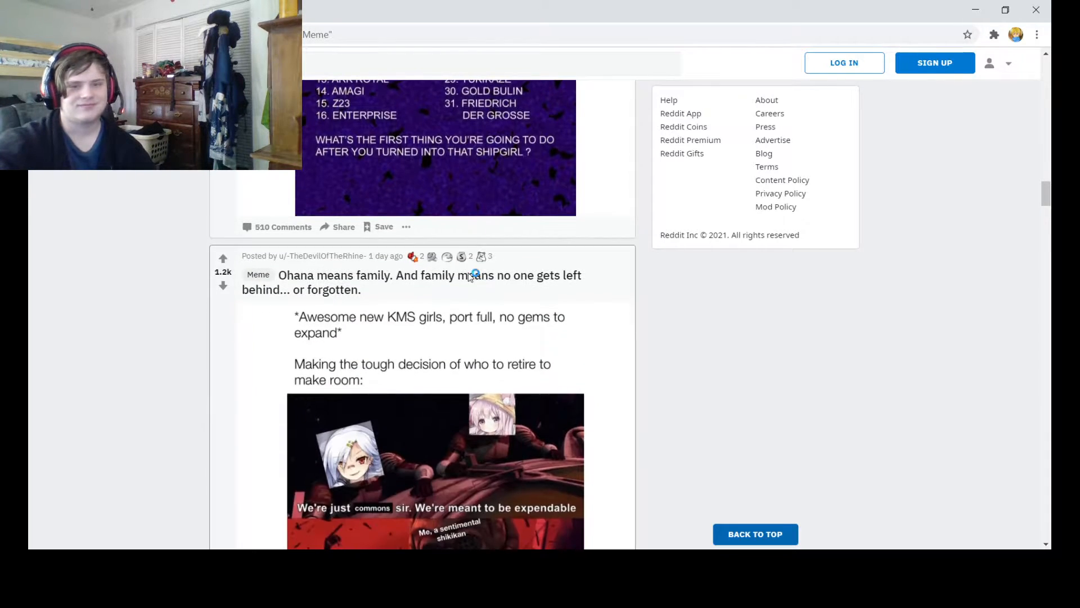
{"action": "scroll", "scroll_direction": "down", "scroll_amount": 3}
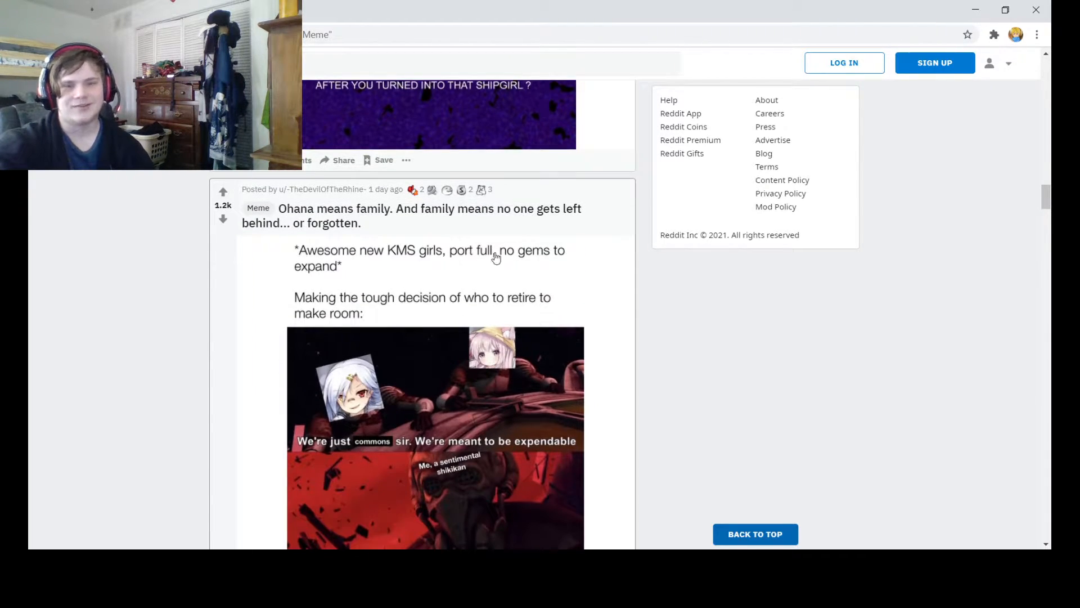
{"action": "mouse_move", "coordinate": [754, 347]}
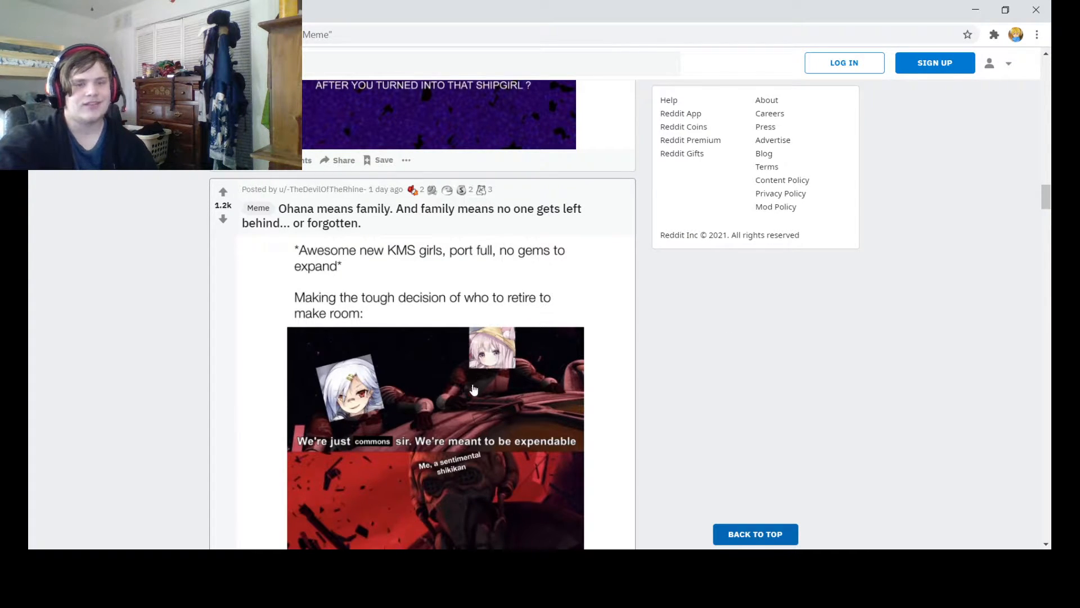
{"action": "scroll", "scroll_direction": "down", "scroll_amount": 3}
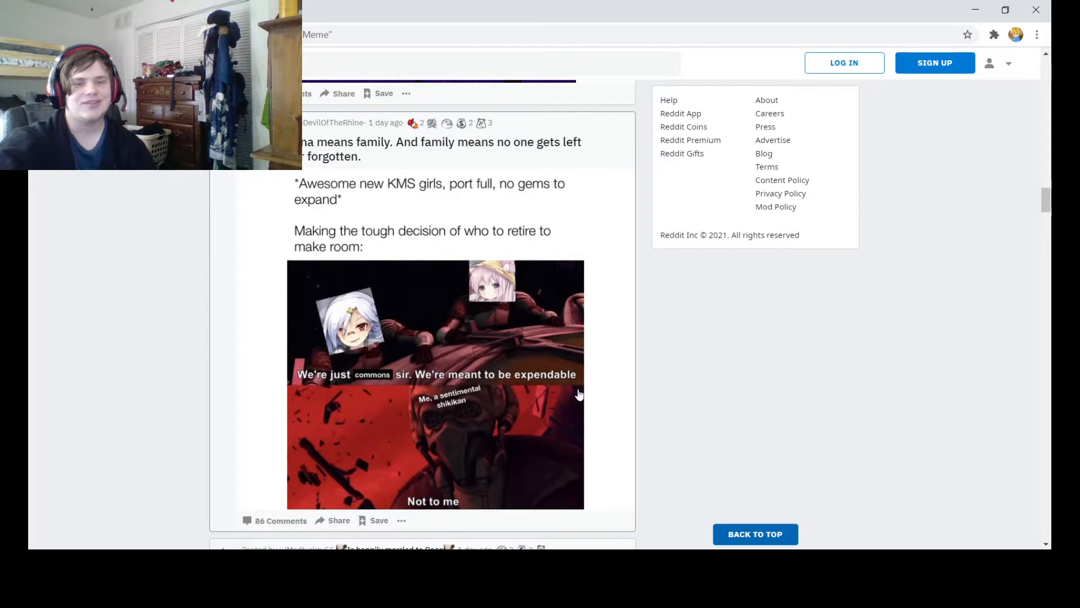
{"action": "mouse_move", "coordinate": [491, 495]}
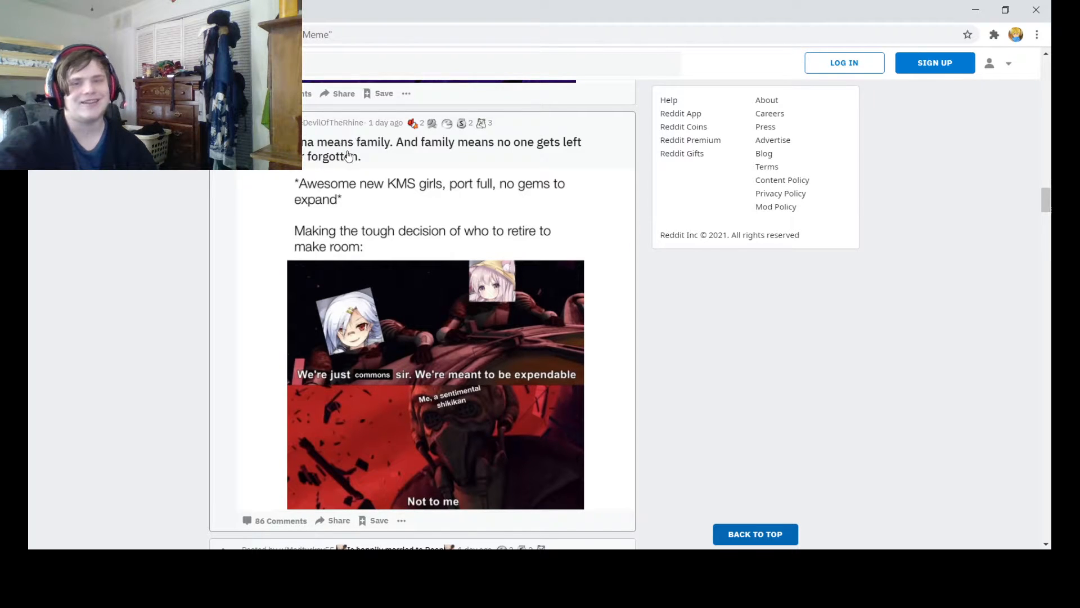
{"action": "mouse_move", "coordinate": [399, 127]}
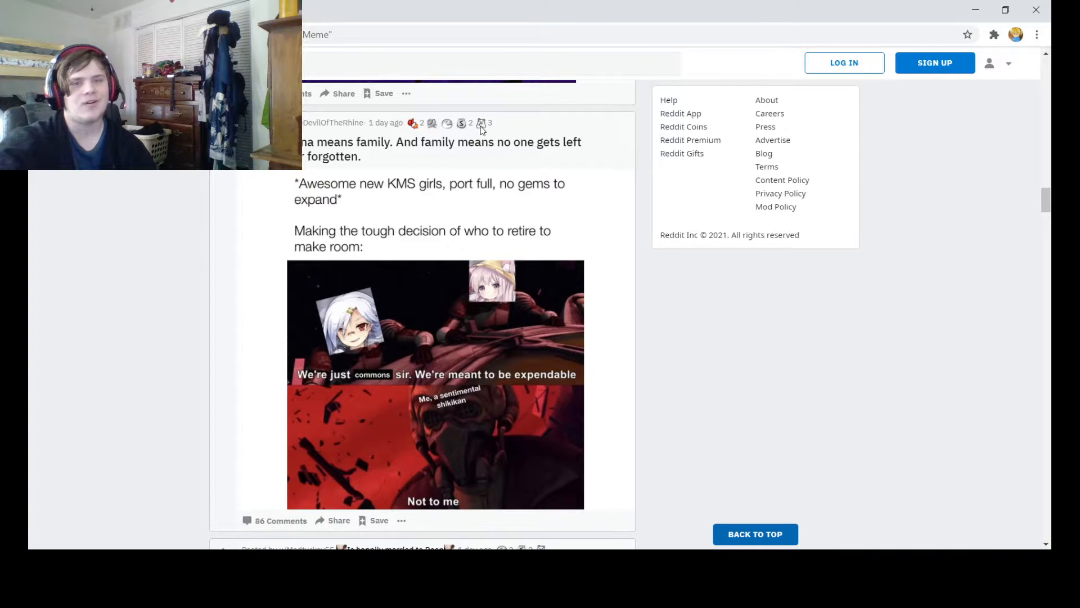
Continue scrolling down the feed until the two-image My queen post appears.
{"action": "scroll", "scroll_direction": "down", "scroll_amount": 3}
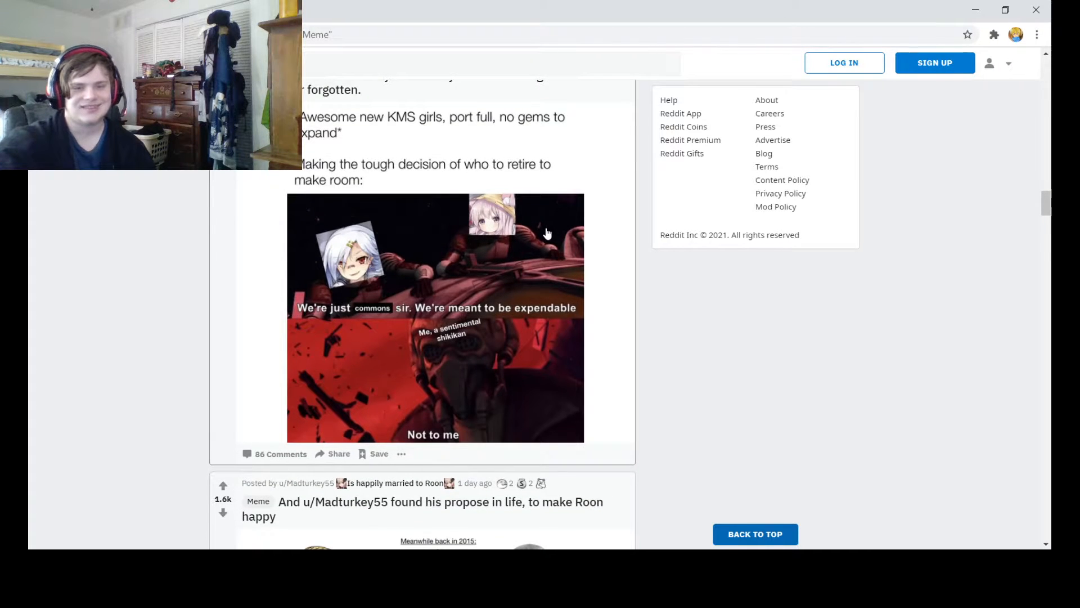
{"action": "scroll", "scroll_direction": "down", "scroll_amount": 3}
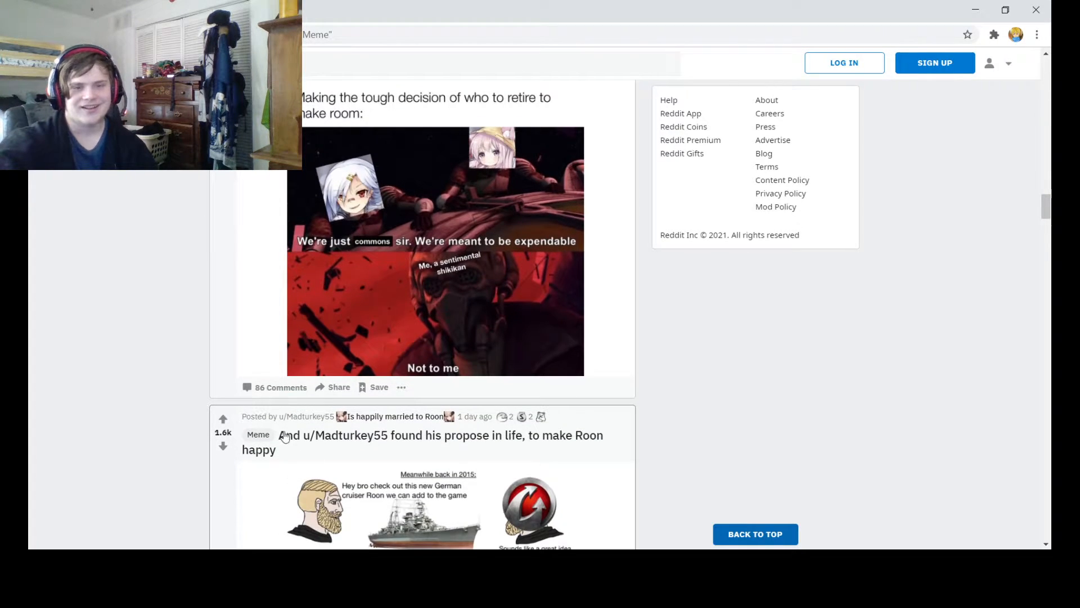
{"action": "scroll", "scroll_direction": "down", "scroll_amount": 3}
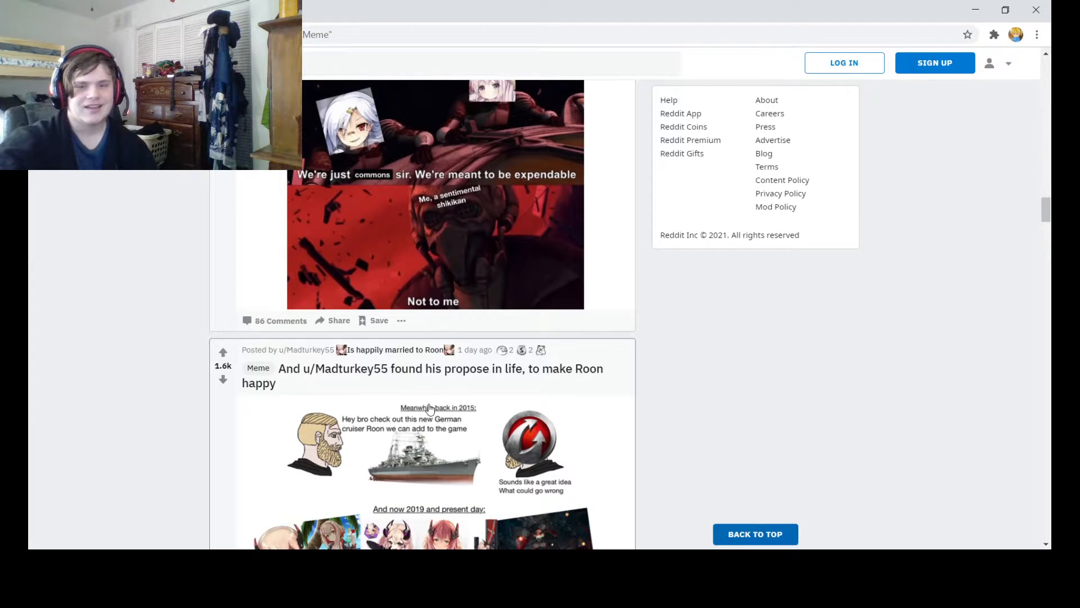
{"action": "mouse_move", "coordinate": [487, 425]}
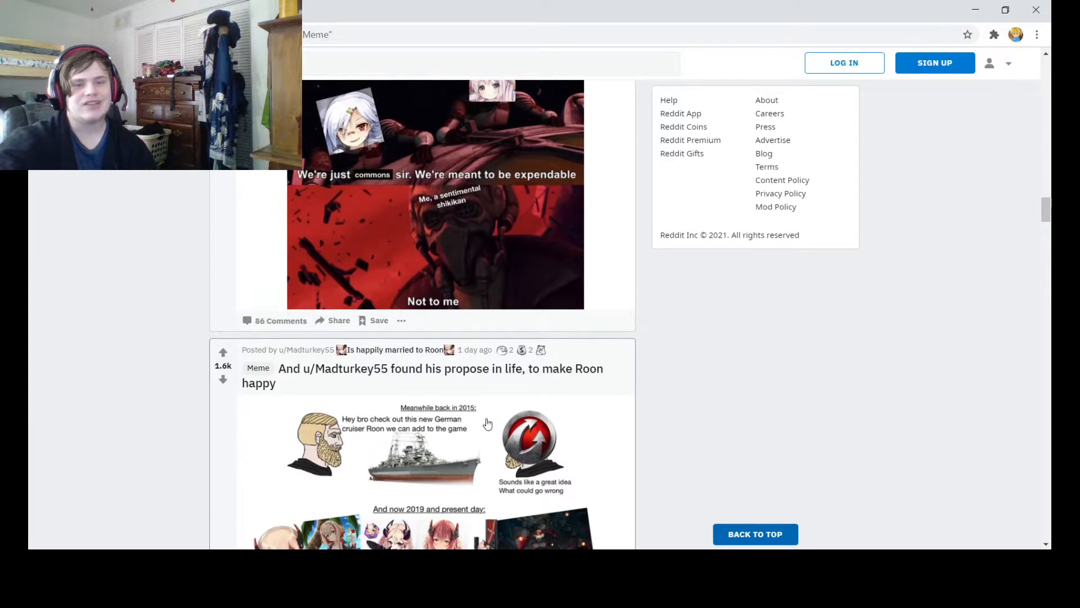
{"action": "scroll", "scroll_direction": "down", "scroll_amount": 3}
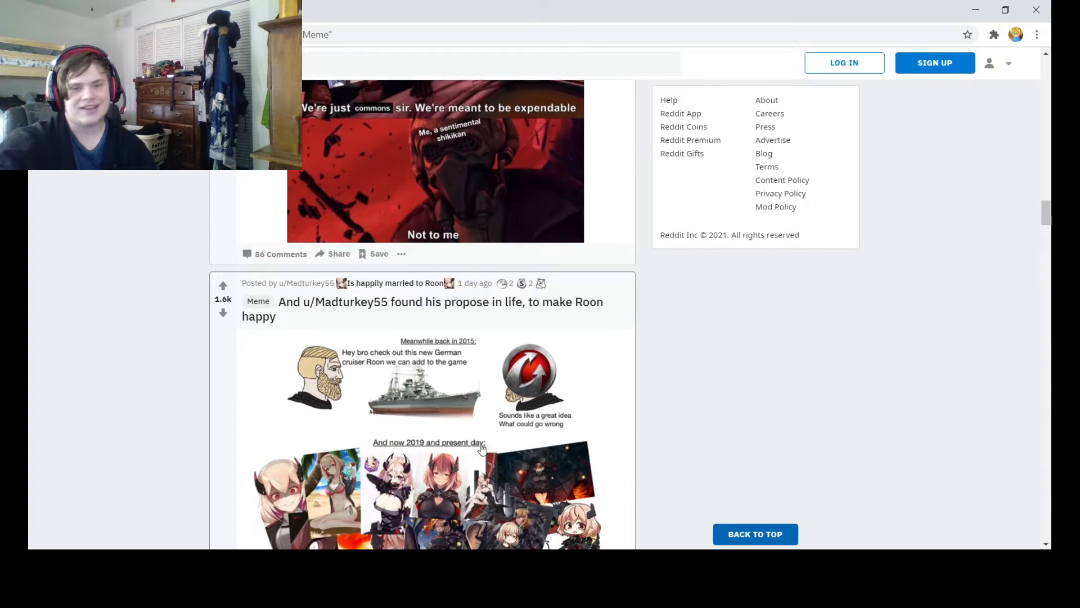
{"action": "mouse_move", "coordinate": [523, 395]}
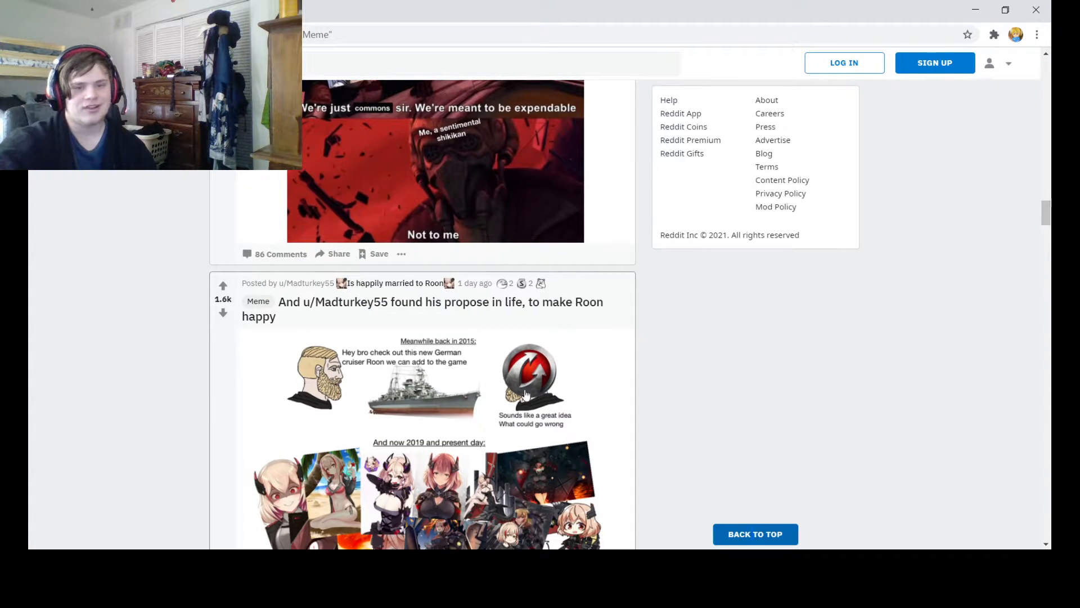
{"action": "scroll", "scroll_direction": "down", "scroll_amount": 3}
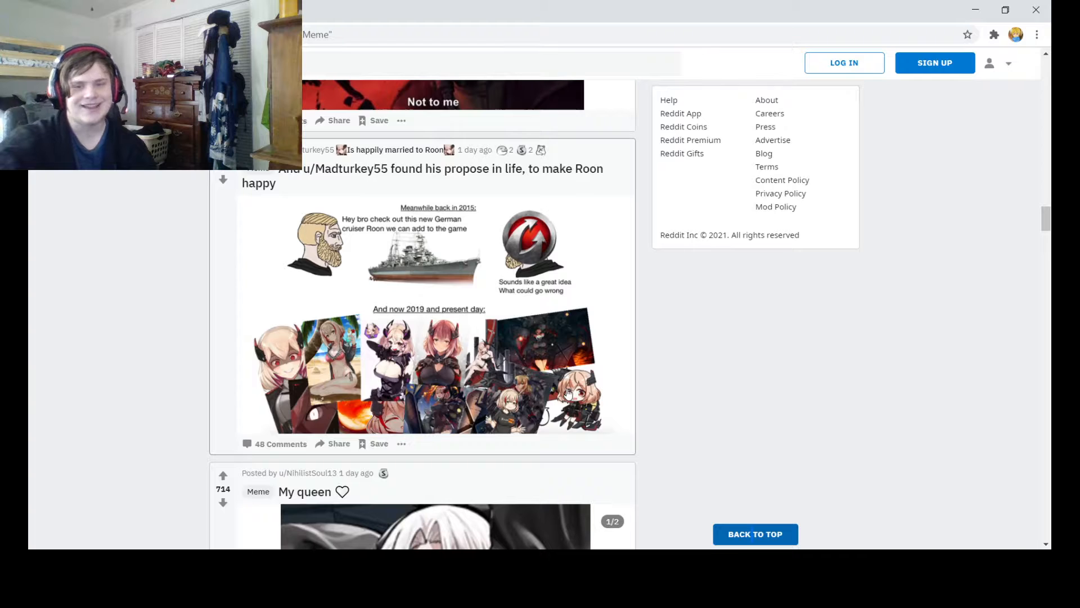
{"action": "mouse_move", "coordinate": [561, 386]}
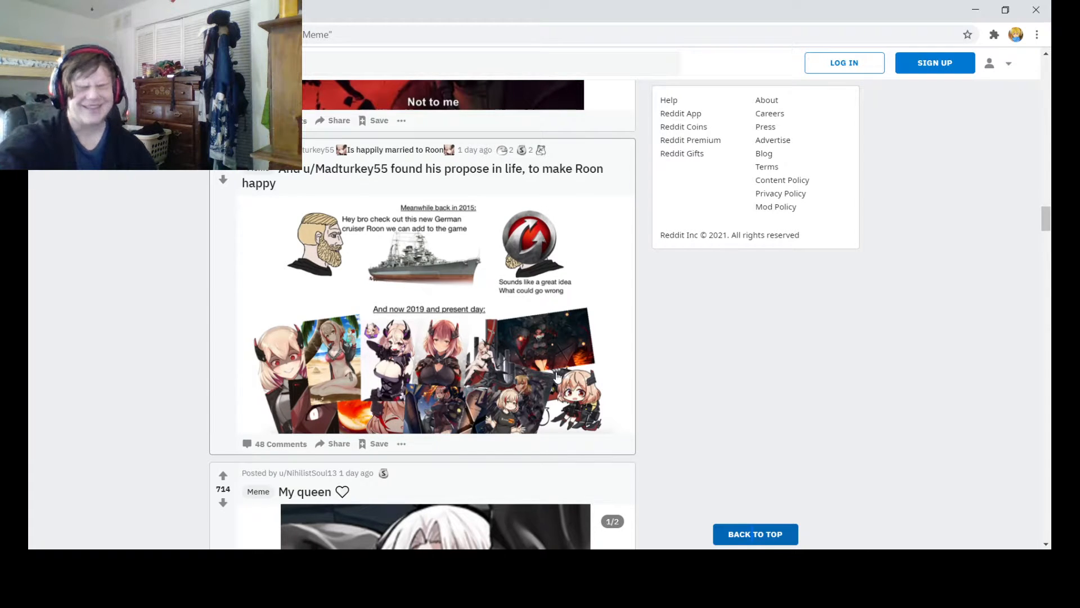
{"action": "scroll", "scroll_direction": "down", "scroll_amount": 3}
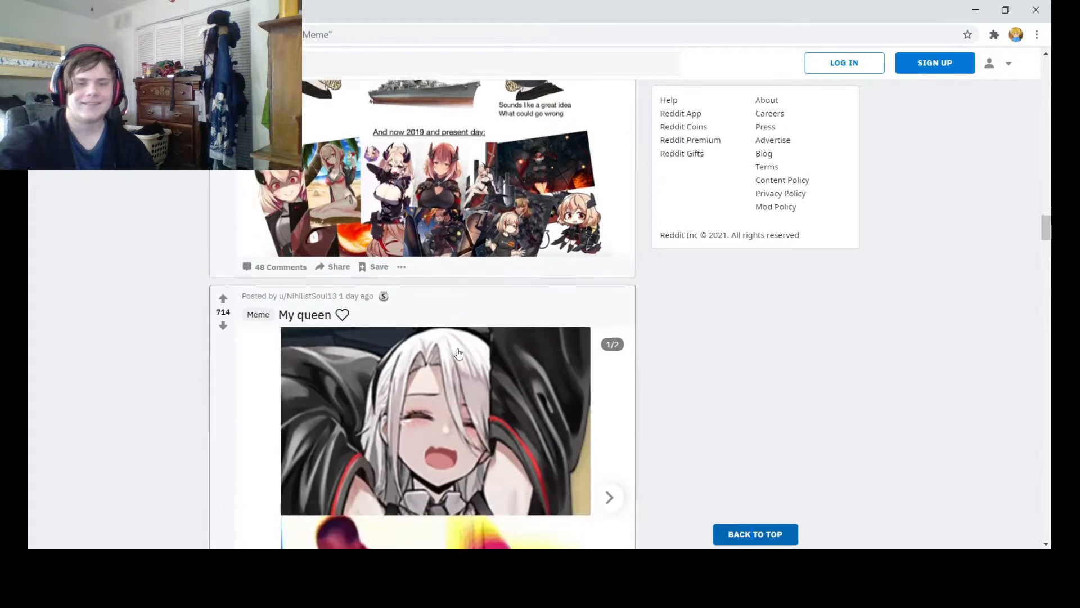
{"action": "scroll", "scroll_direction": "down", "scroll_amount": 3}
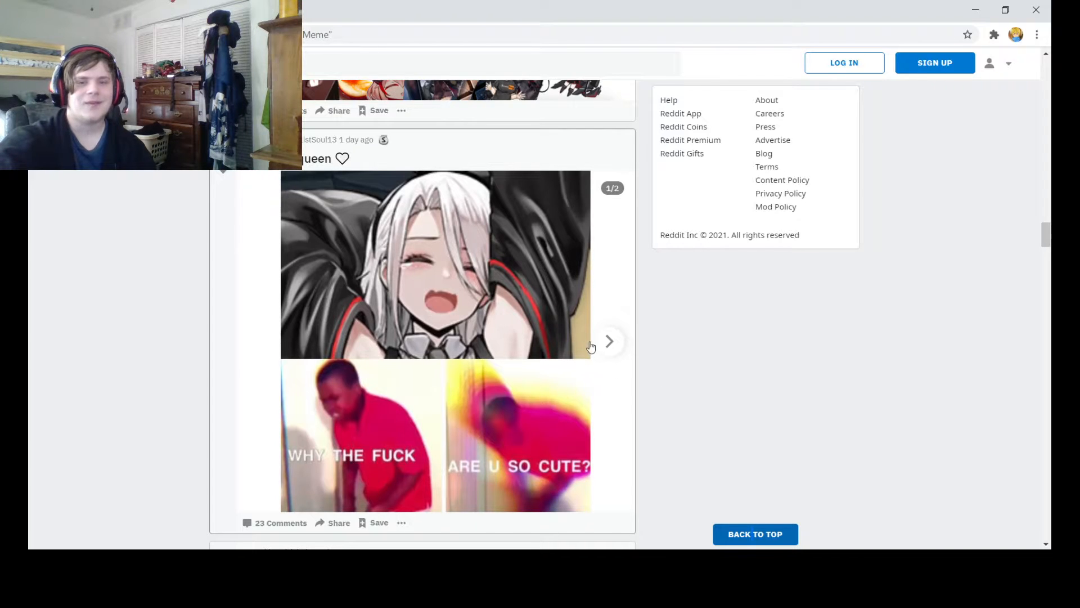
Flip through both My queen images, then scroll on to the Akashi wallet video post.
{"action": "left_click", "coordinate": [608, 341]}
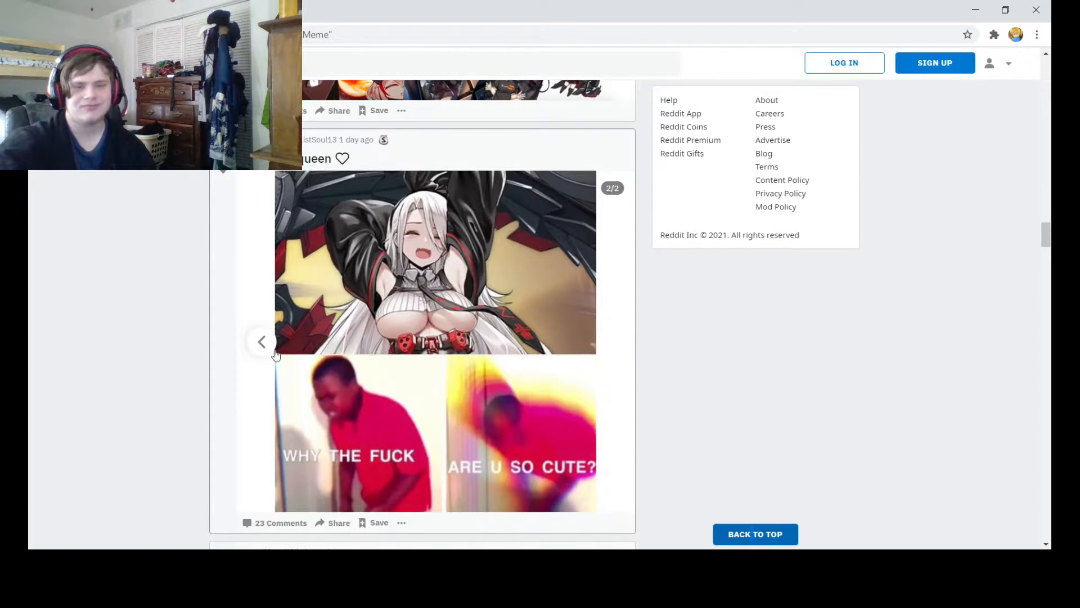
{"action": "left_click", "coordinate": [262, 341]}
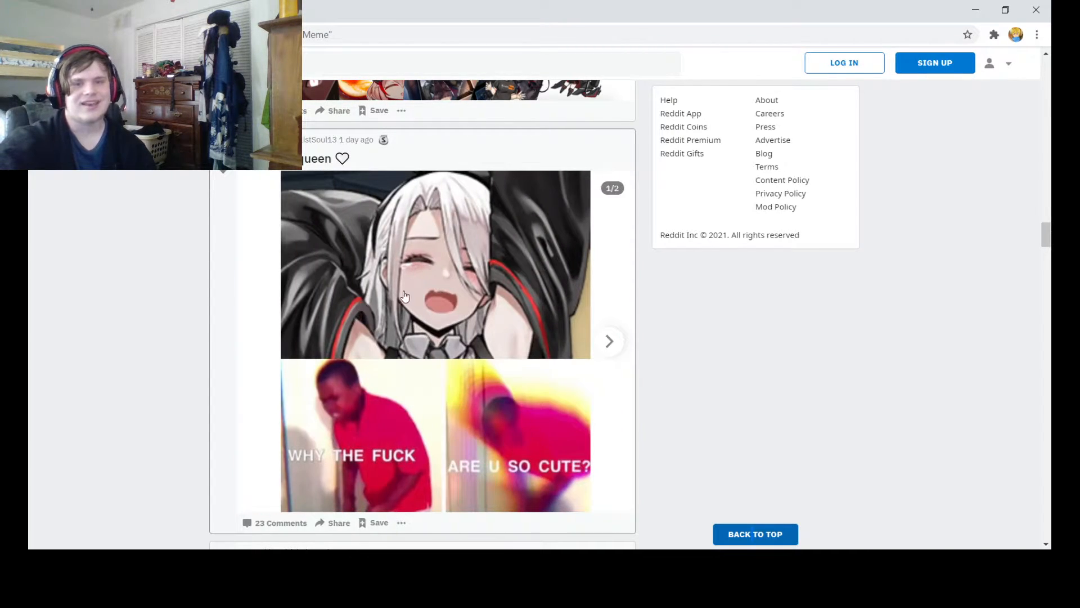
{"action": "scroll", "scroll_direction": "down", "scroll_amount": 3}
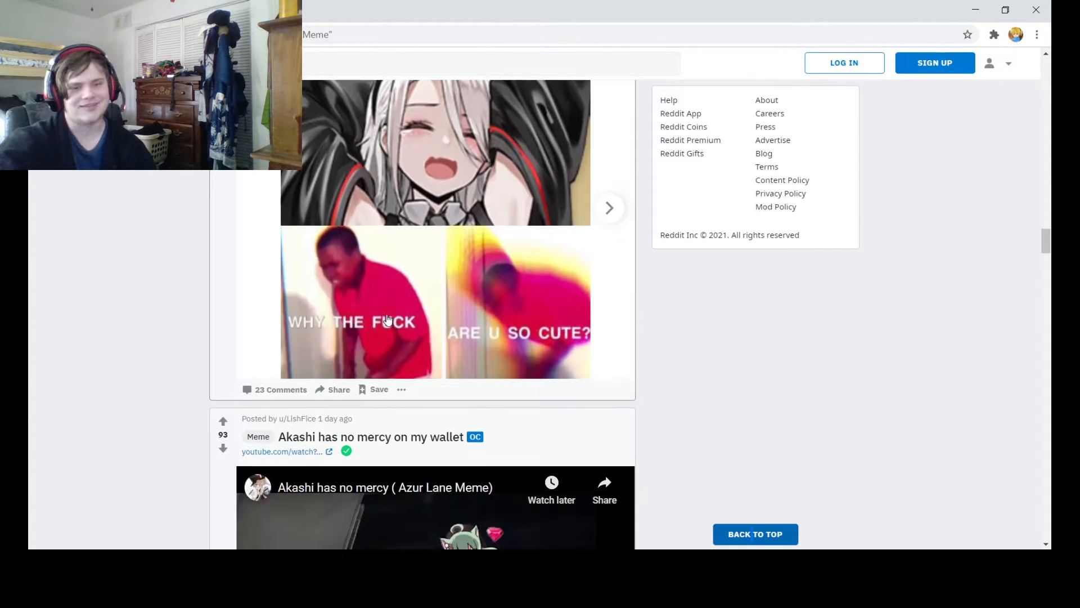
{"action": "scroll", "scroll_direction": "down", "scroll_amount": 3}
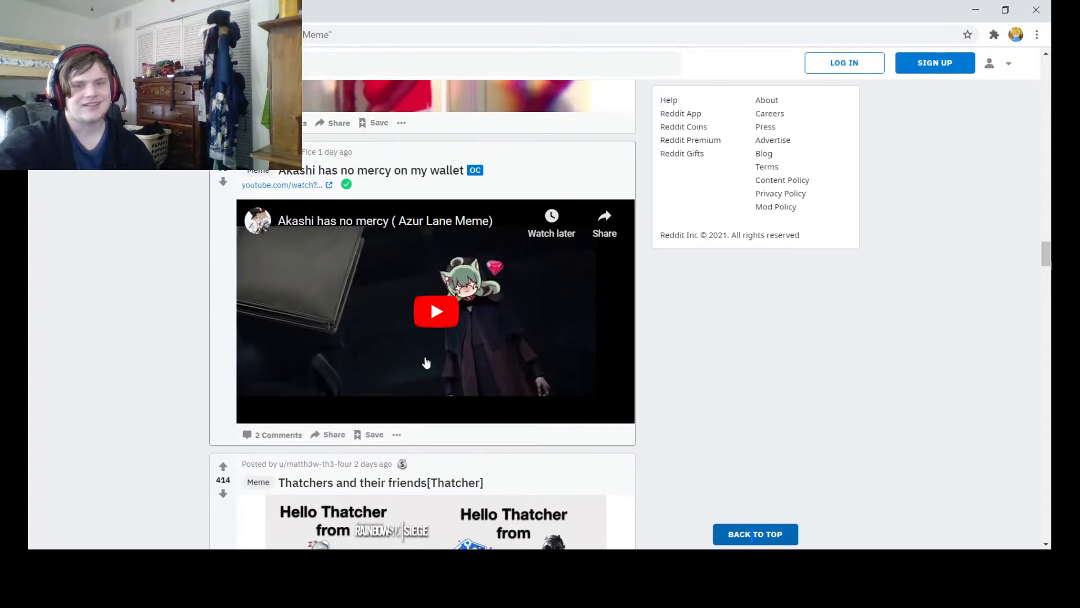
Play the Akashi wallet video, then scroll past the Thatcher meme to the Long Island video.
{"action": "left_click", "coordinate": [436, 311]}
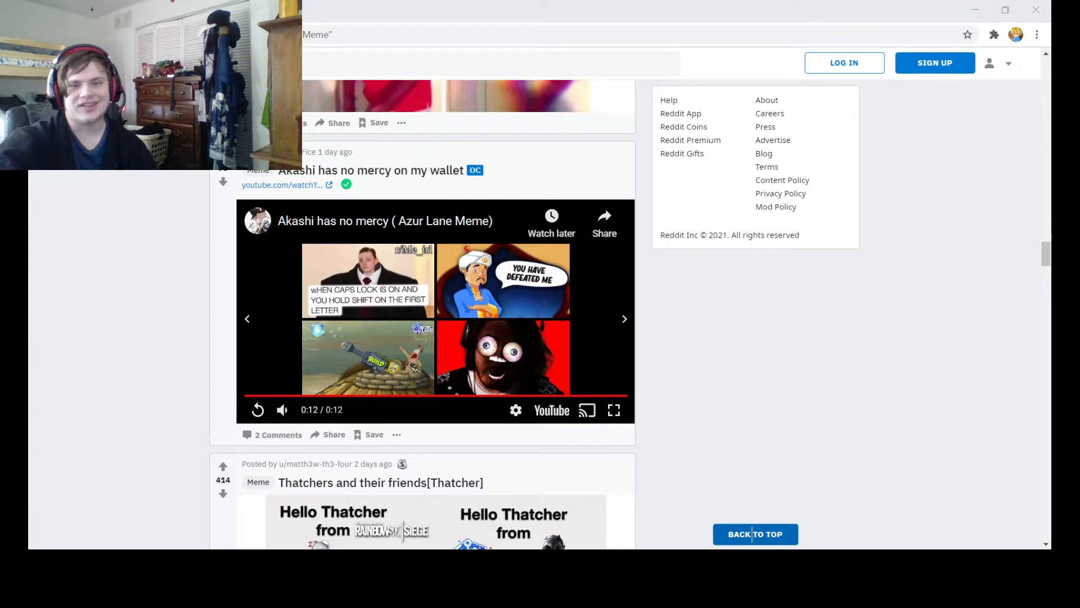
{"action": "scroll", "scroll_direction": "down", "scroll_amount": 3}
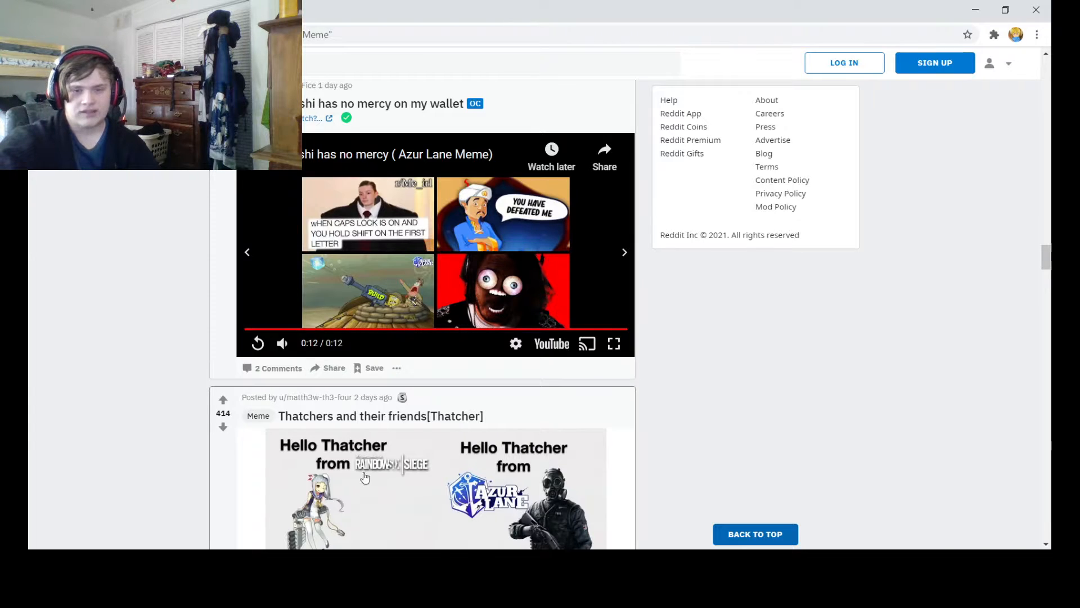
{"action": "scroll", "scroll_direction": "down", "scroll_amount": 3}
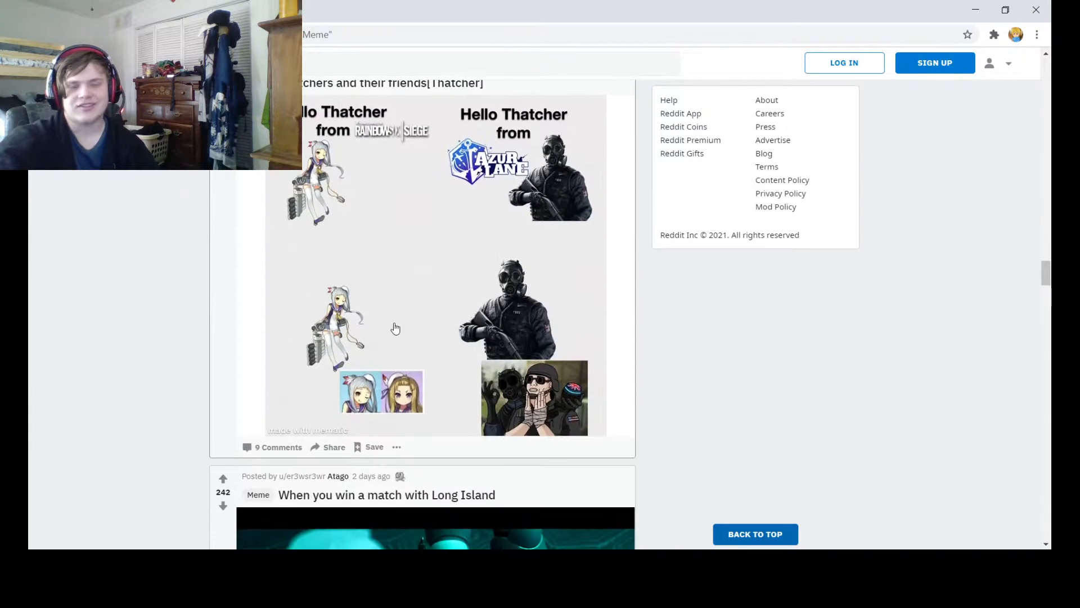
{"action": "mouse_move", "coordinate": [570, 408]}
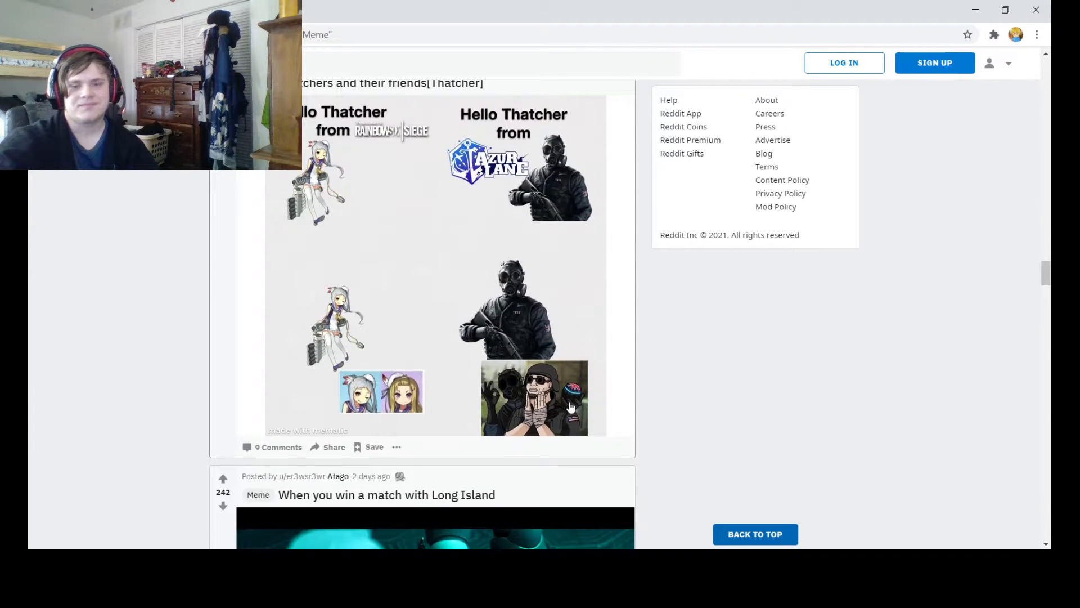
{"action": "scroll", "scroll_direction": "down", "scroll_amount": 3}
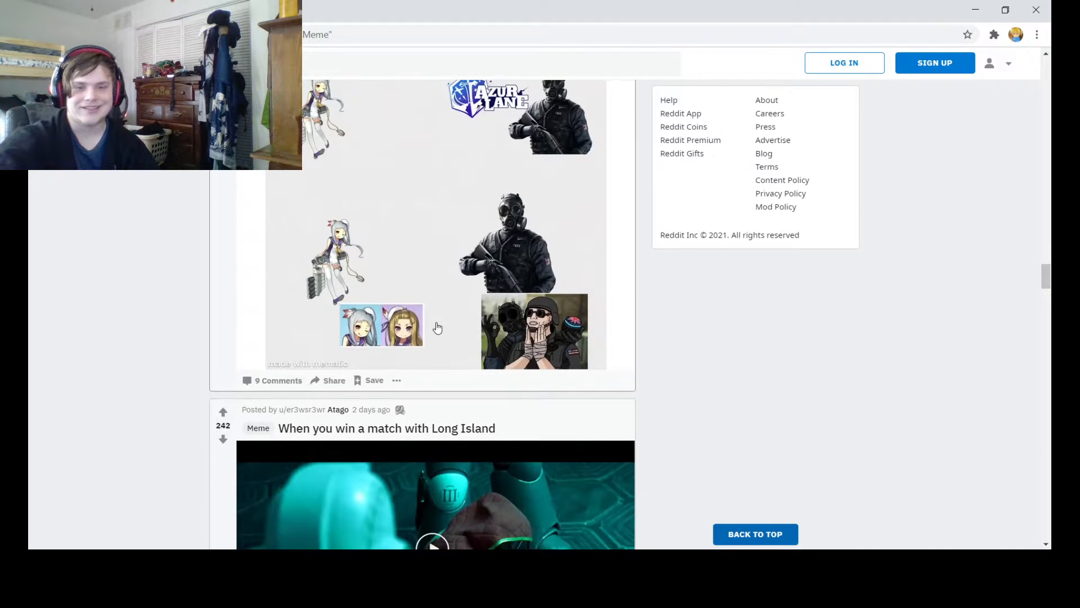
{"action": "scroll", "scroll_direction": "down", "scroll_amount": 3}
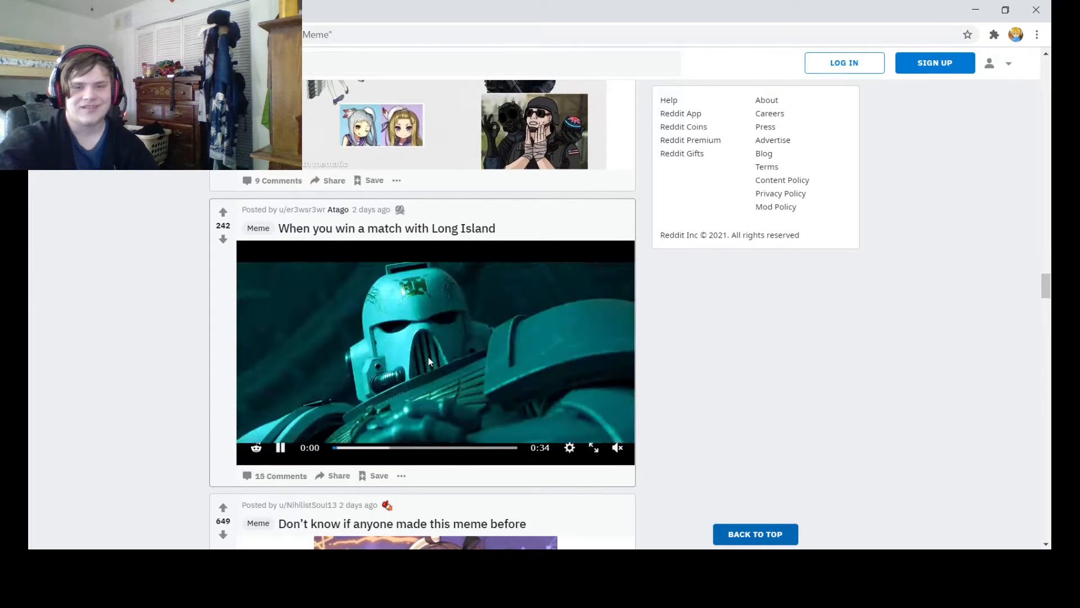
Unmute the Long Island match video and let it play toward its end.
{"action": "left_click", "coordinate": [616, 447]}
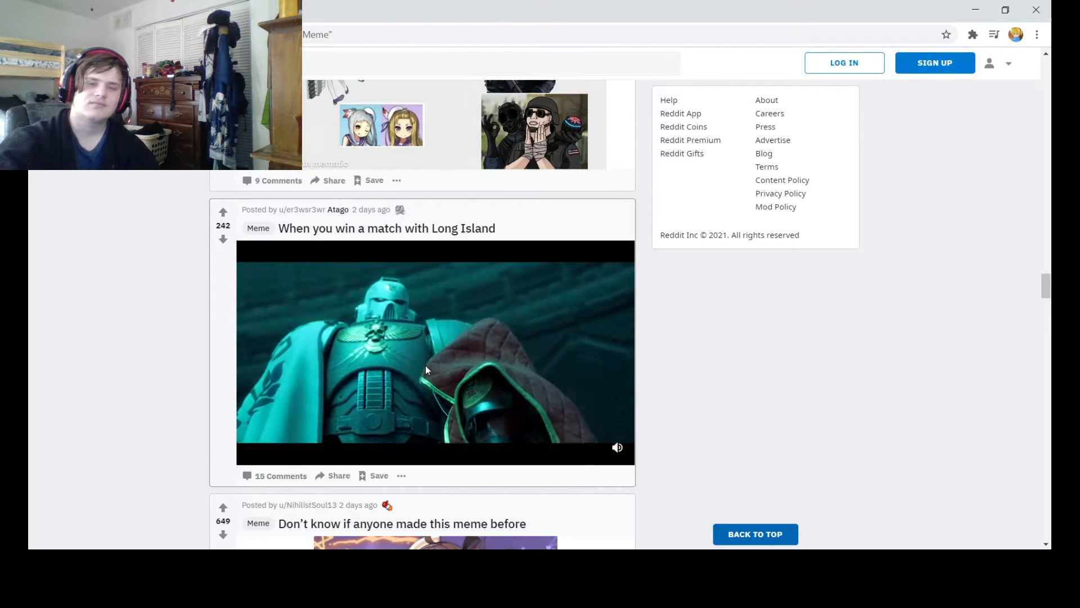
{"action": "left_click", "coordinate": [435, 352]}
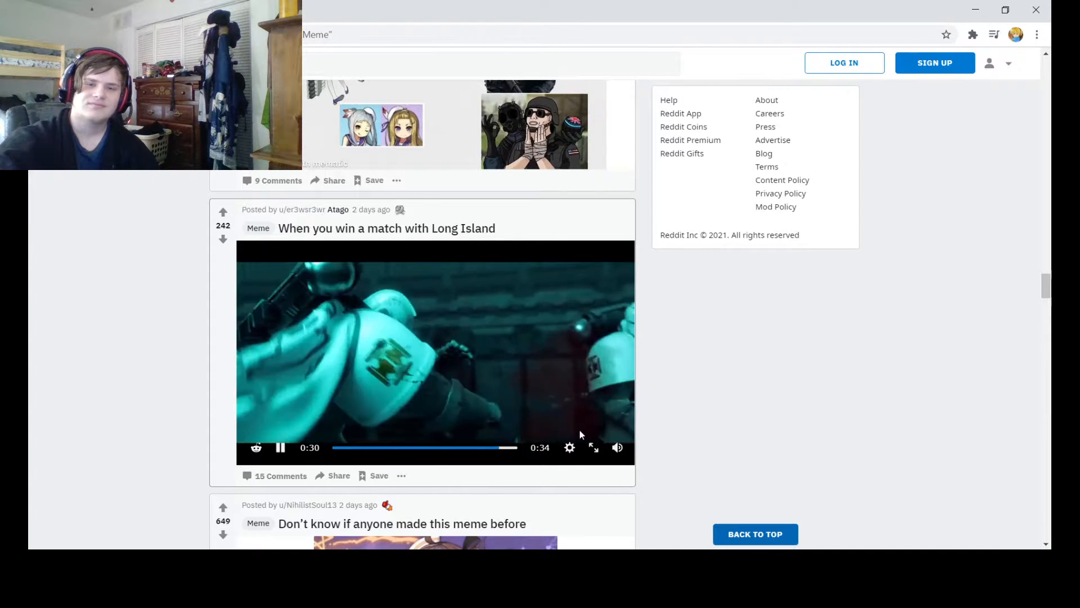
{"action": "mouse_move", "coordinate": [484, 404]}
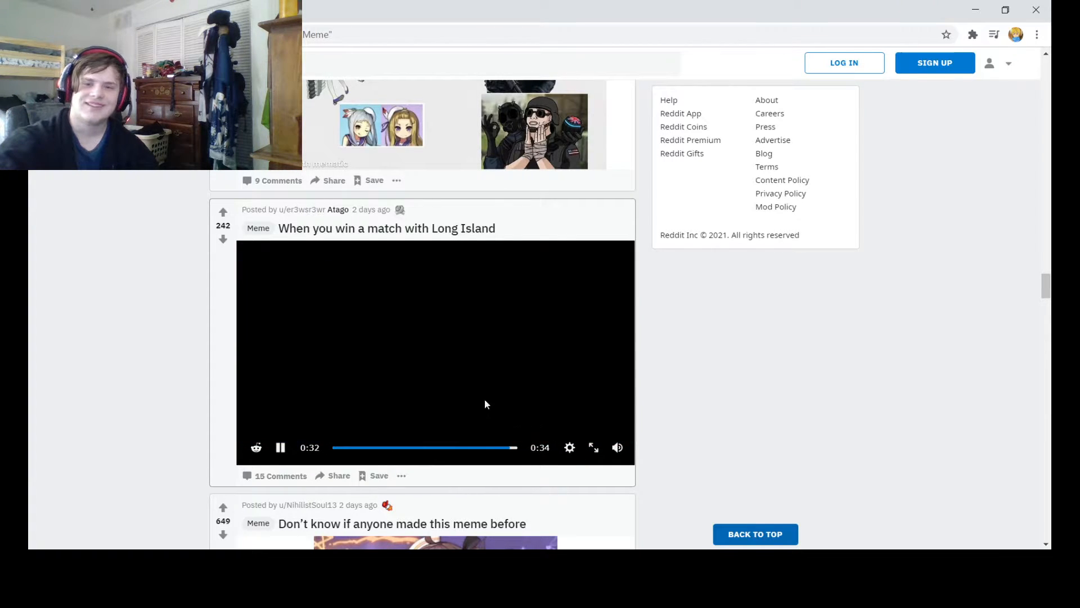
Scroll past the Kaga and Akagi plush comic to the 'Don't know if anyone made this meme before' post.
{"action": "scroll", "scroll_direction": "down", "scroll_amount": 3}
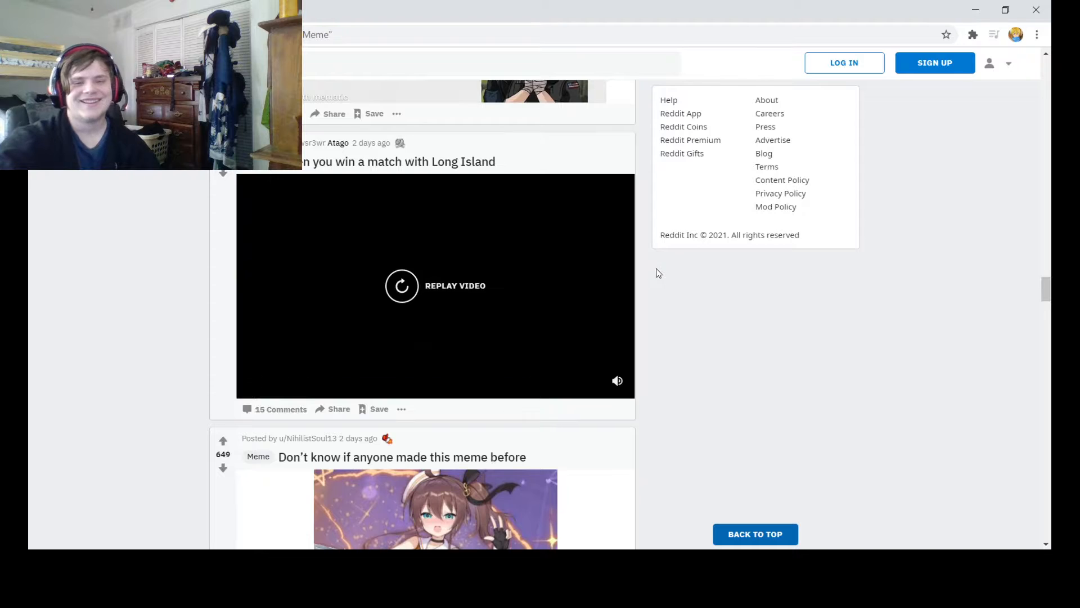
{"action": "scroll", "scroll_direction": "down", "scroll_amount": 3}
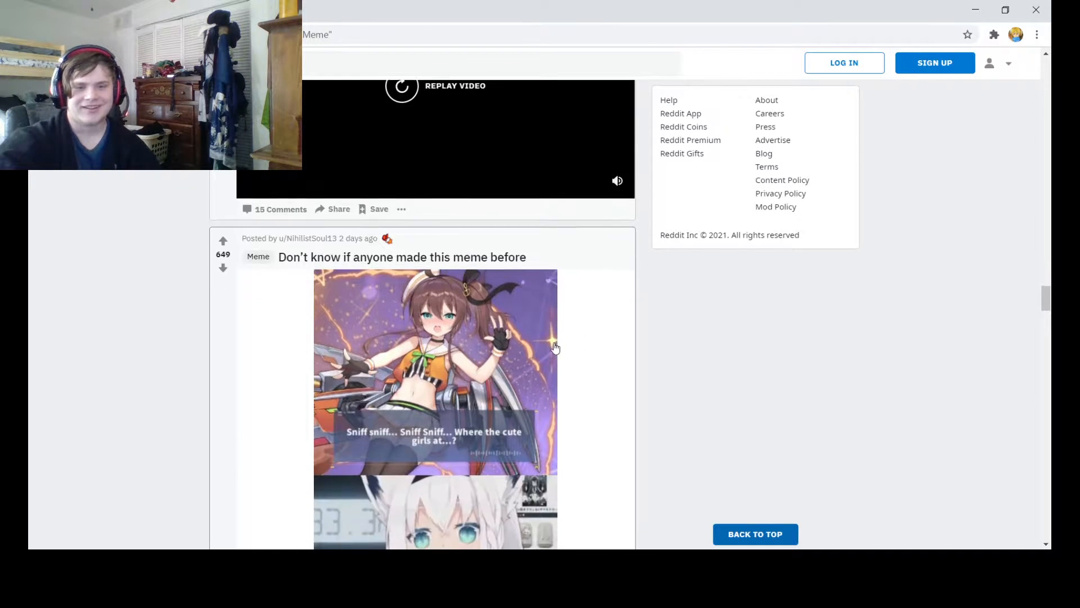
{"action": "scroll", "scroll_direction": "down", "scroll_amount": 3}
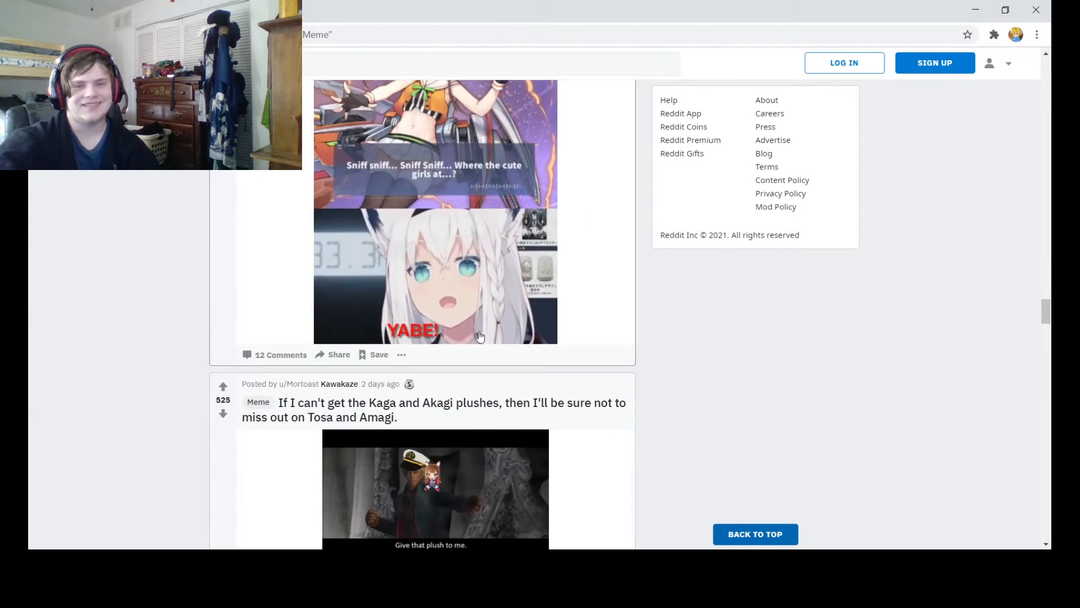
{"action": "scroll", "scroll_direction": "down", "scroll_amount": 3}
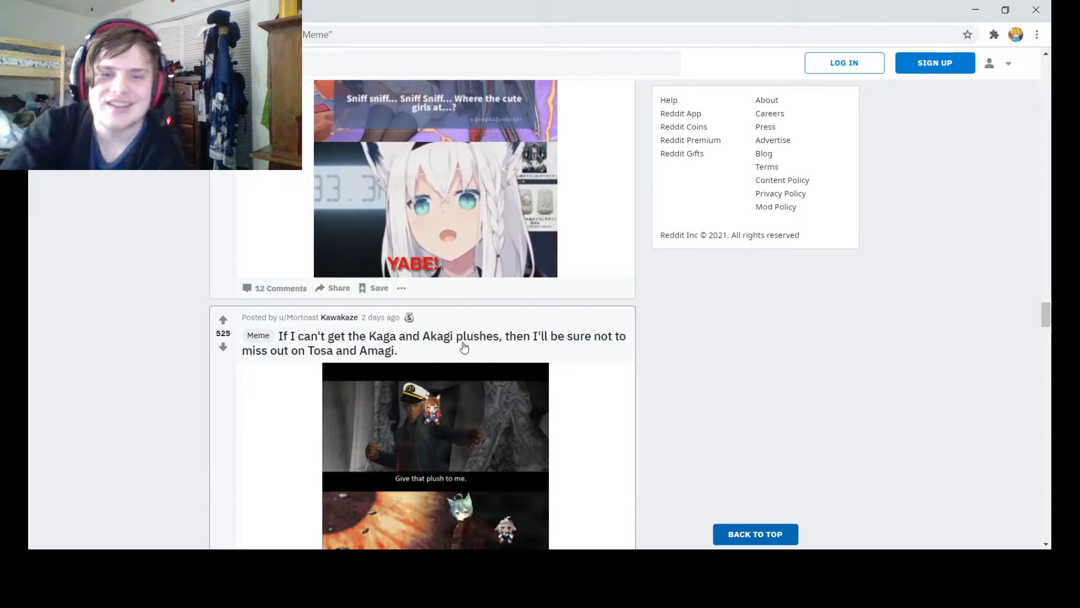
{"action": "mouse_move", "coordinate": [474, 344]}
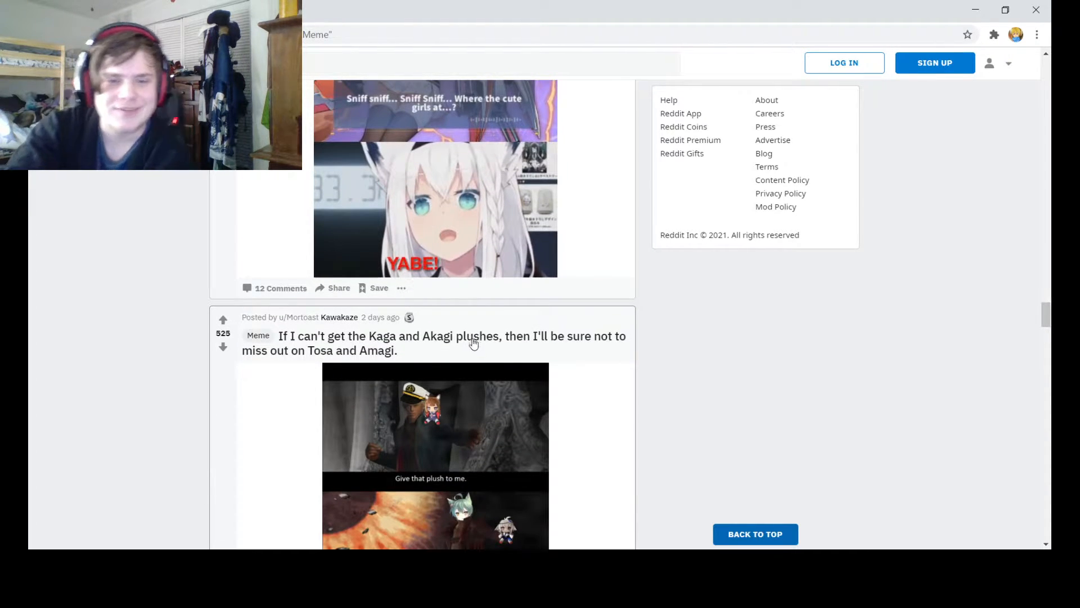
{"action": "scroll", "scroll_direction": "down", "scroll_amount": 3}
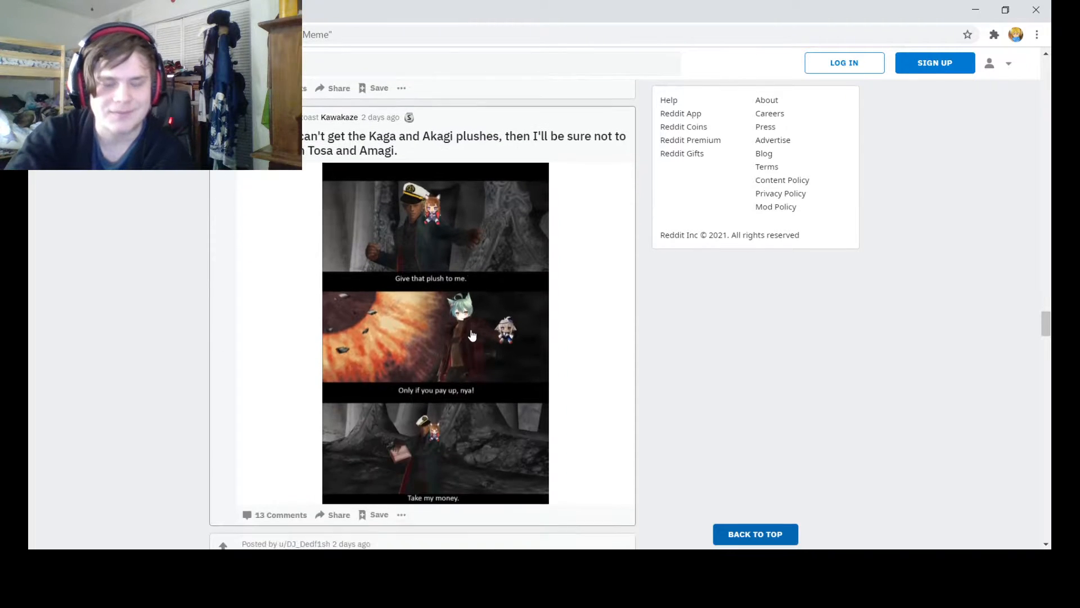
{"action": "mouse_move", "coordinate": [717, 350]}
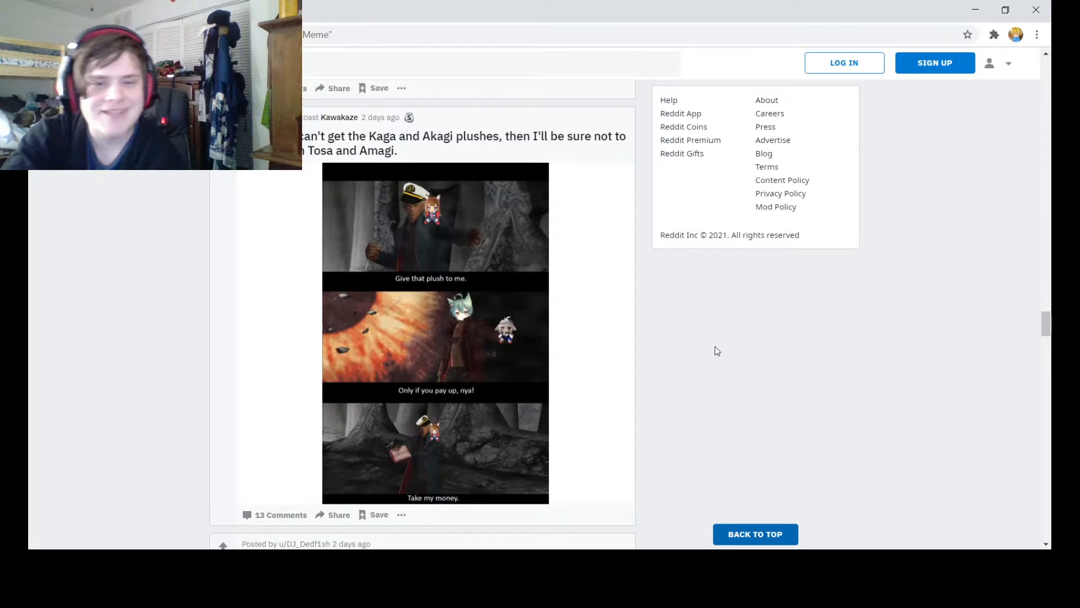
{"action": "mouse_move", "coordinate": [695, 363]}
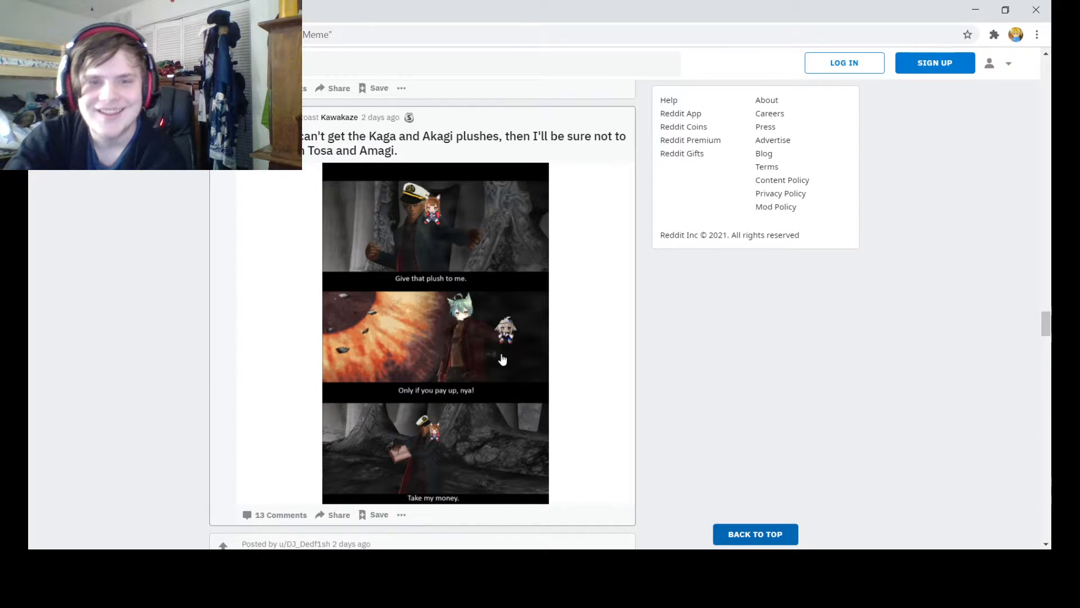
{"action": "scroll", "scroll_direction": "down", "scroll_amount": 3}
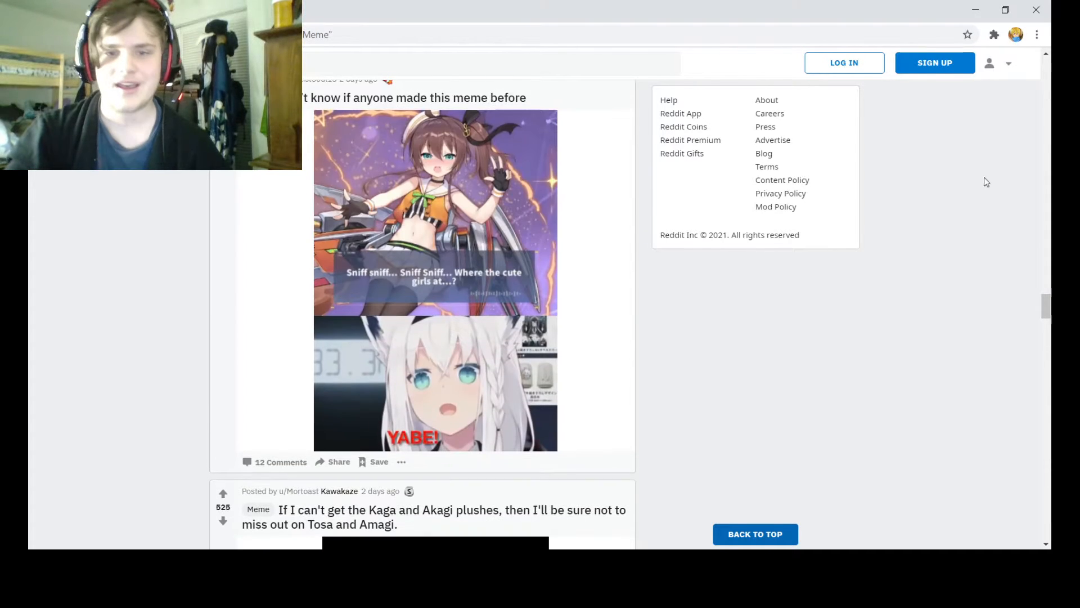
Scroll down past the Crimson Axis spies post to the Shikikan <<<|>>> Doctor meme.
{"action": "scroll", "scroll_direction": "down", "scroll_amount": 3}
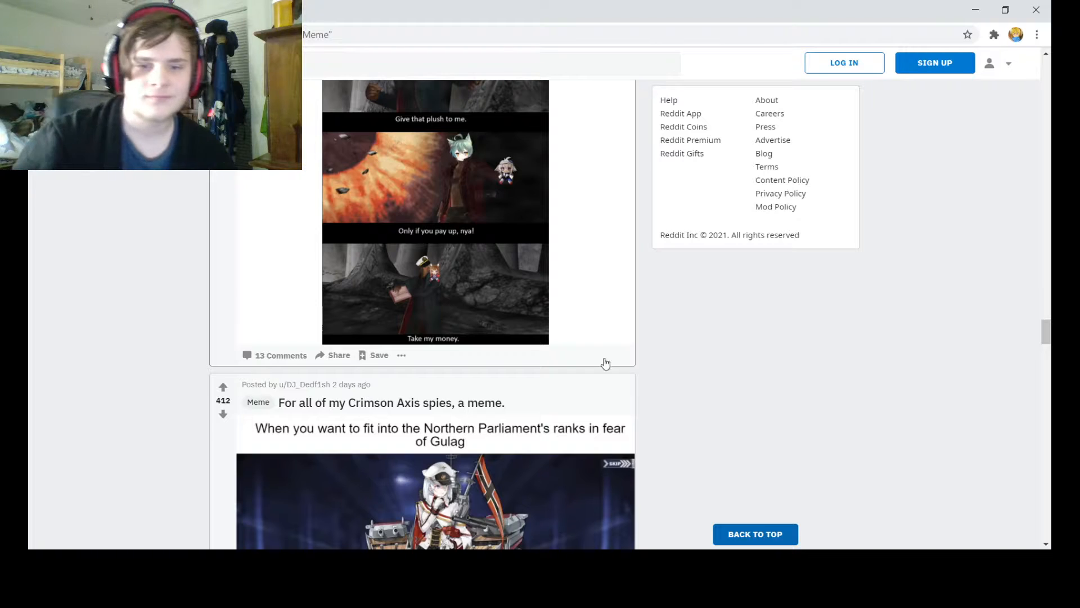
{"action": "scroll", "scroll_direction": "up", "scroll_amount": 3}
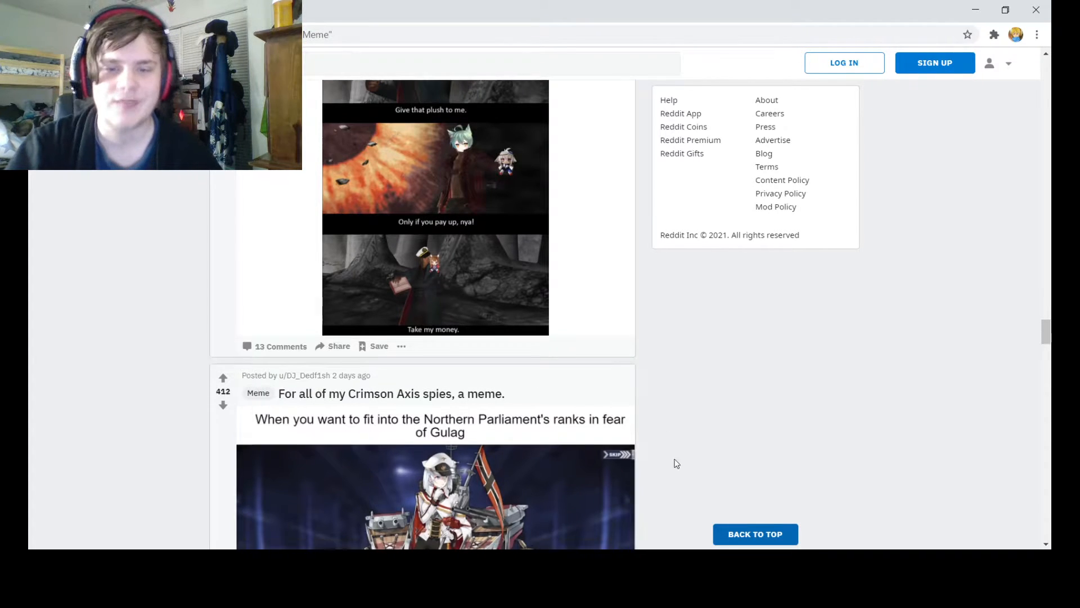
{"action": "scroll", "scroll_direction": "down", "scroll_amount": 3}
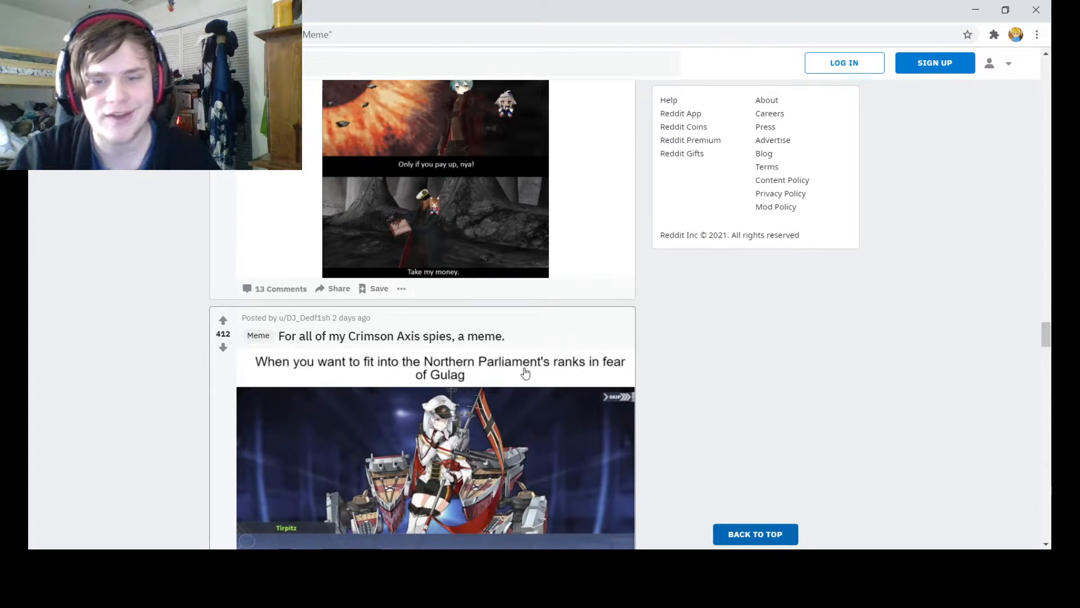
{"action": "scroll", "scroll_direction": "down", "scroll_amount": 3}
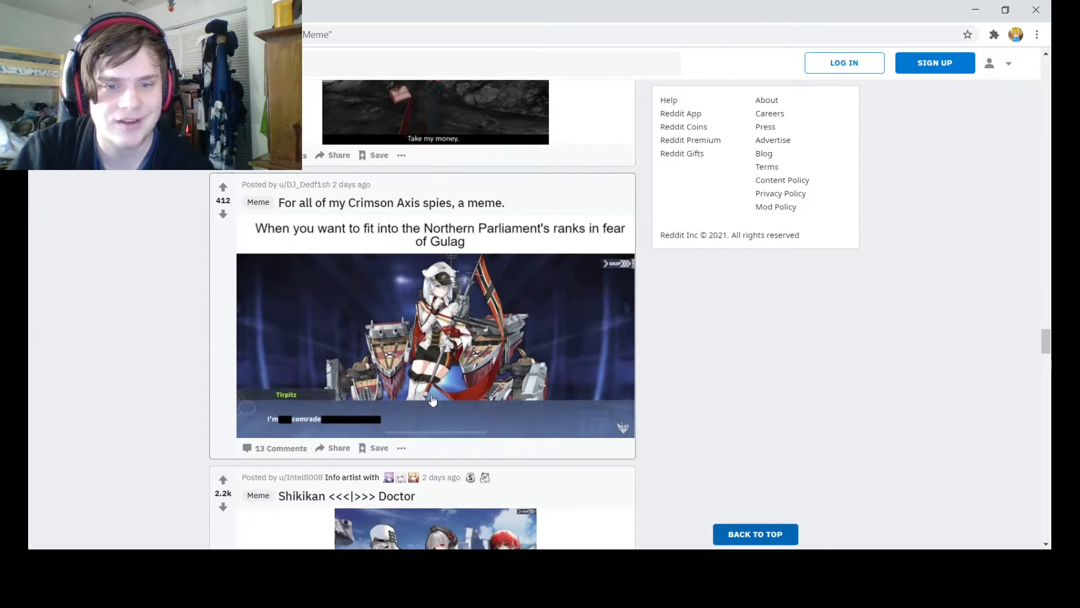
{"action": "mouse_move", "coordinate": [432, 395]}
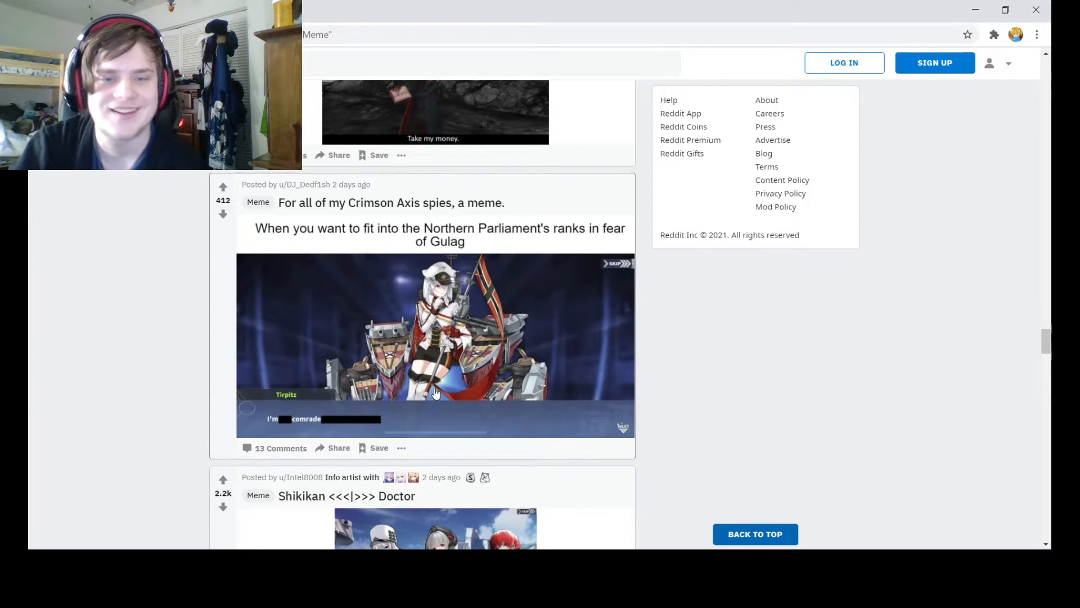
{"action": "scroll", "scroll_direction": "down", "scroll_amount": 3}
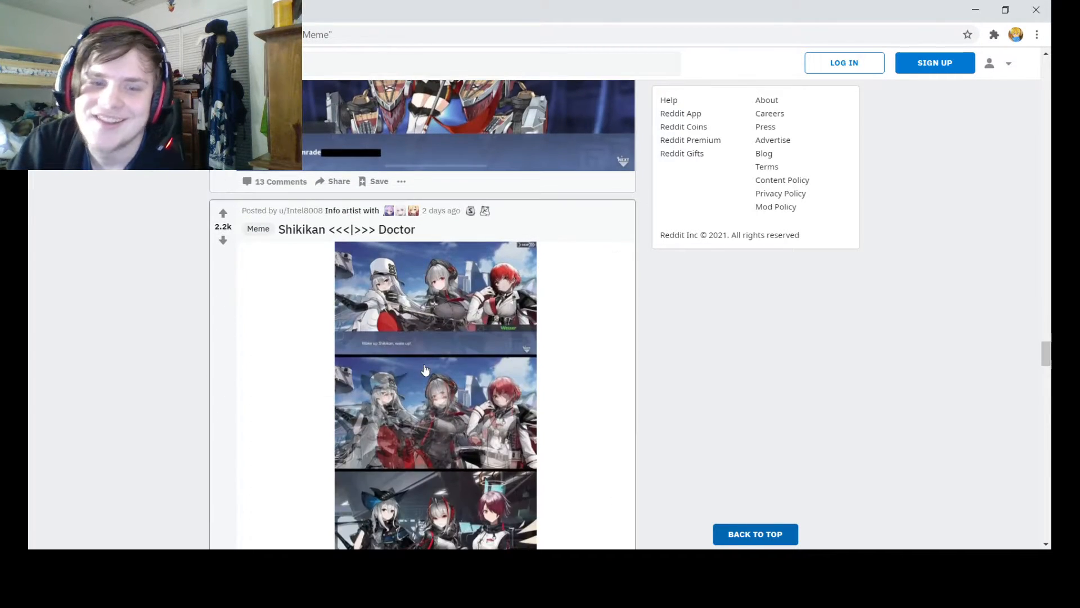
{"action": "scroll", "scroll_direction": "down", "scroll_amount": 3}
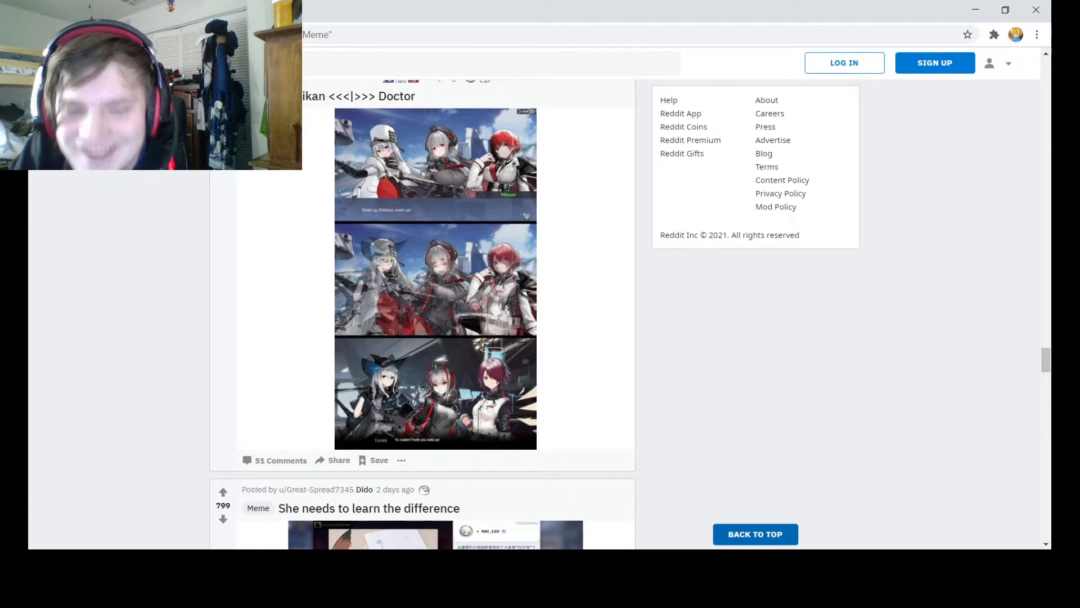
View the Shikikan <<<|>>> Doctor post on its own page and read down it.
{"action": "left_click", "coordinate": [434, 275]}
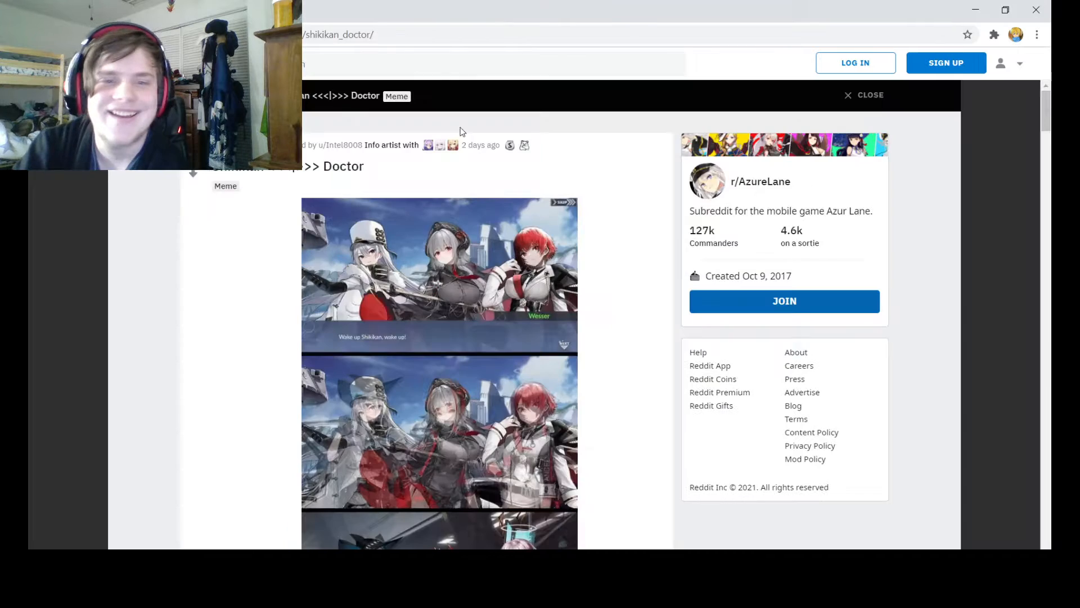
{"action": "scroll", "scroll_direction": "down", "scroll_amount": 3}
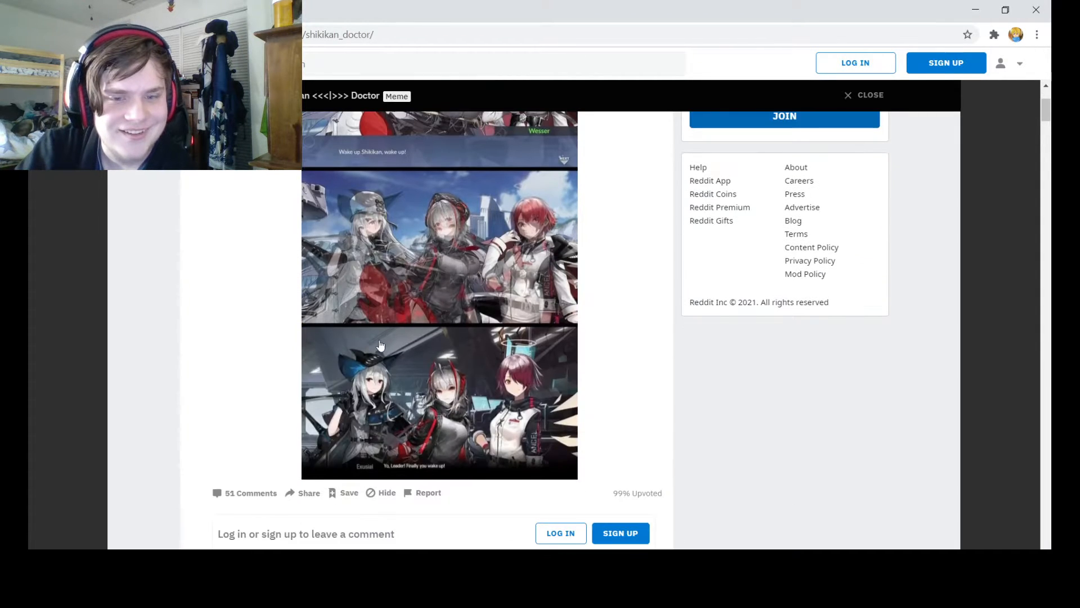
{"action": "scroll", "scroll_direction": "down", "scroll_amount": 3}
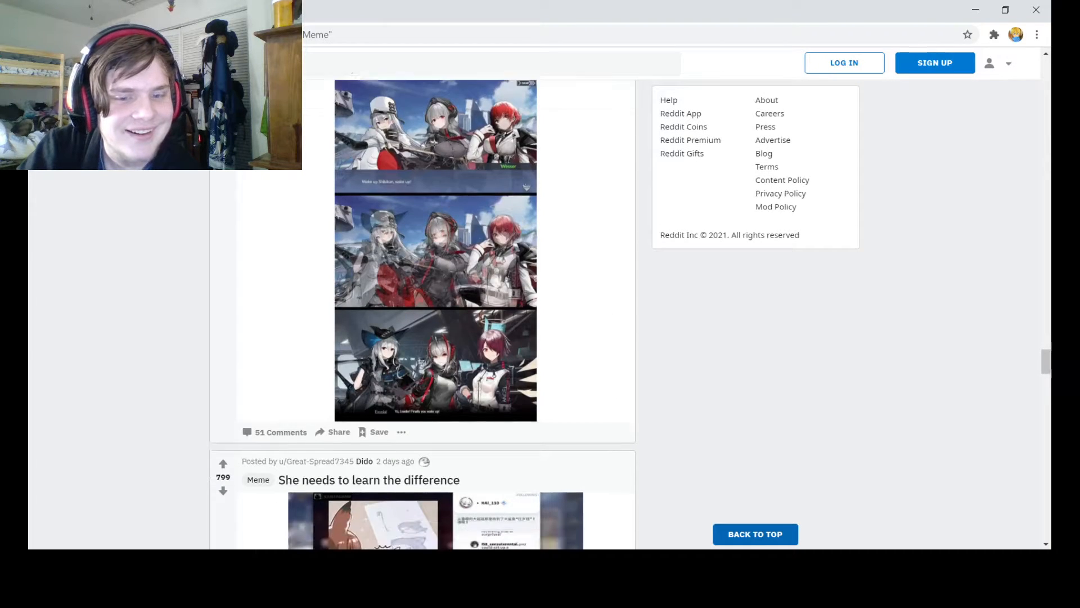
Scroll down past the Shark, Azuma's gun and stubborn-huh memes.
{"action": "scroll", "scroll_direction": "down", "scroll_amount": 3}
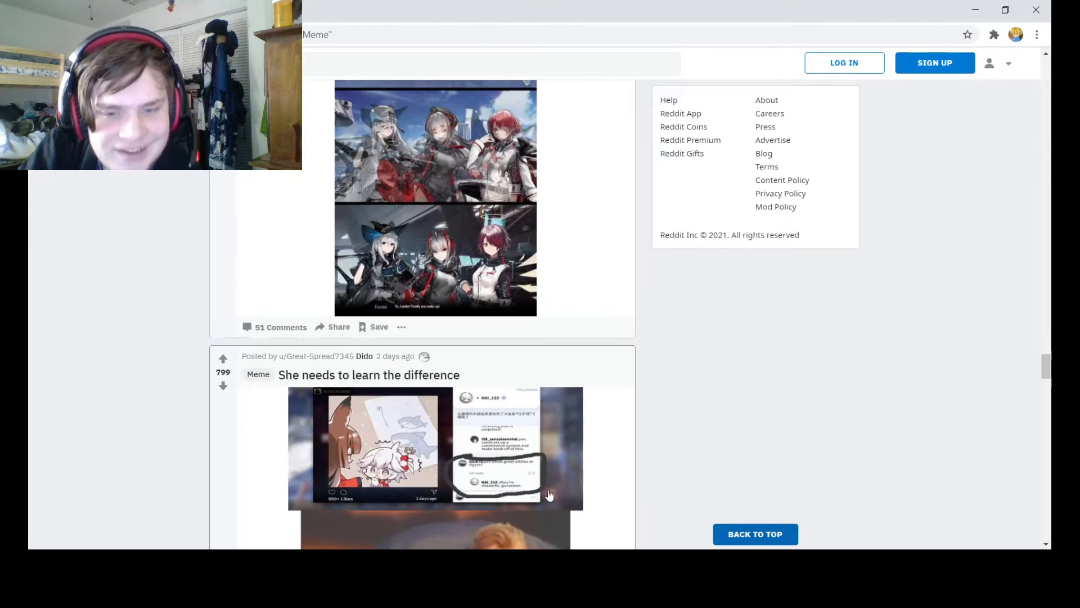
{"action": "mouse_move", "coordinate": [557, 471]}
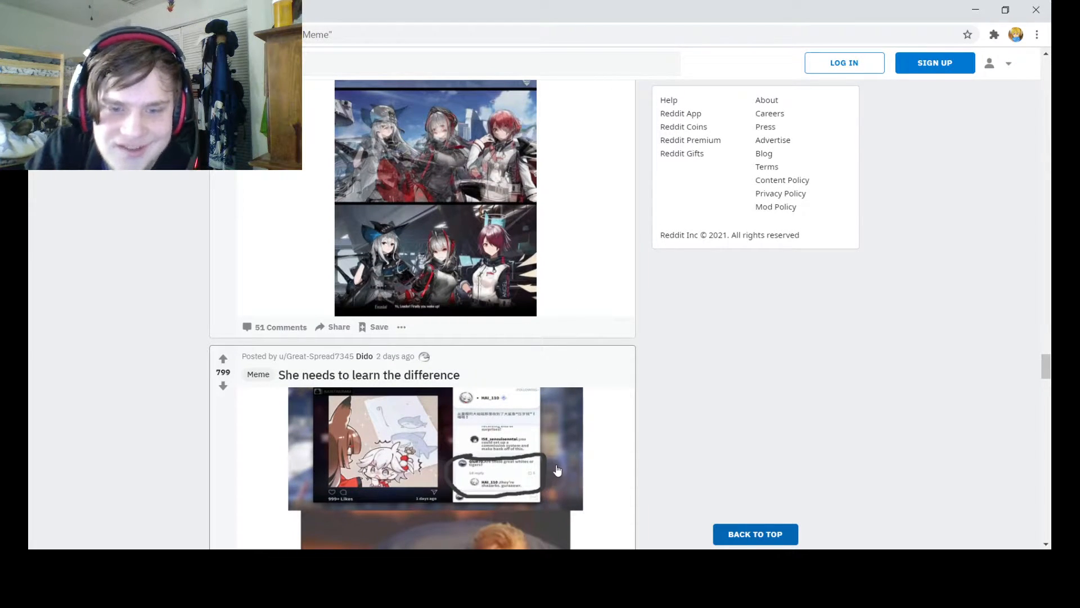
{"action": "scroll", "scroll_direction": "down", "scroll_amount": 3}
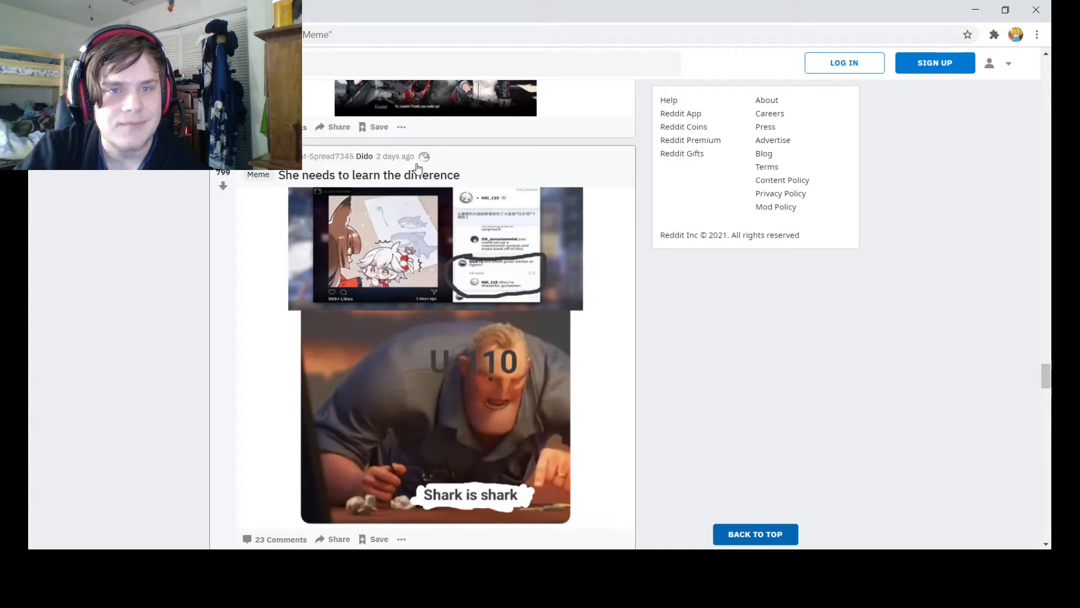
{"action": "mouse_move", "coordinate": [330, 155]}
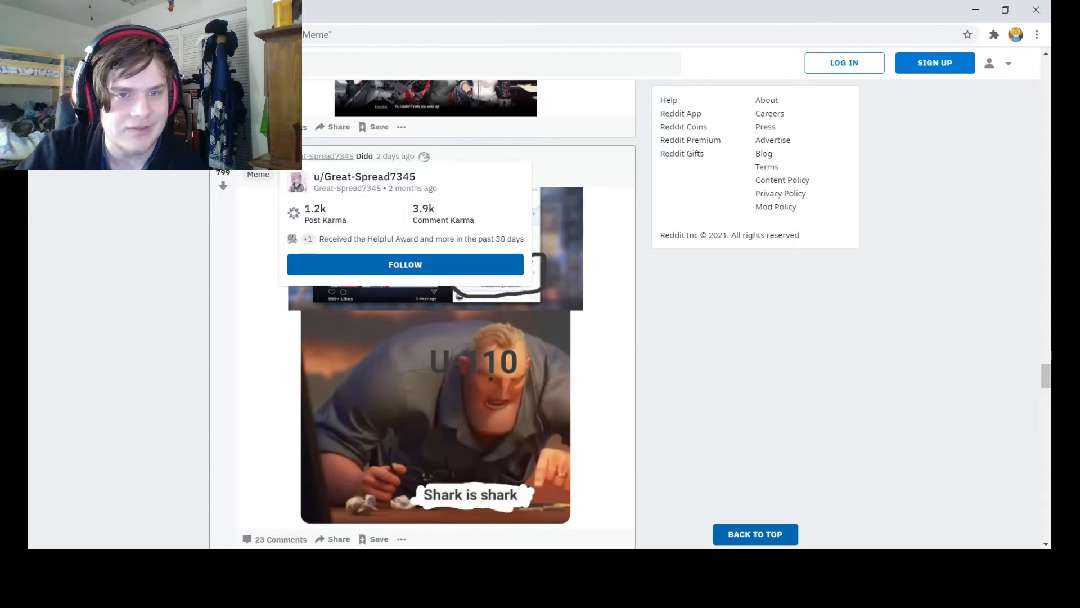
{"action": "scroll", "scroll_direction": "down", "scroll_amount": 3}
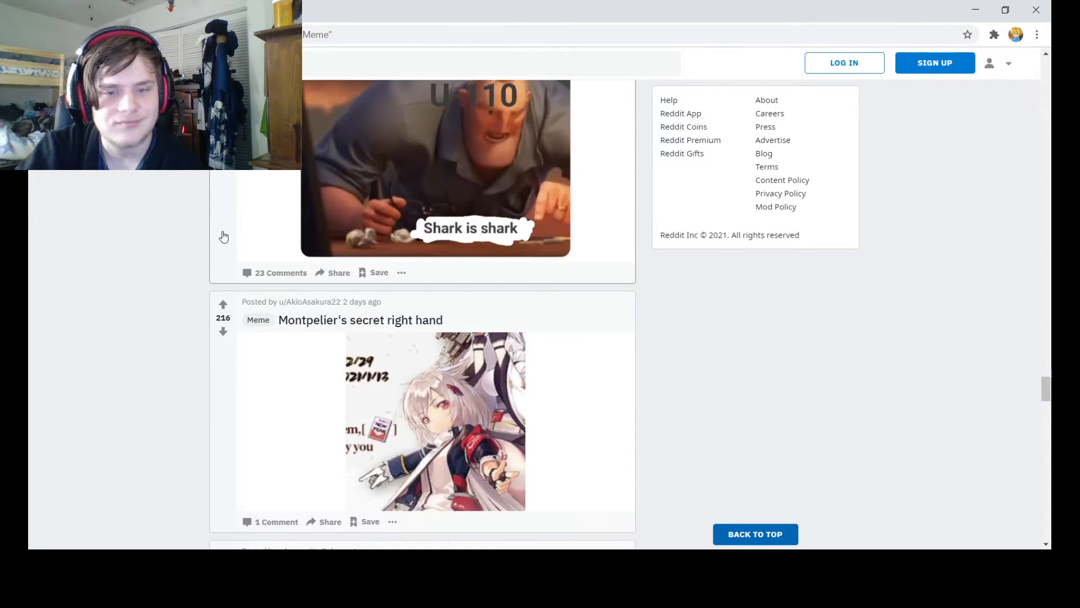
{"action": "mouse_move", "coordinate": [444, 446]}
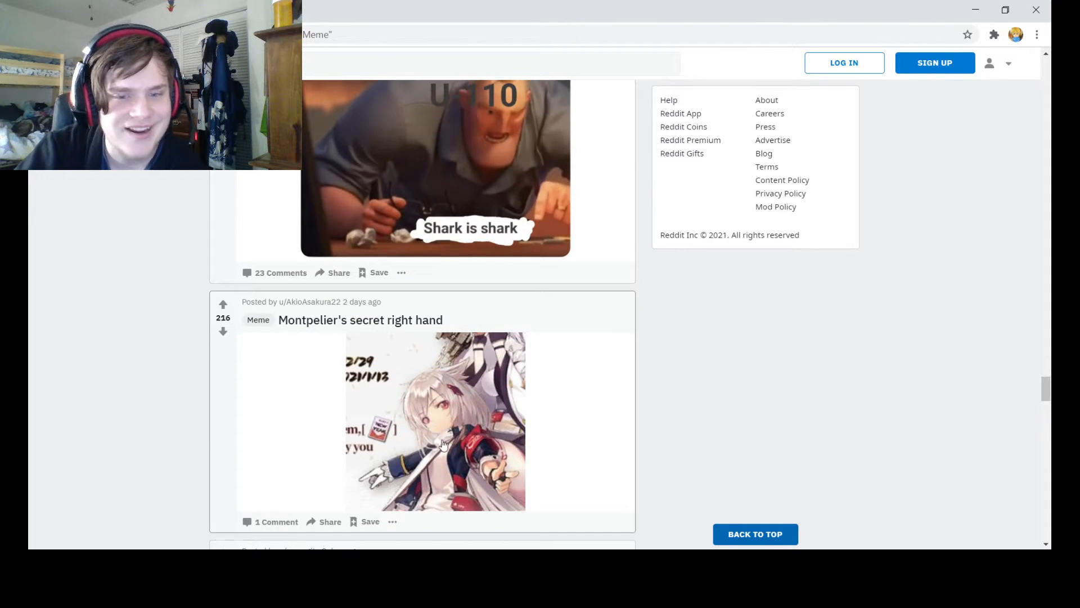
{"action": "mouse_move", "coordinate": [724, 459]}
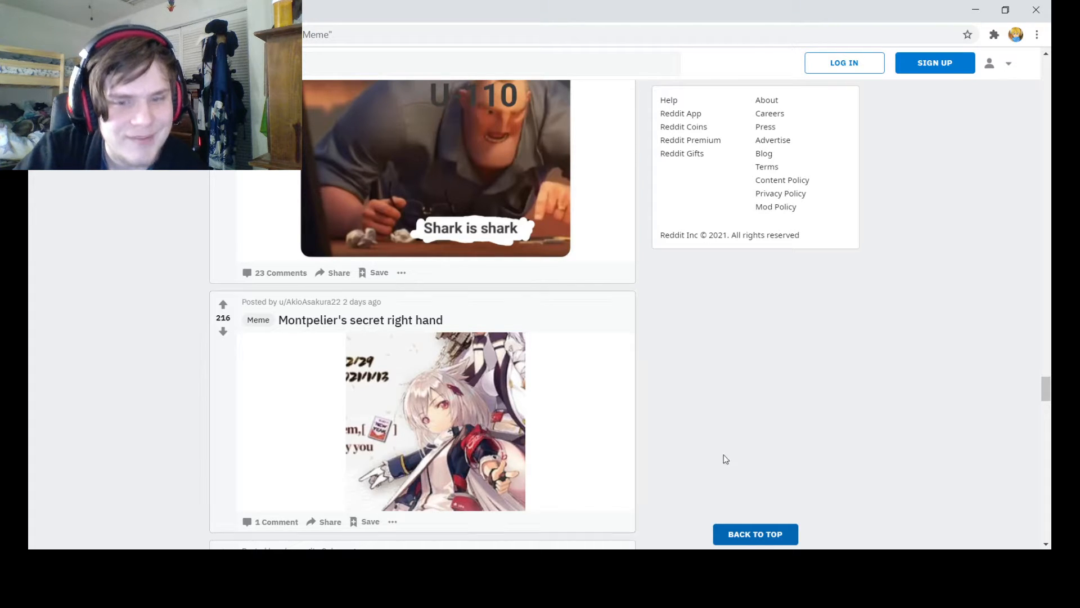
{"action": "scroll", "scroll_direction": "down", "scroll_amount": 3}
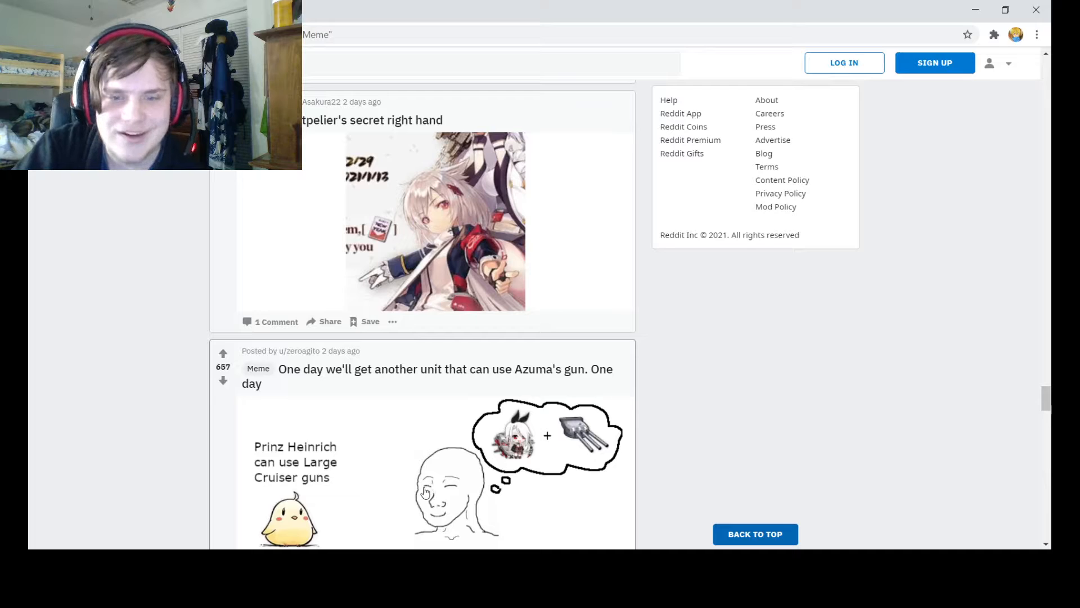
{"action": "scroll", "scroll_direction": "down", "scroll_amount": 3}
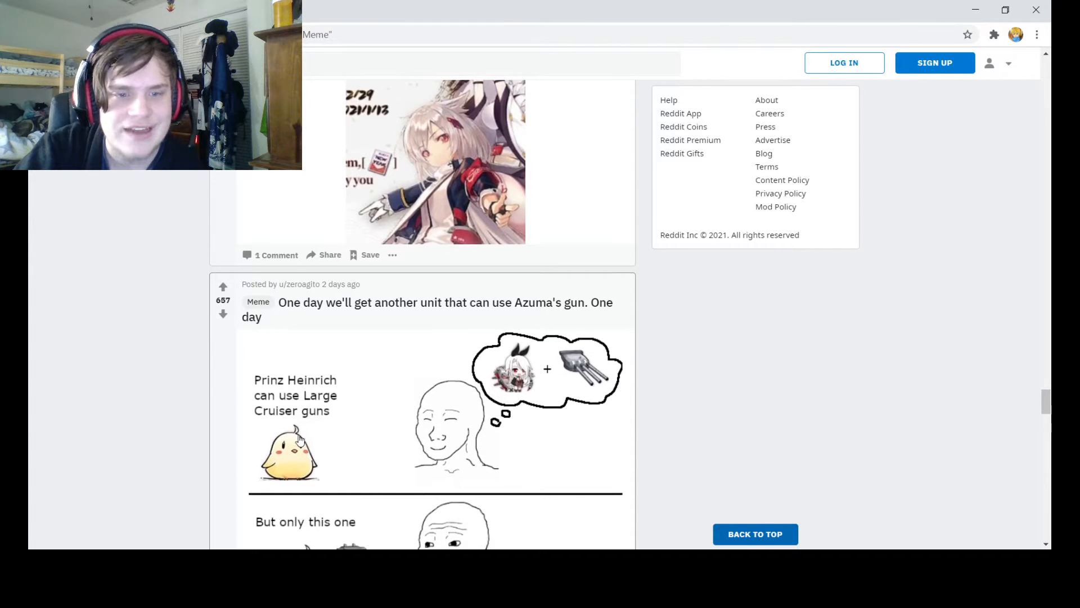
{"action": "scroll", "scroll_direction": "down", "scroll_amount": 3}
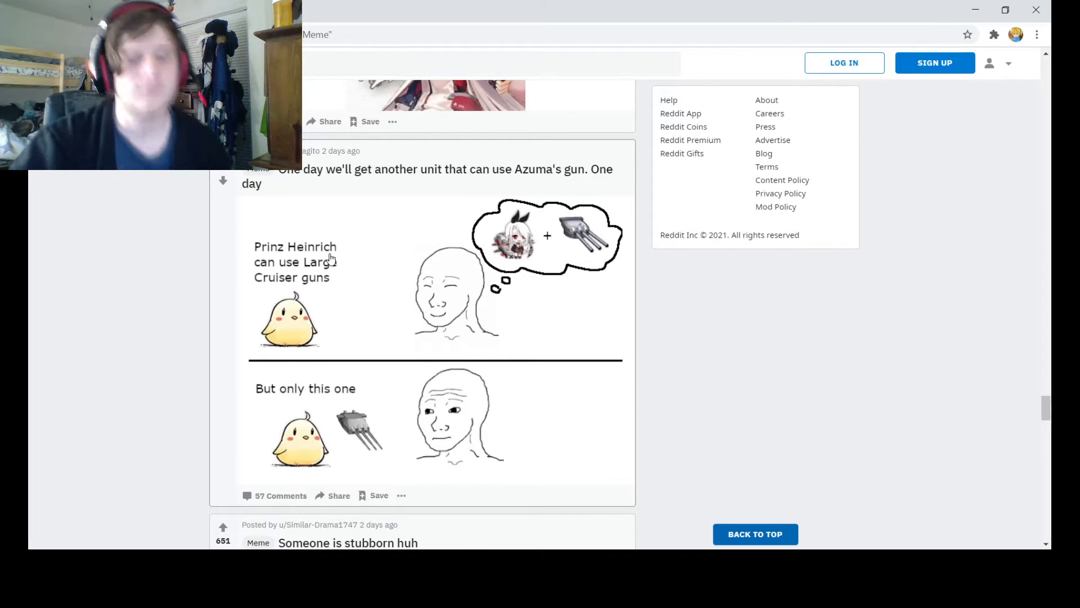
{"action": "mouse_move", "coordinate": [372, 319]}
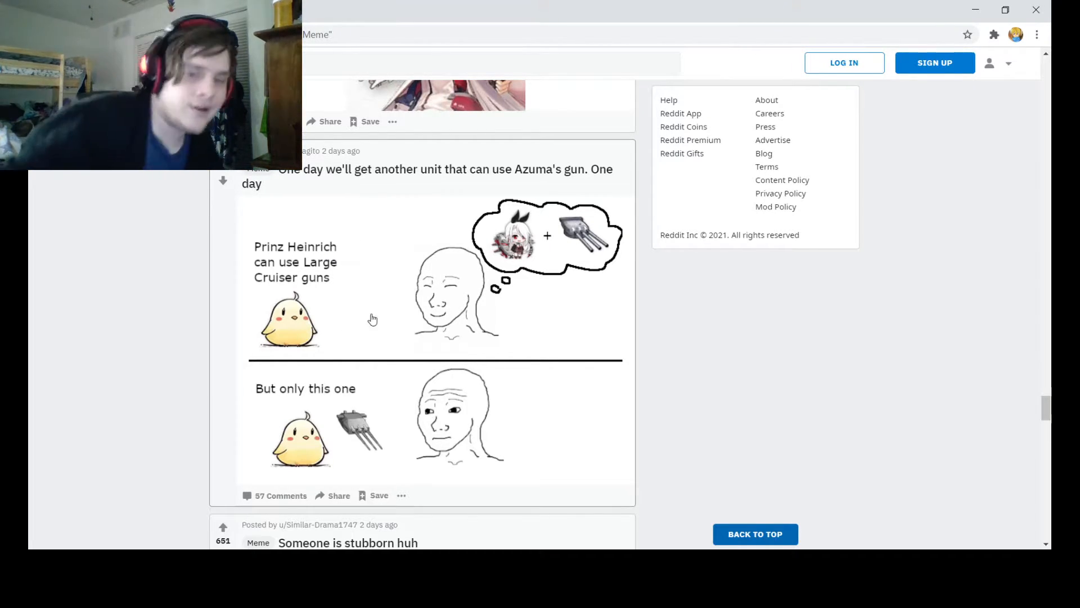
Continue past the Hiryuu 'I didn't hear no bell' meme to the Washington 'Smiles worth fighting for' post.
{"action": "scroll", "scroll_direction": "down", "scroll_amount": 3}
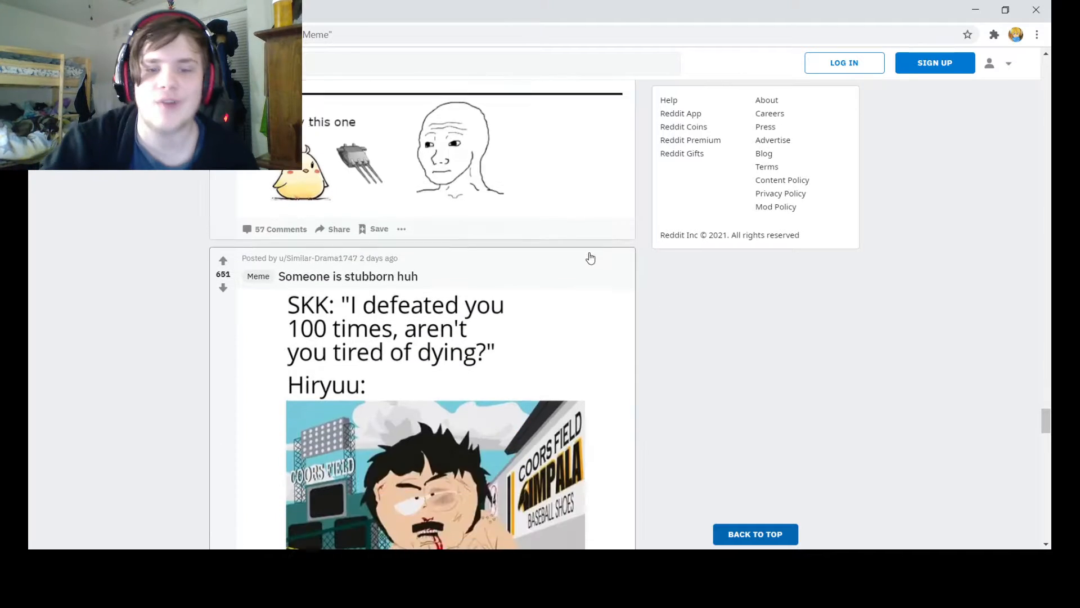
{"action": "scroll", "scroll_direction": "down", "scroll_amount": 3}
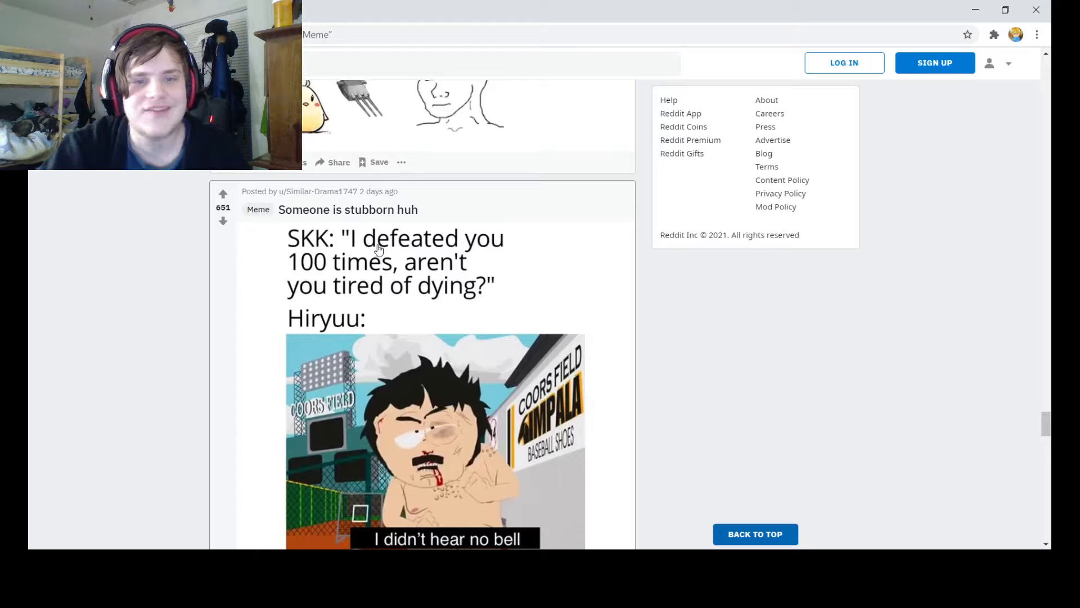
{"action": "scroll", "scroll_direction": "down", "scroll_amount": 3}
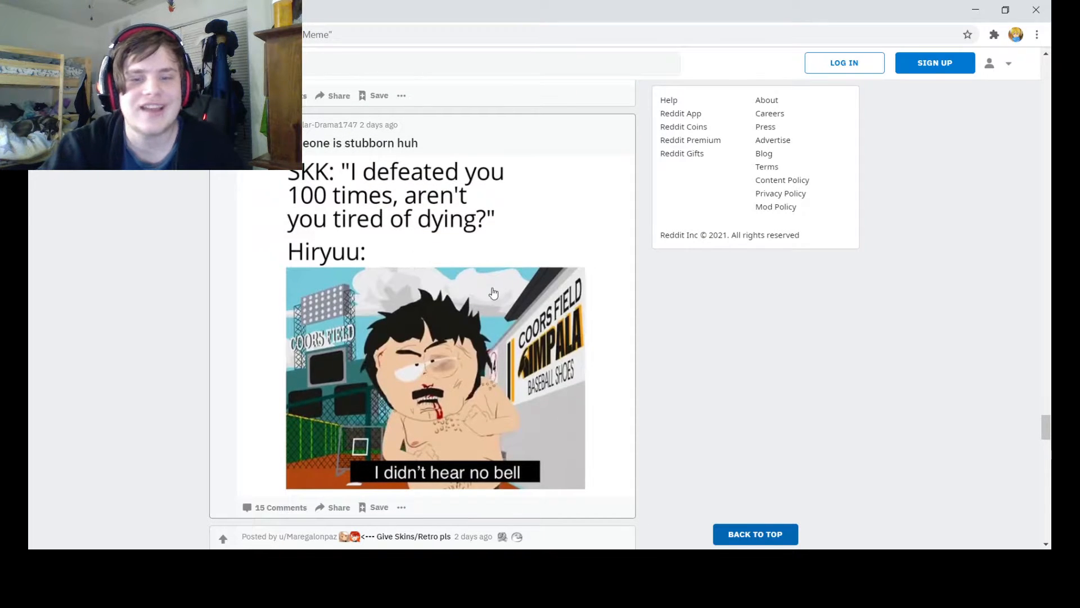
{"action": "mouse_move", "coordinate": [551, 438]}
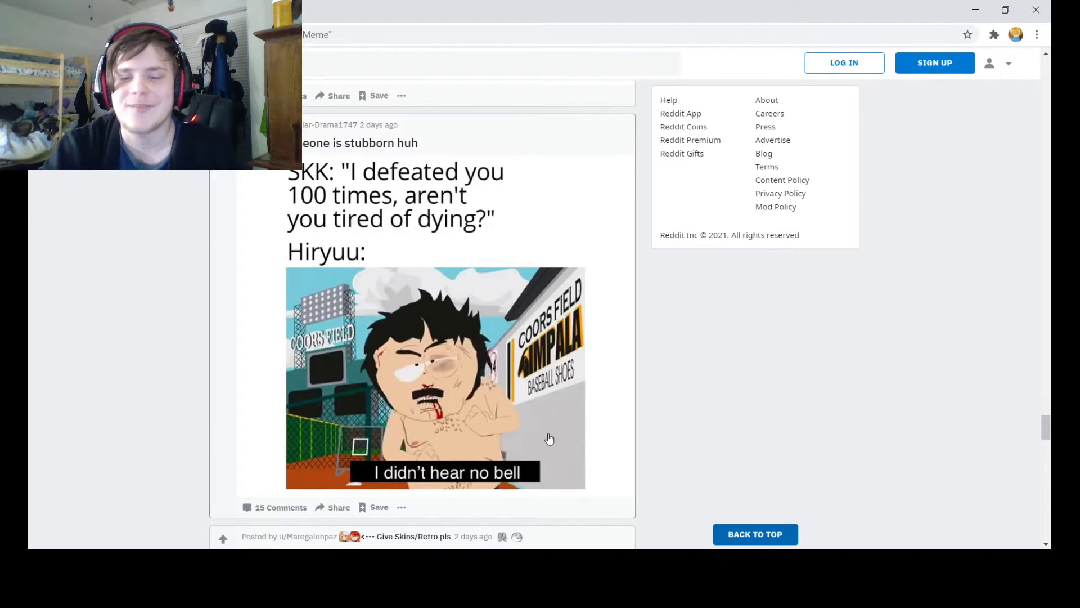
{"action": "mouse_move", "coordinate": [535, 378]}
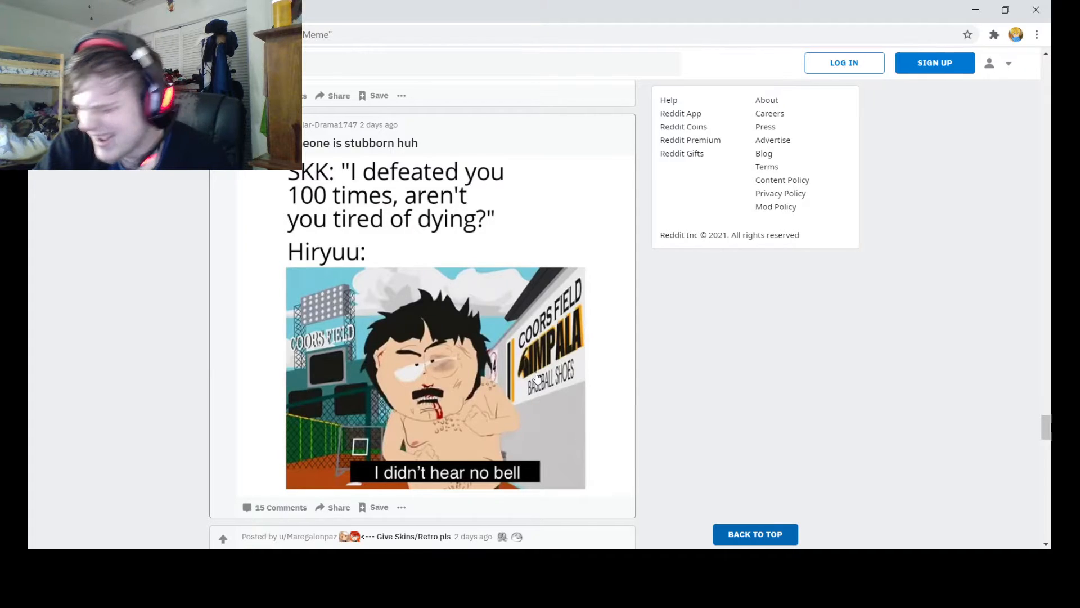
{"action": "scroll", "scroll_direction": "down", "scroll_amount": 3}
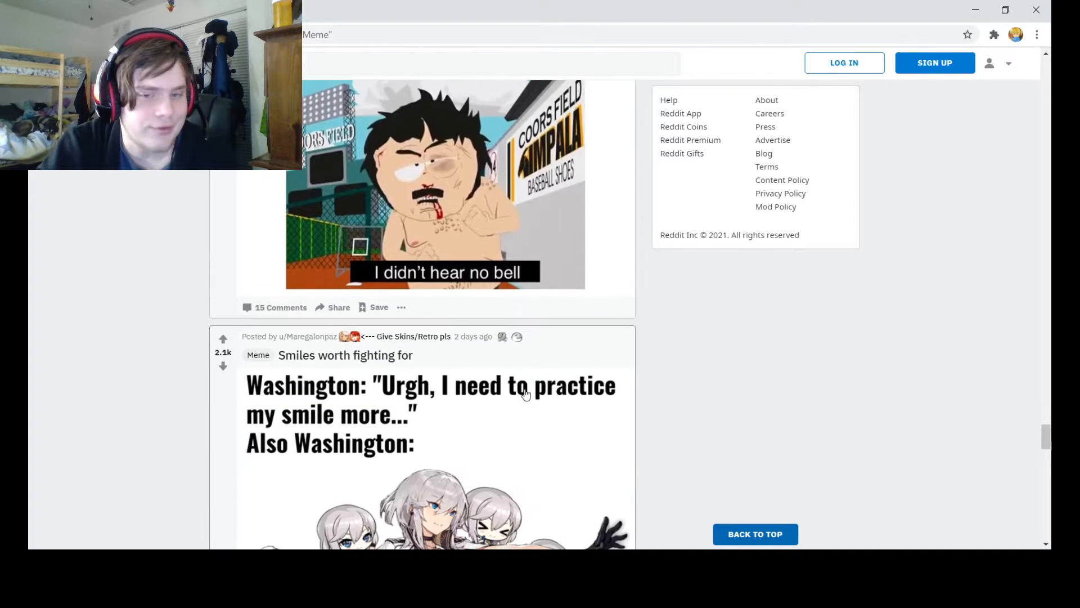
{"action": "scroll", "scroll_direction": "down", "scroll_amount": 3}
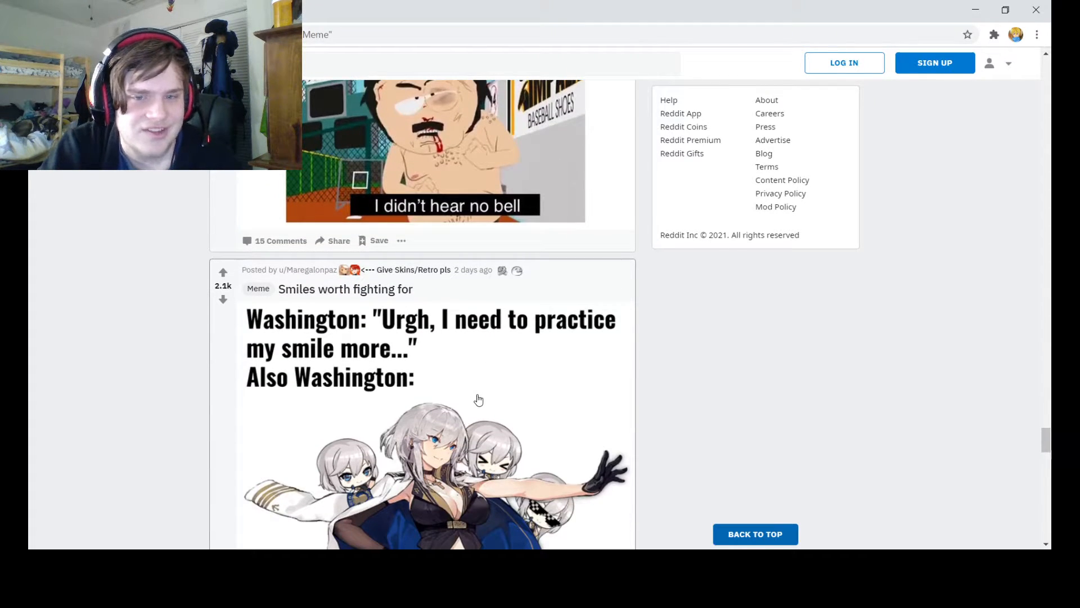
{"action": "scroll", "scroll_direction": "down", "scroll_amount": 3}
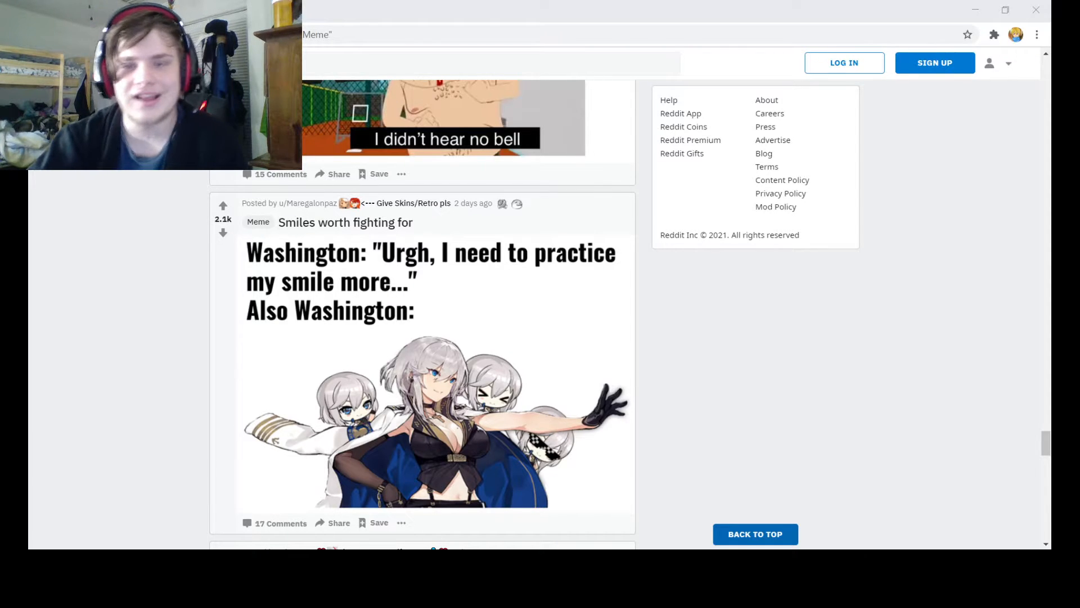
{"action": "scroll", "scroll_direction": "down", "scroll_amount": 3}
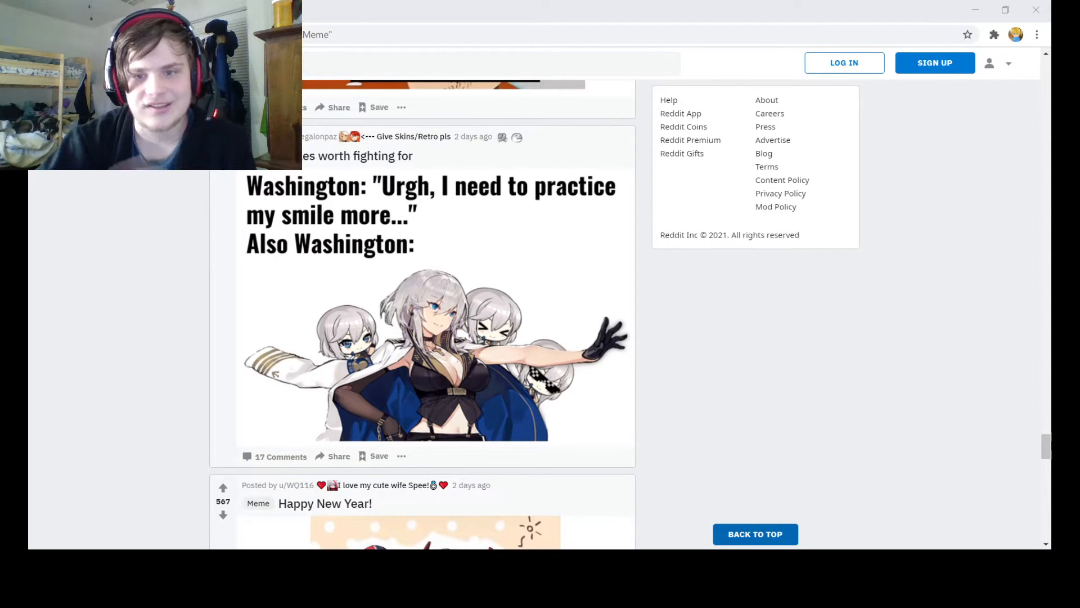
{"action": "scroll", "scroll_direction": "down", "scroll_amount": 3}
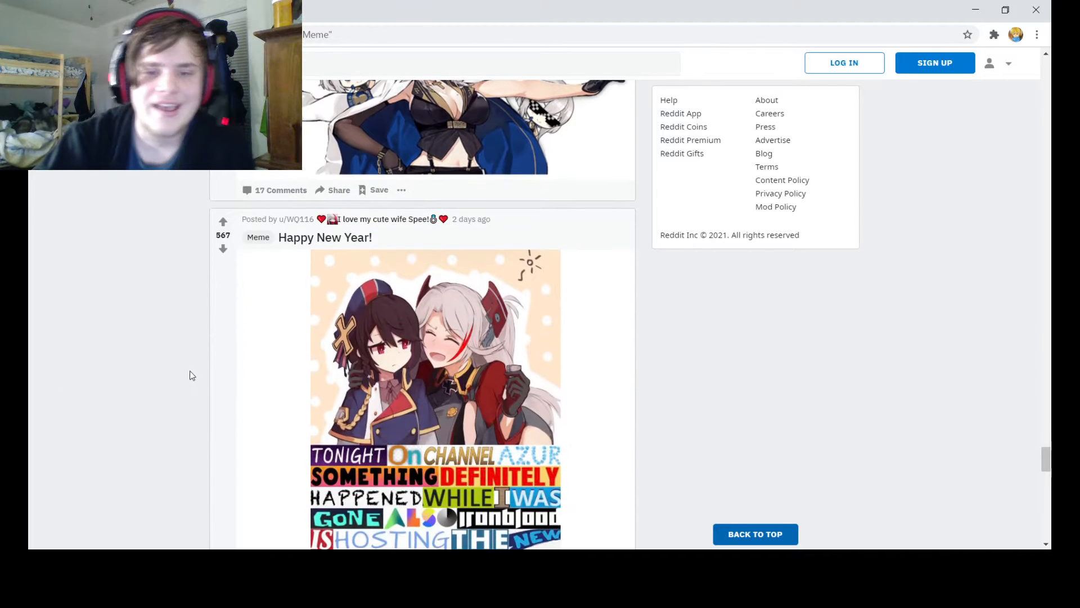
{"action": "scroll", "scroll_direction": "down", "scroll_amount": 3}
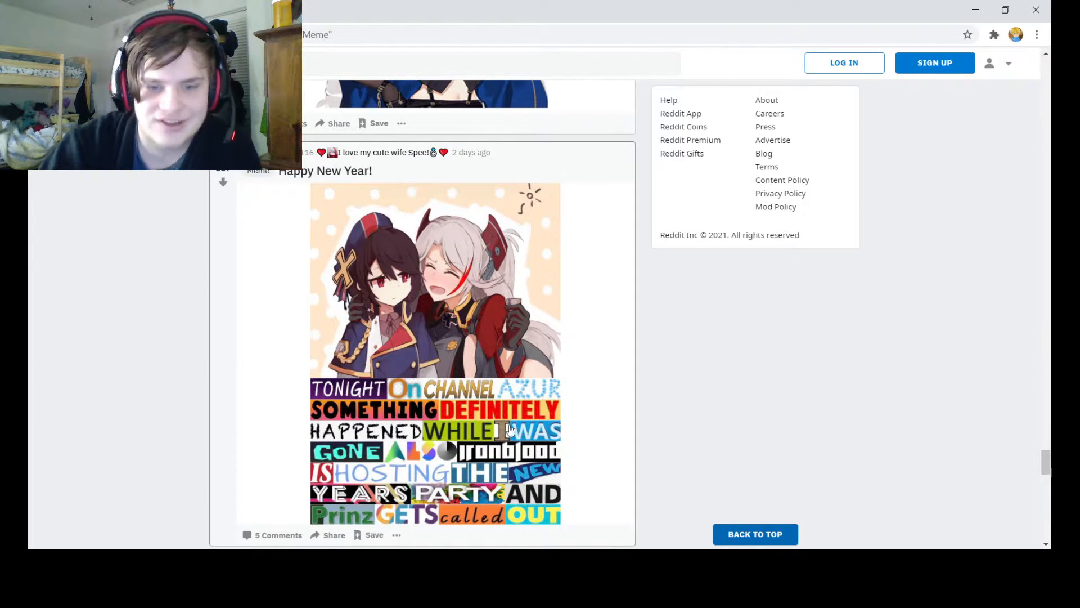
{"action": "mouse_move", "coordinate": [447, 511]}
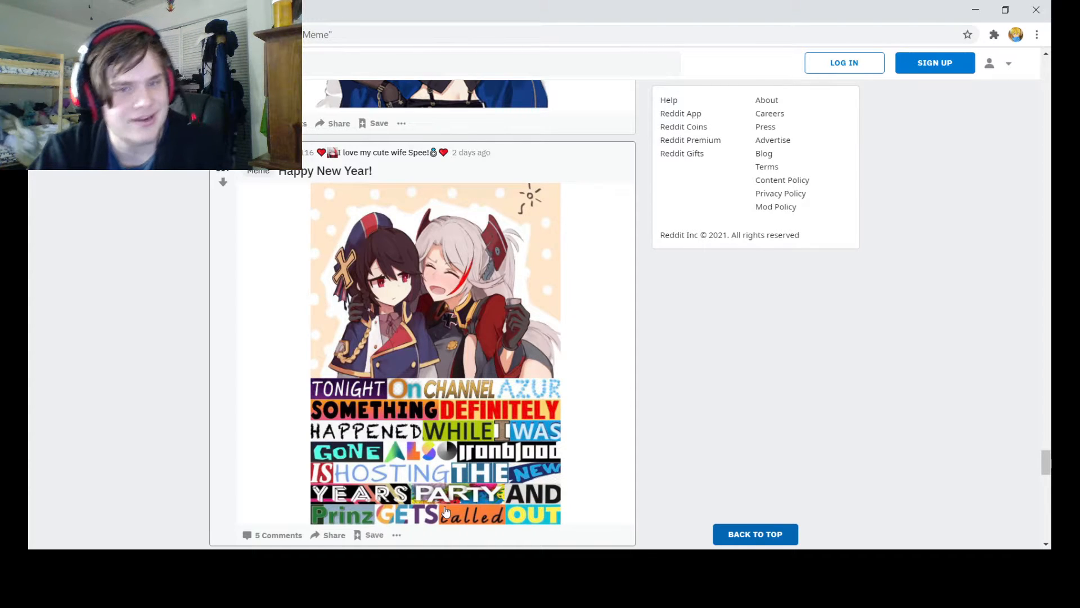
{"action": "mouse_move", "coordinate": [561, 496]}
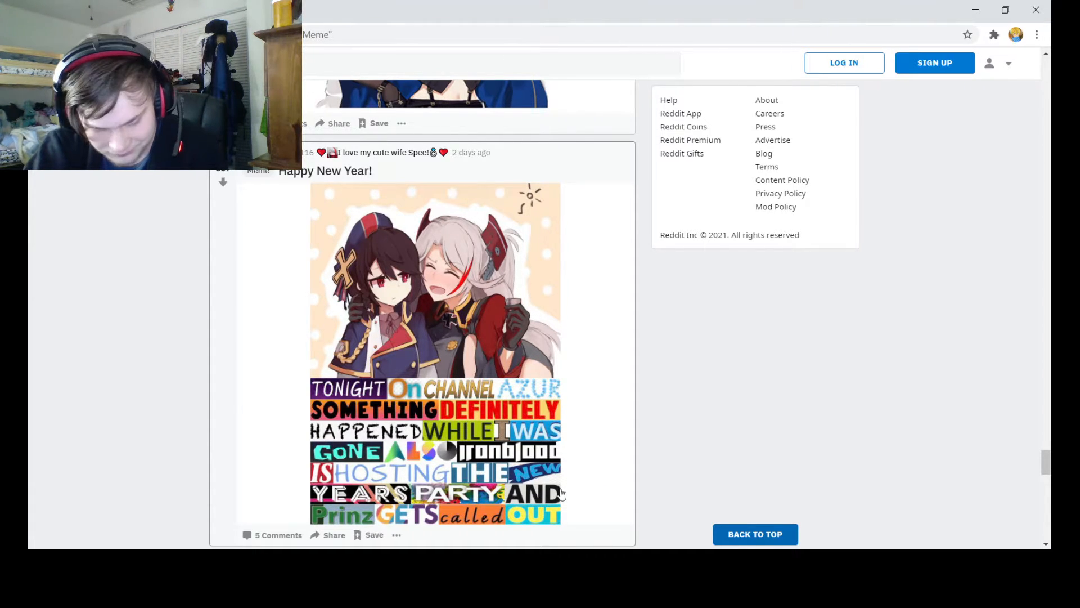
{"action": "mouse_move", "coordinate": [322, 165]}
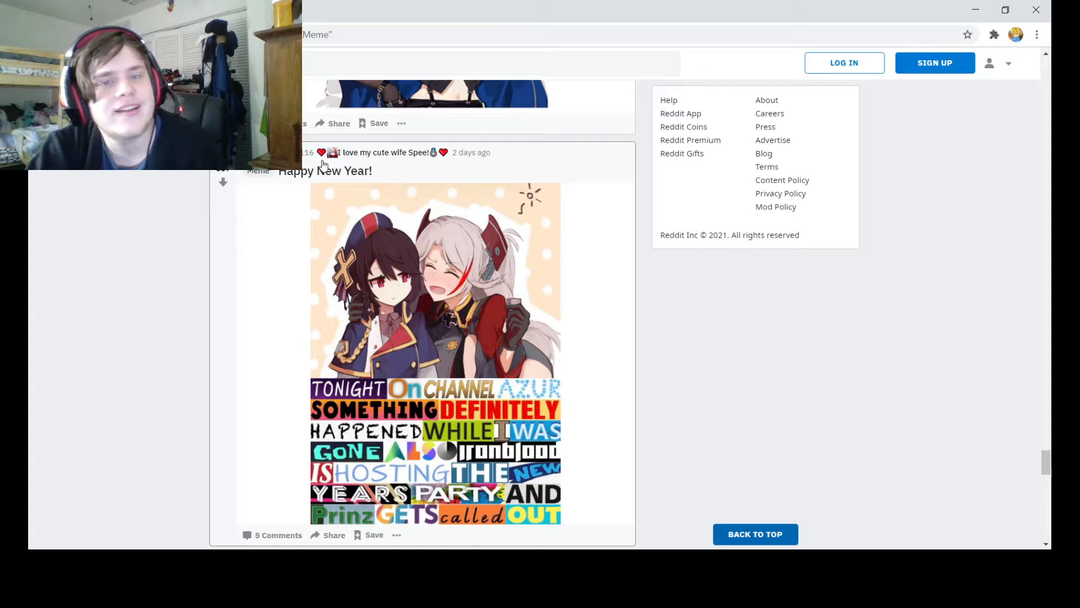
{"action": "scroll", "scroll_direction": "down", "scroll_amount": 3}
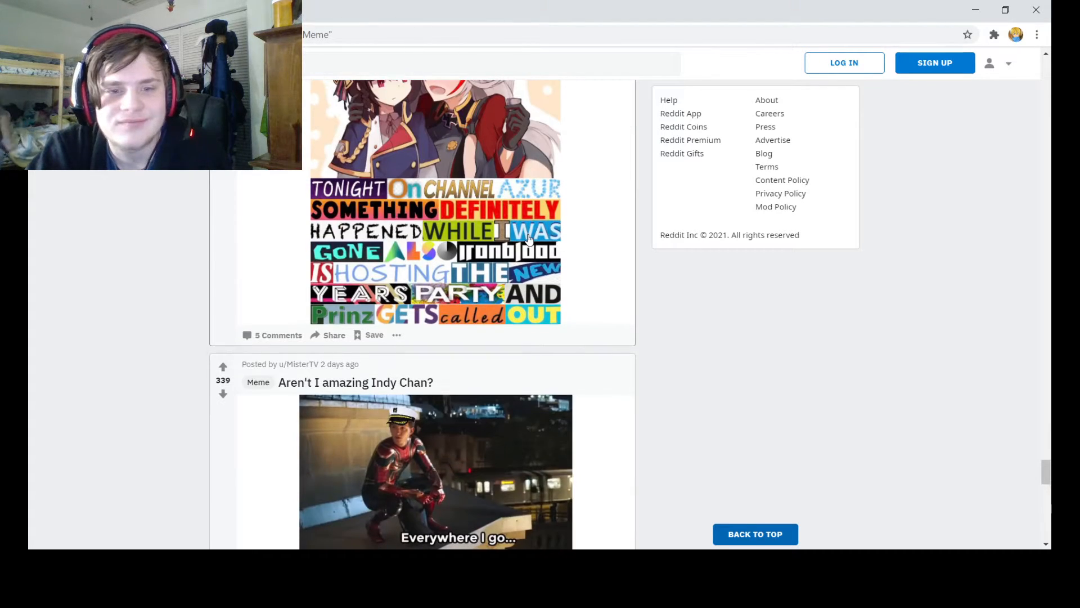
{"action": "scroll", "scroll_direction": "down", "scroll_amount": 3}
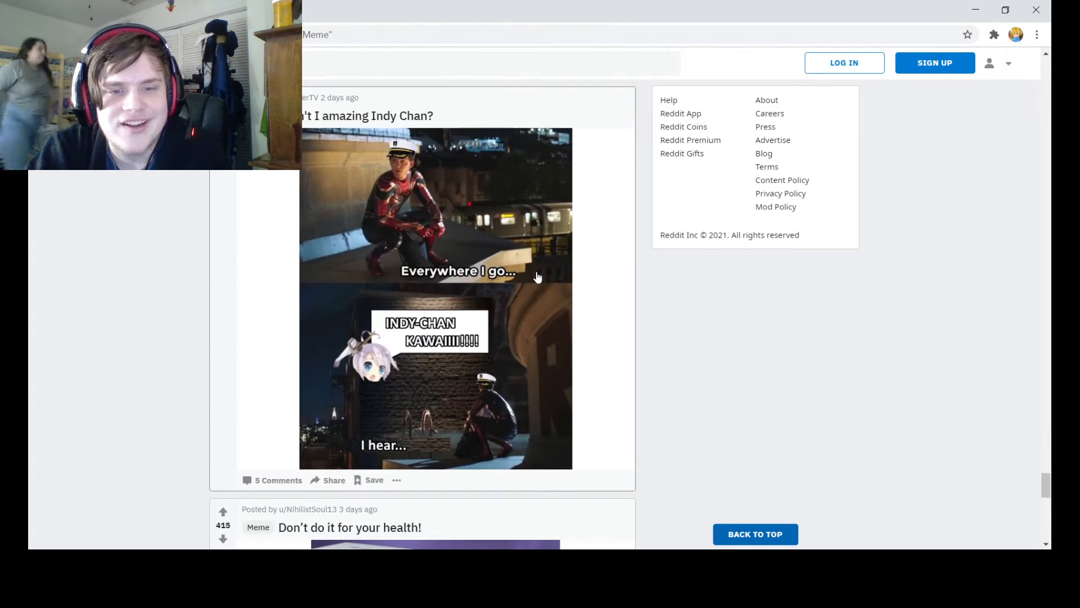
{"action": "mouse_move", "coordinate": [413, 344]}
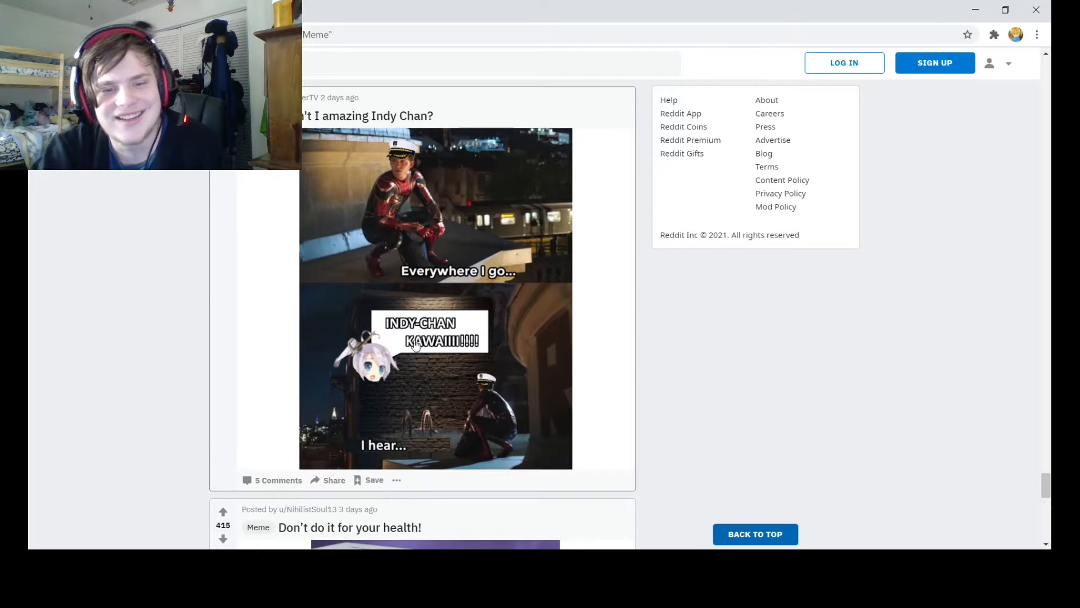
{"action": "mouse_move", "coordinate": [798, 291]}
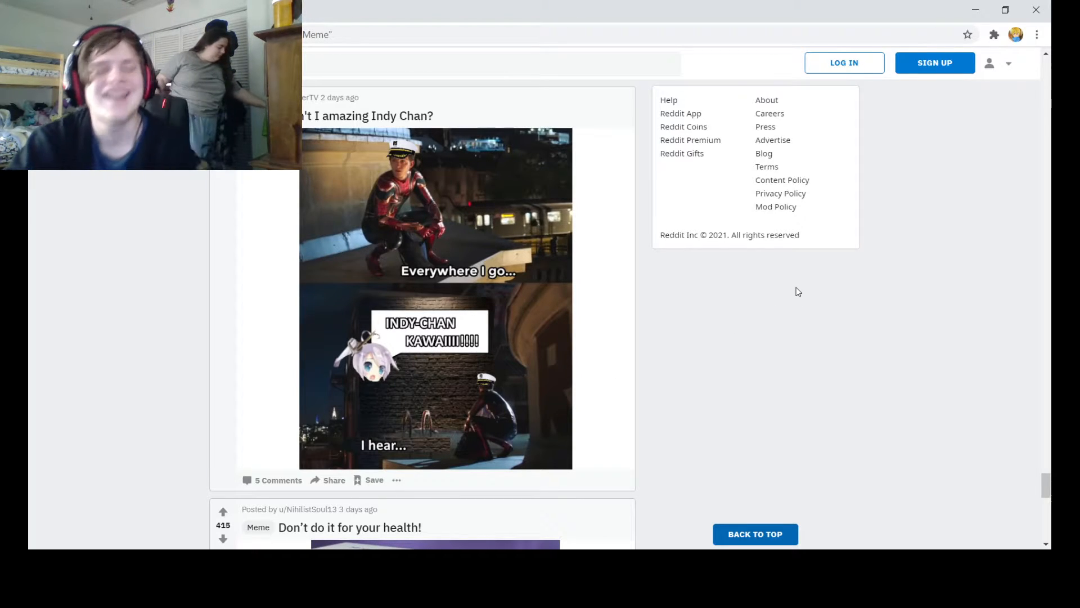
{"action": "mouse_move", "coordinate": [630, 422]}
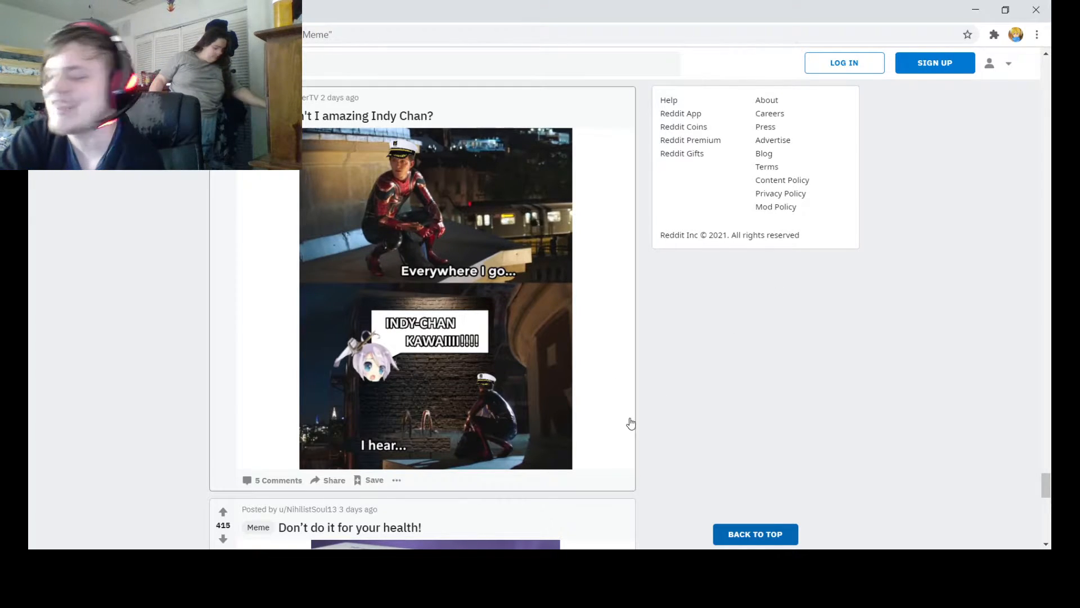
{"action": "mouse_move", "coordinate": [679, 337]}
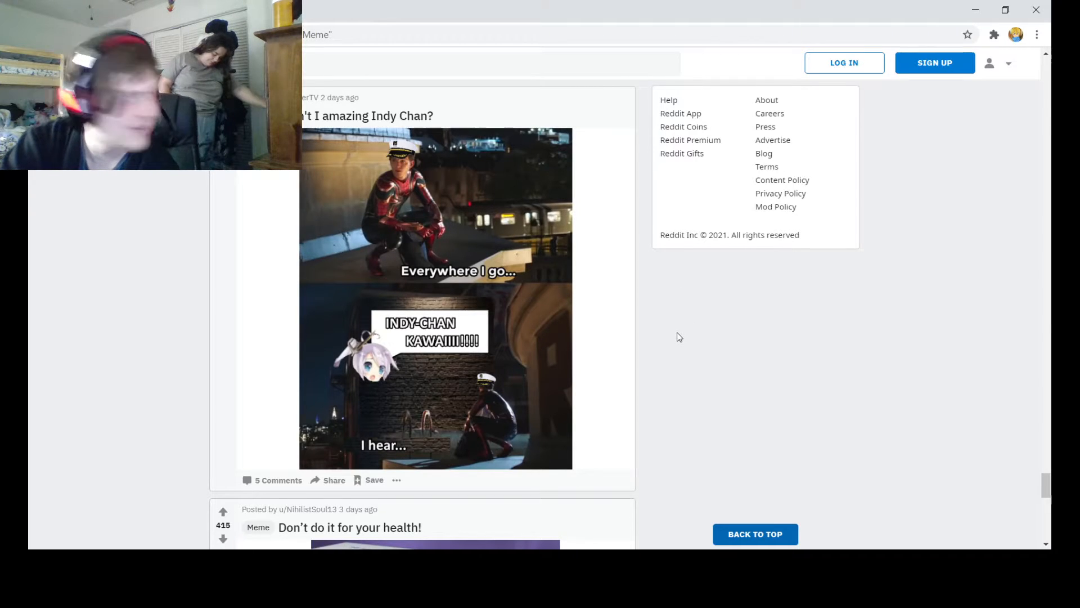
{"action": "mouse_move", "coordinate": [523, 389]}
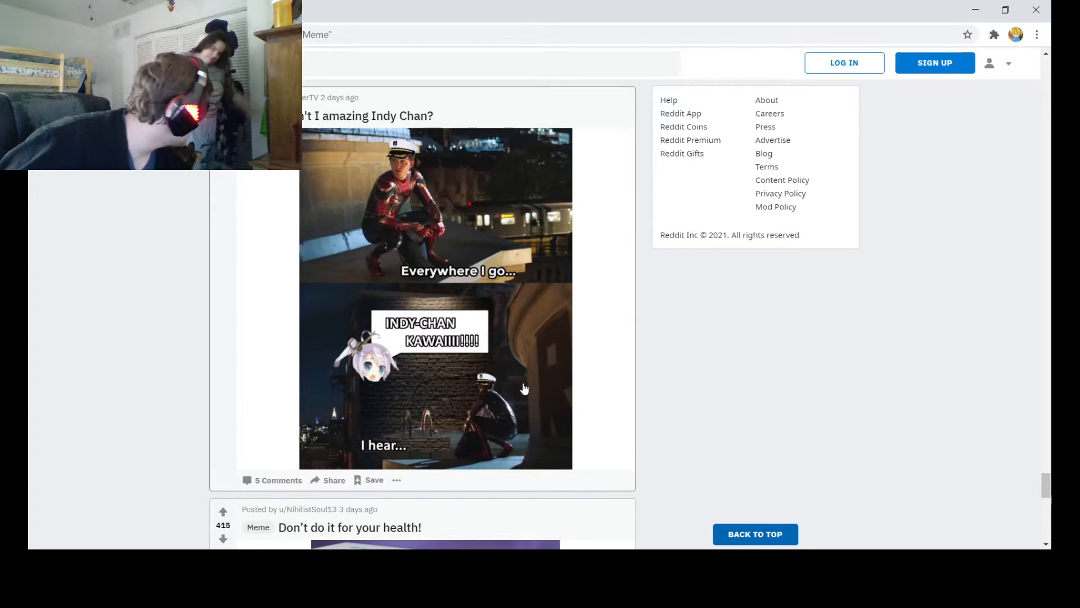
{"action": "mouse_move", "coordinate": [666, 370]}
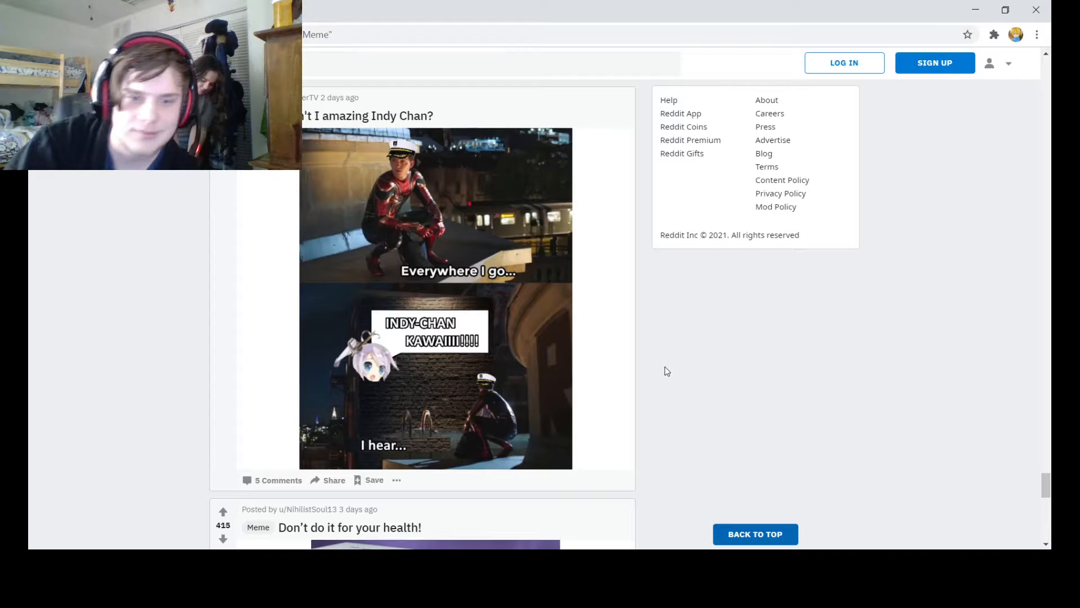
Scroll past the 'Don't do it for your health!' shark meme to the 'more of them barrages' ship-rolls meme.
{"action": "scroll", "scroll_direction": "down", "scroll_amount": 3}
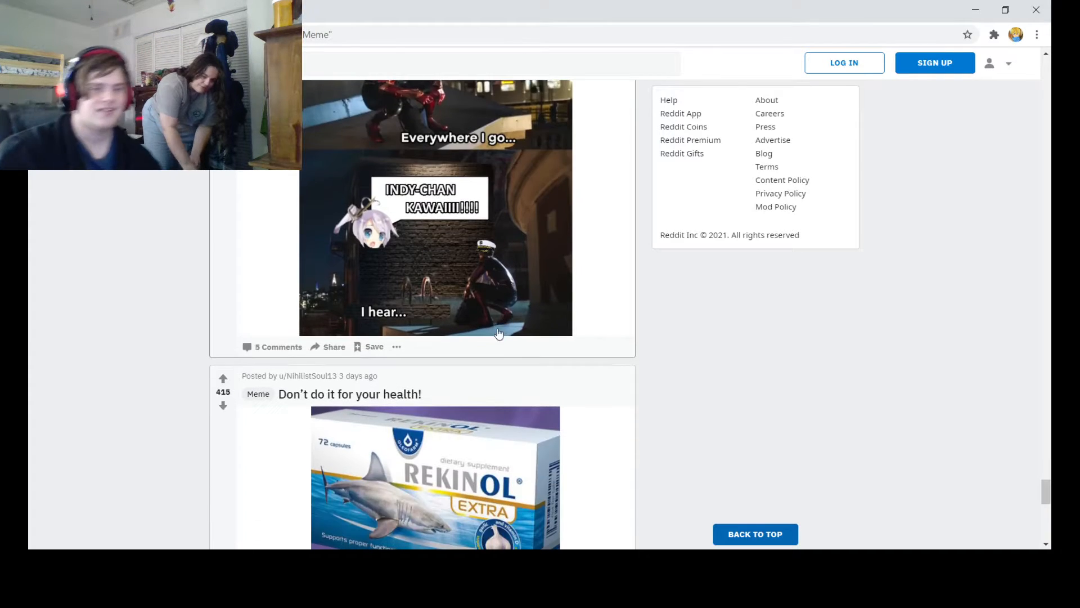
{"action": "scroll", "scroll_direction": "down", "scroll_amount": 3}
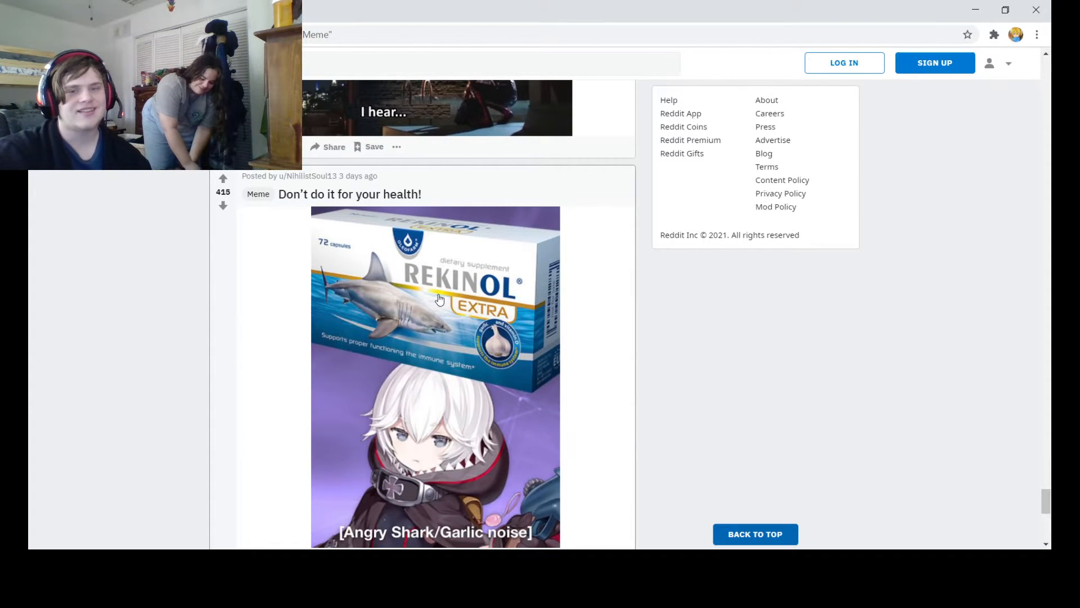
{"action": "mouse_move", "coordinate": [398, 357]}
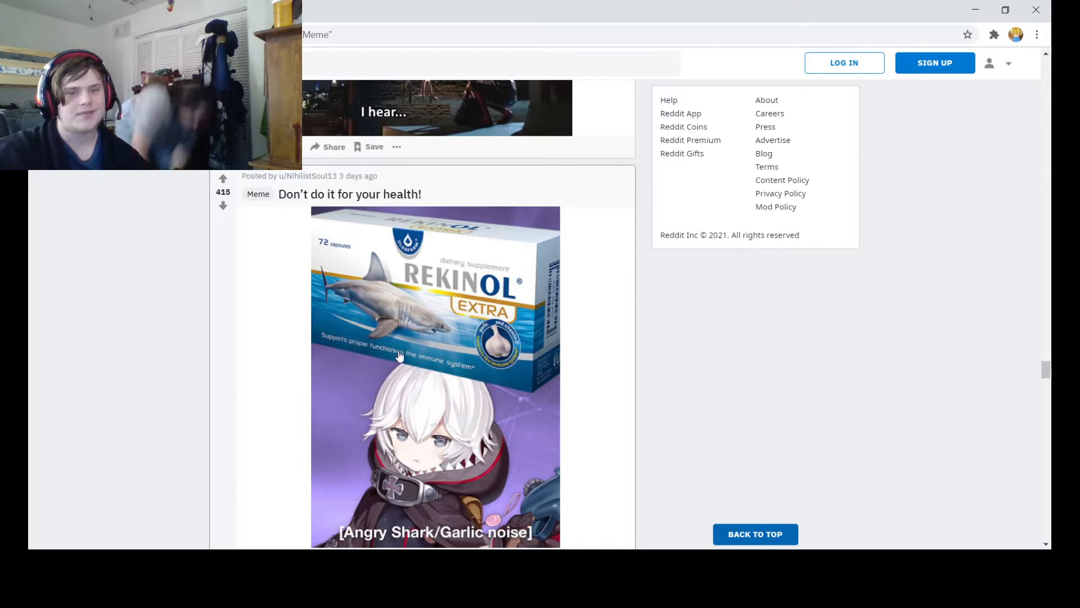
{"action": "scroll", "scroll_direction": "down", "scroll_amount": 3}
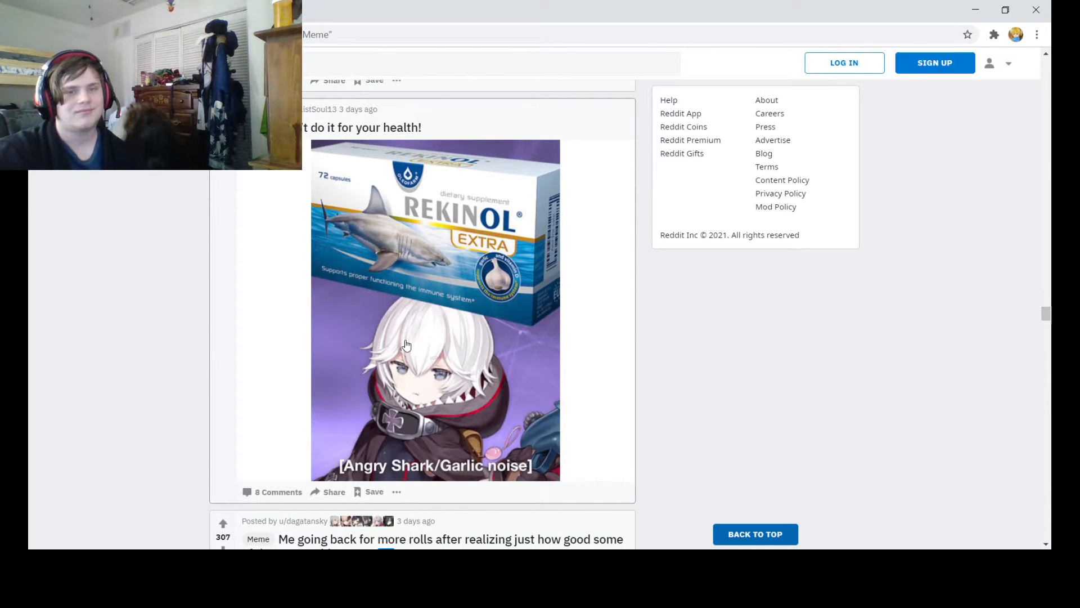
{"action": "mouse_move", "coordinate": [467, 368]}
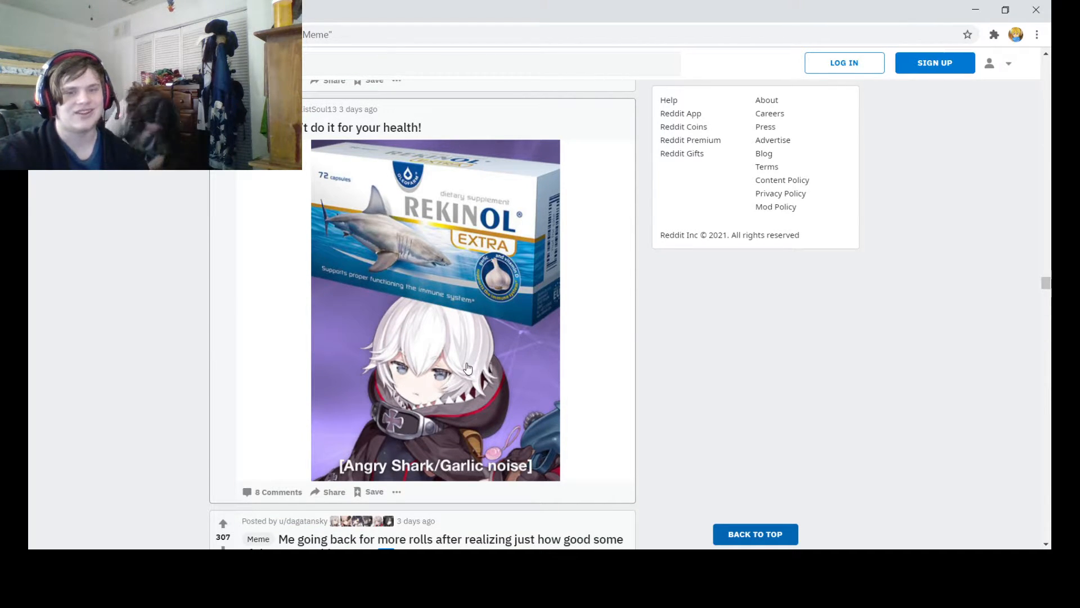
{"action": "scroll", "scroll_direction": "down", "scroll_amount": 3}
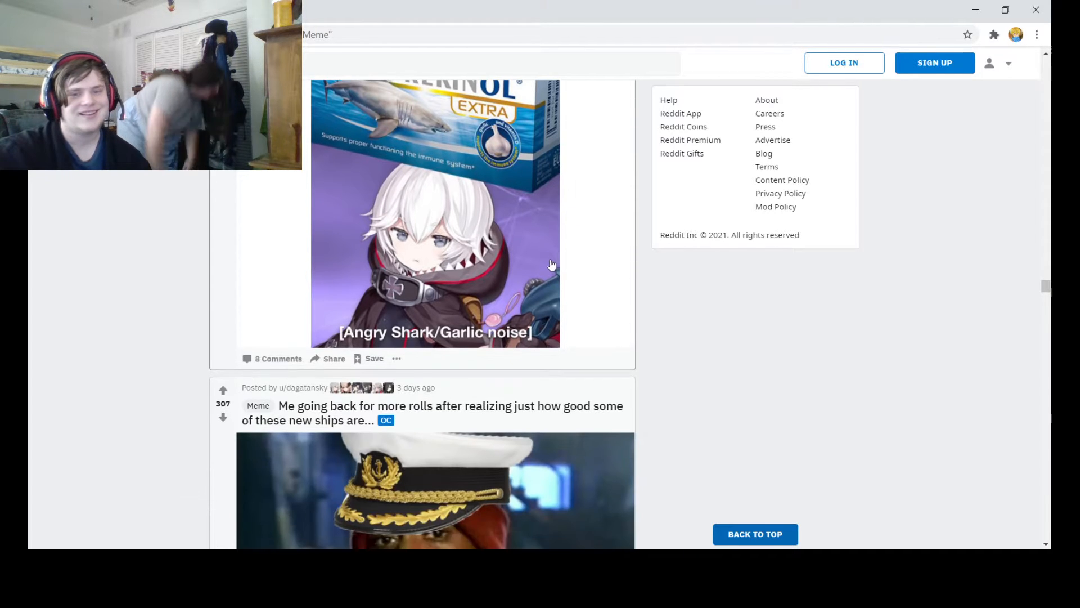
{"action": "scroll", "scroll_direction": "up", "scroll_amount": 3}
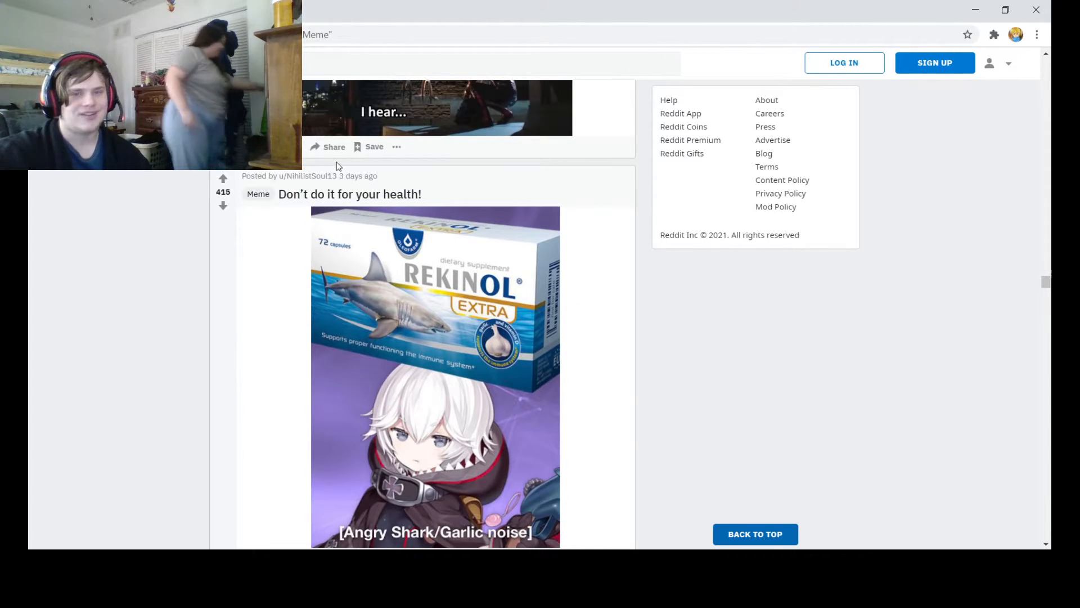
{"action": "scroll", "scroll_direction": "down", "scroll_amount": 3}
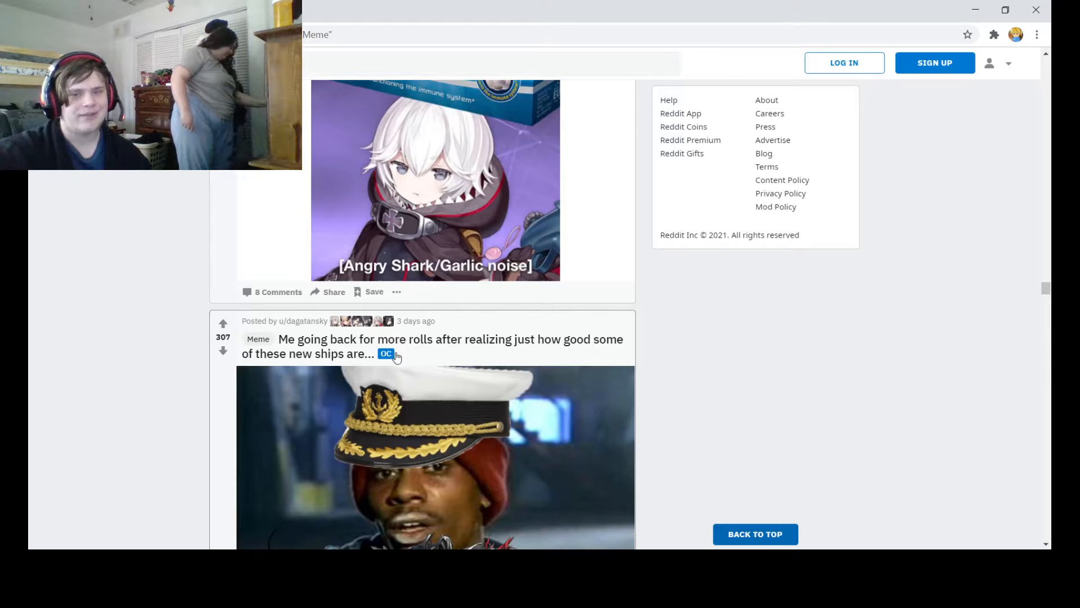
{"action": "scroll", "scroll_direction": "down", "scroll_amount": 3}
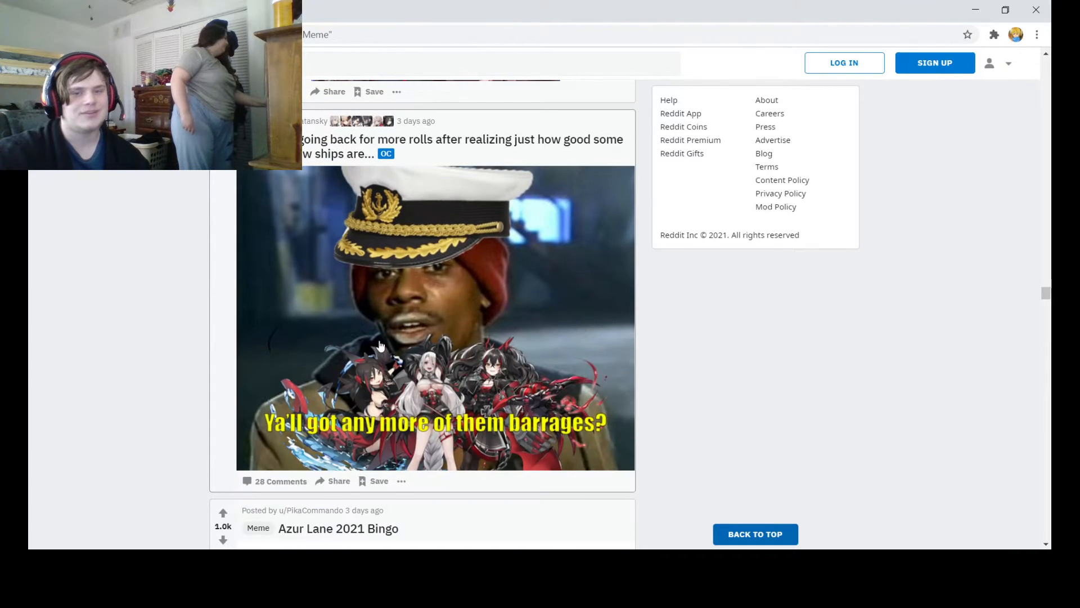
{"action": "mouse_move", "coordinate": [522, 331]}
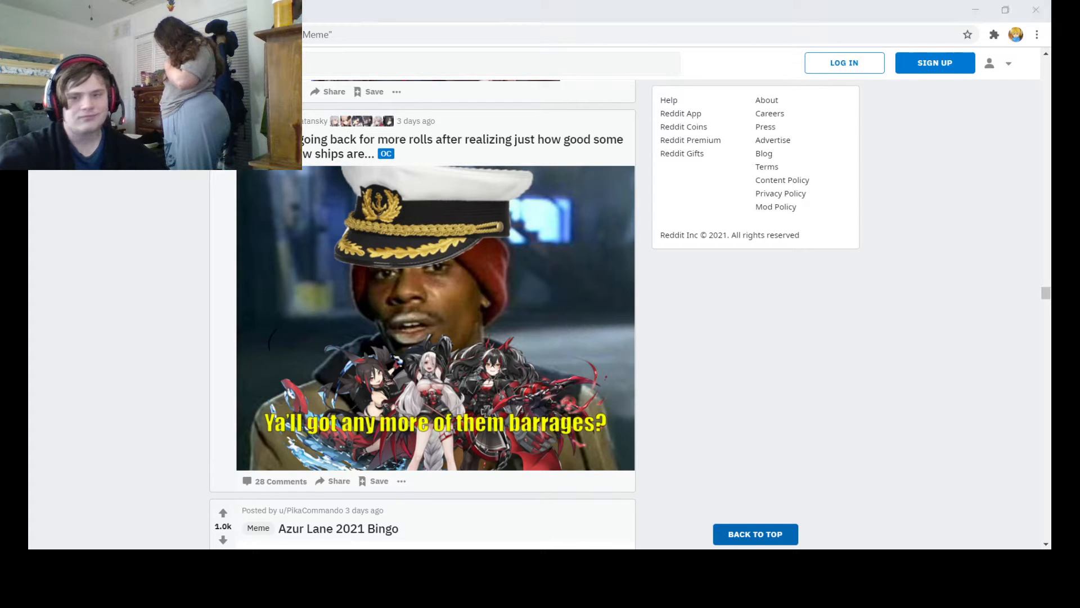
Scroll down until the entire Azur Lane 2021 Bingo card image is visible.
{"action": "scroll", "scroll_direction": "down", "scroll_amount": 3}
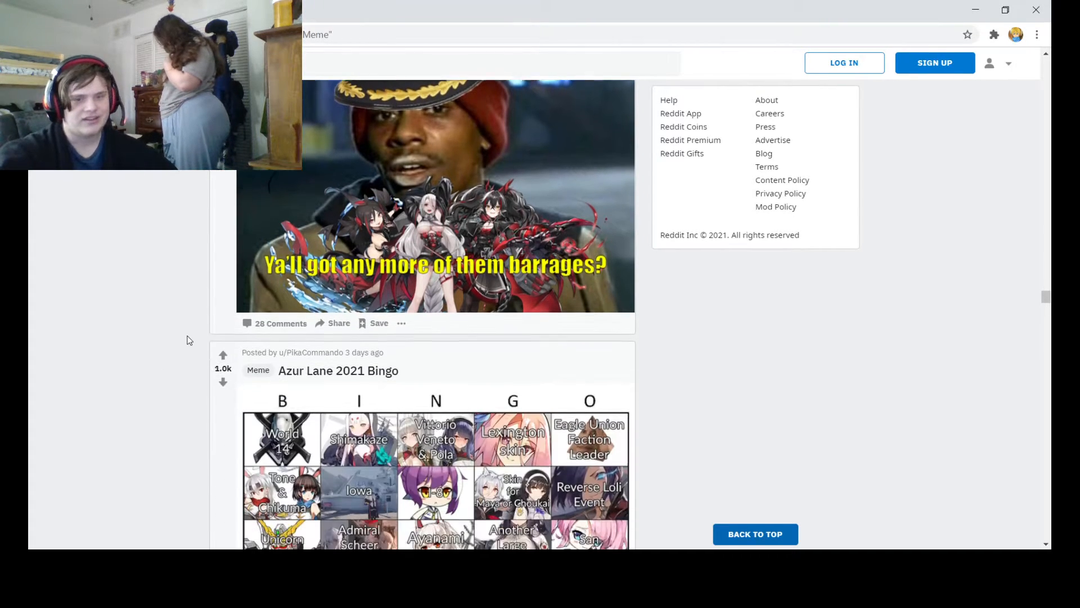
{"action": "scroll", "scroll_direction": "down", "scroll_amount": 3}
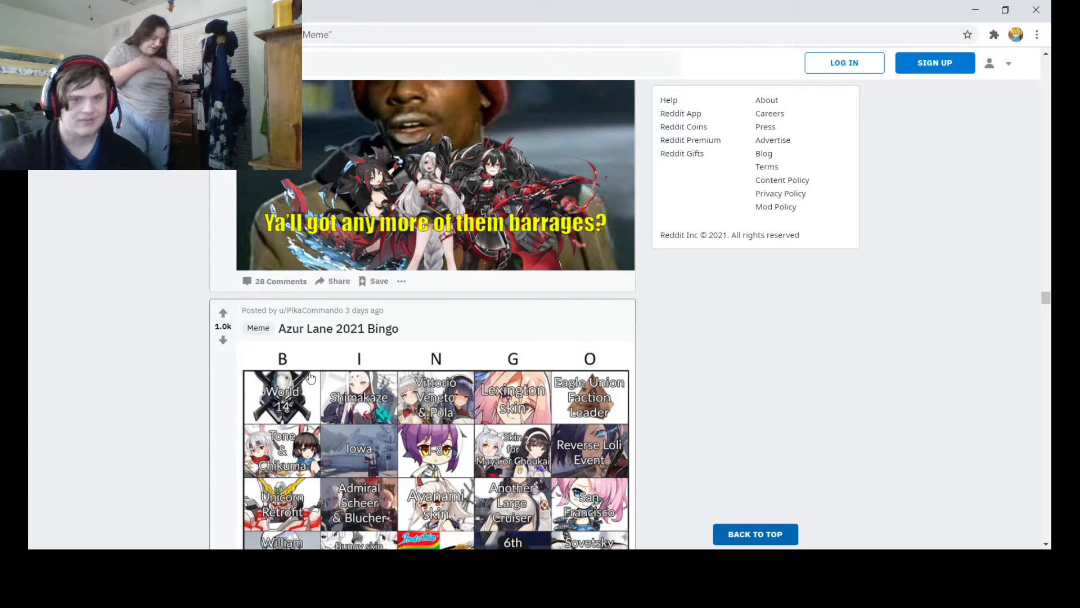
{"action": "mouse_move", "coordinate": [451, 417]}
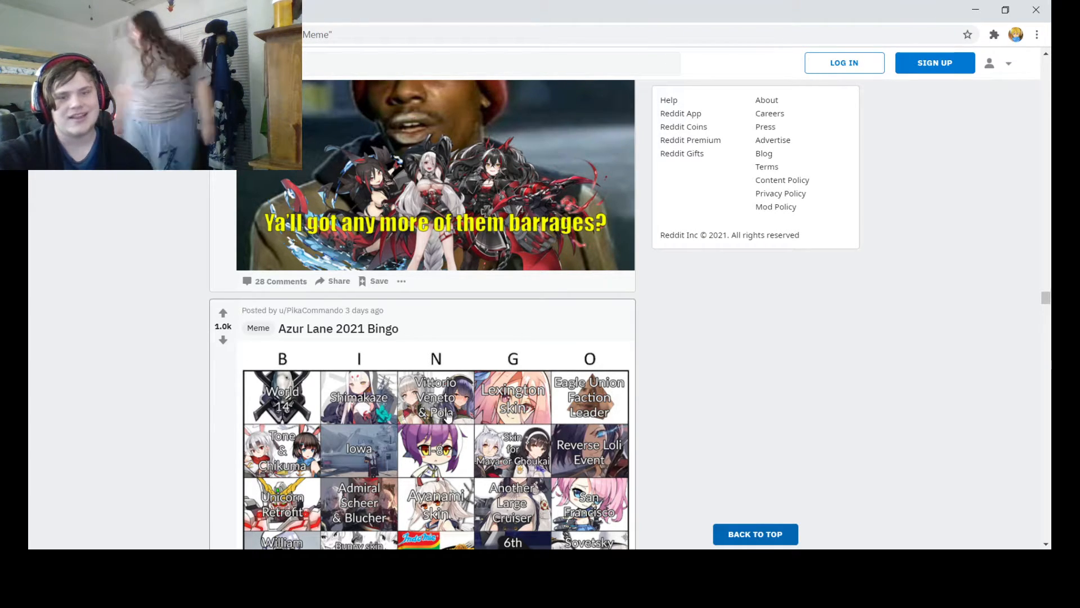
{"action": "scroll", "scroll_direction": "down", "scroll_amount": 3}
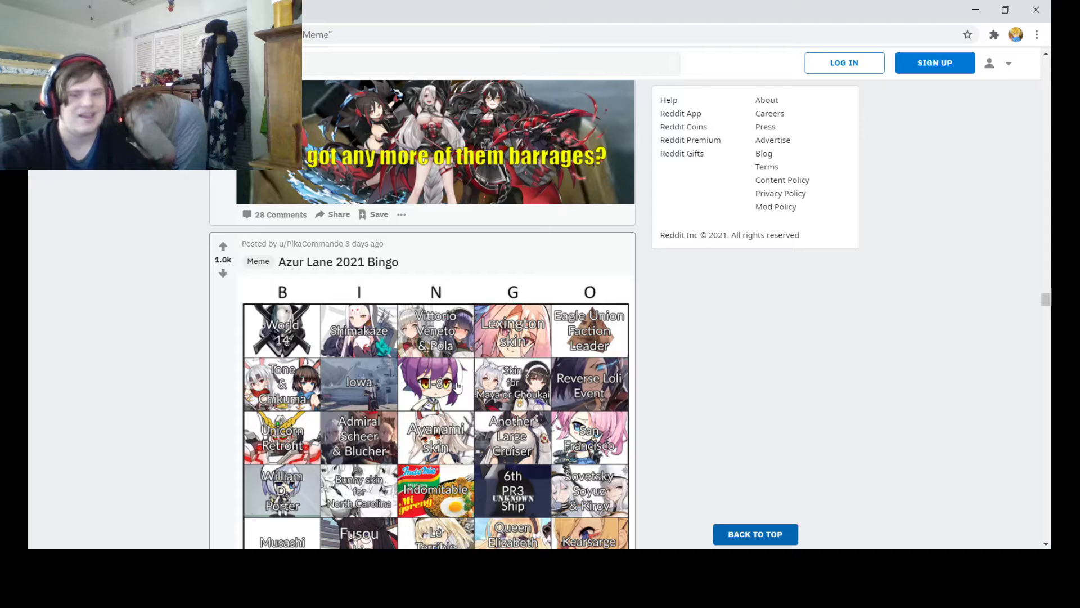
{"action": "mouse_move", "coordinate": [526, 393]}
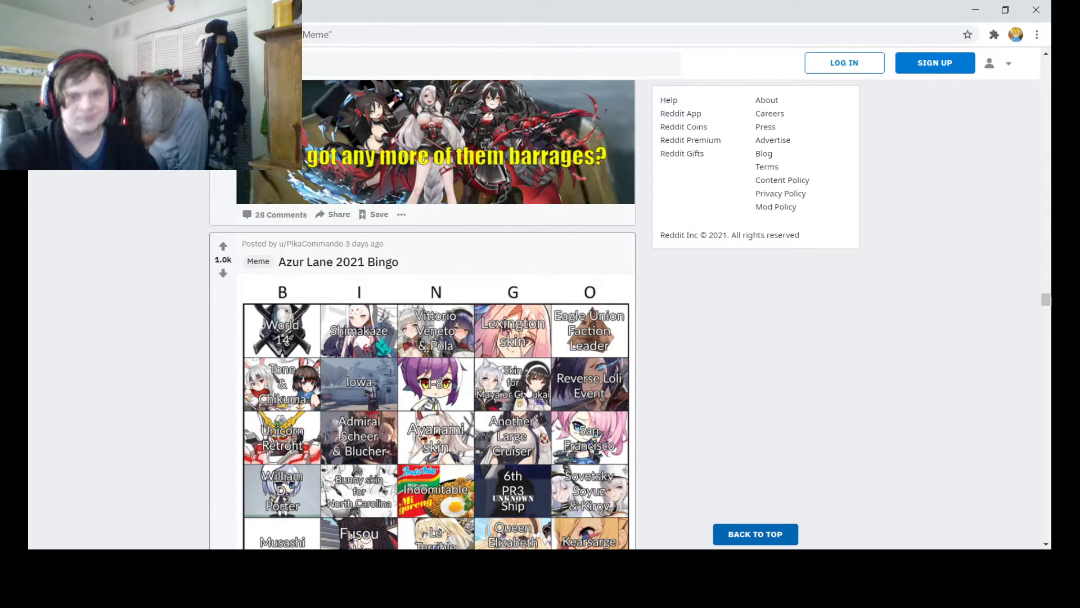
{"action": "mouse_move", "coordinate": [789, 429]}
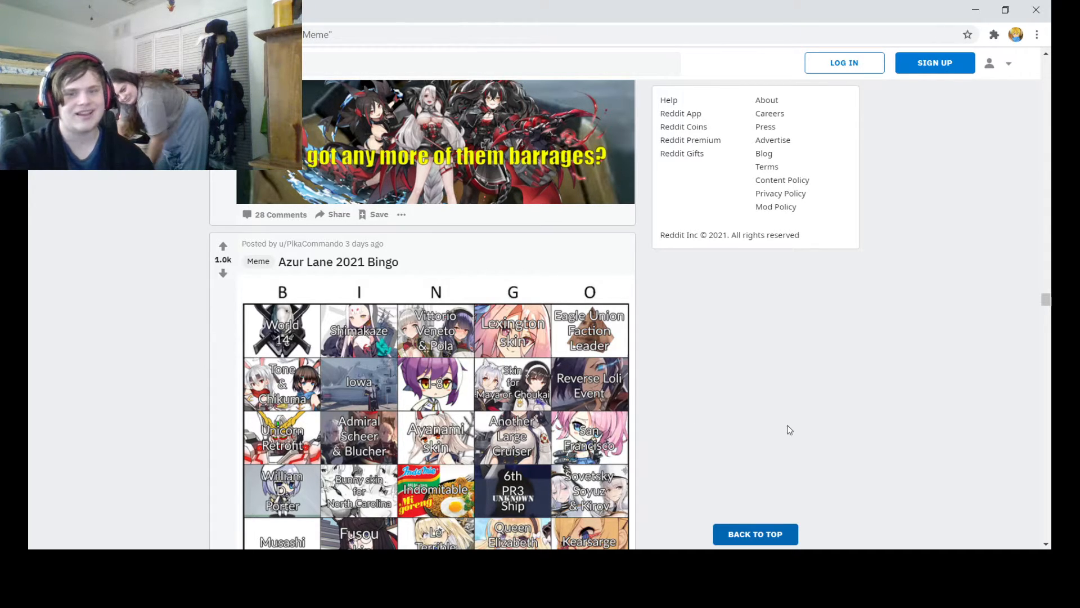
{"action": "mouse_move", "coordinate": [232, 441]}
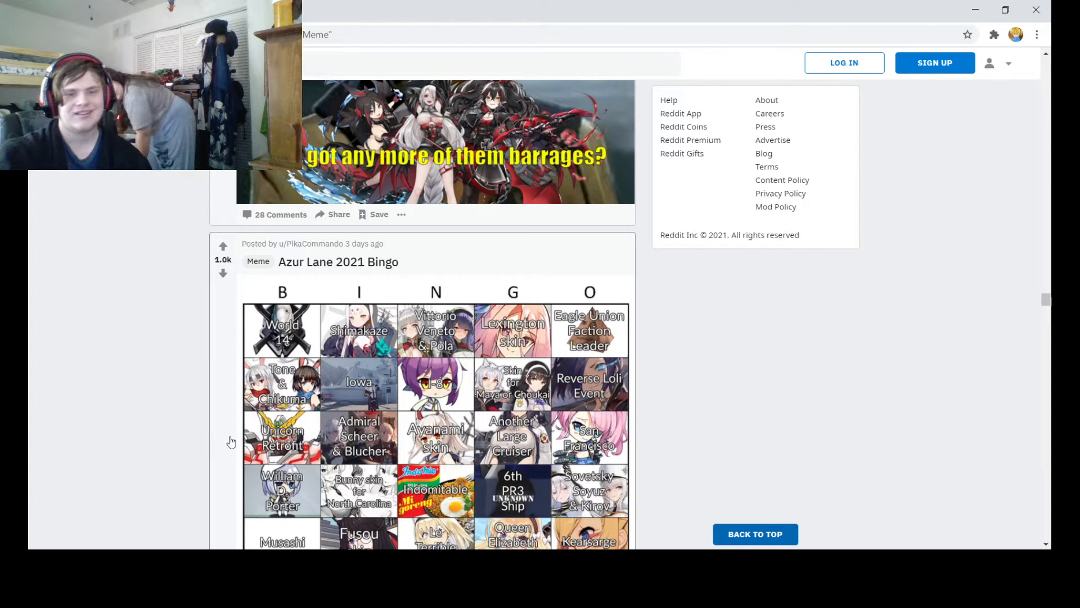
{"action": "scroll", "scroll_direction": "down", "scroll_amount": 3}
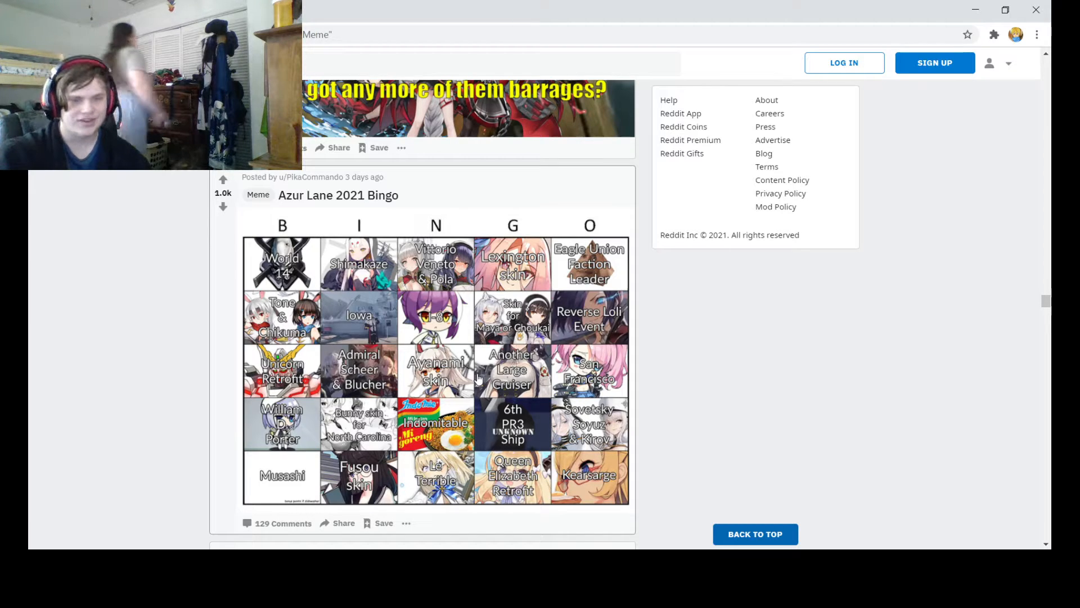
{"action": "mouse_move", "coordinate": [193, 478]}
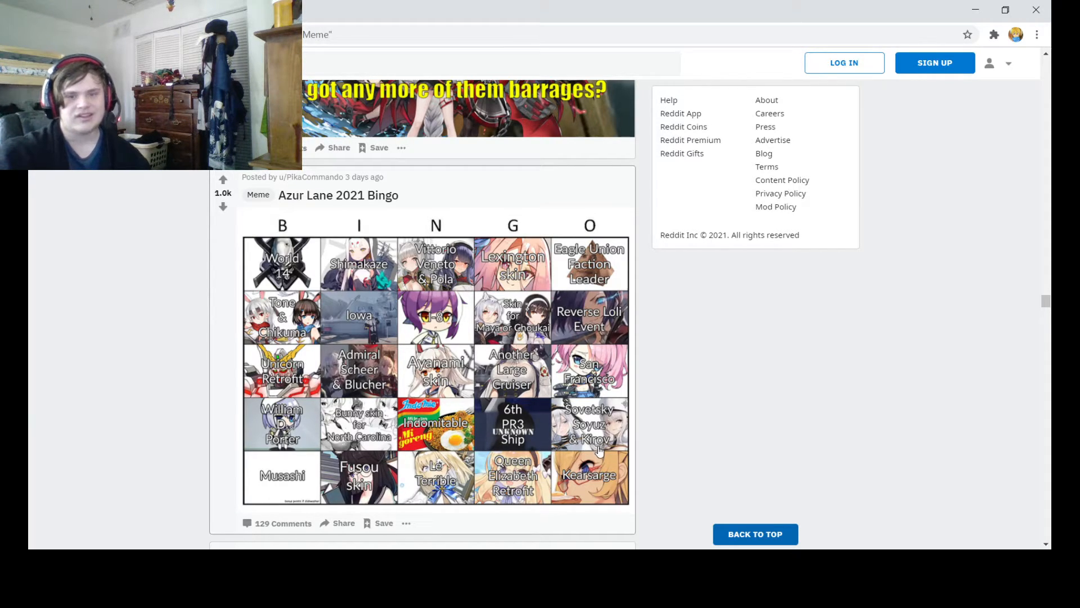
{"action": "mouse_move", "coordinate": [270, 495]}
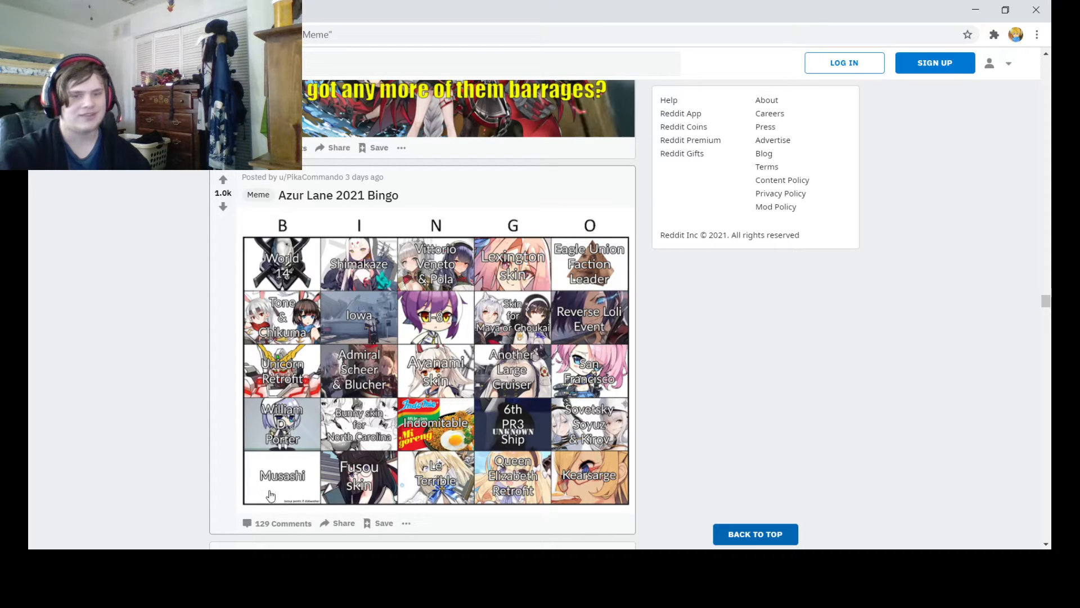
{"action": "mouse_move", "coordinate": [486, 490]}
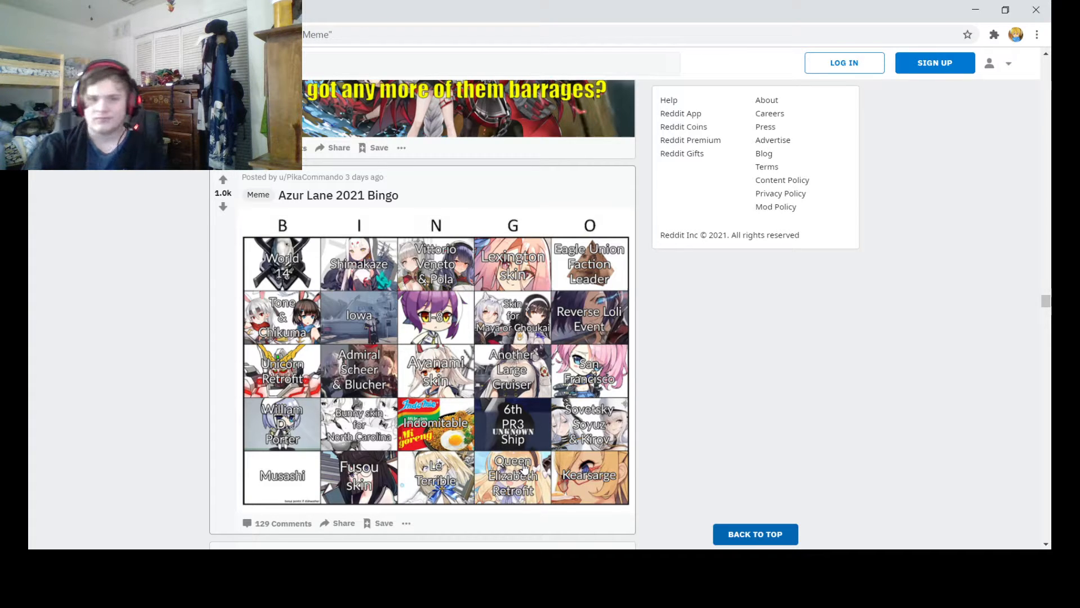
Scroll past the Pooh 'Sip' and 'It's a warship' memes to the 'join the Enterprise cult' signup post.
{"action": "scroll", "scroll_direction": "down", "scroll_amount": 3}
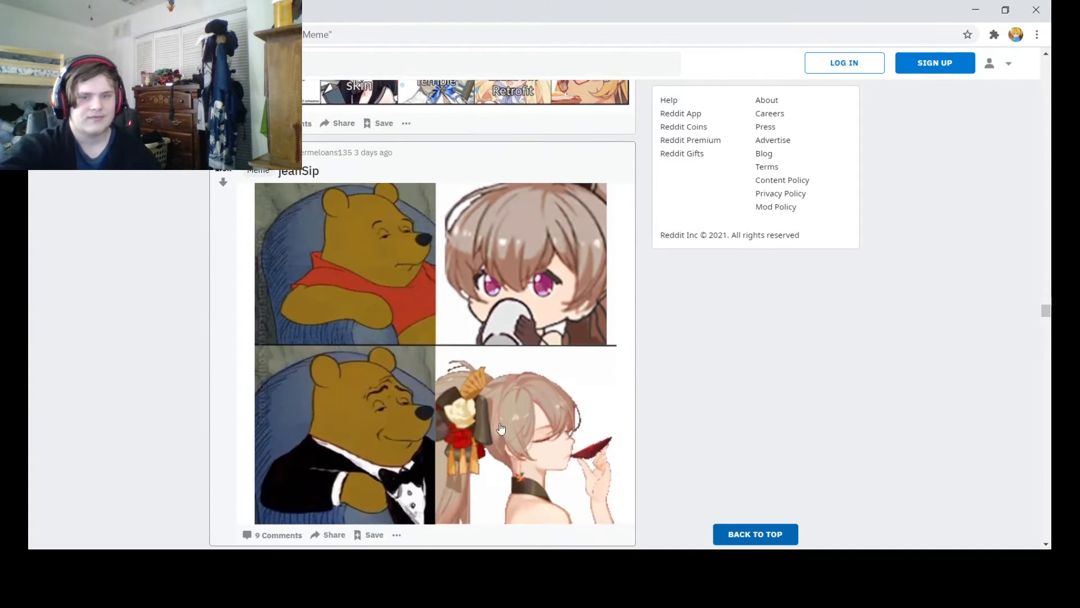
{"action": "scroll", "scroll_direction": "down", "scroll_amount": 3}
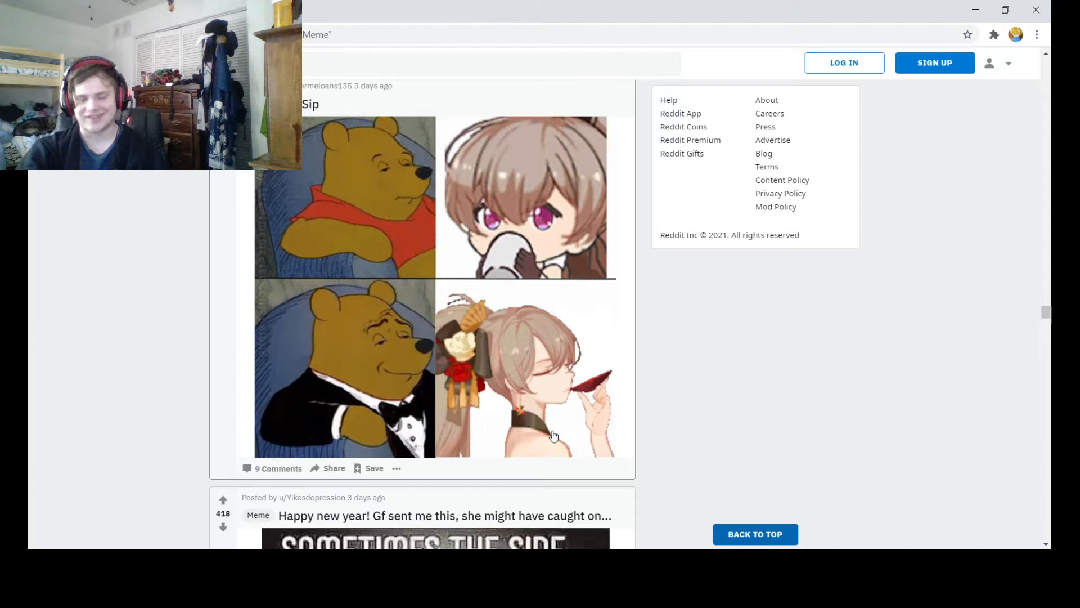
{"action": "scroll", "scroll_direction": "down", "scroll_amount": 3}
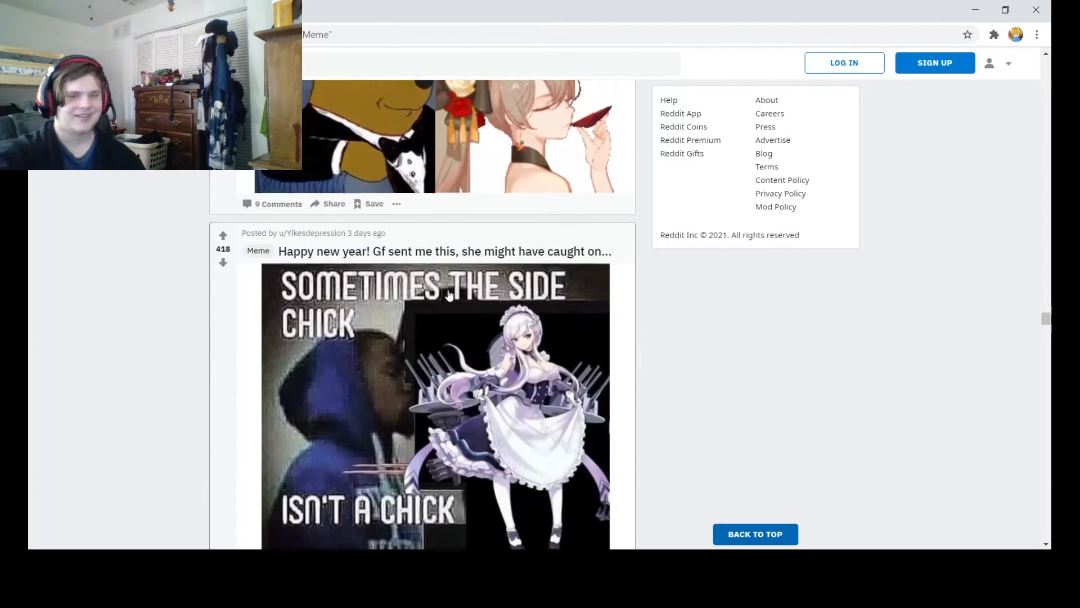
{"action": "scroll", "scroll_direction": "down", "scroll_amount": 3}
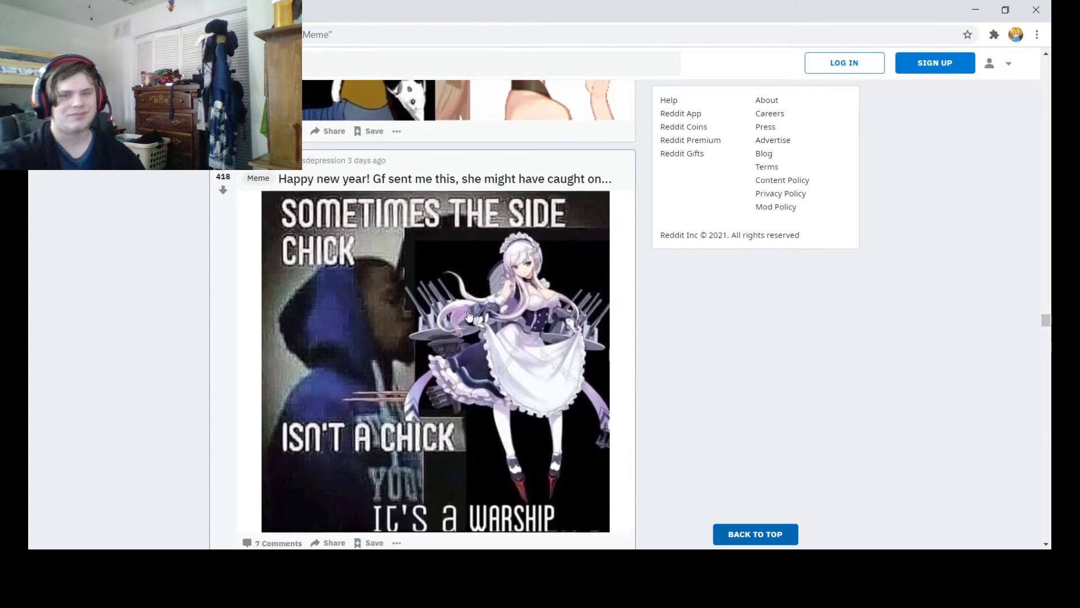
{"action": "scroll", "scroll_direction": "down", "scroll_amount": 3}
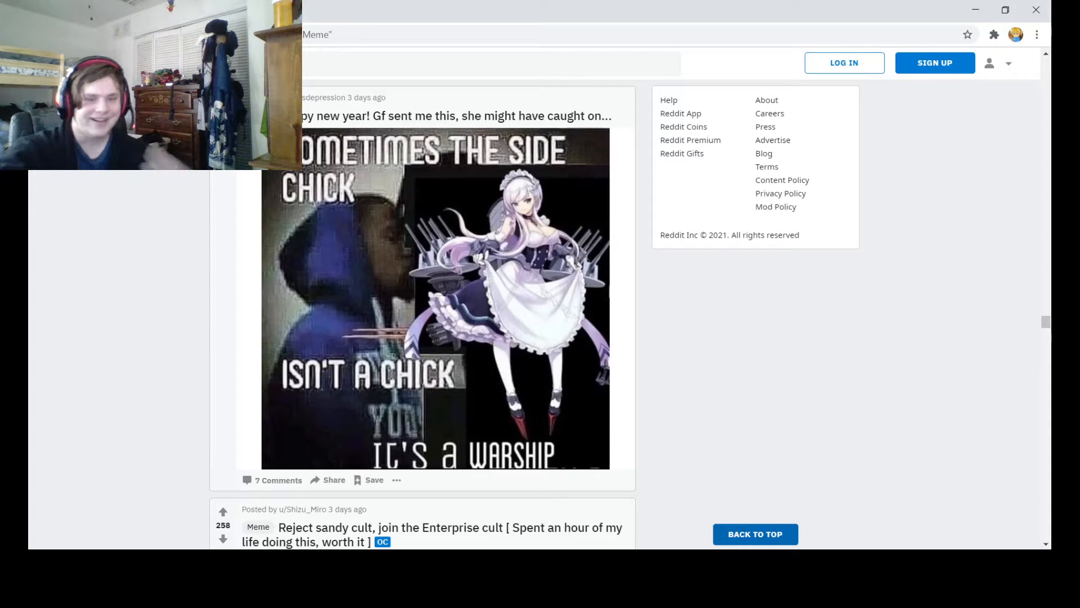
{"action": "scroll", "scroll_direction": "down", "scroll_amount": 3}
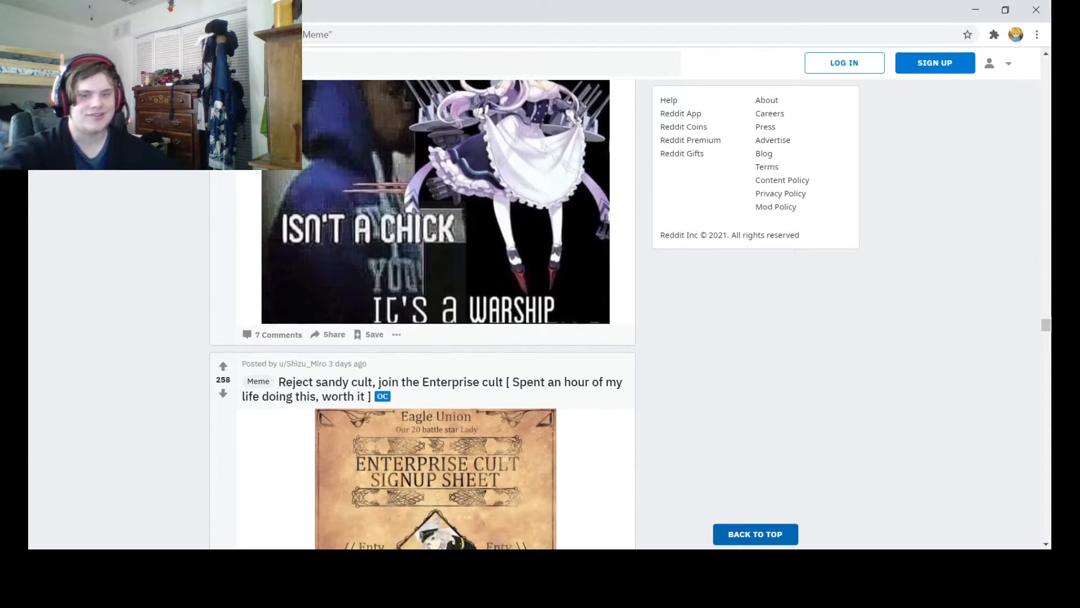
Scroll so the full Enterprise cult signup sheet shows, with the Dido post starting below.
{"action": "scroll", "scroll_direction": "down", "scroll_amount": 3}
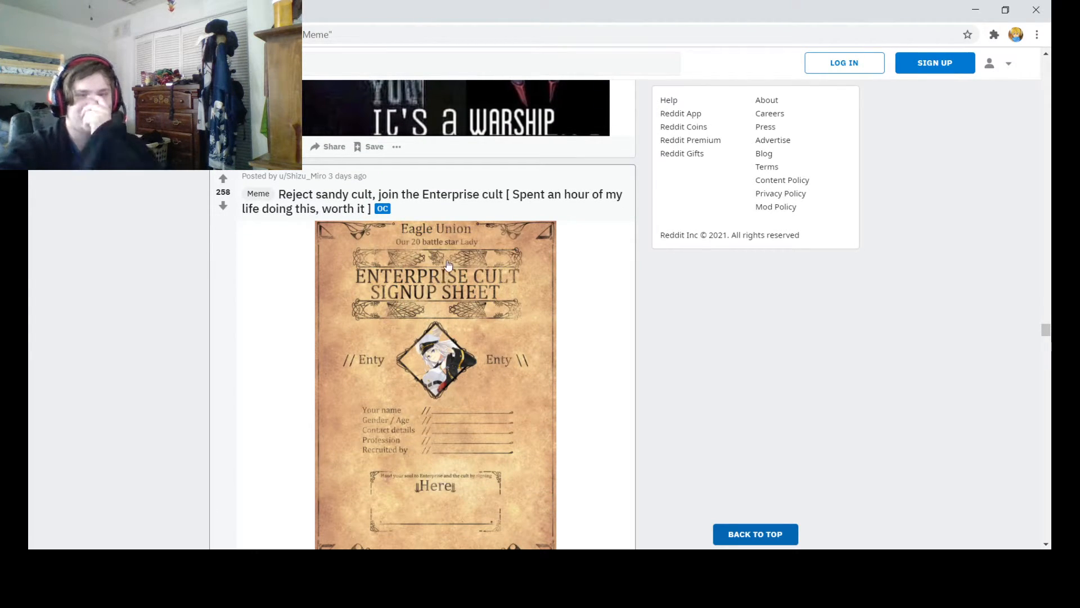
{"action": "mouse_move", "coordinate": [441, 415]}
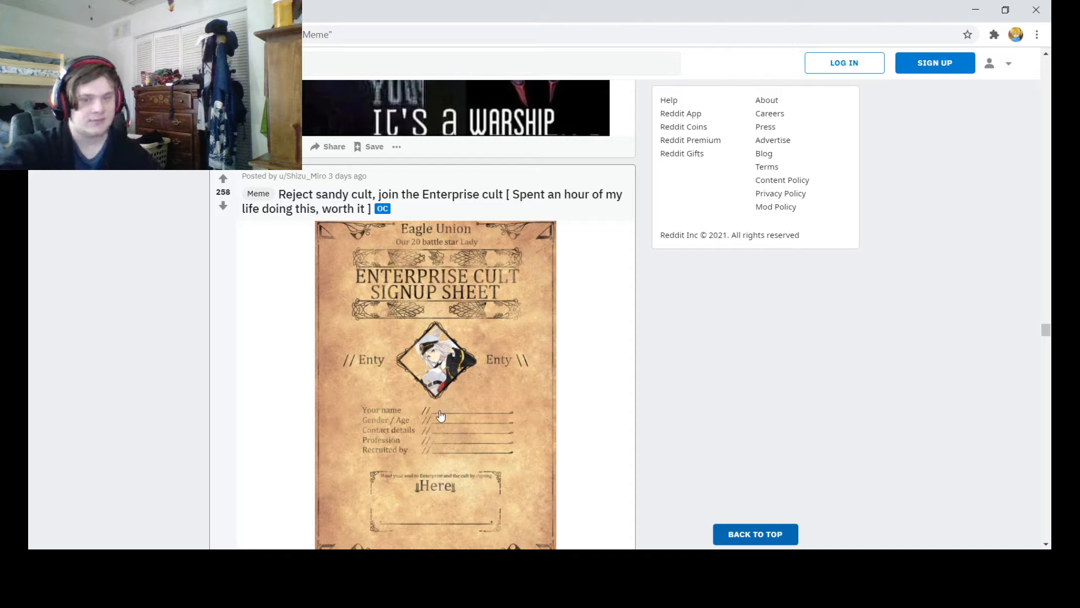
{"action": "mouse_move", "coordinate": [448, 431]}
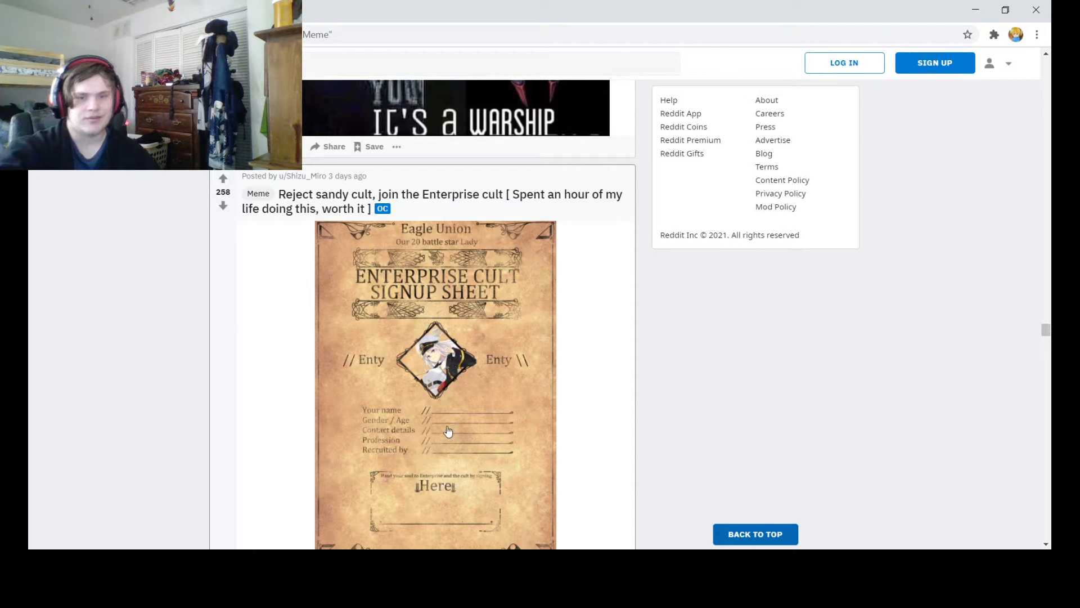
{"action": "mouse_move", "coordinate": [463, 516]}
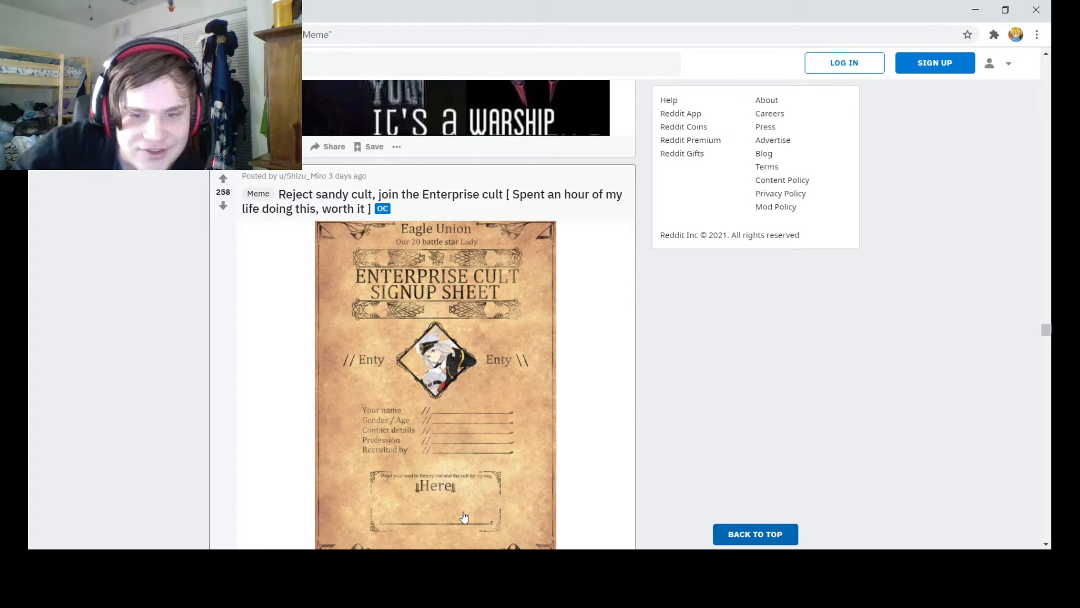
{"action": "scroll", "scroll_direction": "down", "scroll_amount": 3}
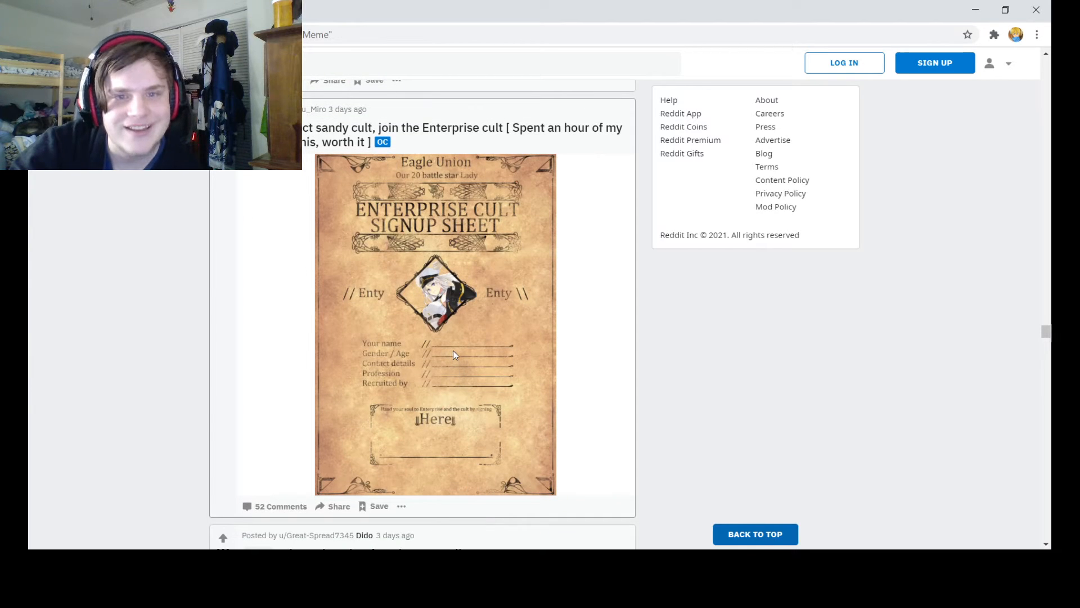
{"action": "mouse_move", "coordinate": [505, 480]}
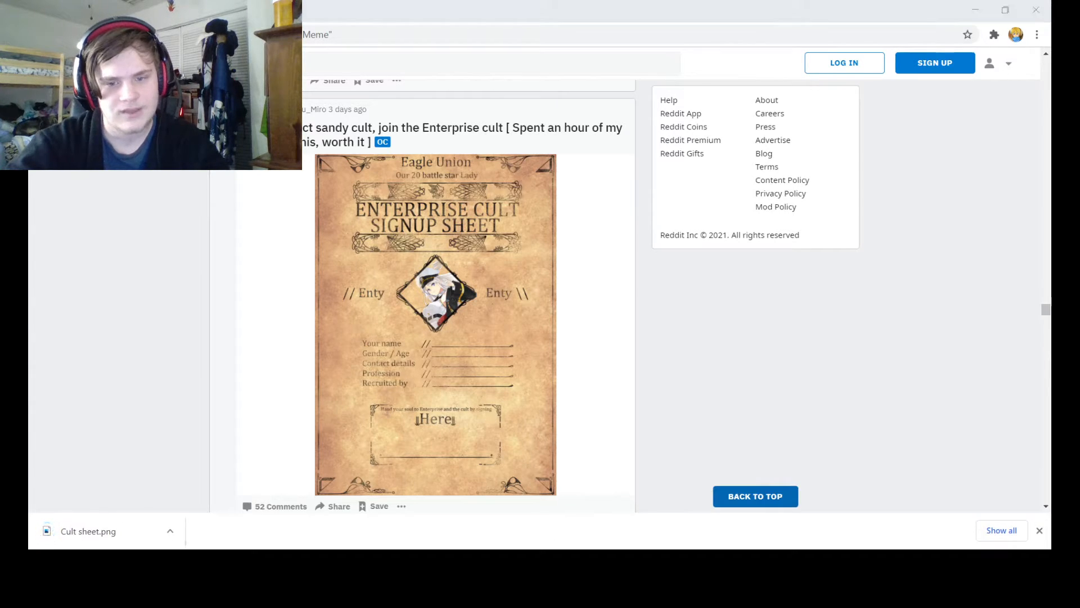
{"action": "mouse_move", "coordinate": [678, 508]}
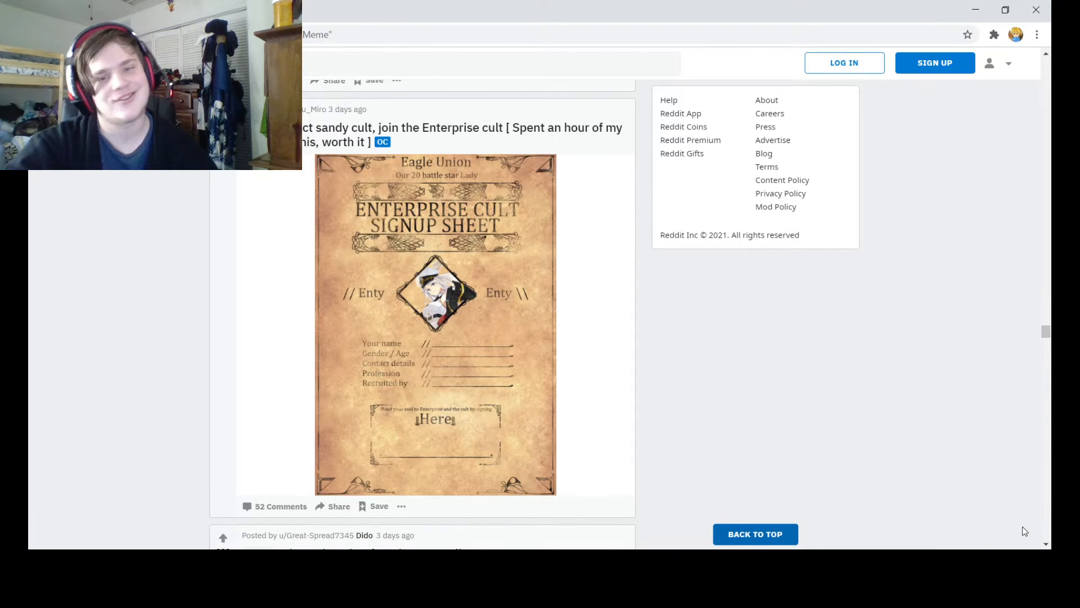
Scroll past the Z24 Winnie the Pooh meme until 'The endless cycle' Akashi meme shows fully.
{"action": "scroll", "scroll_direction": "down", "scroll_amount": 3}
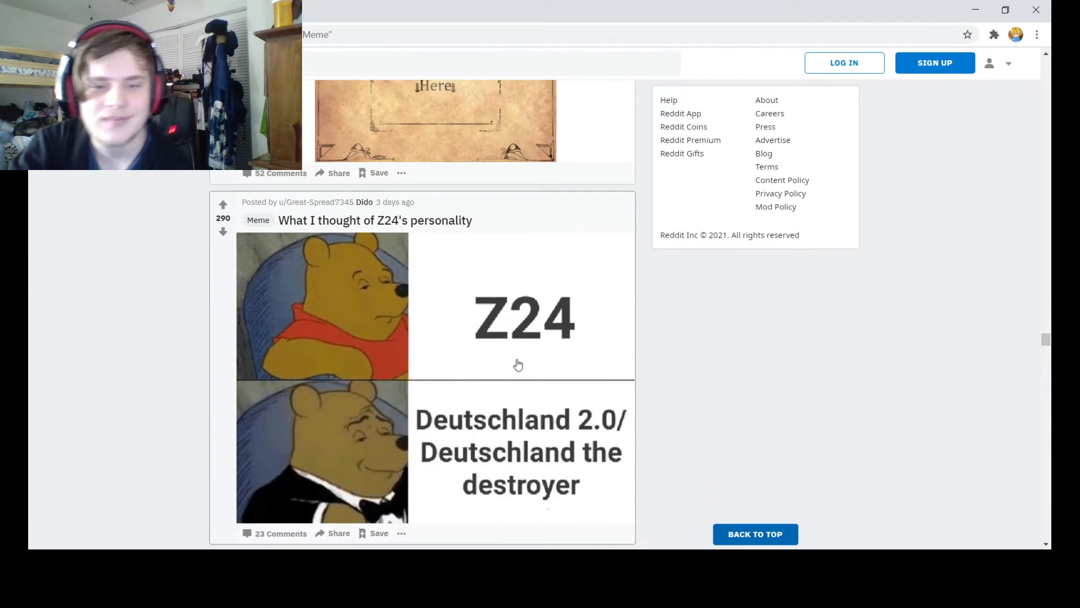
{"action": "mouse_move", "coordinate": [519, 382]}
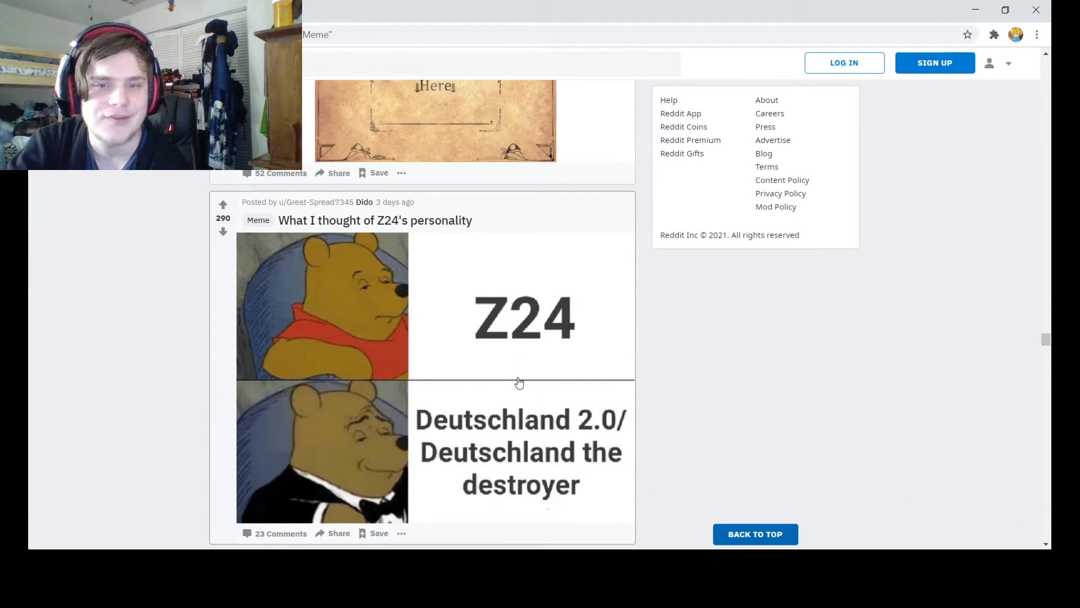
{"action": "scroll", "scroll_direction": "down", "scroll_amount": 3}
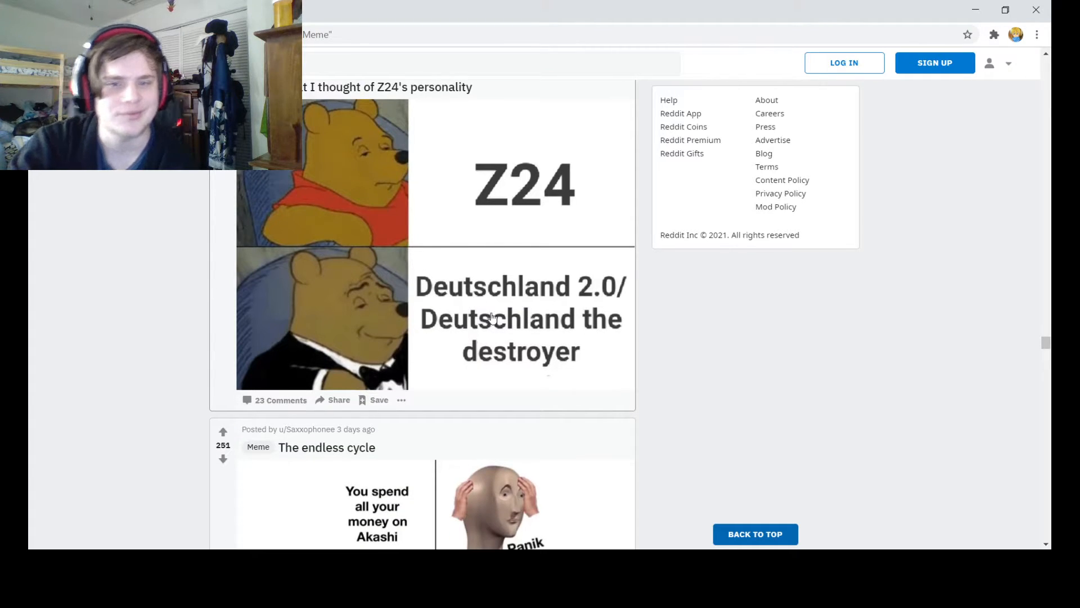
{"action": "scroll", "scroll_direction": "down", "scroll_amount": 3}
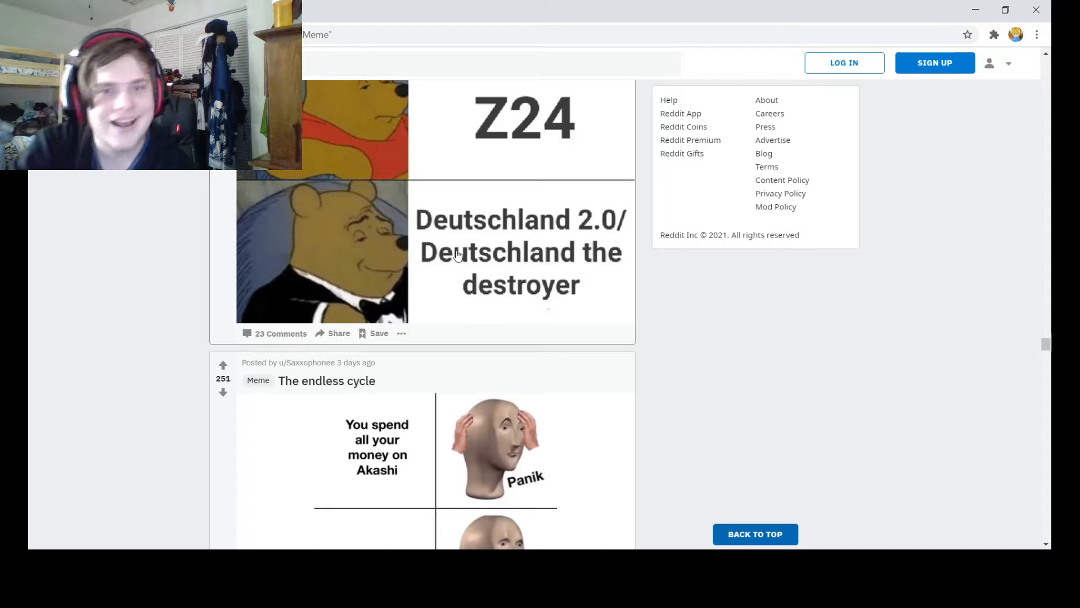
{"action": "scroll", "scroll_direction": "up", "scroll_amount": 3}
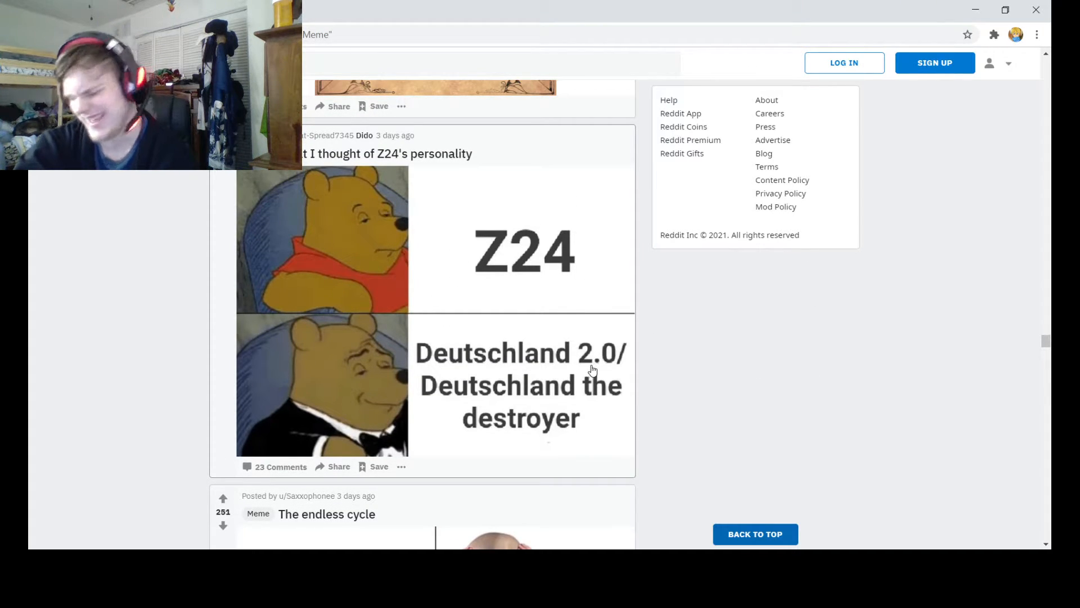
{"action": "scroll", "scroll_direction": "down", "scroll_amount": 3}
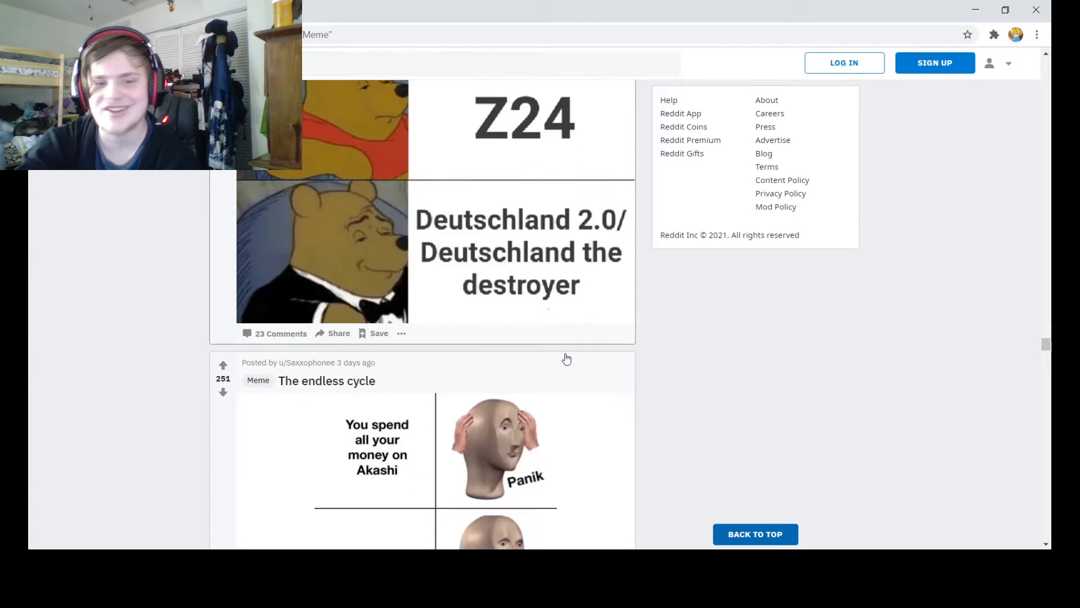
{"action": "scroll", "scroll_direction": "down", "scroll_amount": 3}
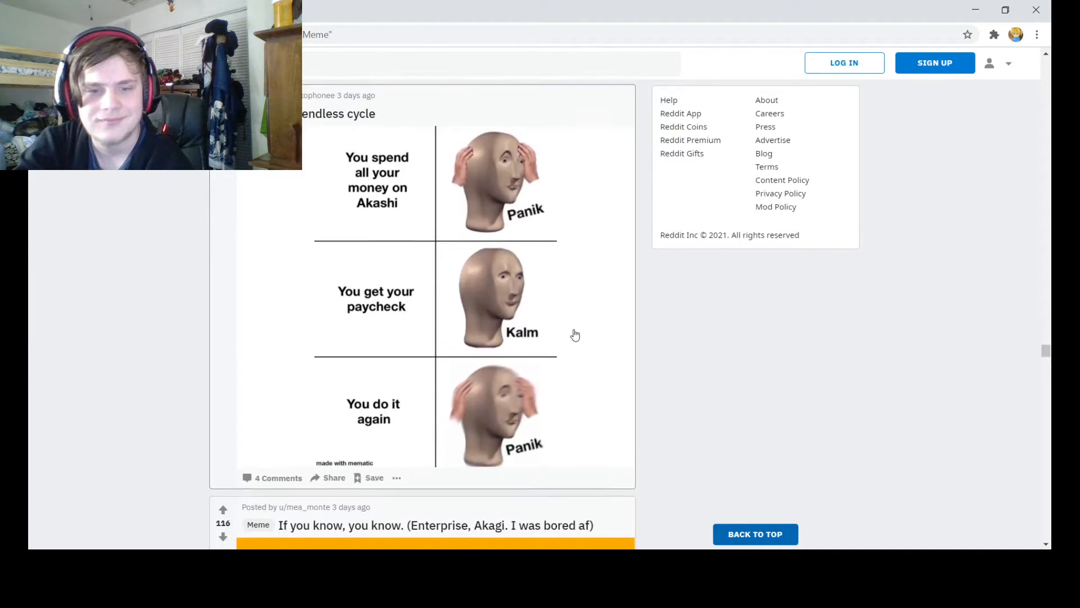
{"action": "mouse_move", "coordinate": [577, 212]}
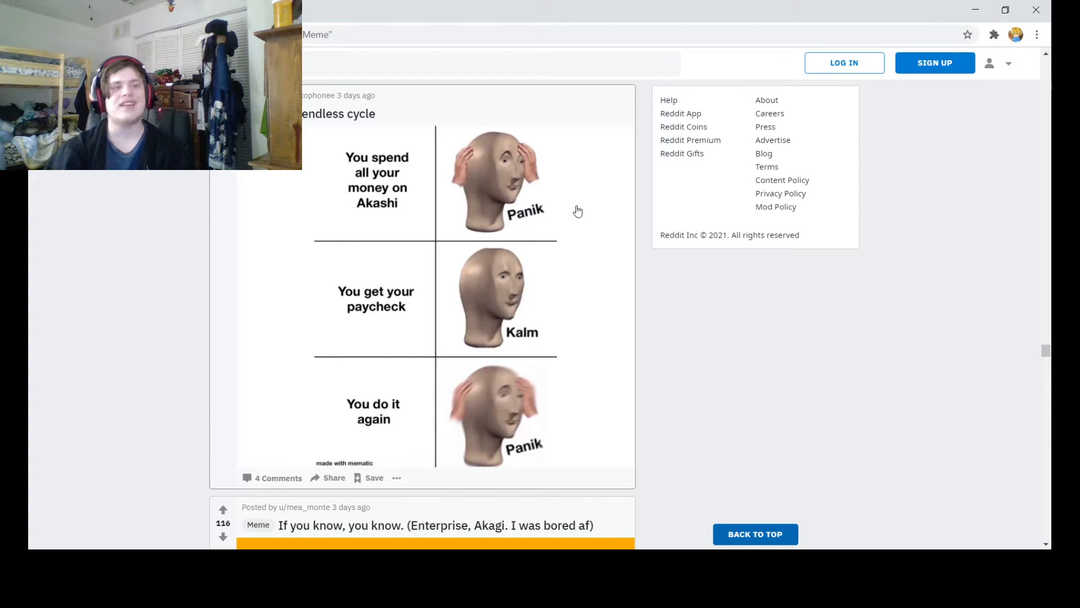
{"action": "mouse_move", "coordinate": [486, 209]}
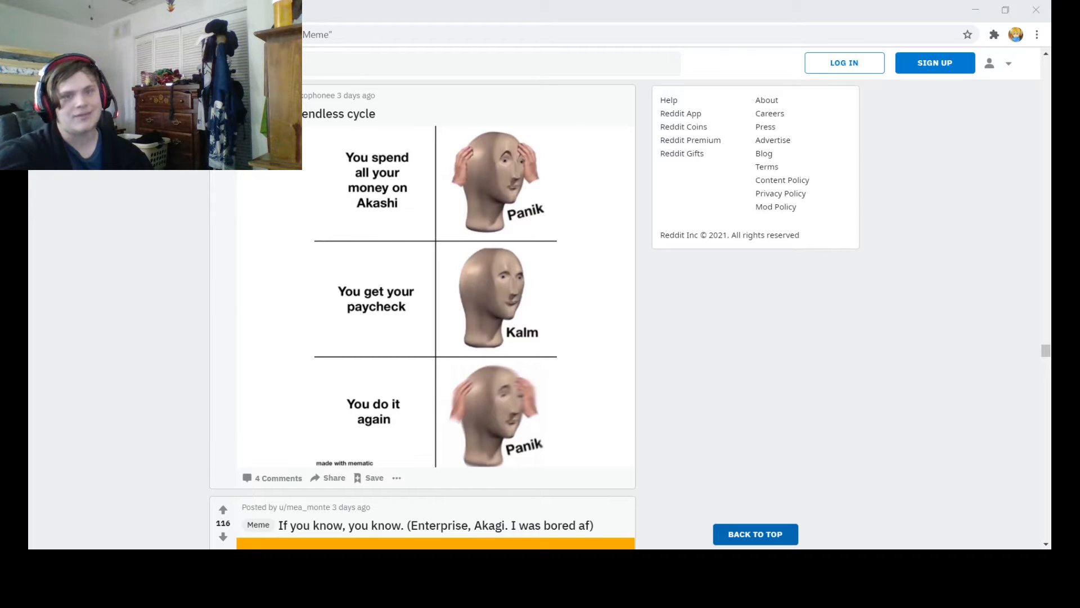
Scroll past the Enterprise/Akagi 'If you know, you know' meme to the full 'She's a gem' Nürnberg meme.
{"action": "scroll", "scroll_direction": "down", "scroll_amount": 3}
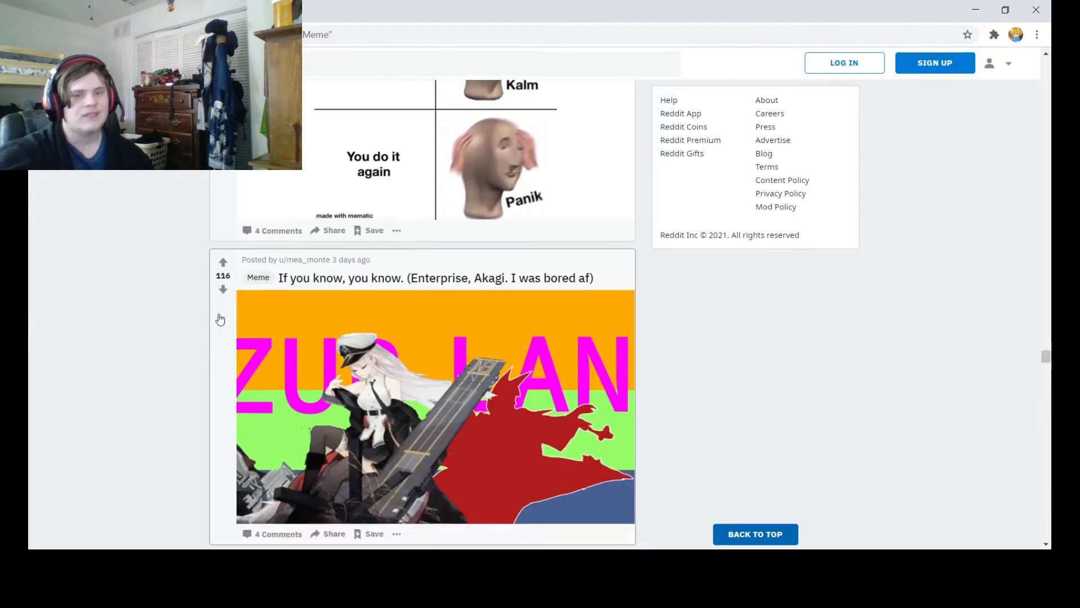
{"action": "scroll", "scroll_direction": "down", "scroll_amount": 3}
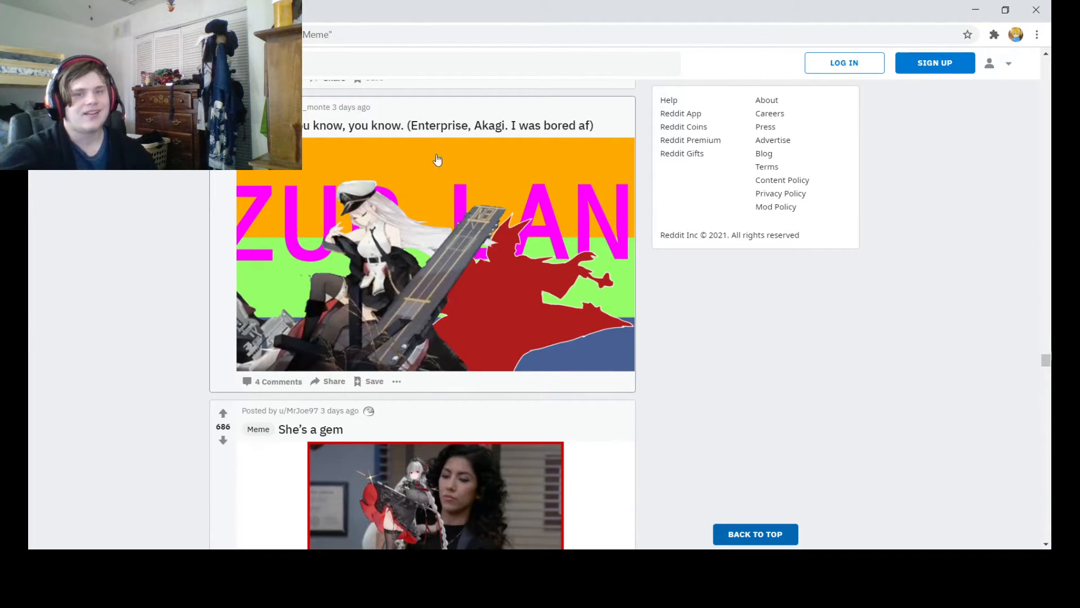
{"action": "mouse_move", "coordinate": [483, 279]}
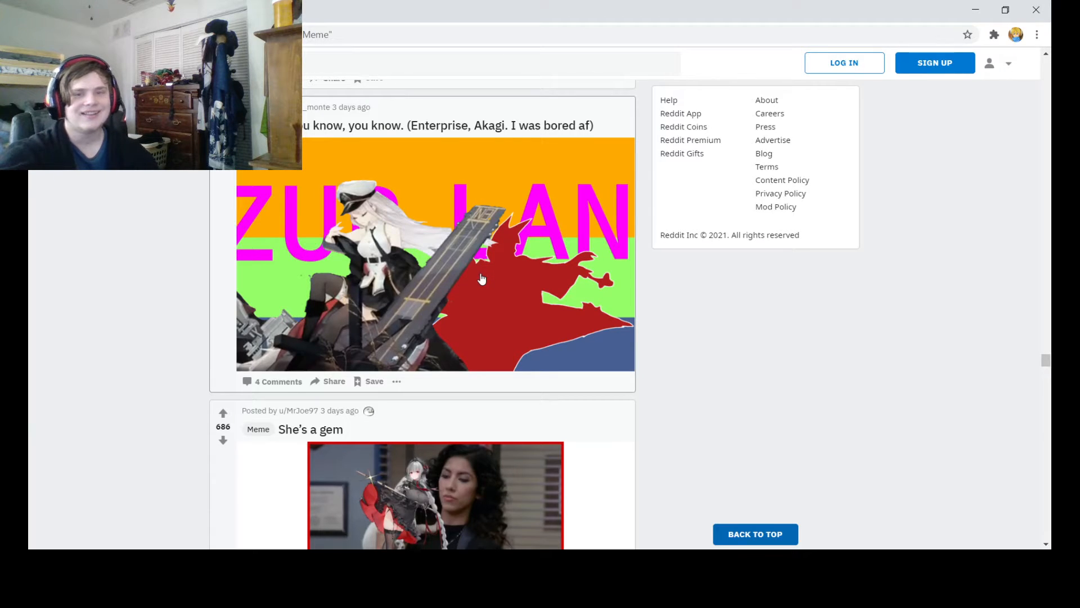
{"action": "mouse_move", "coordinate": [474, 324]}
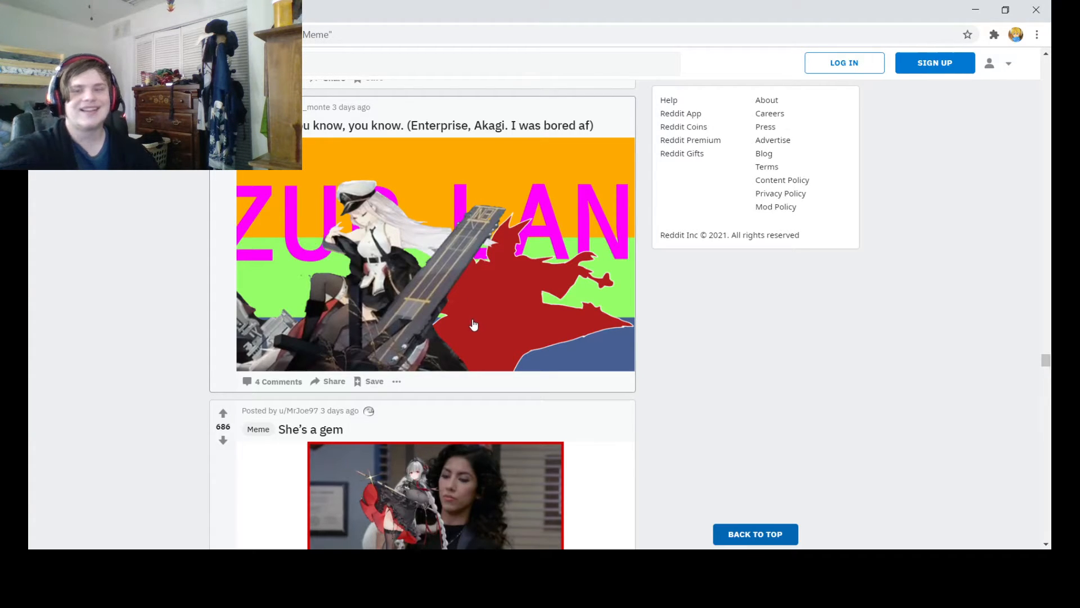
{"action": "mouse_move", "coordinate": [441, 308]}
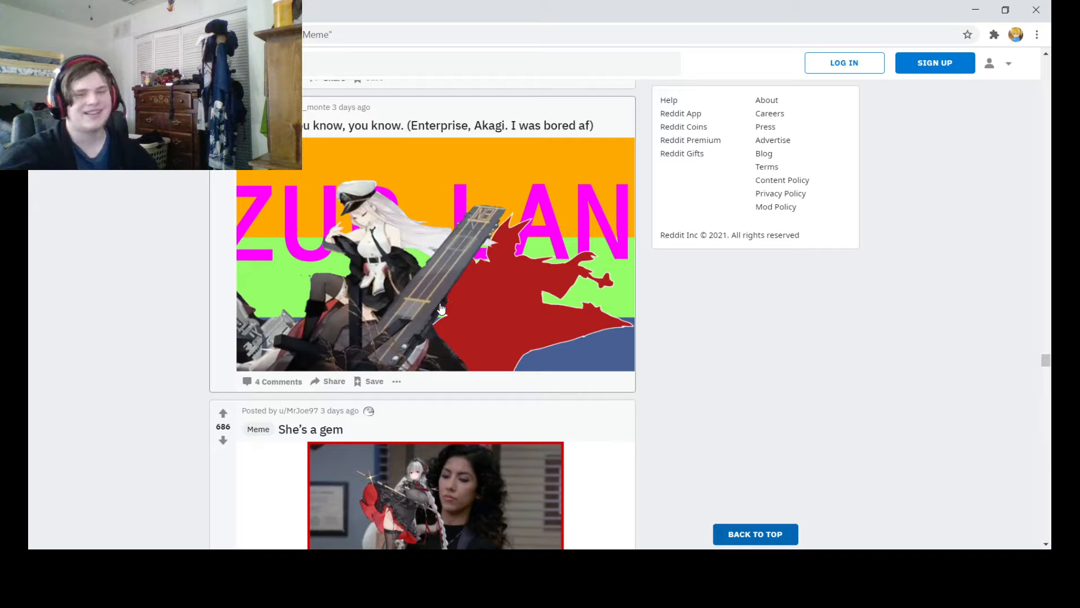
{"action": "scroll", "scroll_direction": "down", "scroll_amount": 3}
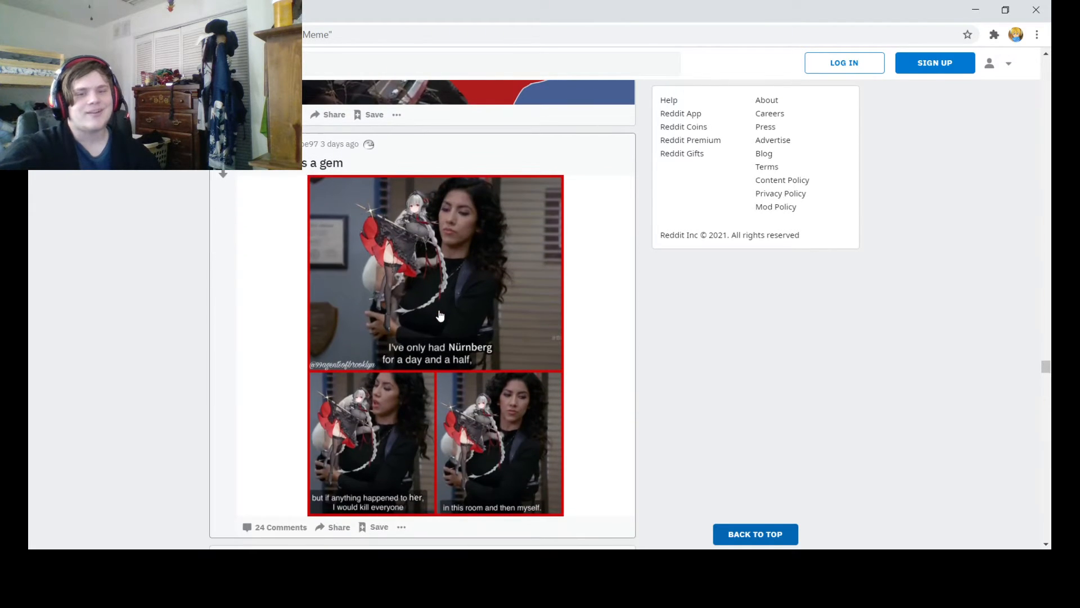
{"action": "mouse_move", "coordinate": [634, 489]}
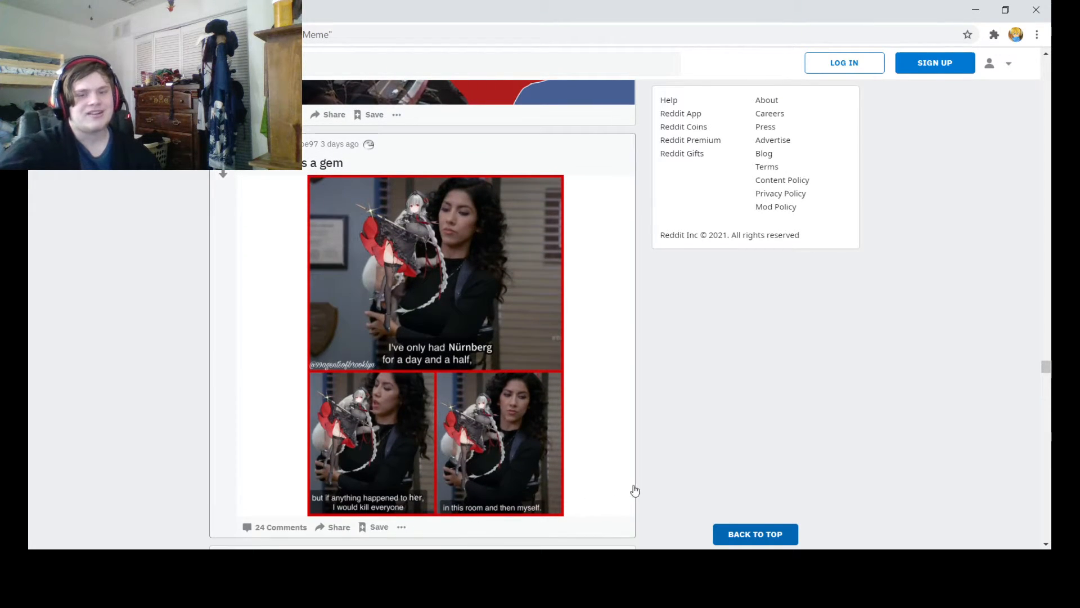
{"action": "mouse_move", "coordinate": [413, 239]}
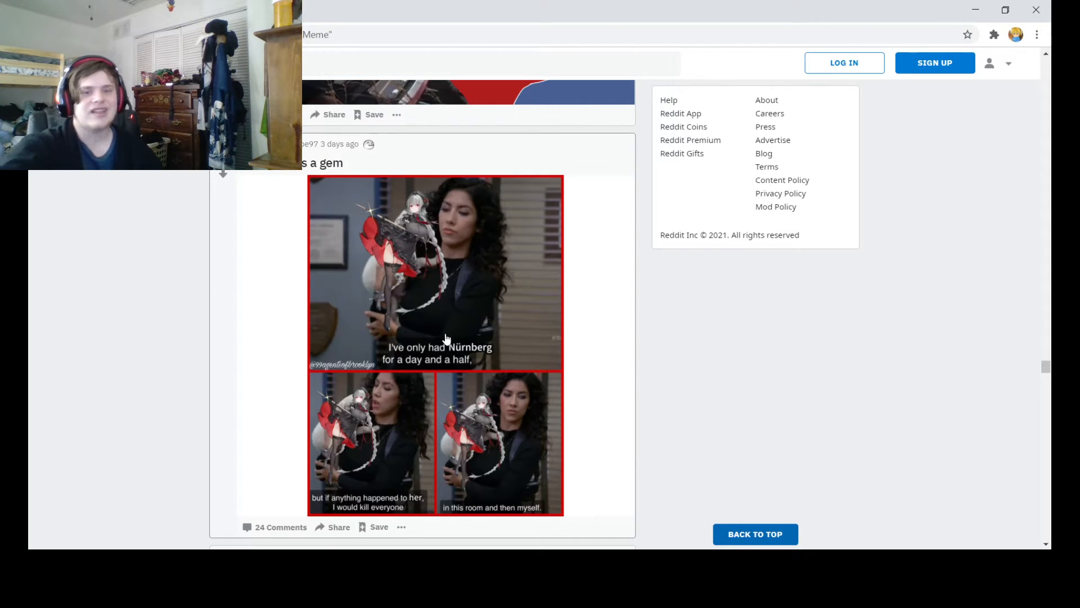
{"action": "mouse_move", "coordinate": [535, 308]}
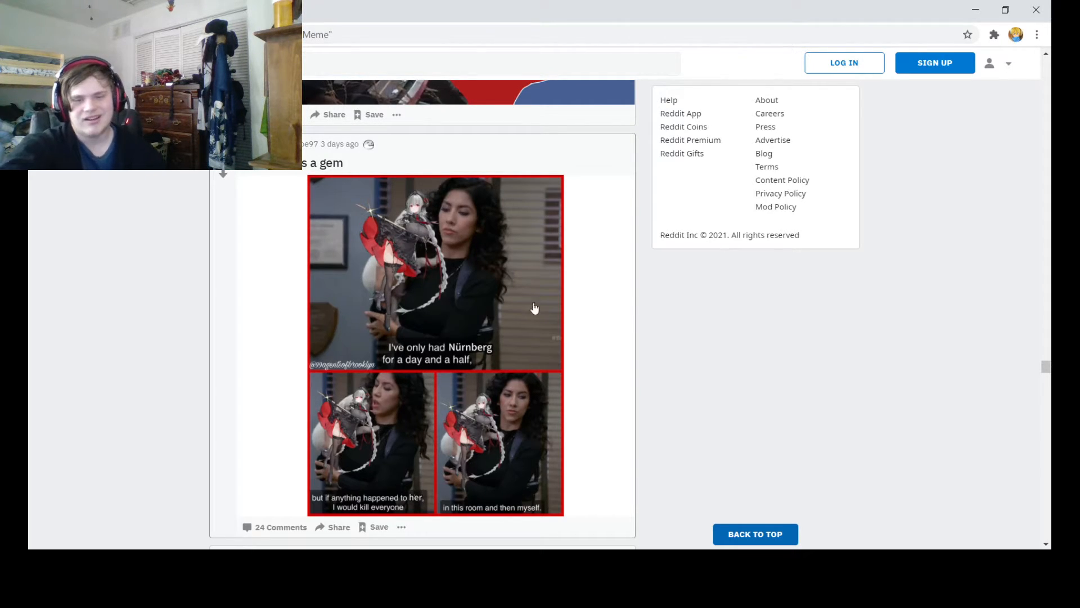
{"action": "mouse_move", "coordinate": [447, 241]}
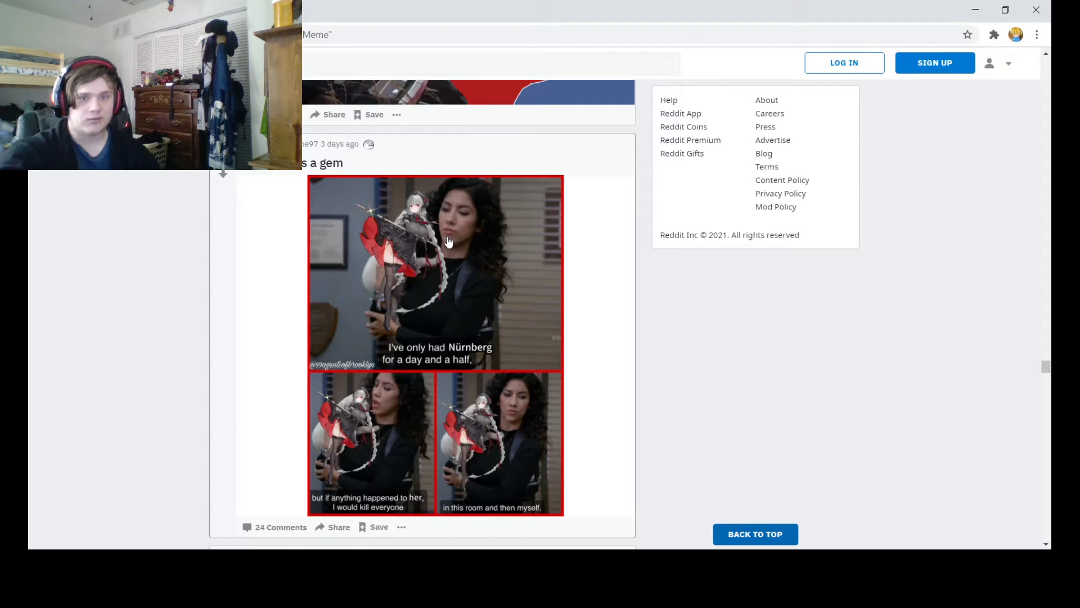
Scroll past the 'I have already failed' and Yeetus-Torpedus memes to the full 'There can only be one.' Kongou meme.
{"action": "scroll", "scroll_direction": "down", "scroll_amount": 3}
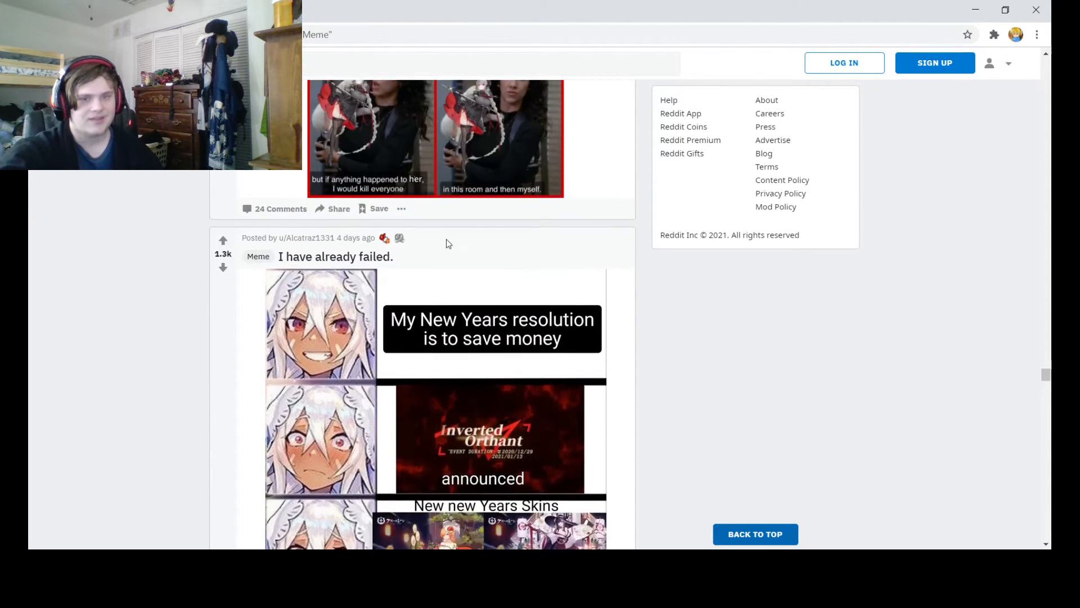
{"action": "scroll", "scroll_direction": "down", "scroll_amount": 3}
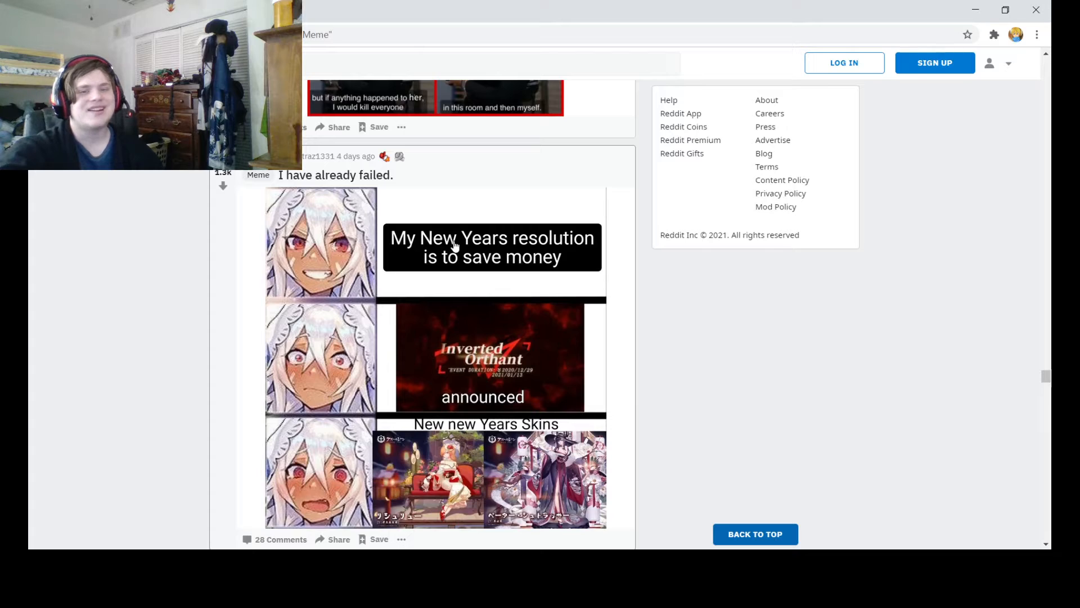
{"action": "scroll", "scroll_direction": "down", "scroll_amount": 3}
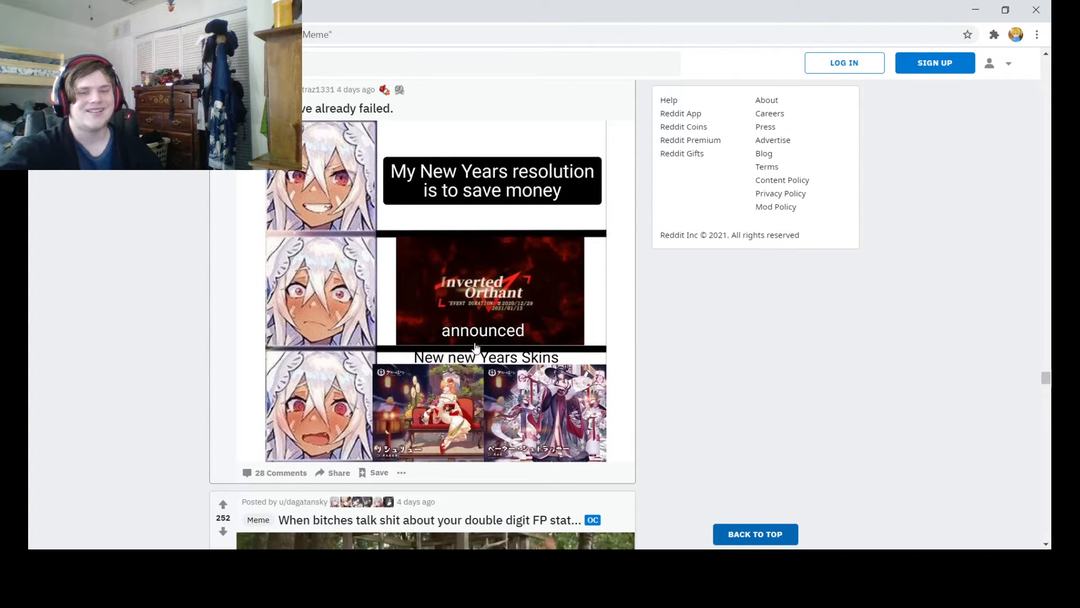
{"action": "mouse_move", "coordinate": [581, 406]}
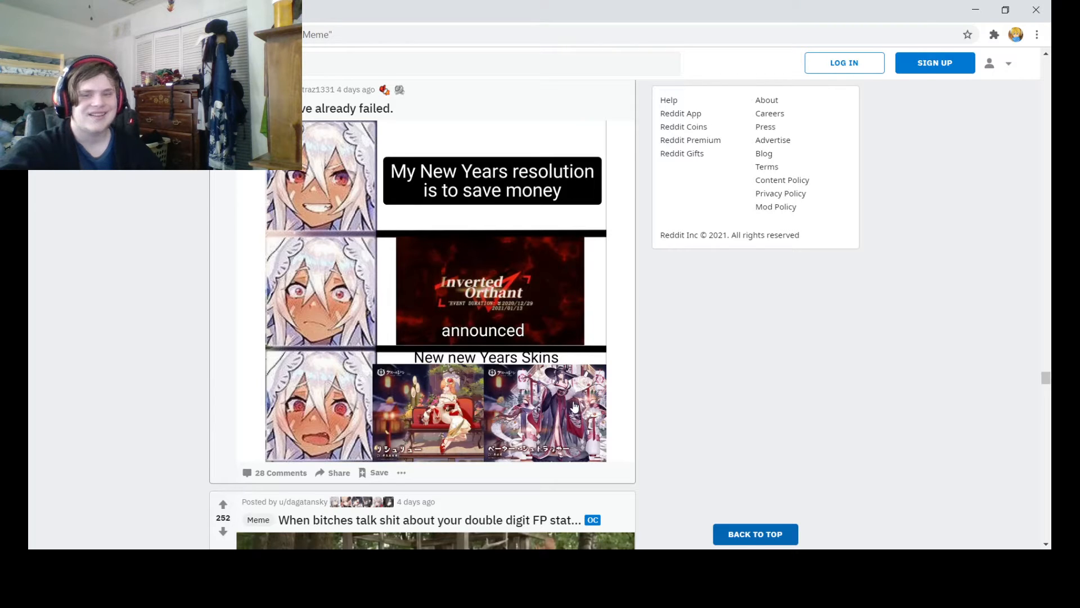
{"action": "scroll", "scroll_direction": "down", "scroll_amount": 3}
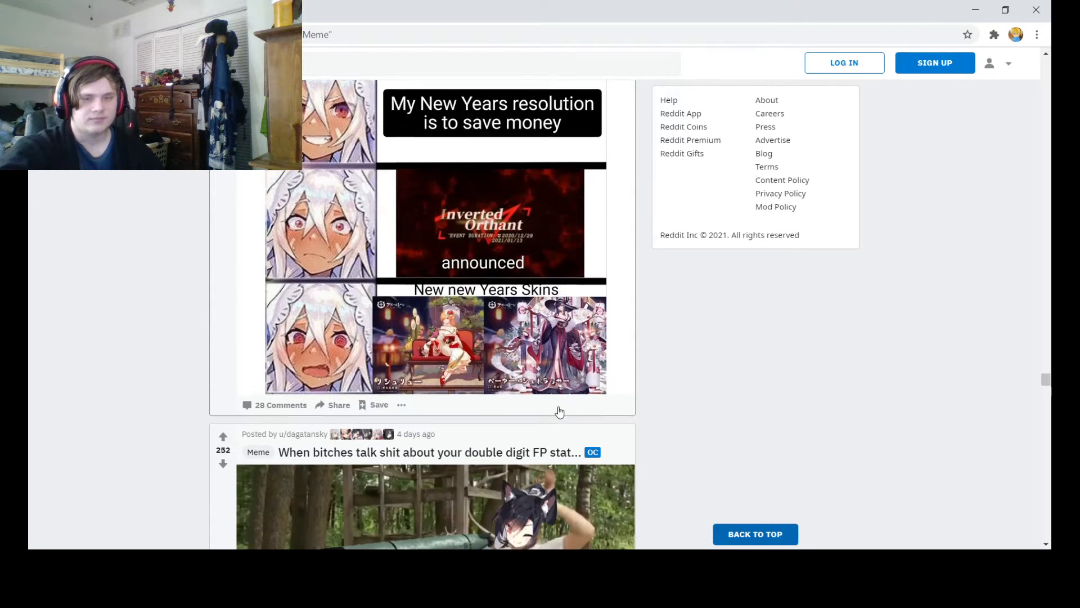
{"action": "scroll", "scroll_direction": "down", "scroll_amount": 3}
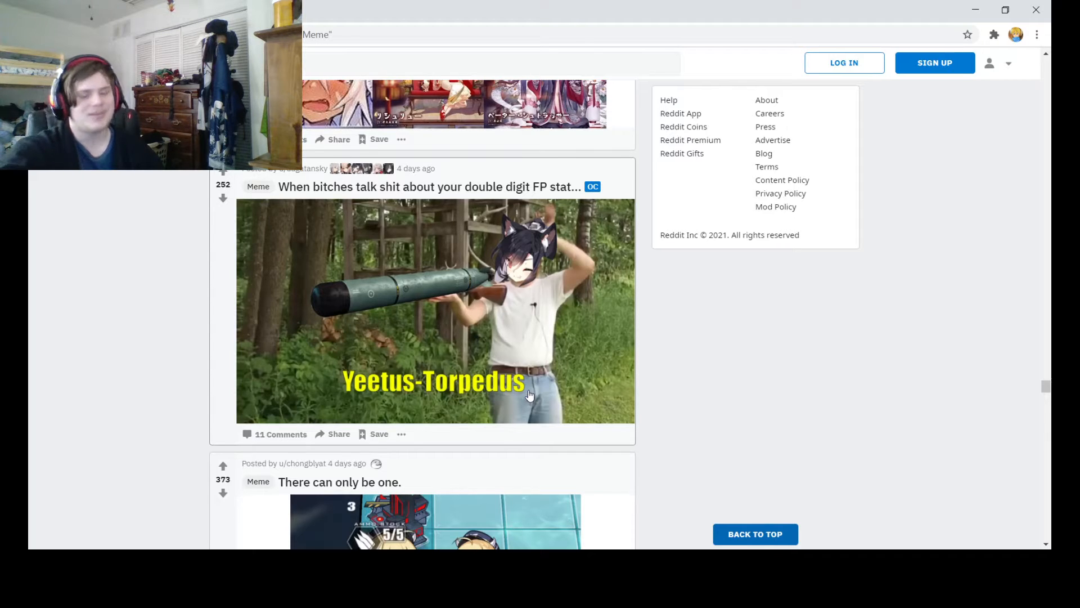
{"action": "mouse_move", "coordinate": [547, 369]}
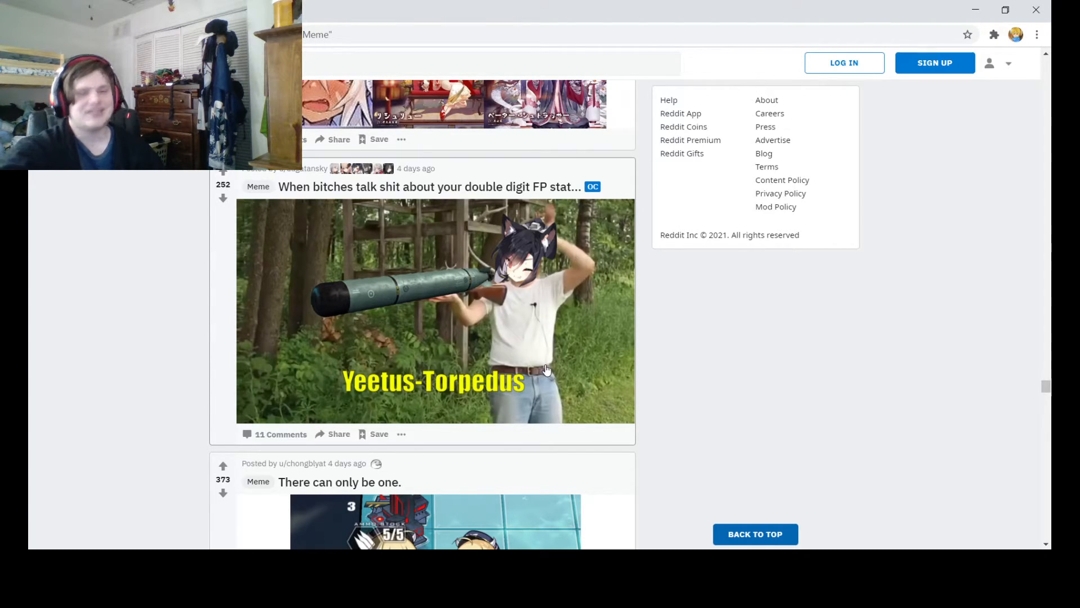
{"action": "scroll", "scroll_direction": "down", "scroll_amount": 3}
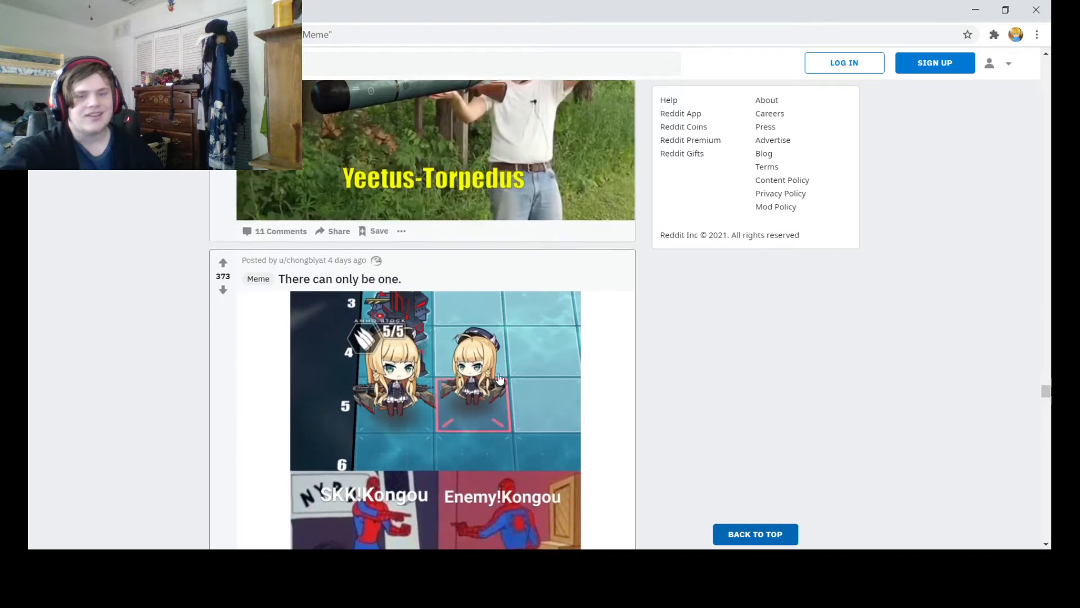
{"action": "scroll", "scroll_direction": "down", "scroll_amount": 3}
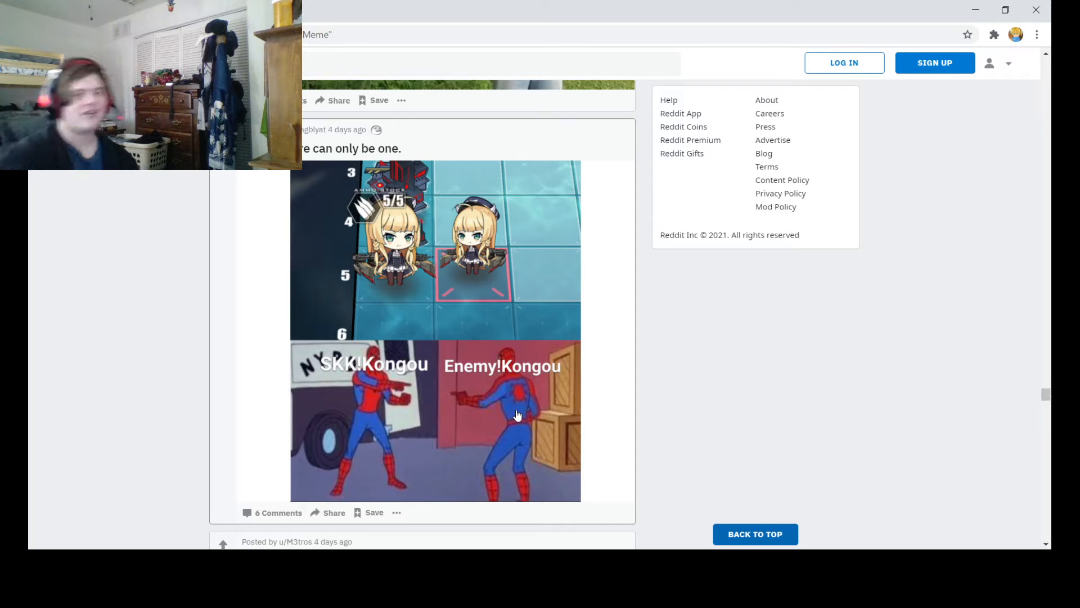
Scroll past the 'A hard pill to swallow' cat meme and the 'nerf for nerf's sake' SpongeBob meme.
{"action": "scroll", "scroll_direction": "down", "scroll_amount": 3}
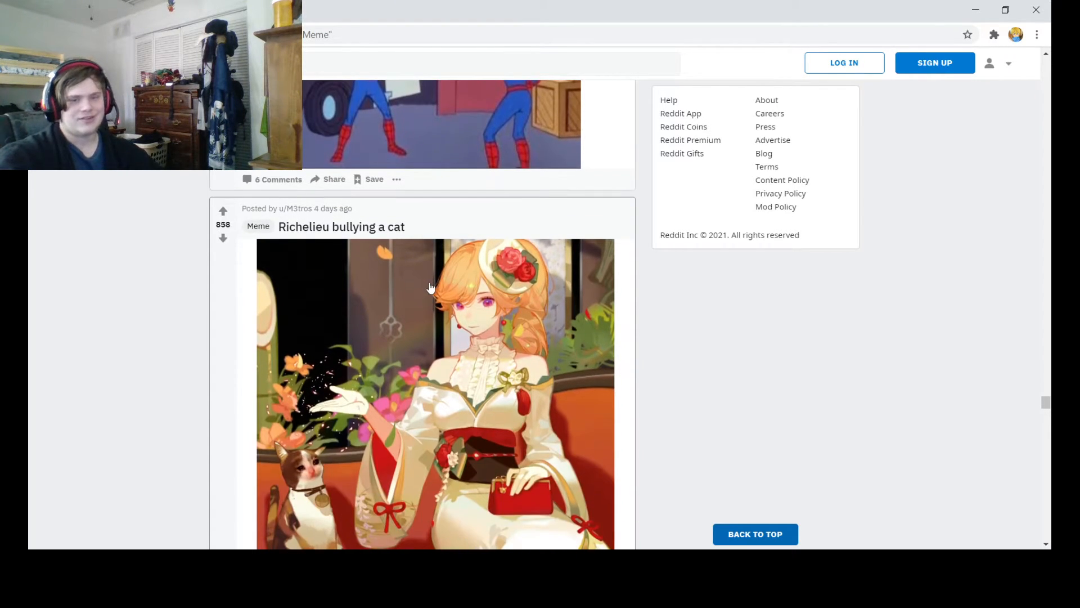
{"action": "mouse_move", "coordinate": [392, 406]}
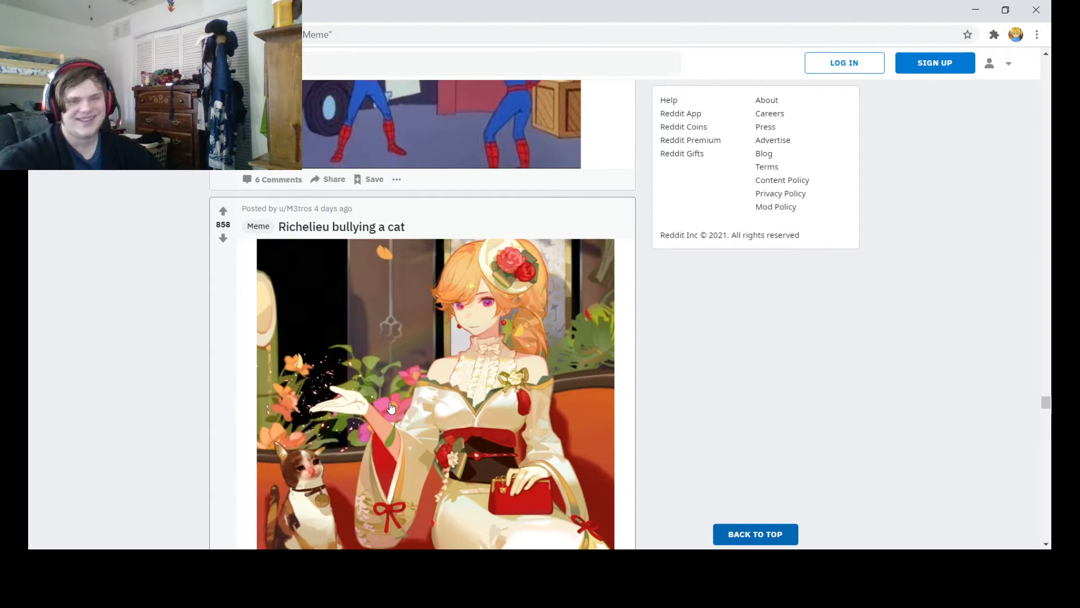
{"action": "scroll", "scroll_direction": "down", "scroll_amount": 3}
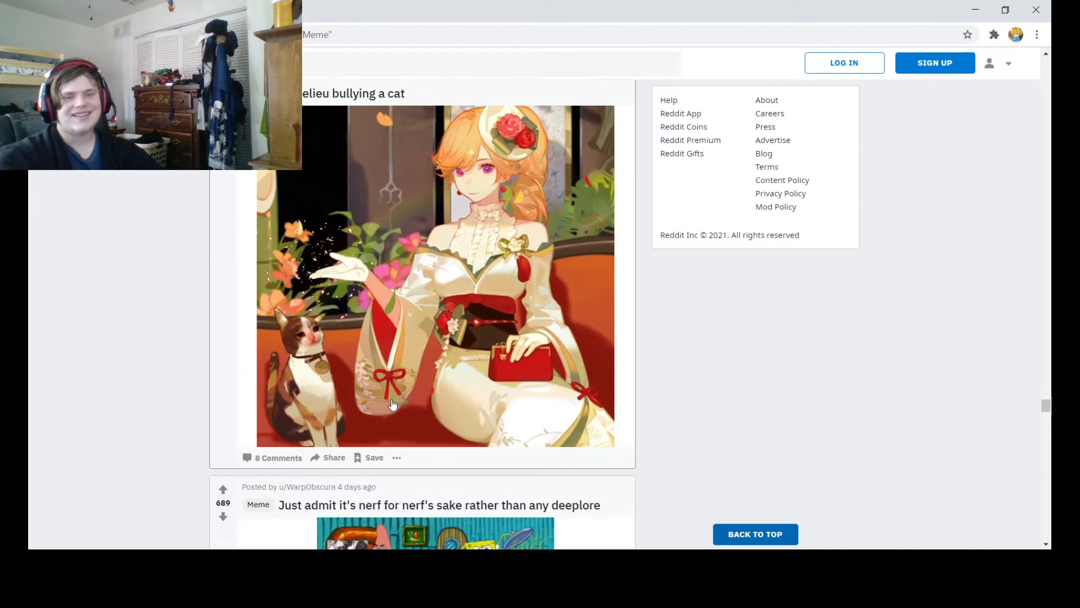
{"action": "scroll", "scroll_direction": "up", "scroll_amount": 3}
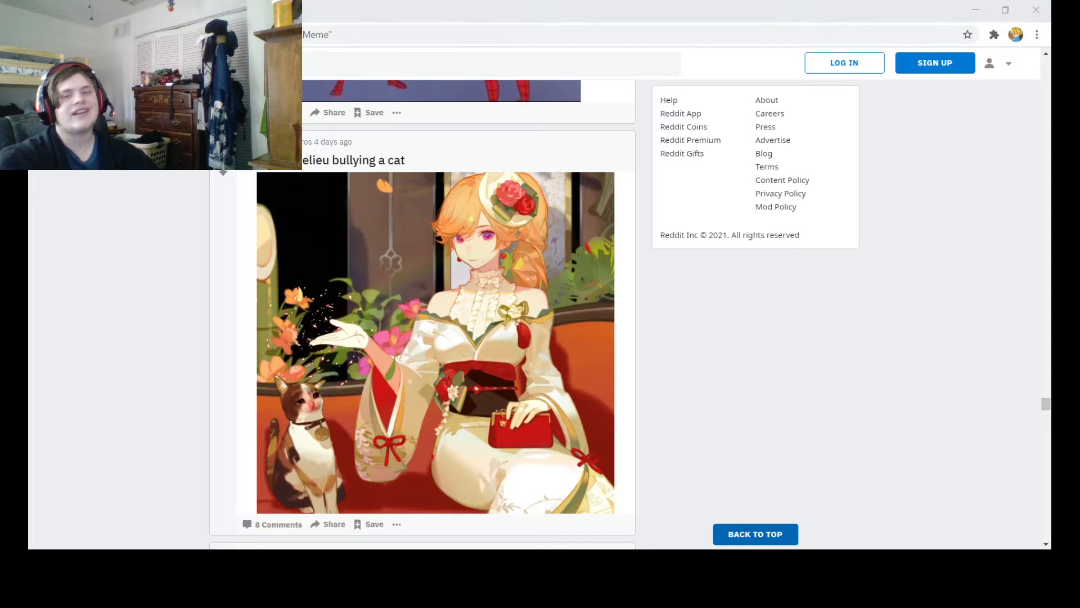
{"action": "mouse_move", "coordinate": [183, 280]}
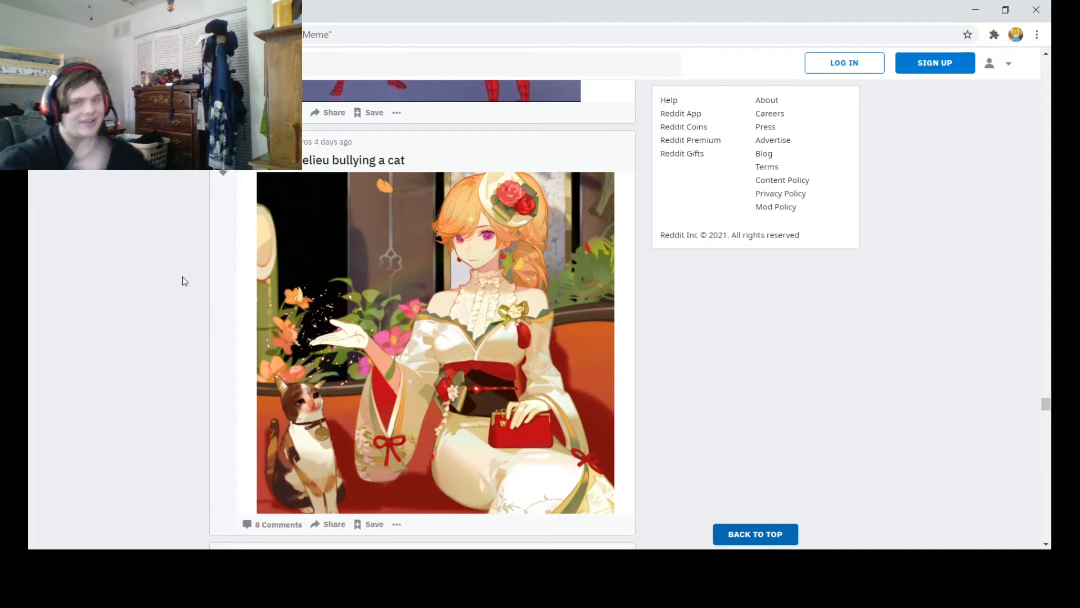
{"action": "scroll", "scroll_direction": "down", "scroll_amount": 3}
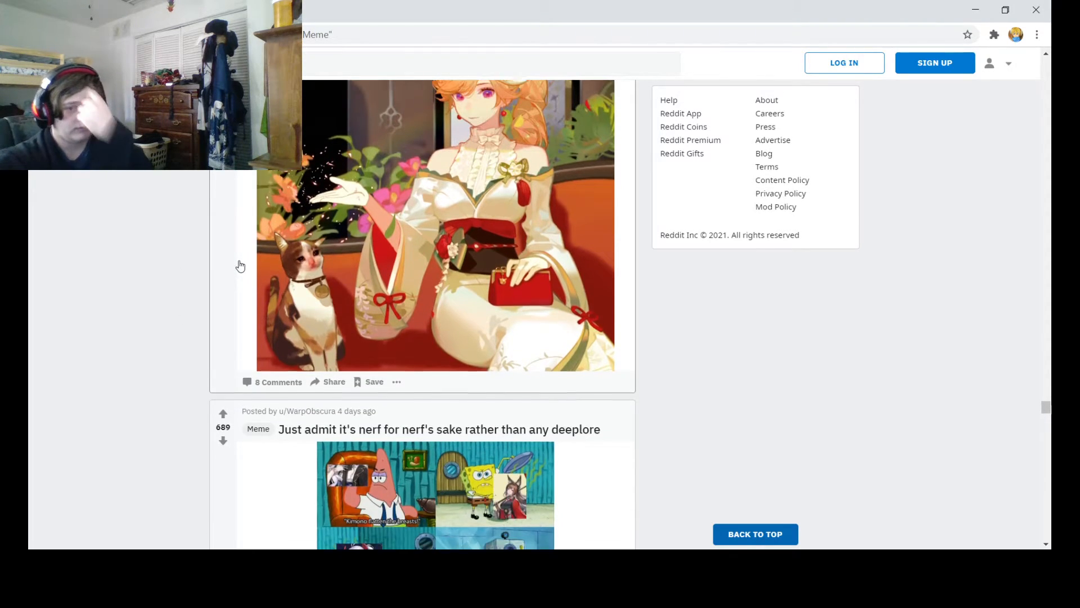
{"action": "scroll", "scroll_direction": "down", "scroll_amount": 3}
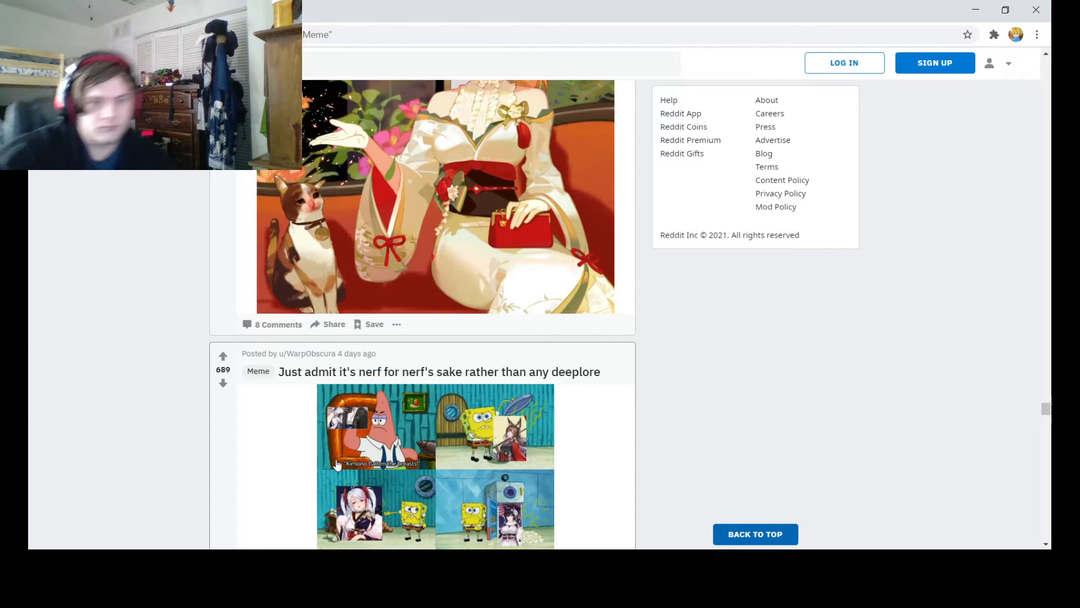
{"action": "mouse_move", "coordinate": [420, 455]}
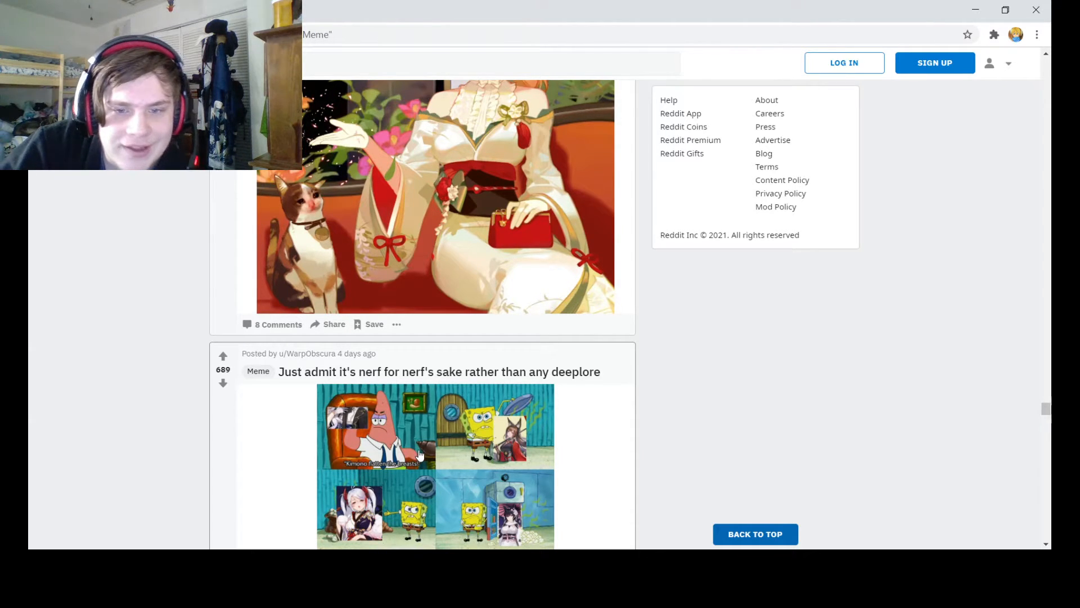
{"action": "scroll", "scroll_direction": "down", "scroll_amount": 3}
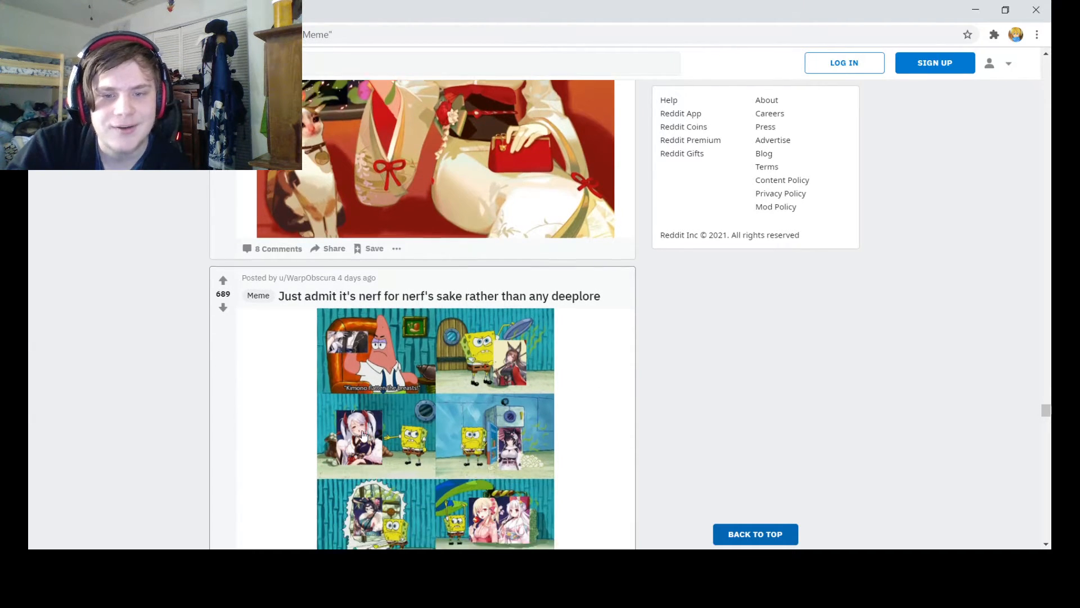
Scroll on until the full 'Maybe I am a Meta Player' OpSi meme and the galaxybrains post title show.
{"action": "scroll", "scroll_direction": "down", "scroll_amount": 3}
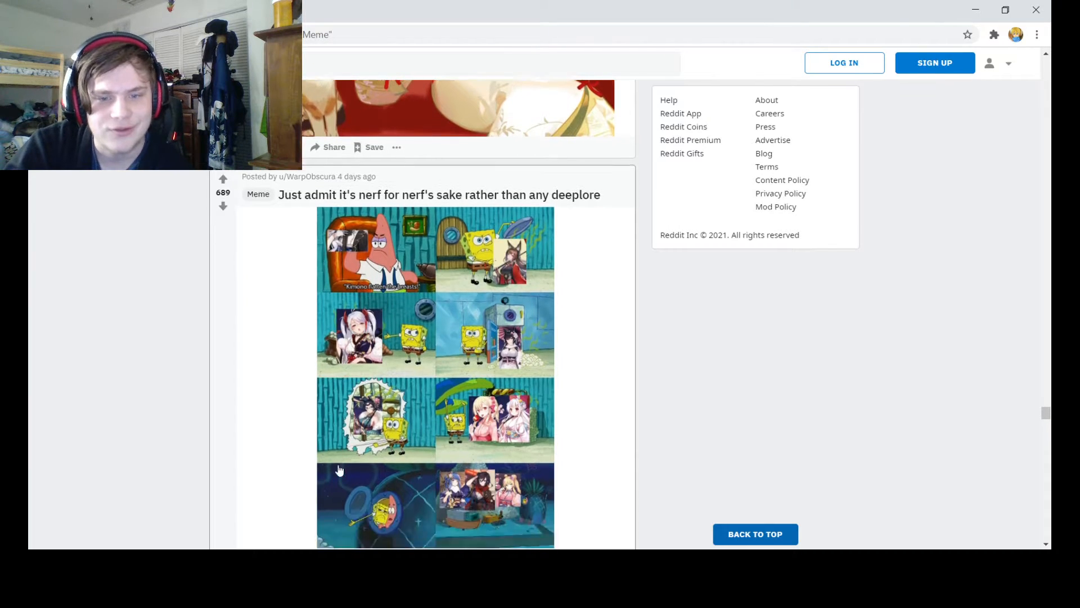
{"action": "scroll", "scroll_direction": "down", "scroll_amount": 3}
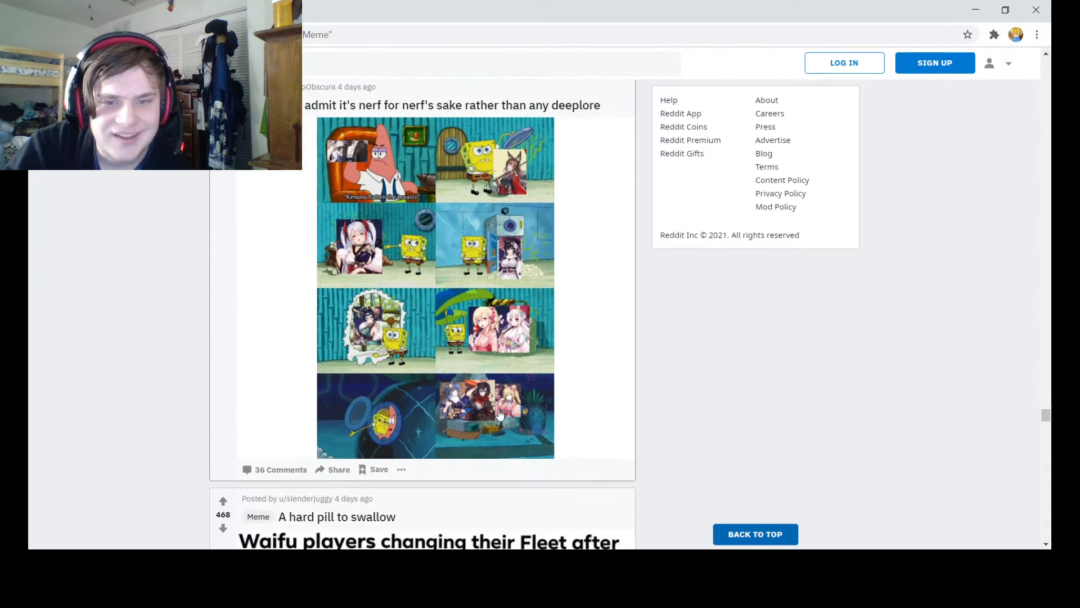
{"action": "mouse_move", "coordinate": [424, 406]}
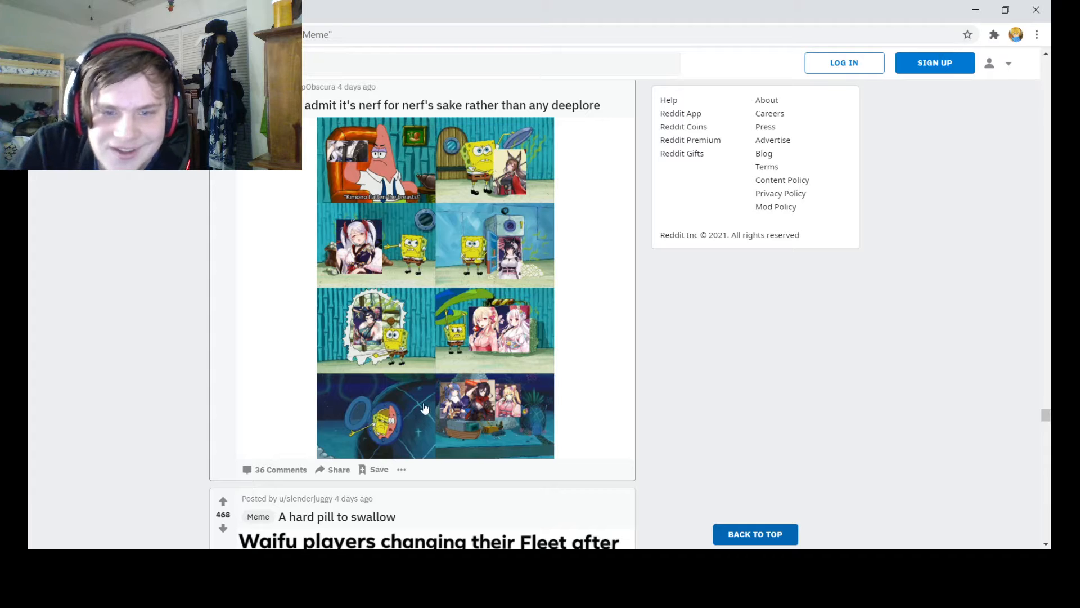
{"action": "mouse_move", "coordinate": [451, 432]}
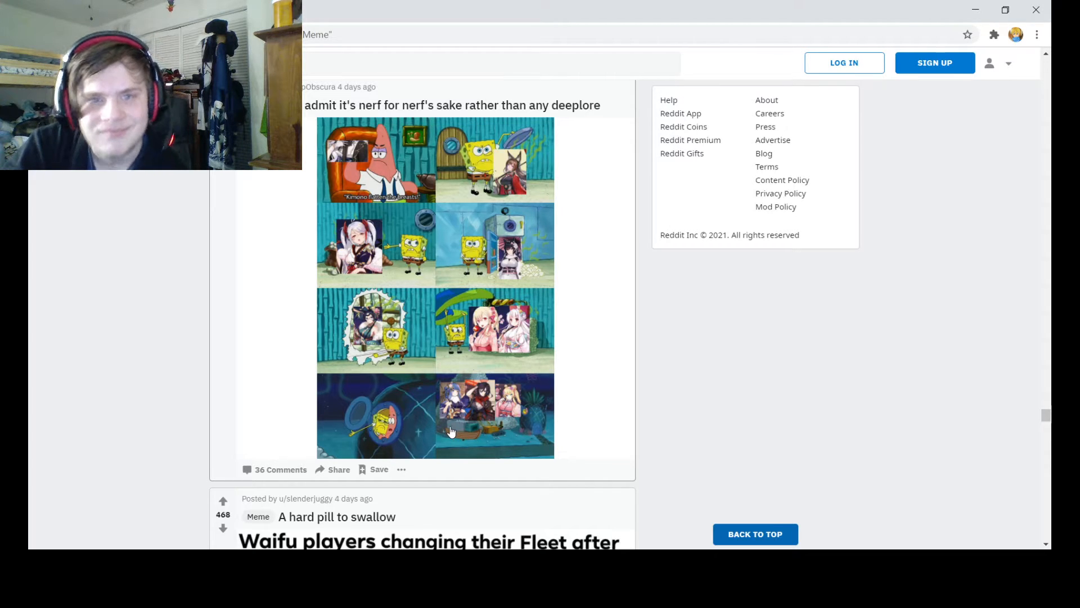
{"action": "mouse_move", "coordinate": [370, 163]}
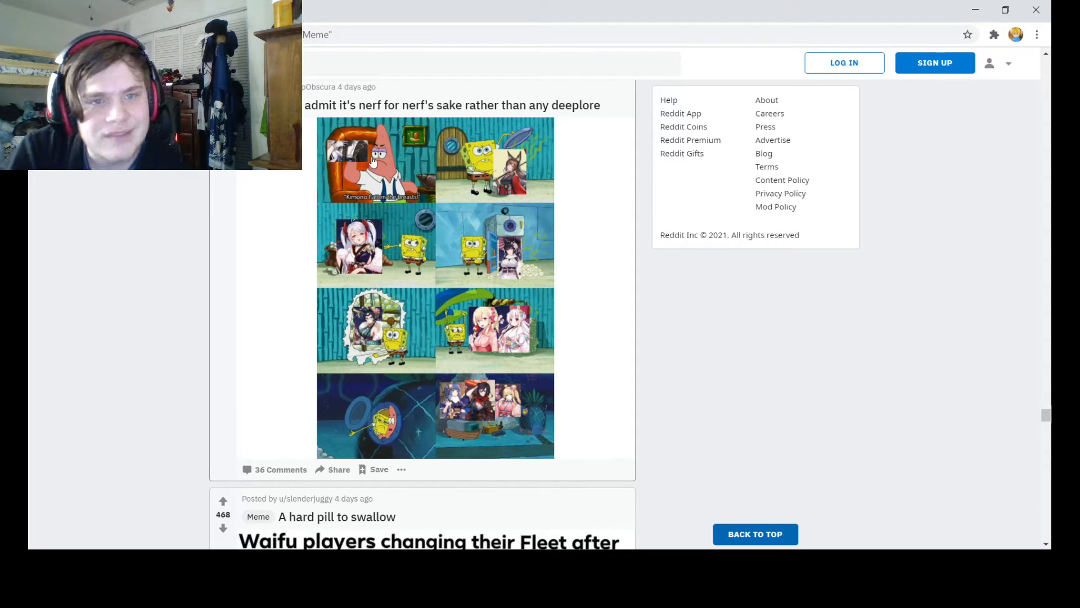
{"action": "left_click", "coordinate": [491, 63]}
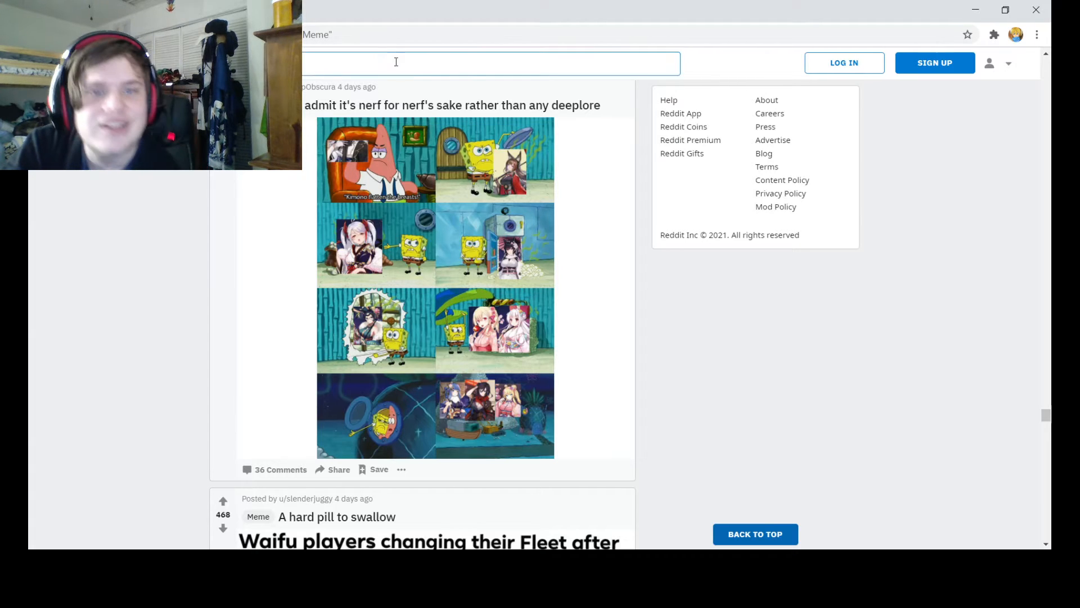
{"action": "scroll", "scroll_direction": "down", "scroll_amount": 3}
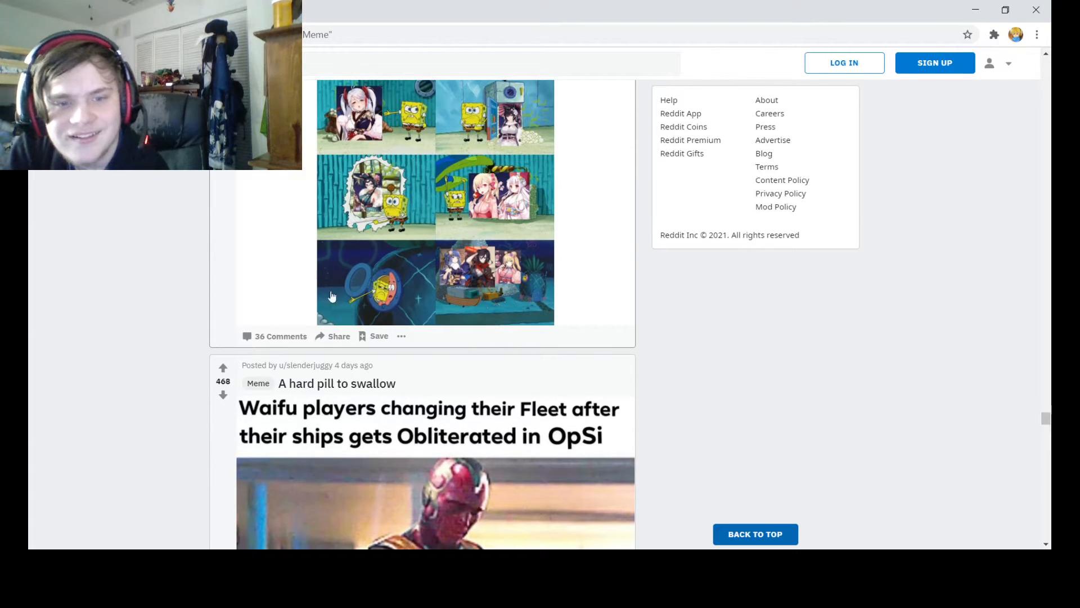
{"action": "mouse_move", "coordinate": [289, 324]}
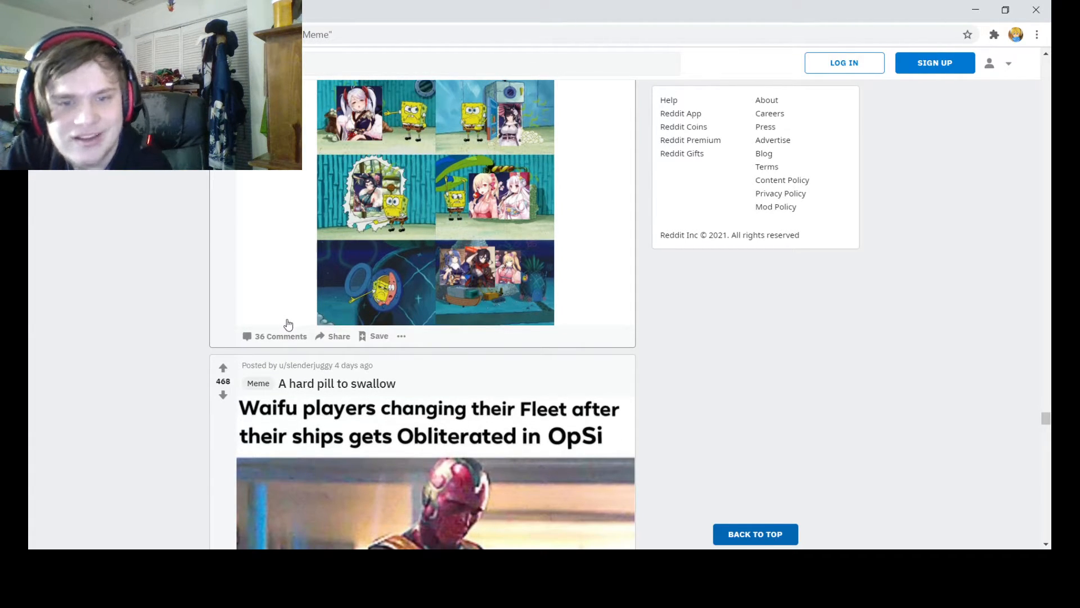
{"action": "scroll", "scroll_direction": "down", "scroll_amount": 3}
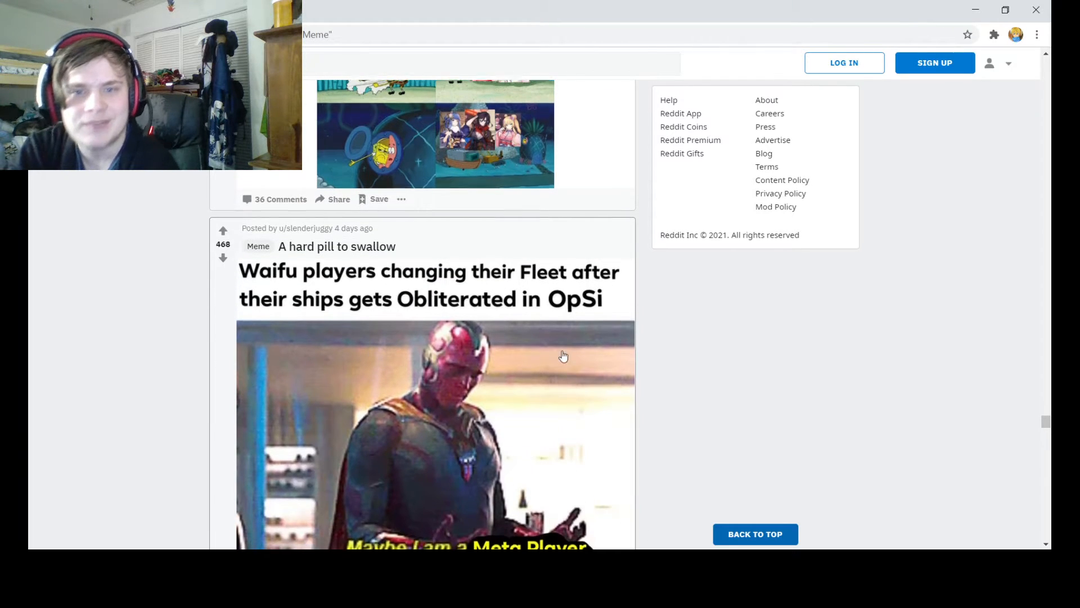
{"action": "scroll", "scroll_direction": "down", "scroll_amount": 3}
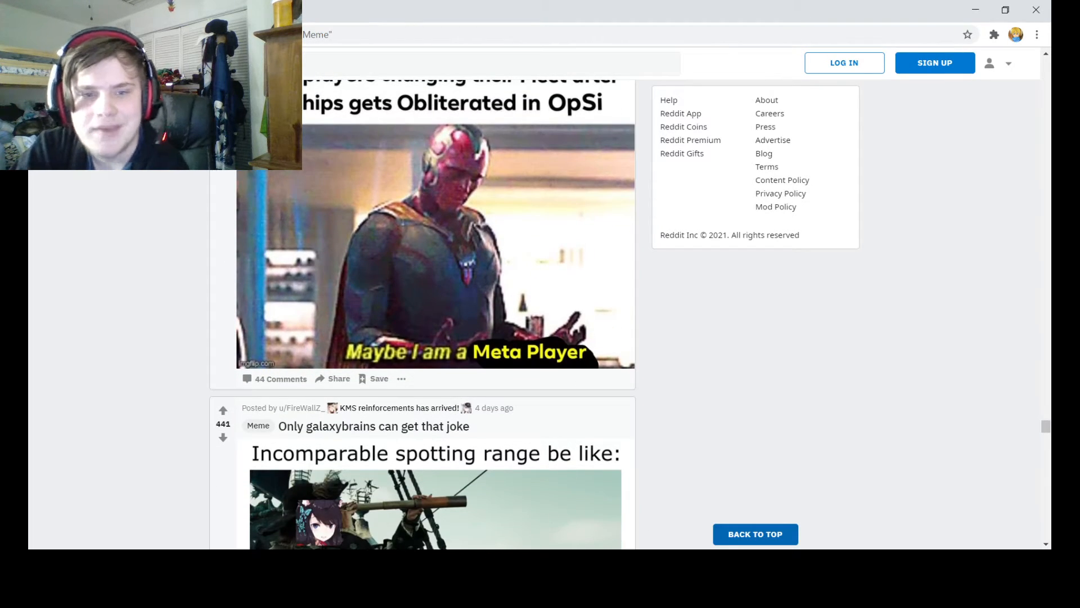
{"action": "mouse_move", "coordinate": [646, 376]}
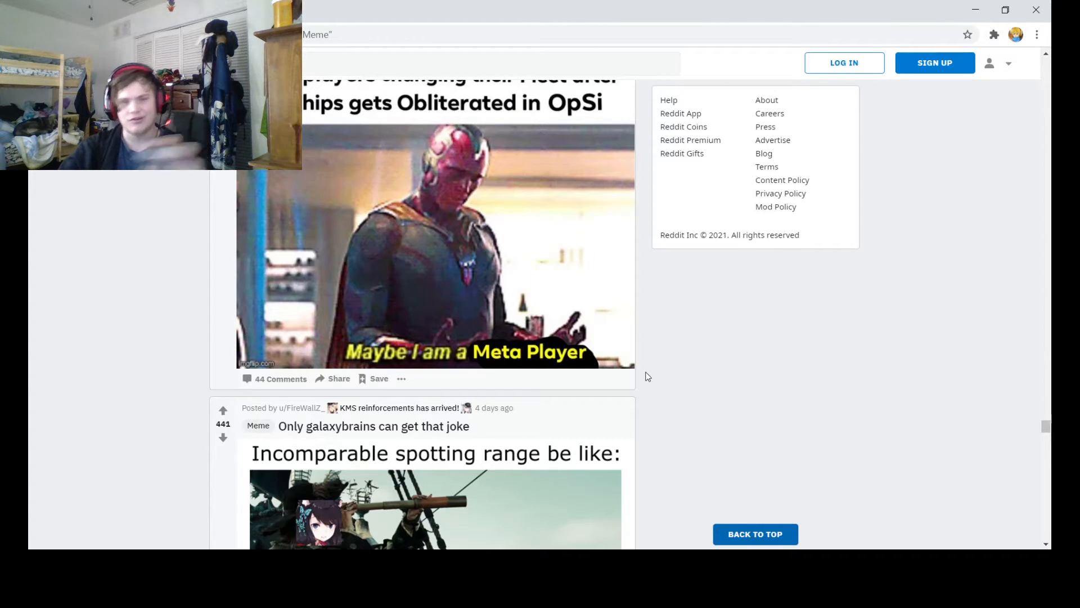
Scroll past the galaxybrains spotting-range and green-haired crying memes to the full skin sizes meme.
{"action": "scroll", "scroll_direction": "down", "scroll_amount": 3}
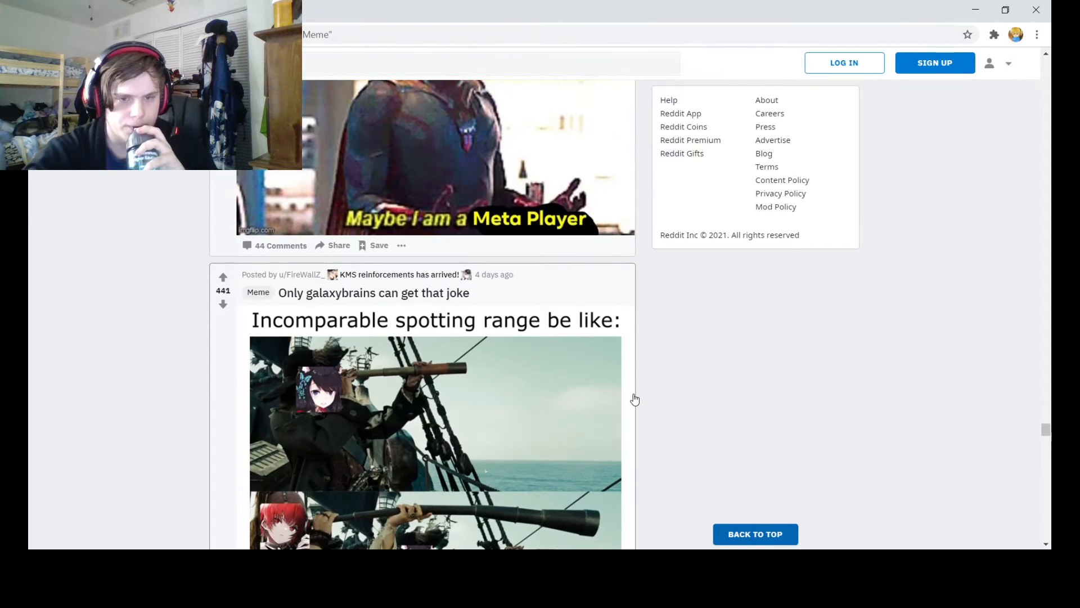
{"action": "scroll", "scroll_direction": "down", "scroll_amount": 3}
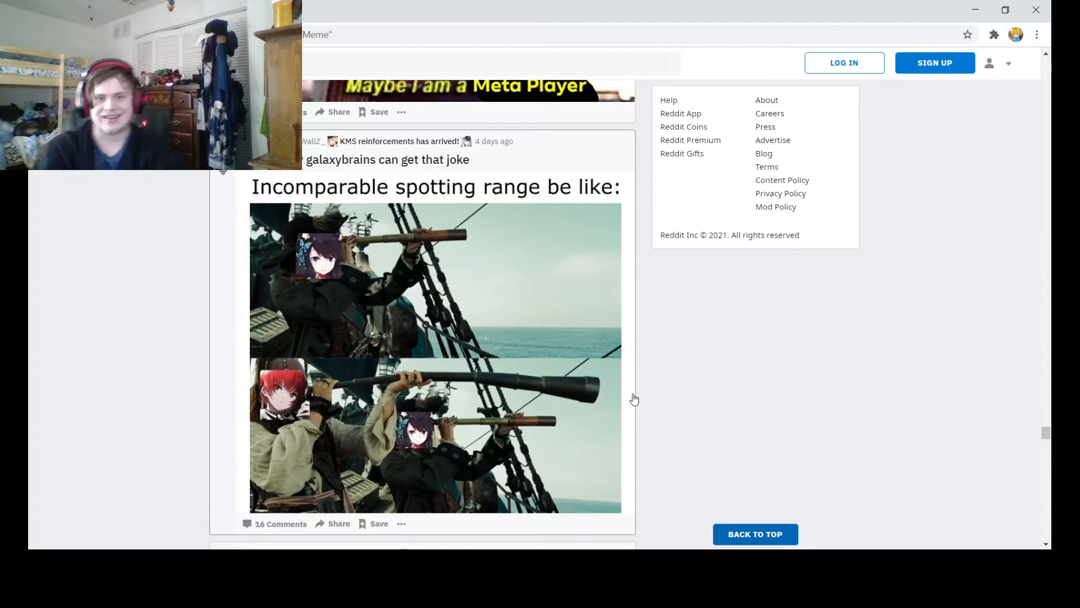
{"action": "scroll", "scroll_direction": "down", "scroll_amount": 3}
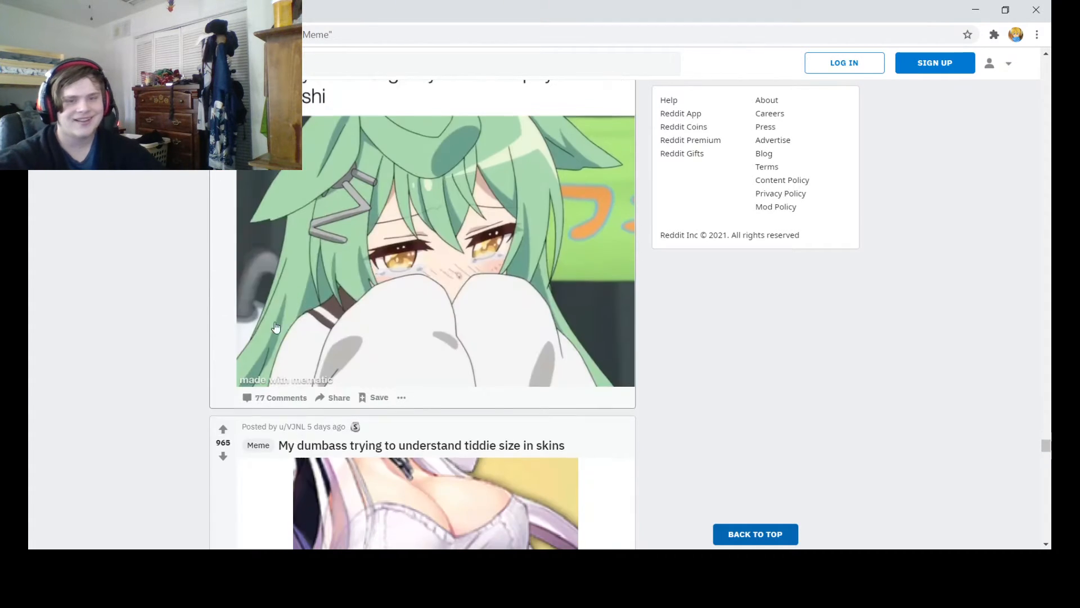
{"action": "scroll", "scroll_direction": "up", "scroll_amount": 3}
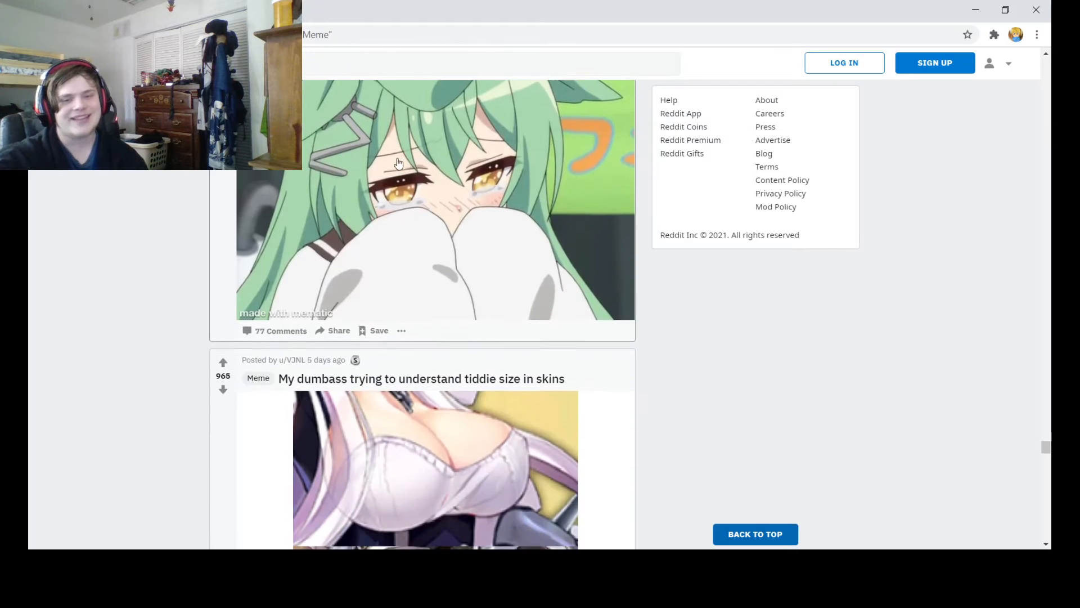
{"action": "scroll", "scroll_direction": "down", "scroll_amount": 3}
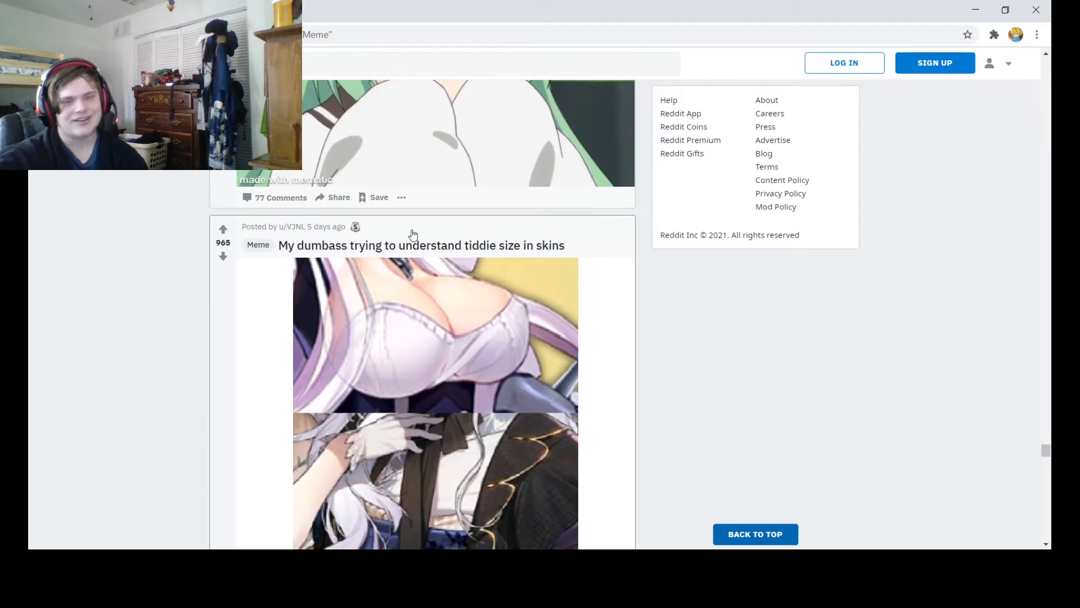
{"action": "scroll", "scroll_direction": "down", "scroll_amount": 3}
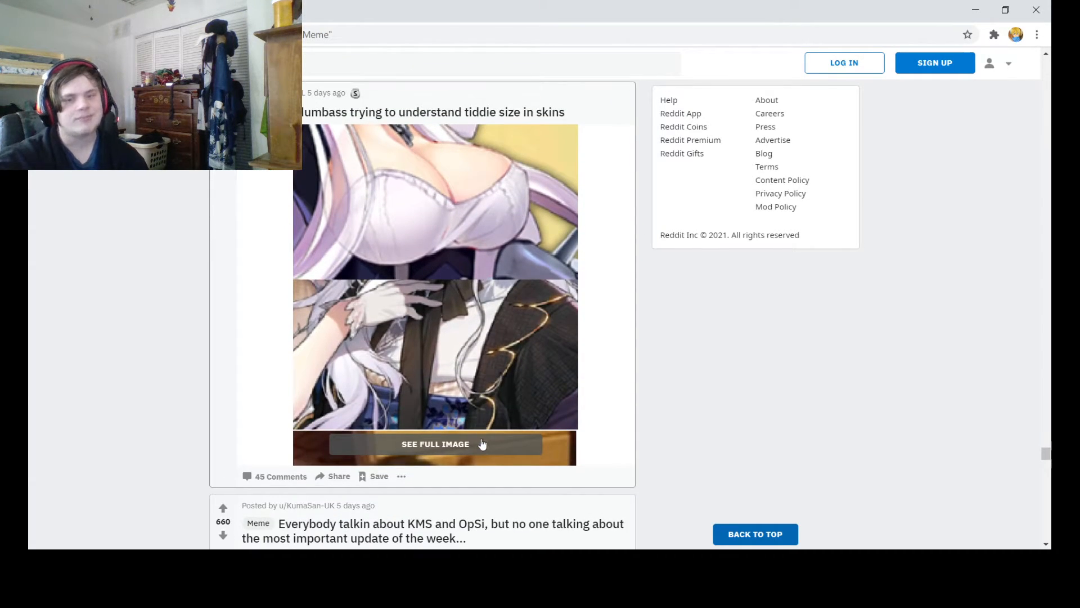
{"action": "left_click", "coordinate": [435, 444]}
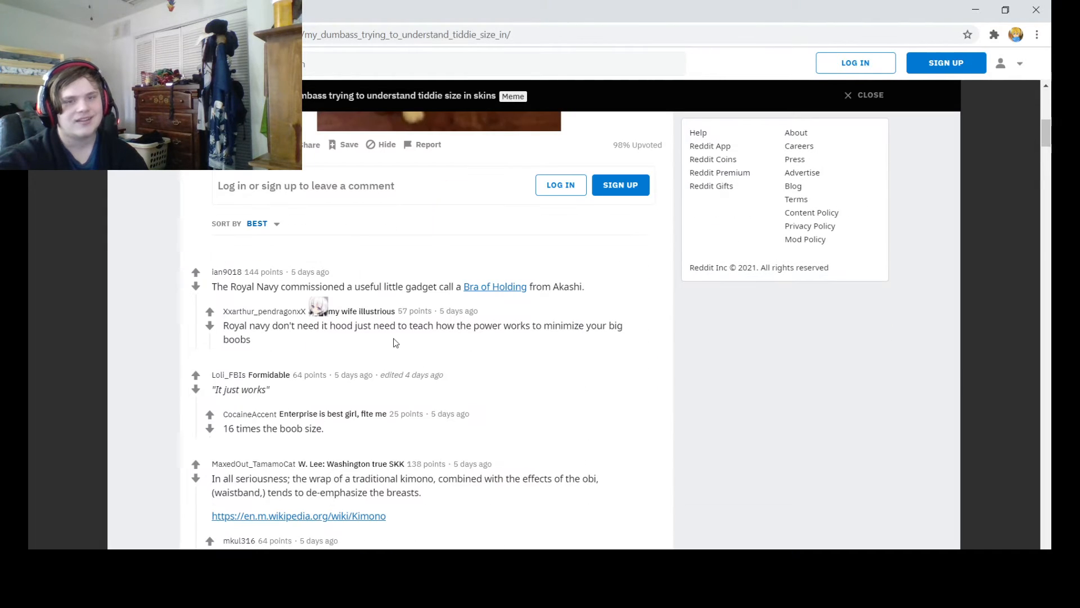
{"action": "scroll", "scroll_direction": "up", "scroll_amount": 3}
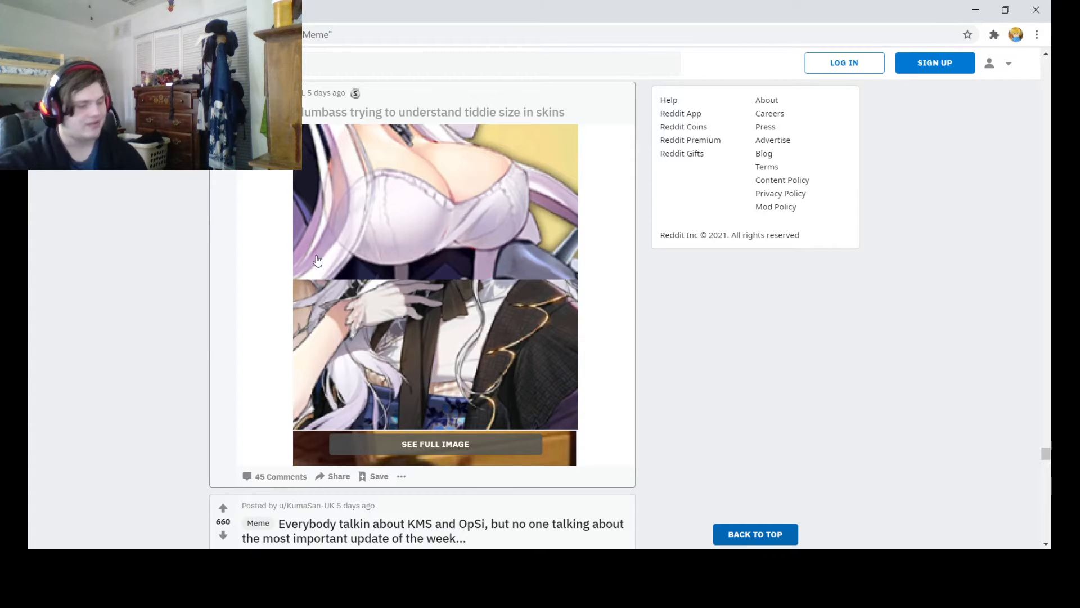
Scroll past the 'Hey Shikikan' update meme until the '[Repost] Wilkommen to ze harba' video is in view and playing.
{"action": "scroll", "scroll_direction": "down", "scroll_amount": 3}
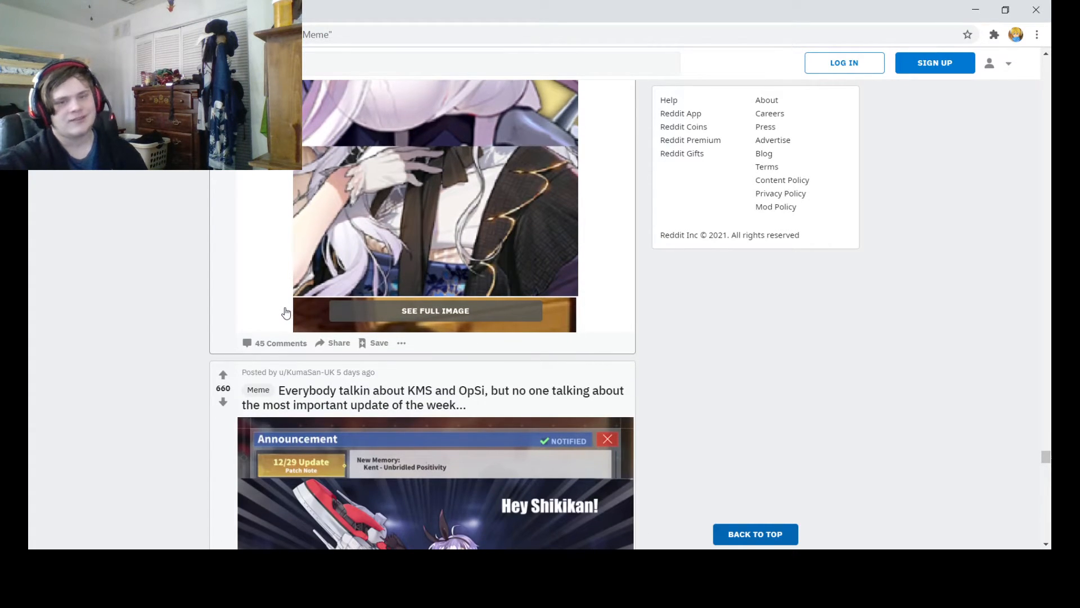
{"action": "scroll", "scroll_direction": "down", "scroll_amount": 3}
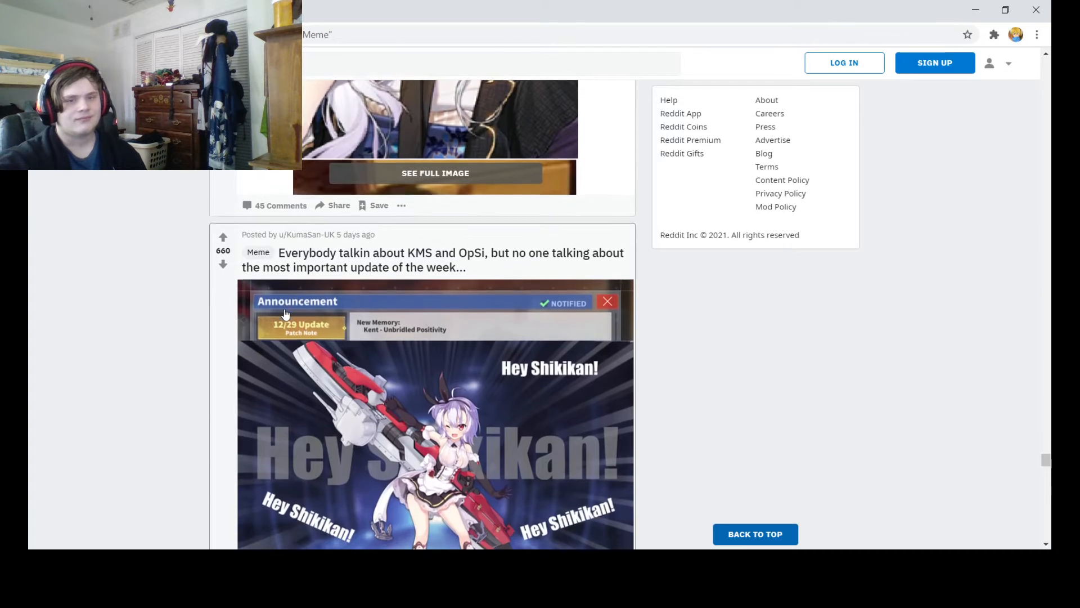
{"action": "scroll", "scroll_direction": "down", "scroll_amount": 3}
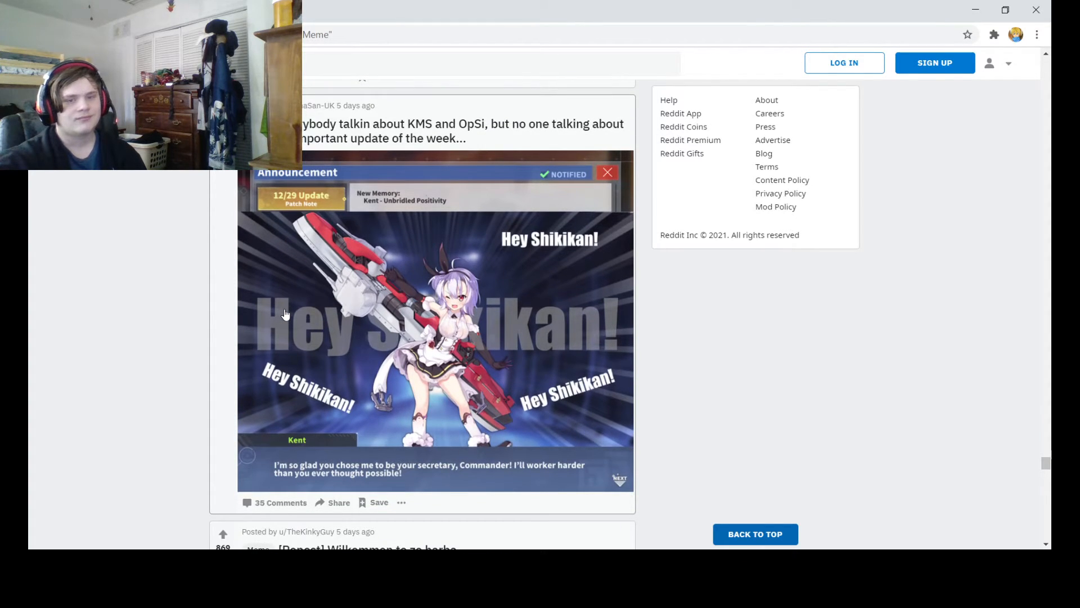
{"action": "mouse_move", "coordinate": [482, 146]}
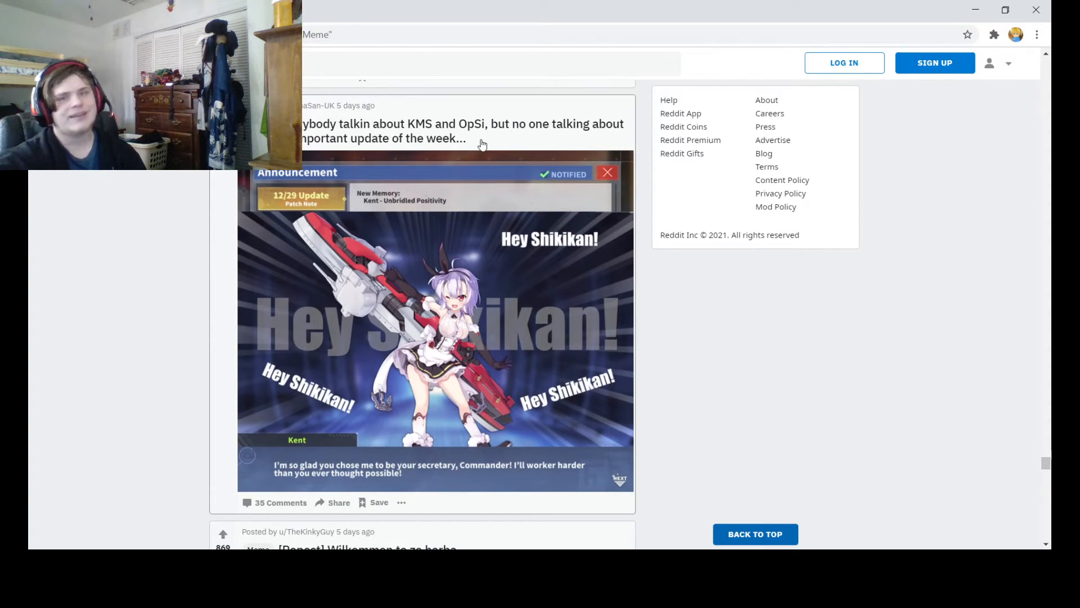
{"action": "mouse_move", "coordinate": [424, 155]}
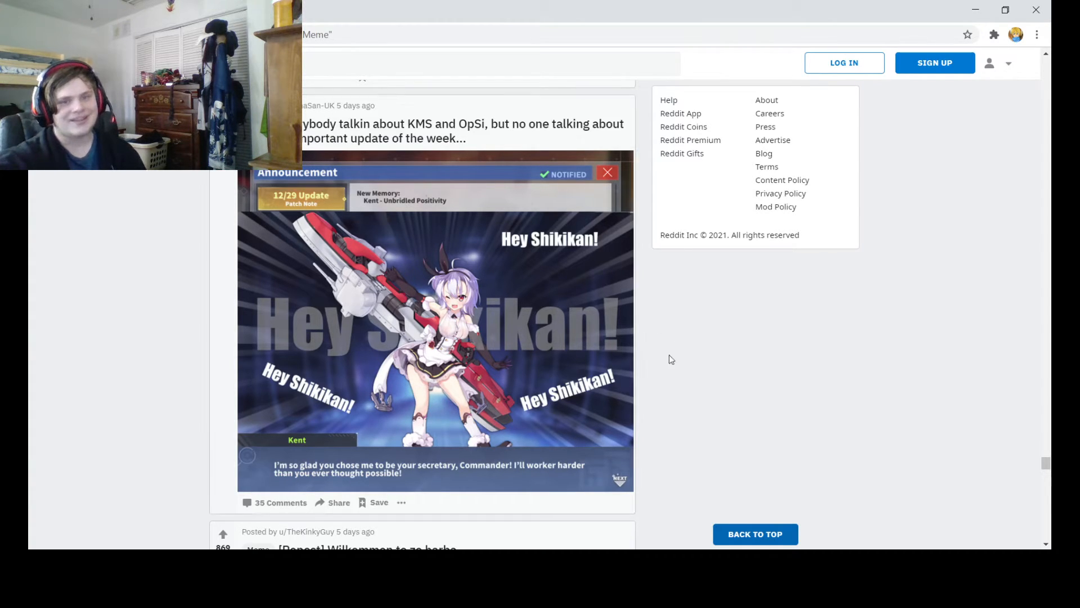
{"action": "mouse_move", "coordinate": [158, 351]}
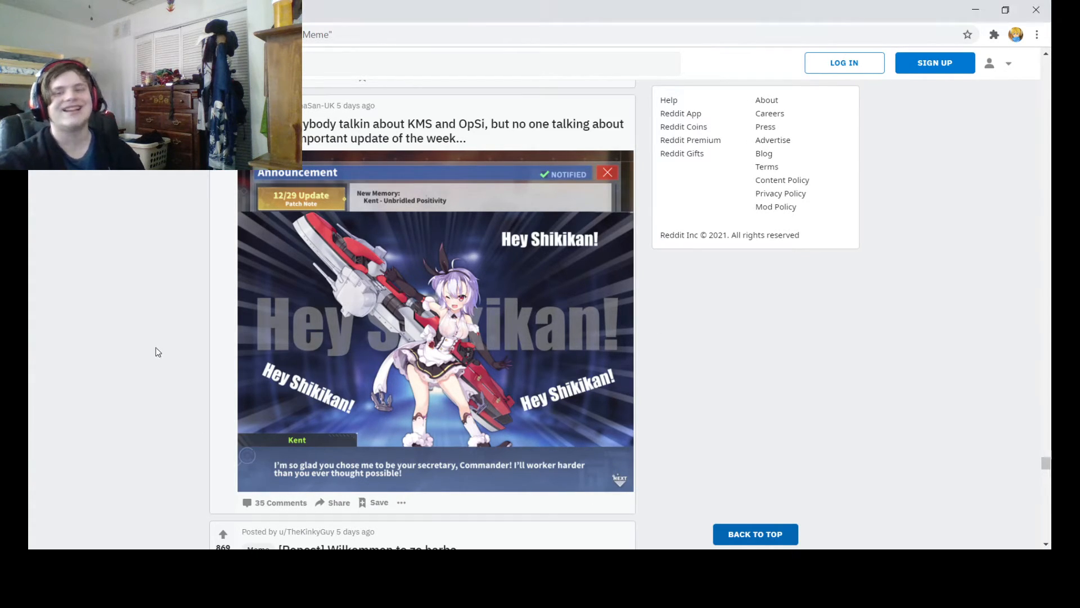
{"action": "mouse_move", "coordinate": [552, 397]}
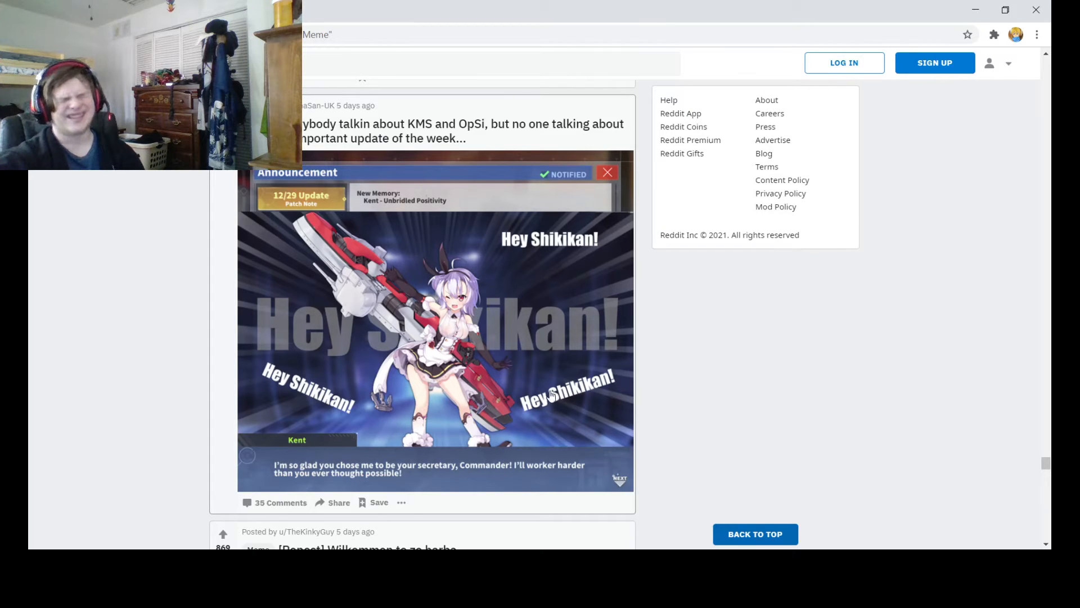
{"action": "scroll", "scroll_direction": "down", "scroll_amount": 3}
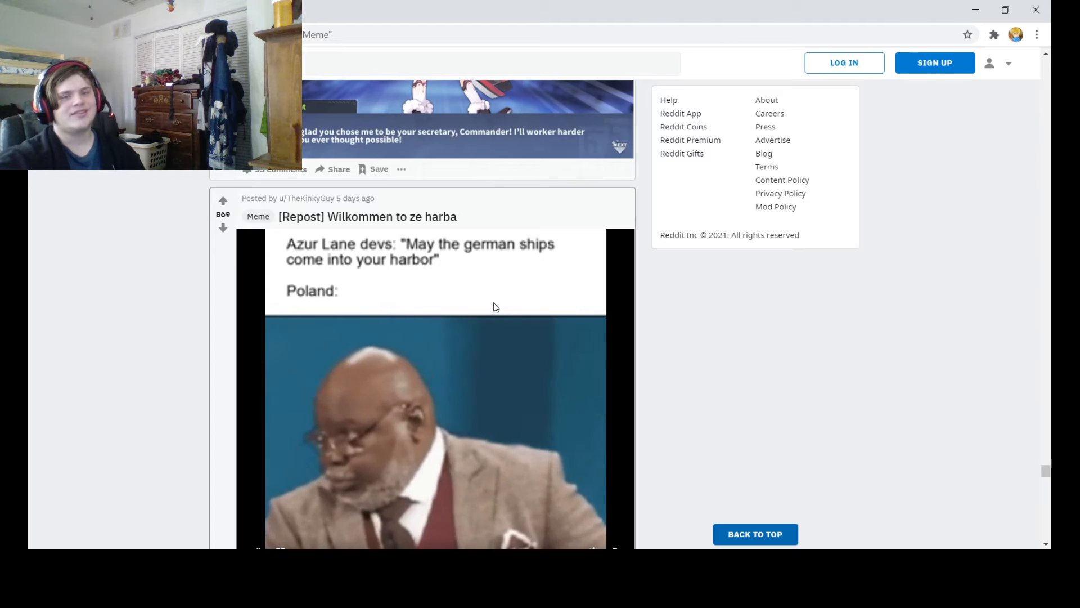
{"action": "scroll", "scroll_direction": "down", "scroll_amount": 3}
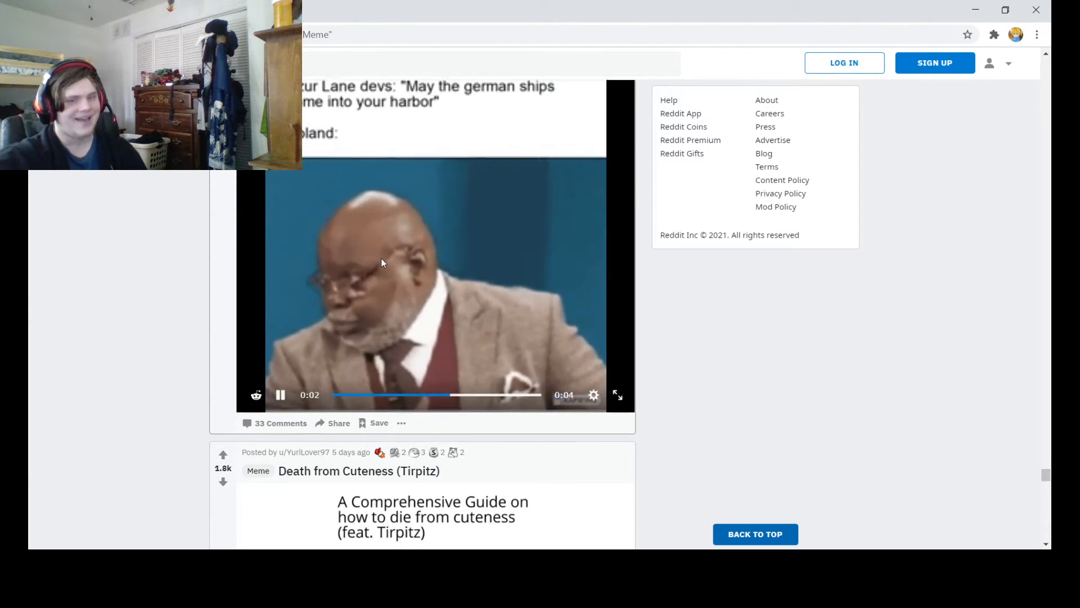
Scroll past the Tirpitz 'Death from Cuteness' guide until the Hiryuu META lvl 15 Pepe meme shows fully.
{"action": "scroll", "scroll_direction": "down", "scroll_amount": 3}
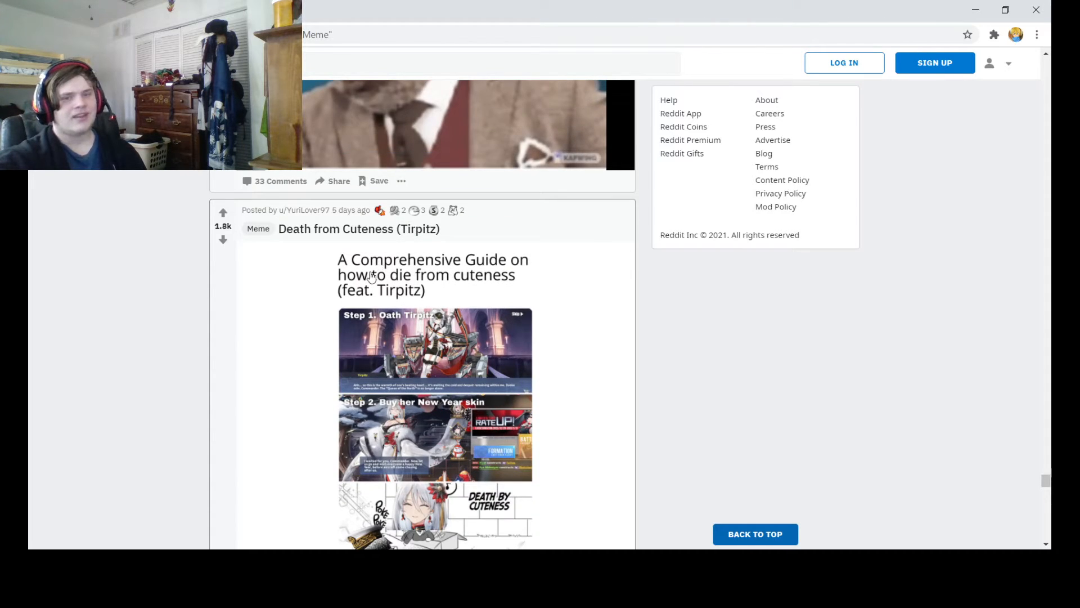
{"action": "mouse_move", "coordinate": [486, 301]}
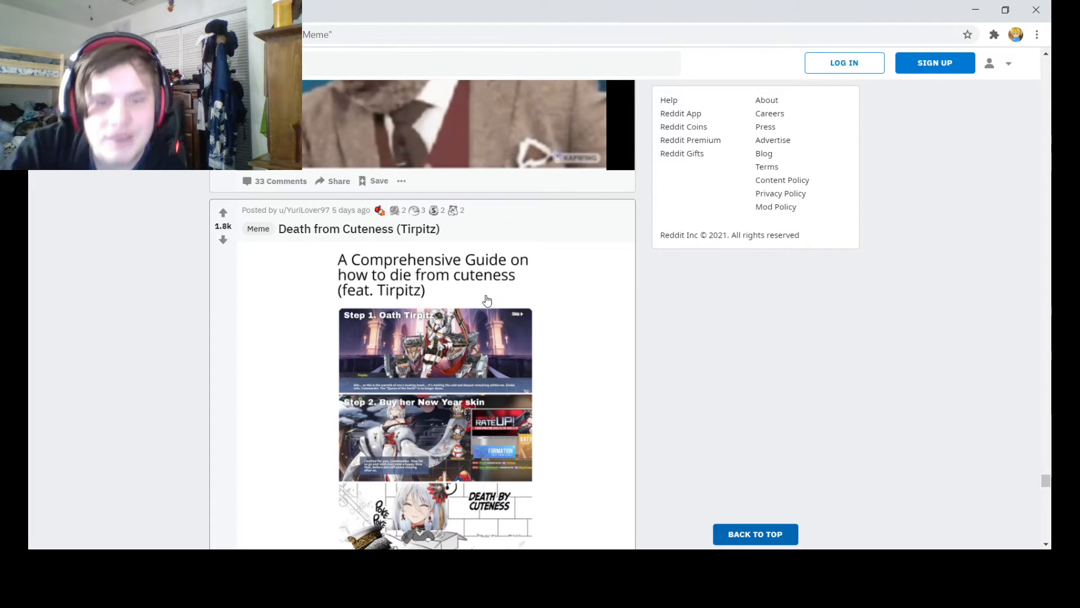
{"action": "mouse_move", "coordinate": [473, 310]}
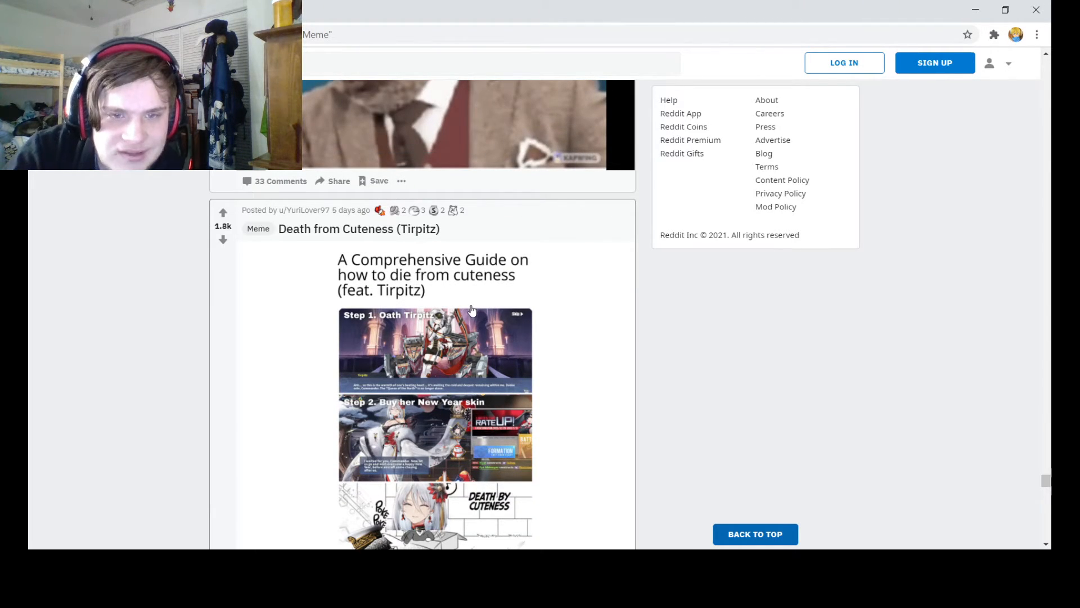
{"action": "mouse_move", "coordinate": [496, 331]}
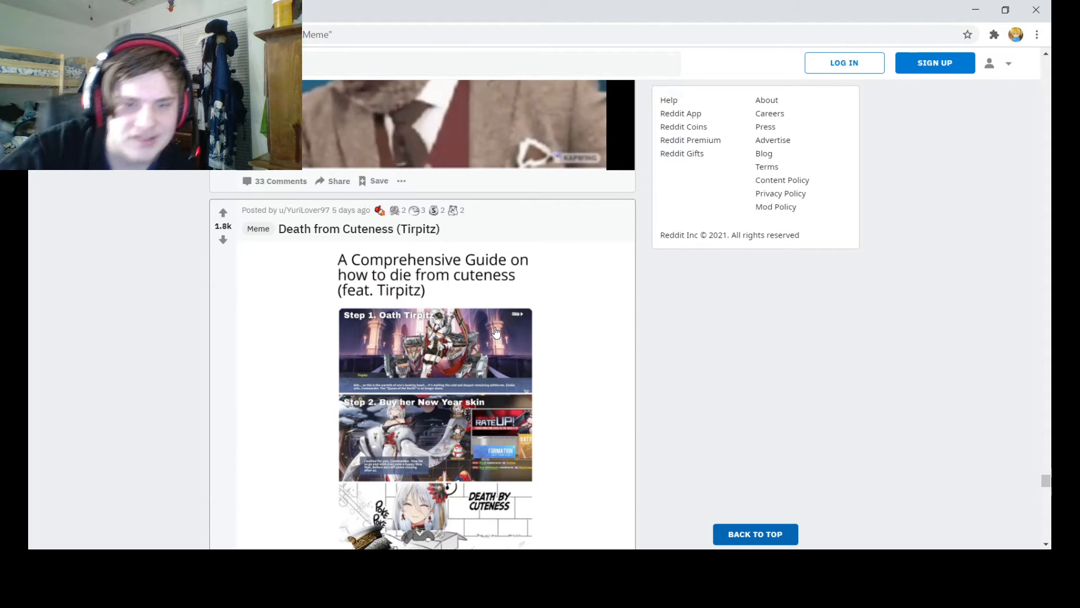
{"action": "scroll", "scroll_direction": "down", "scroll_amount": 3}
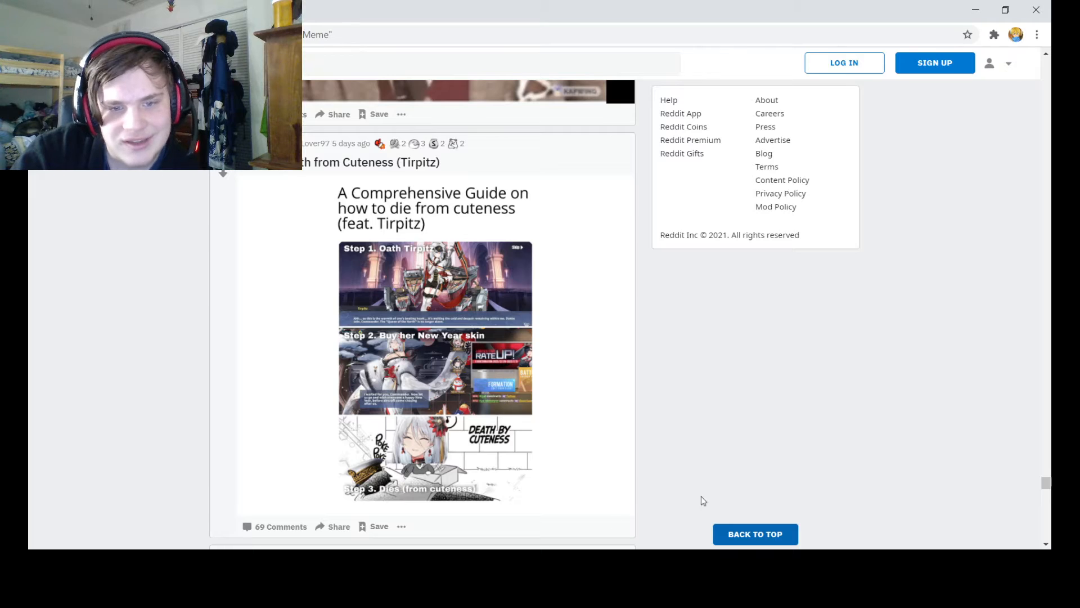
{"action": "mouse_move", "coordinate": [440, 356]}
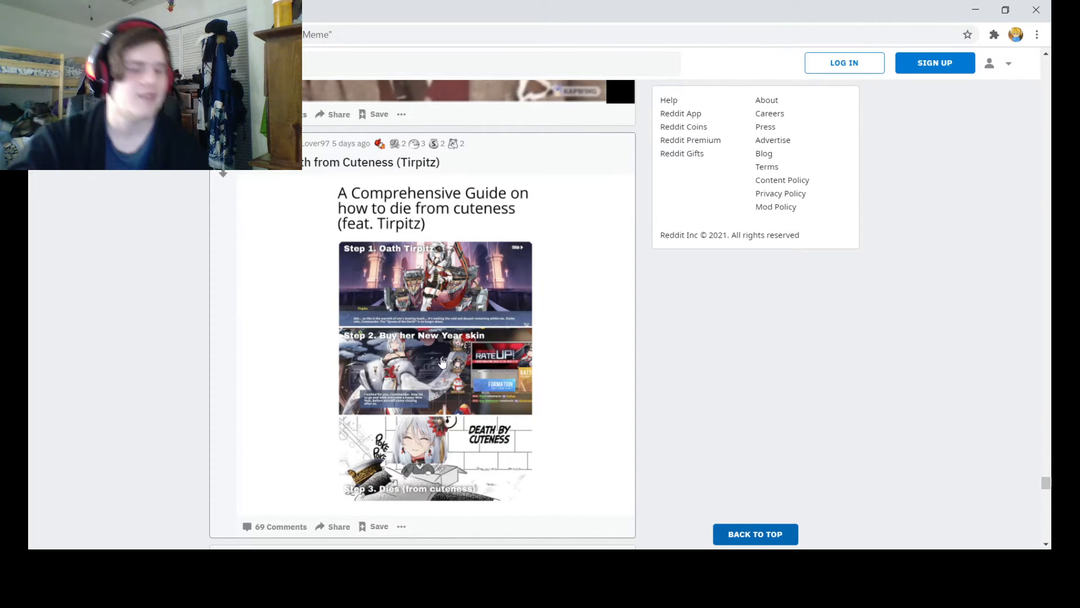
{"action": "mouse_move", "coordinate": [431, 293]}
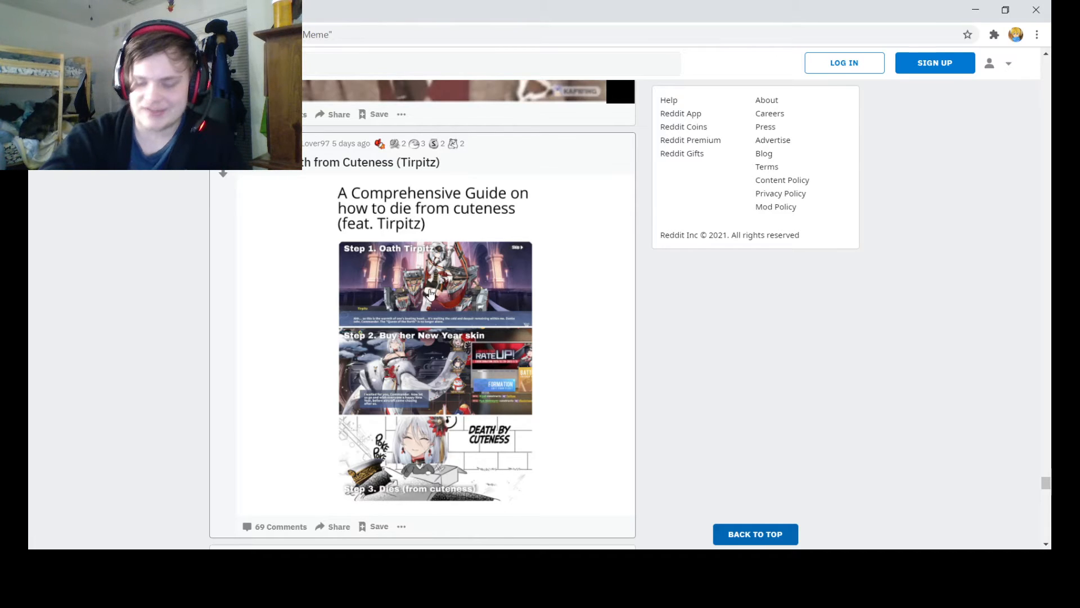
{"action": "scroll", "scroll_direction": "down", "scroll_amount": 3}
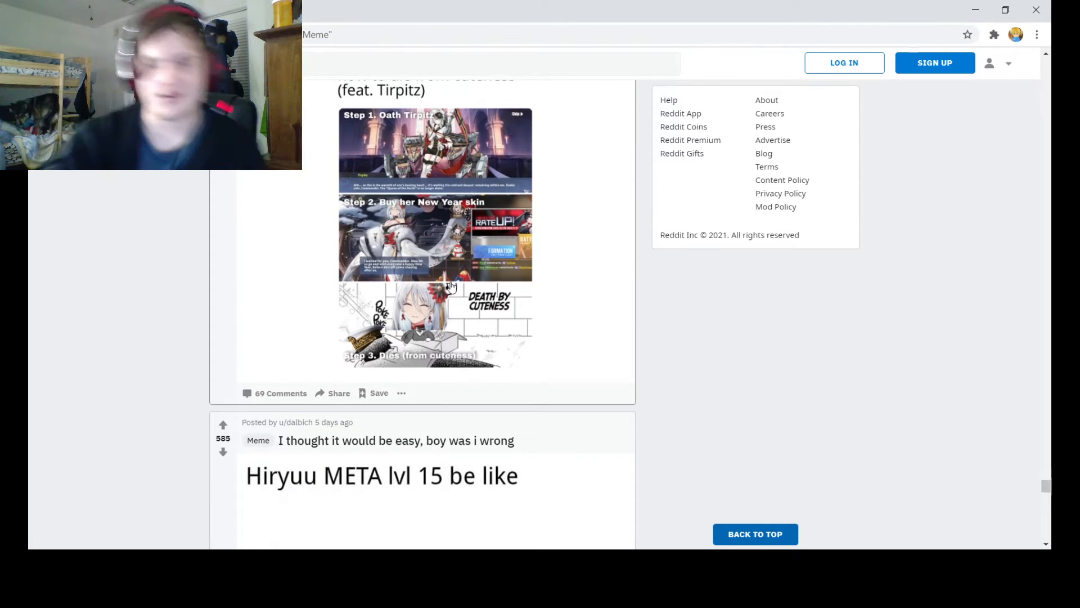
{"action": "scroll", "scroll_direction": "down", "scroll_amount": 3}
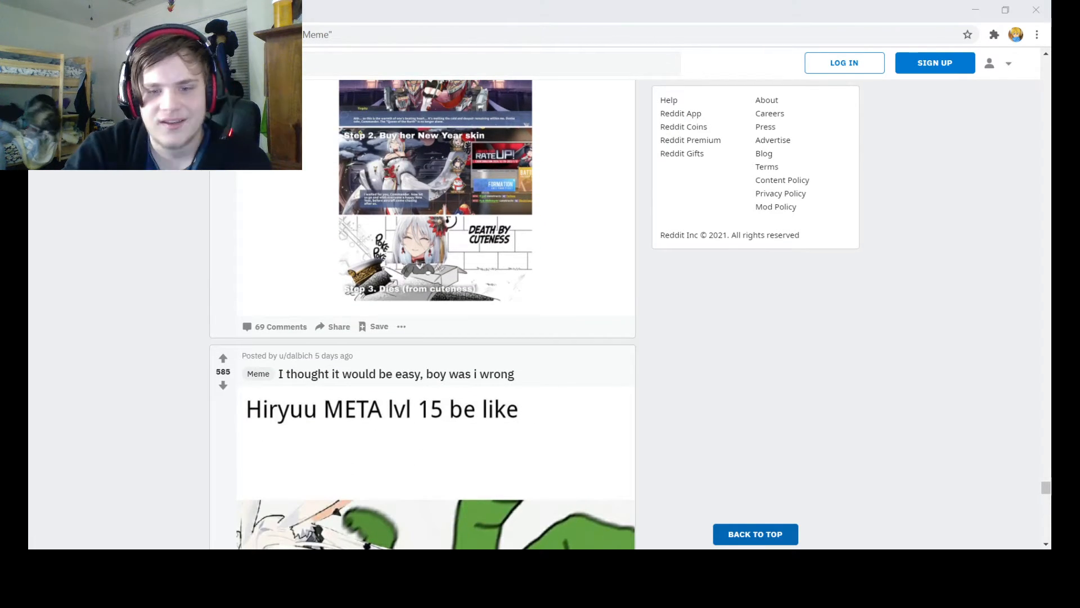
{"action": "scroll", "scroll_direction": "down", "scroll_amount": 3}
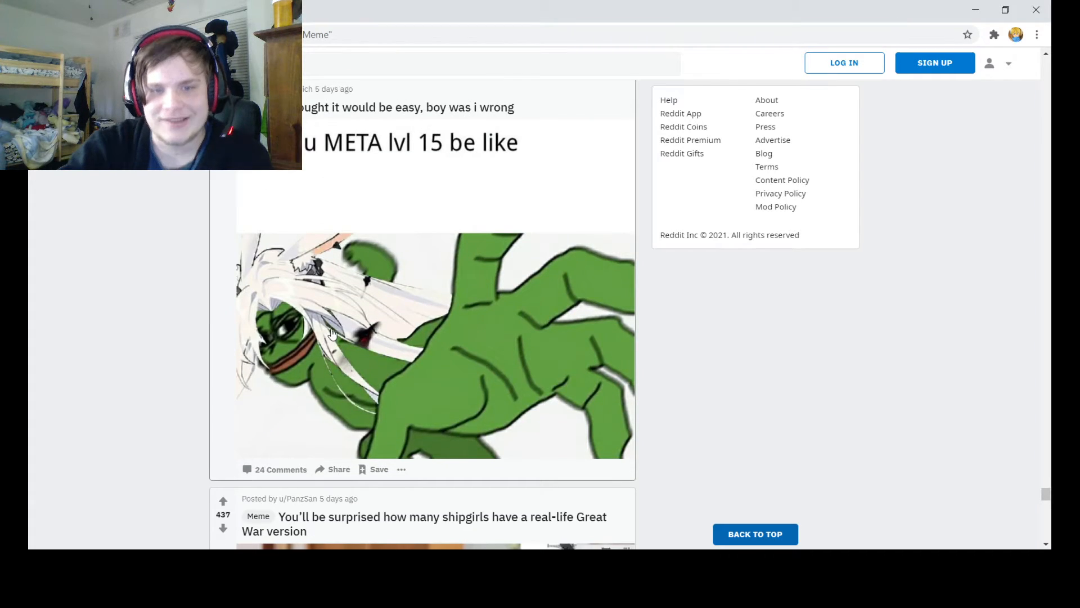
{"action": "mouse_move", "coordinate": [253, 307]}
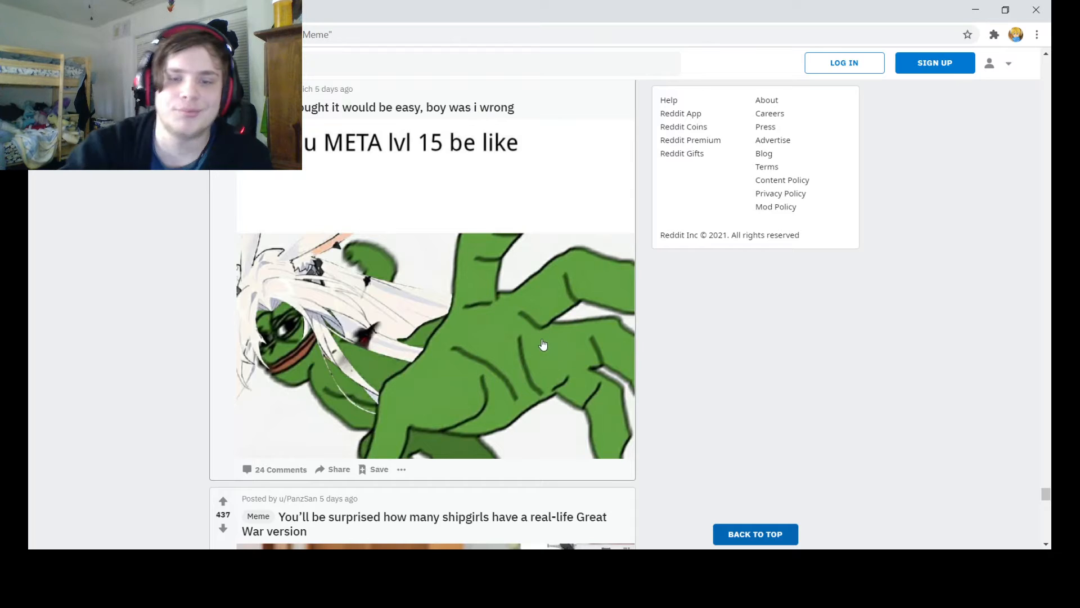
Scroll past the shipgirl Great War ships meme and 'Kaga doesn't like this' crosspost to the Richelieu l2d popcorn meme.
{"action": "scroll", "scroll_direction": "down", "scroll_amount": 3}
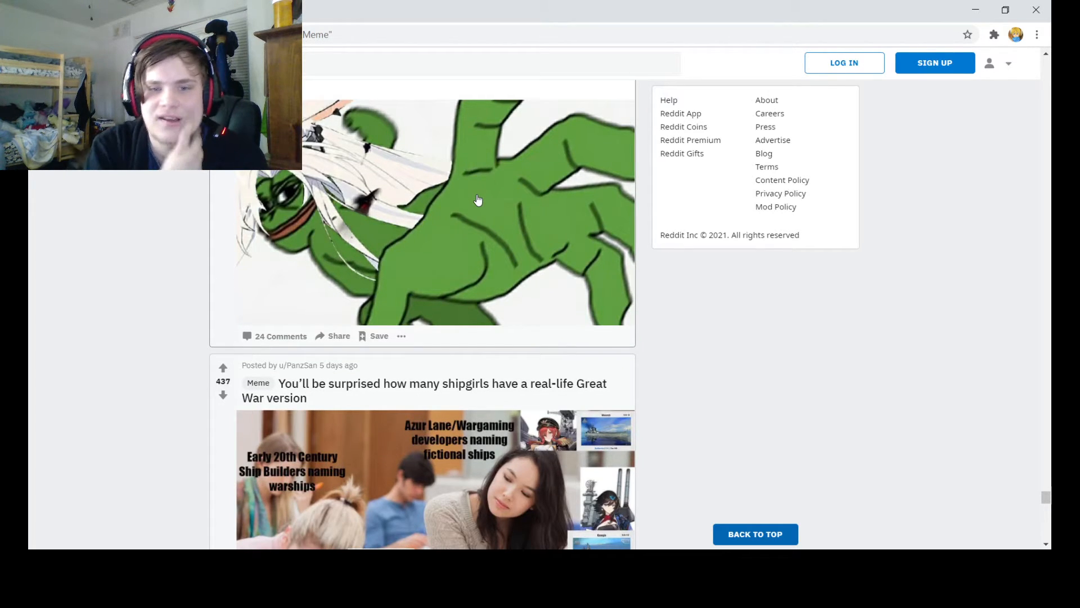
{"action": "mouse_move", "coordinate": [395, 187]}
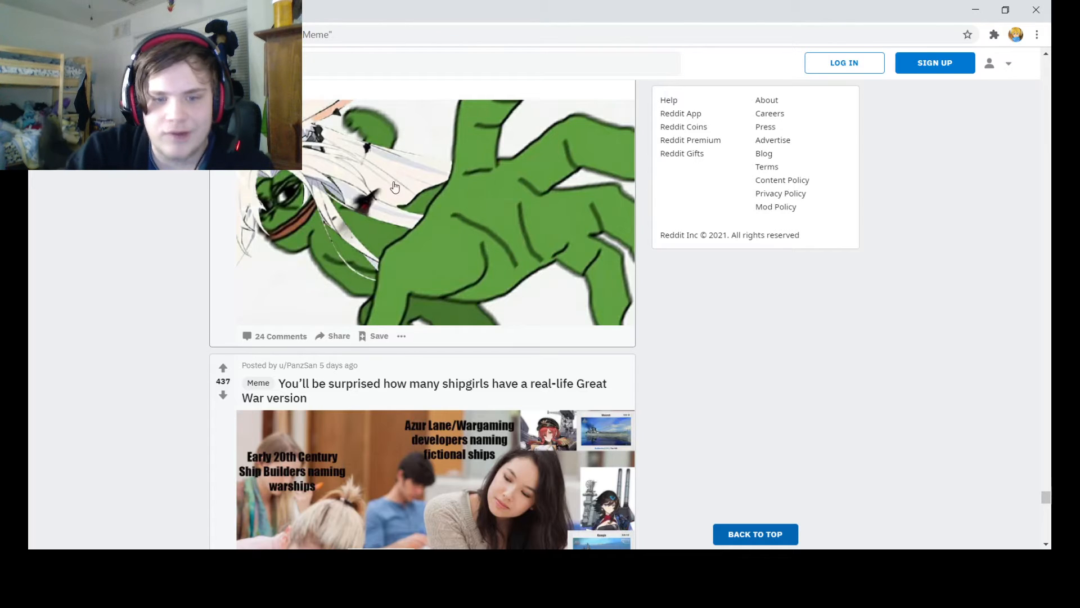
{"action": "scroll", "scroll_direction": "down", "scroll_amount": 3}
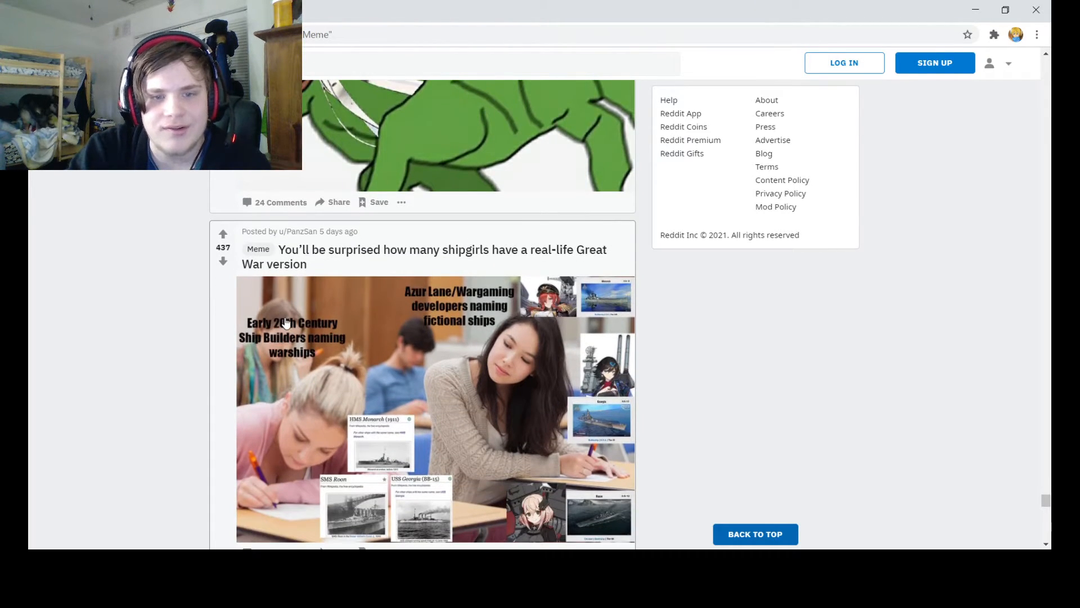
{"action": "mouse_move", "coordinate": [357, 442]}
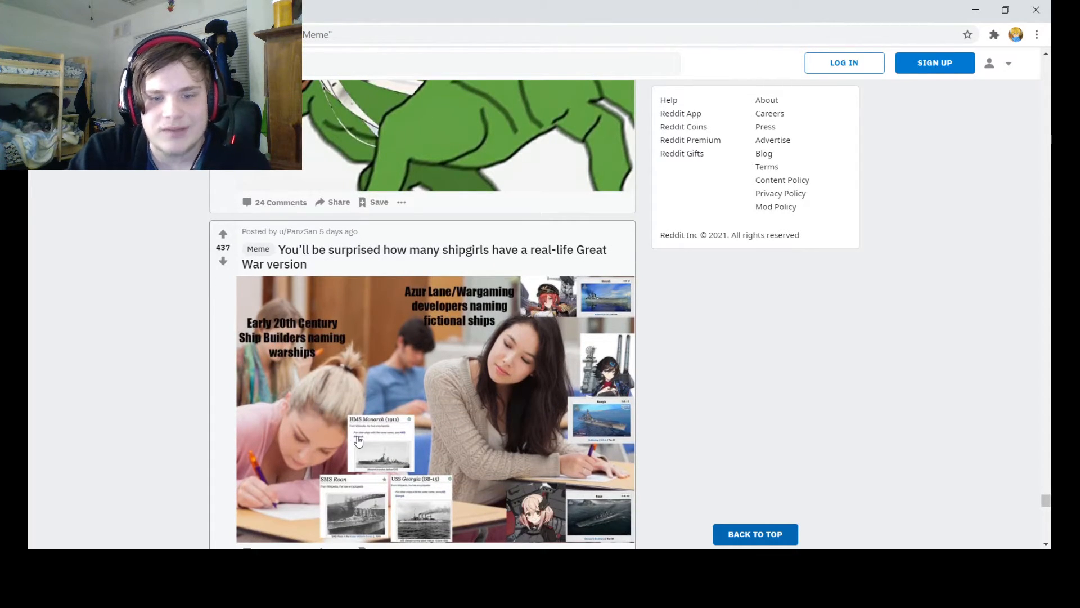
{"action": "mouse_move", "coordinate": [362, 509]}
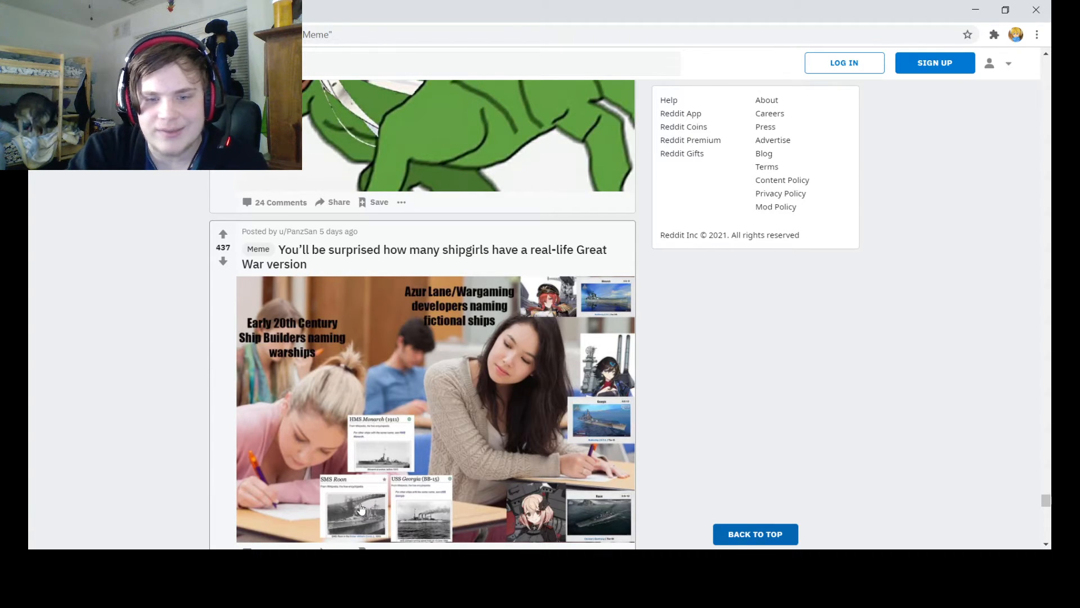
{"action": "mouse_move", "coordinate": [440, 501]}
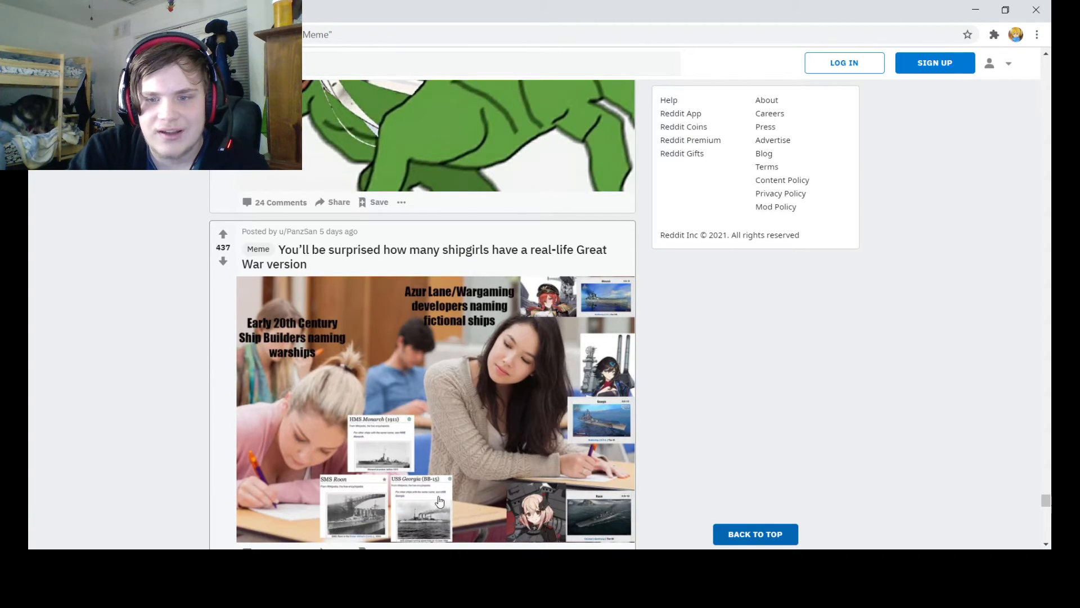
{"action": "mouse_move", "coordinate": [484, 294]}
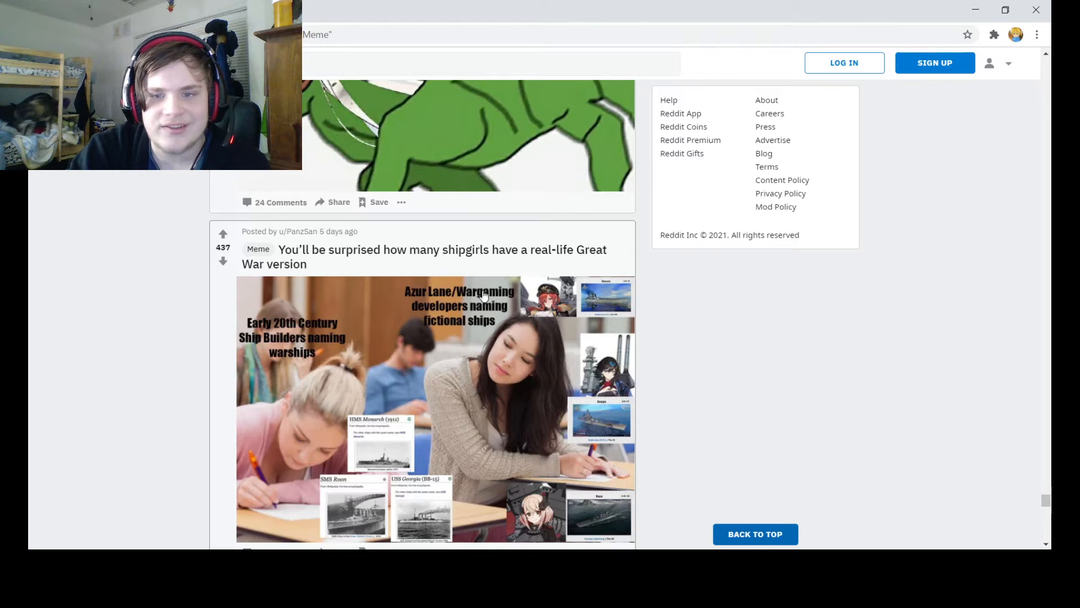
{"action": "mouse_move", "coordinate": [593, 279]}
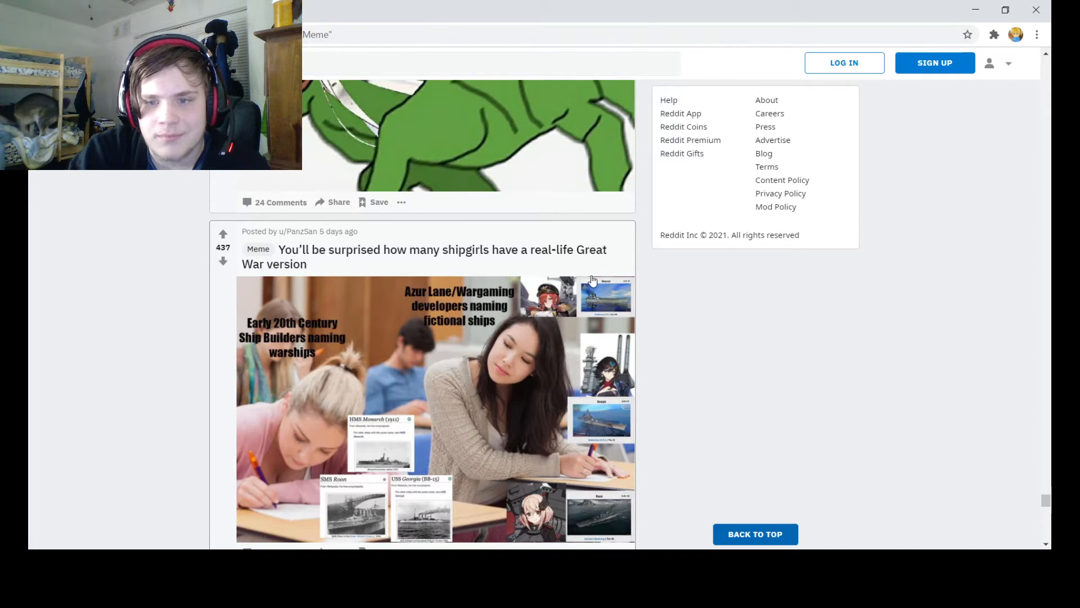
{"action": "mouse_move", "coordinate": [616, 460]}
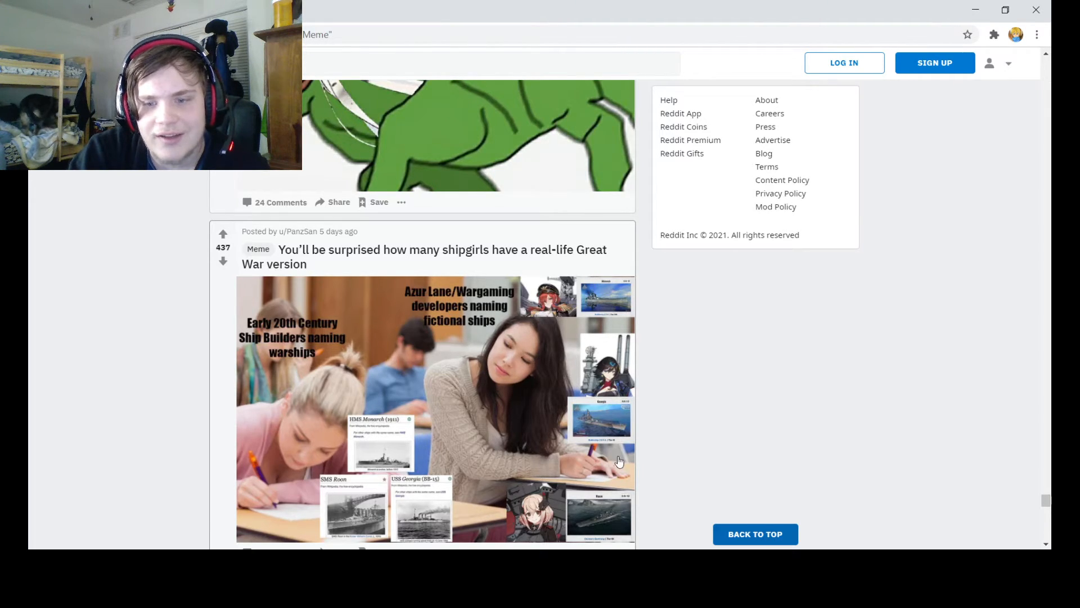
{"action": "scroll", "scroll_direction": "down", "scroll_amount": 3}
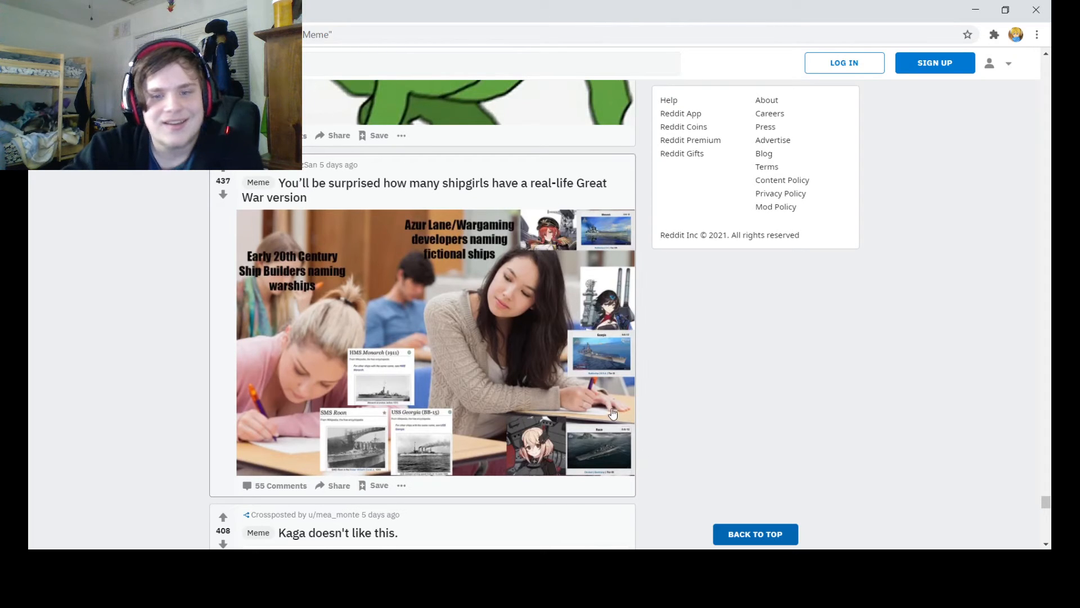
{"action": "mouse_move", "coordinate": [588, 369]}
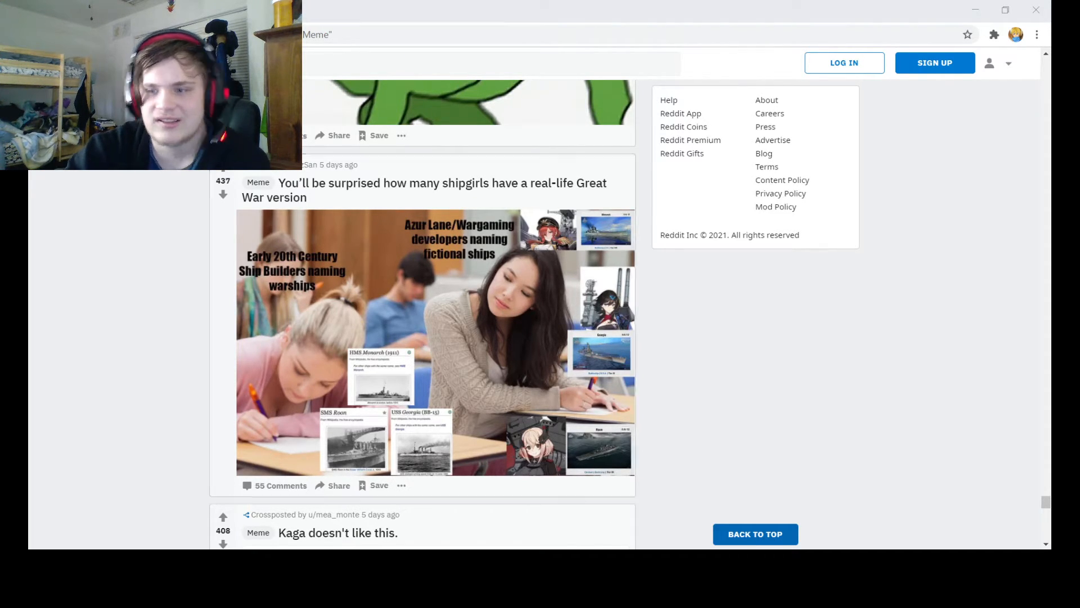
{"action": "mouse_move", "coordinate": [244, 432]}
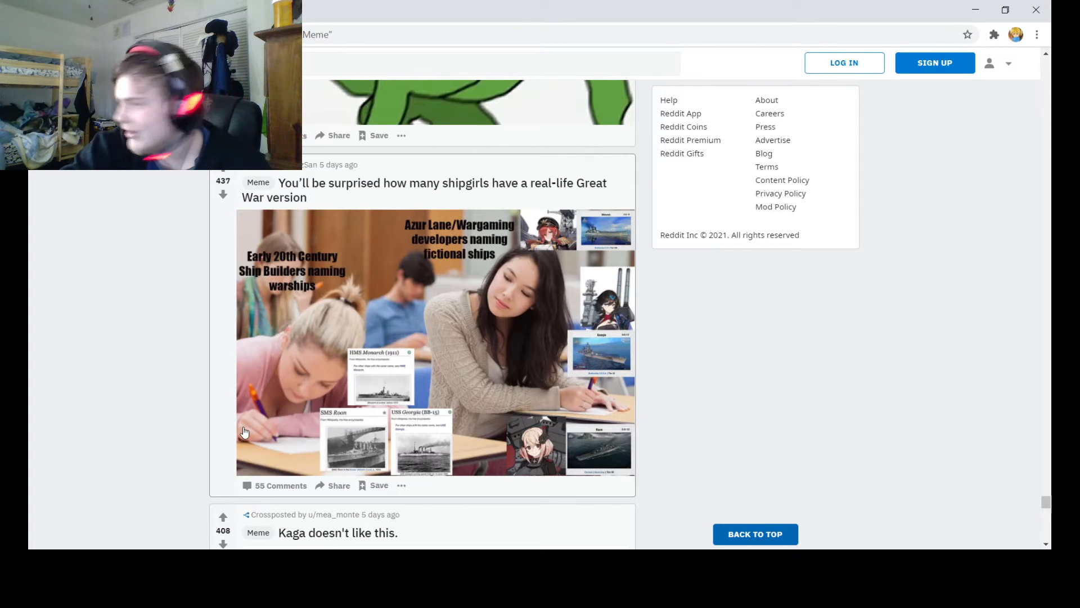
{"action": "scroll", "scroll_direction": "down", "scroll_amount": 3}
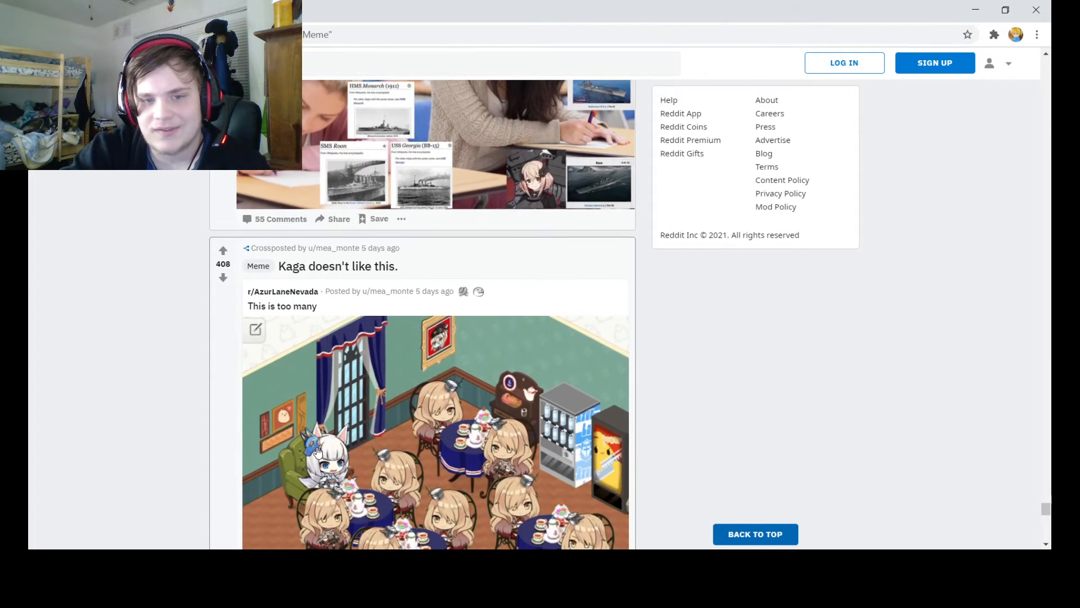
{"action": "scroll", "scroll_direction": "down", "scroll_amount": 3}
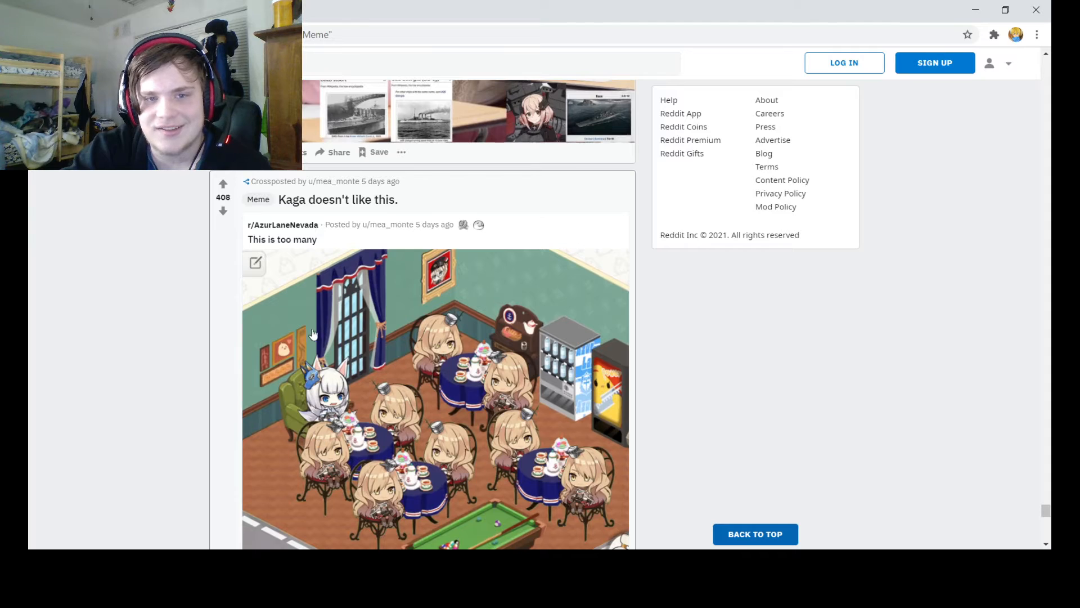
{"action": "scroll", "scroll_direction": "down", "scroll_amount": 3}
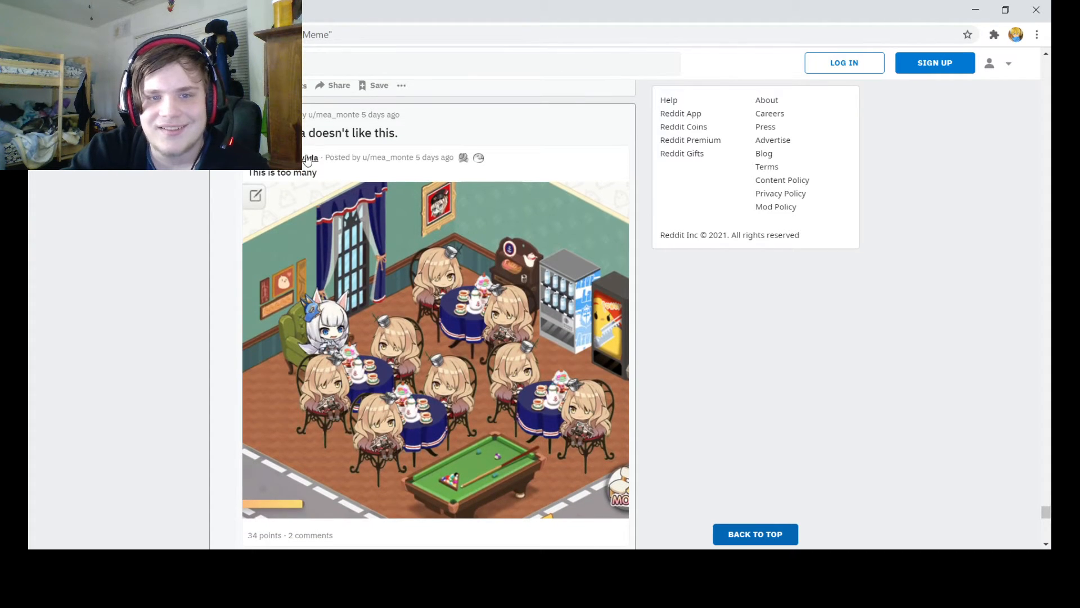
{"action": "mouse_move", "coordinate": [379, 342]}
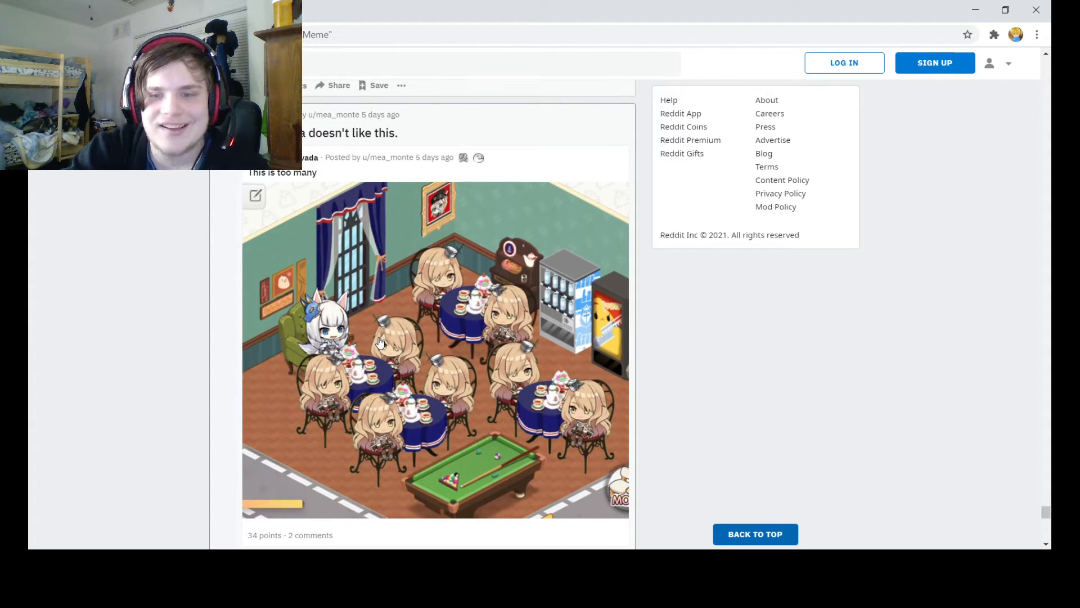
{"action": "scroll", "scroll_direction": "down", "scroll_amount": 3}
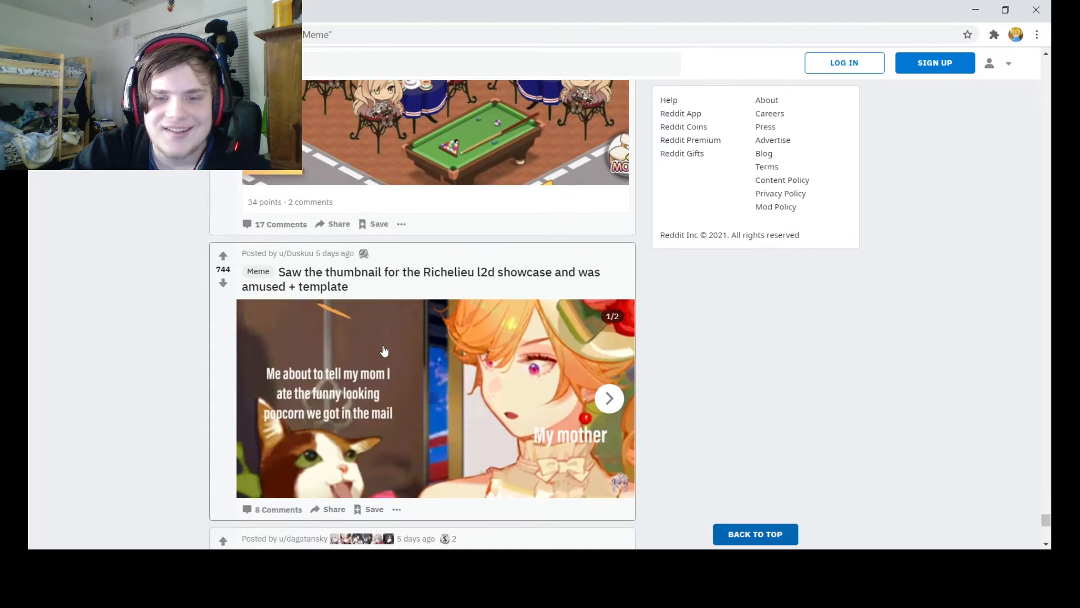
{"action": "mouse_move", "coordinate": [373, 435]}
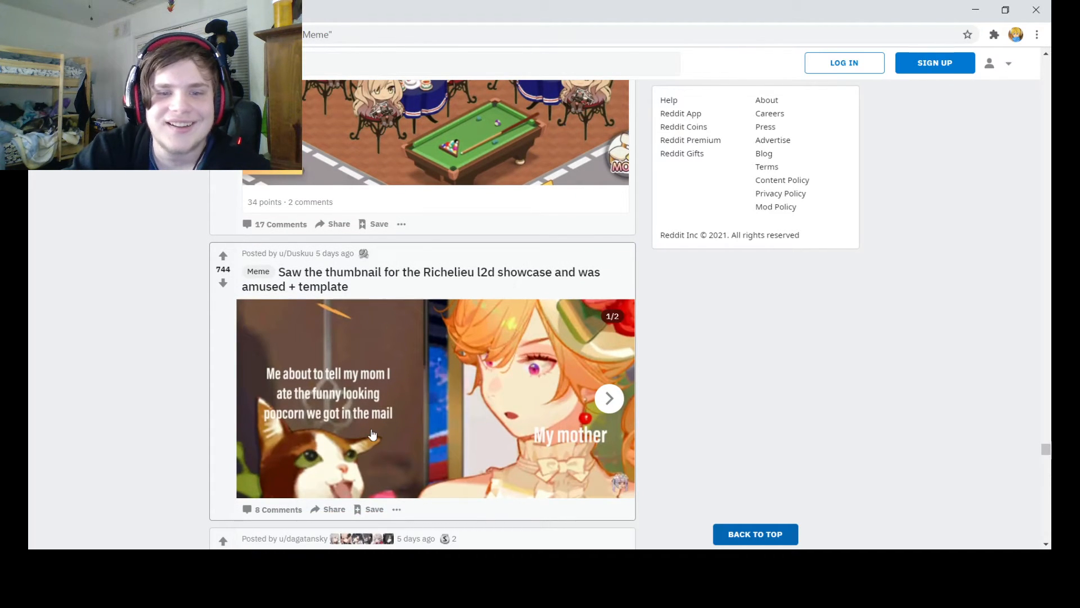
{"action": "mouse_move", "coordinate": [412, 373]}
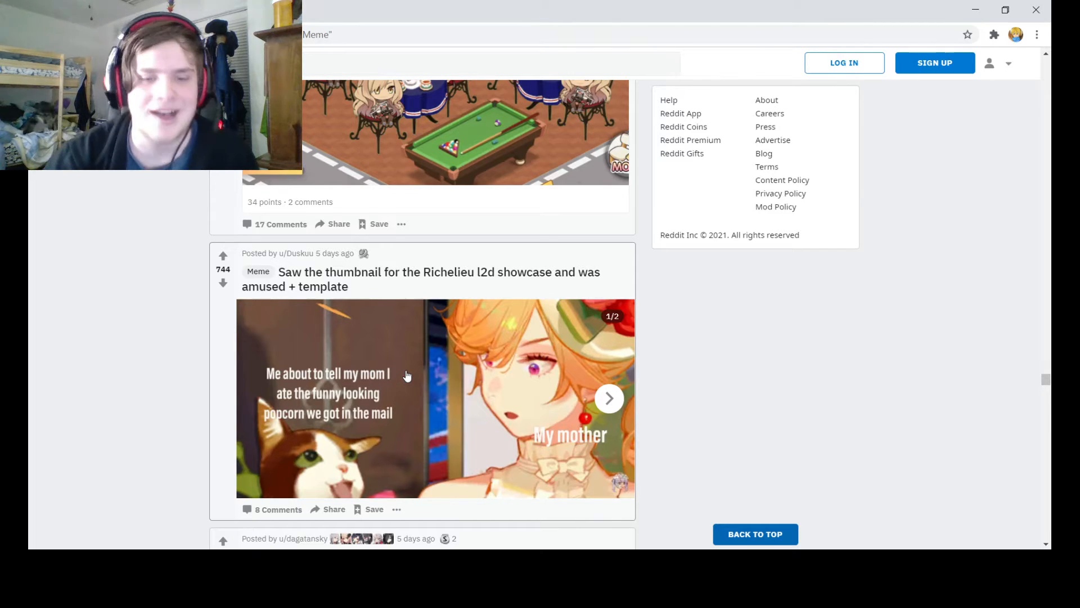
{"action": "mouse_move", "coordinate": [412, 376]}
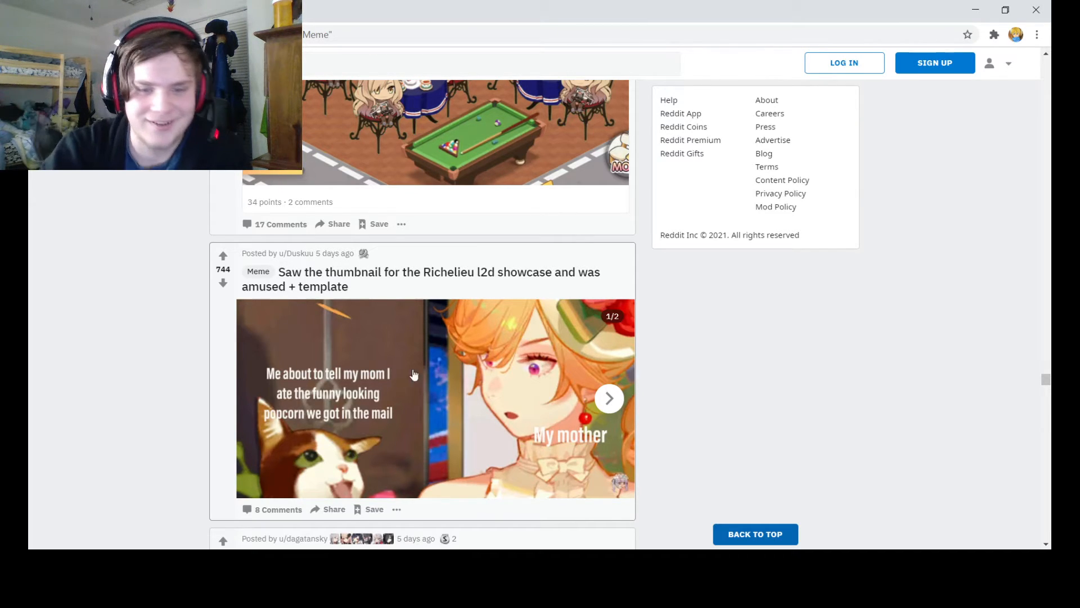
View image 2/2 of the Richelieu popcorn meme, then scroll to the 'less than 12 hours' Current Meta meme.
{"action": "left_click", "coordinate": [609, 397]}
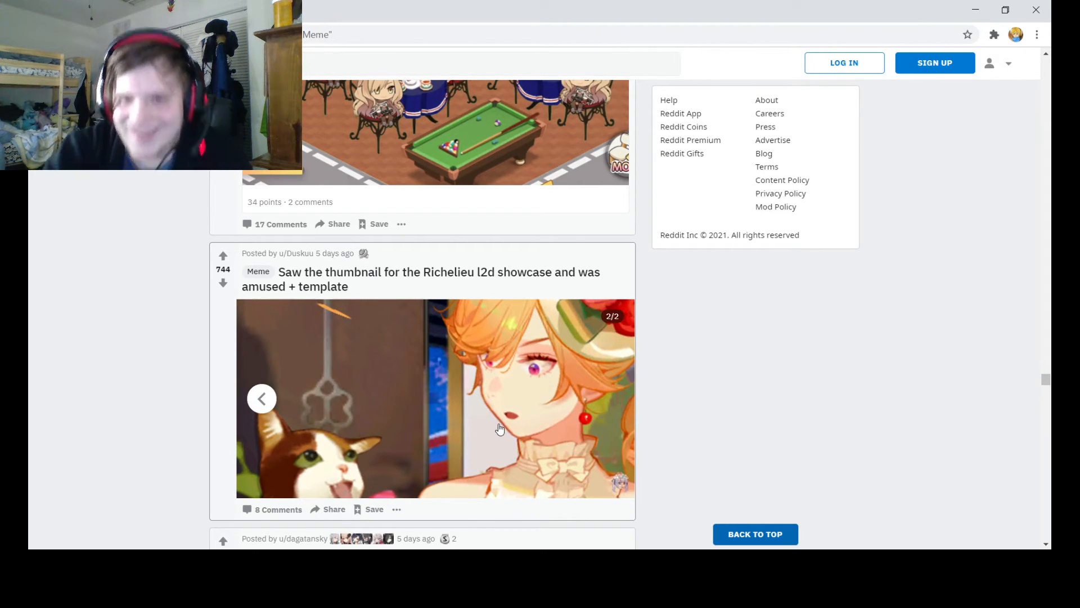
{"action": "mouse_move", "coordinate": [700, 440]}
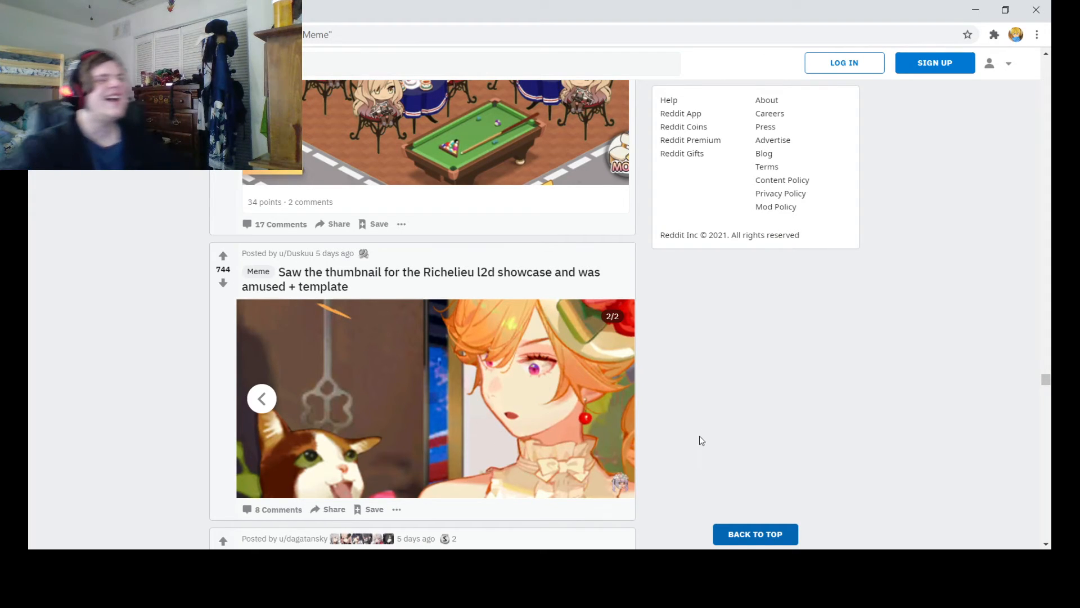
{"action": "mouse_move", "coordinate": [778, 329]}
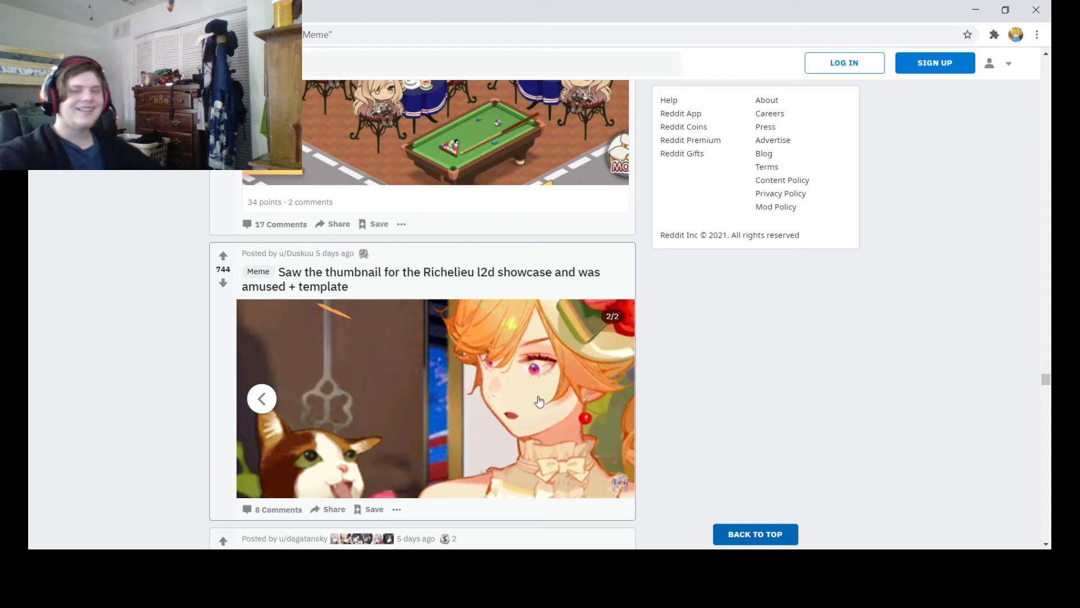
{"action": "scroll", "scroll_direction": "down", "scroll_amount": 3}
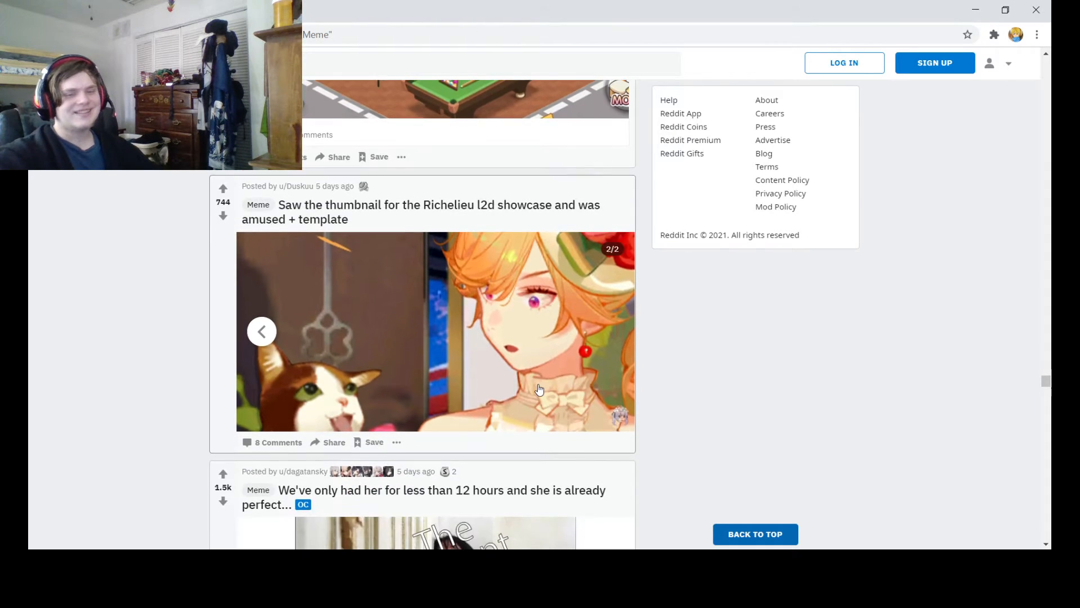
{"action": "scroll", "scroll_direction": "down", "scroll_amount": 3}
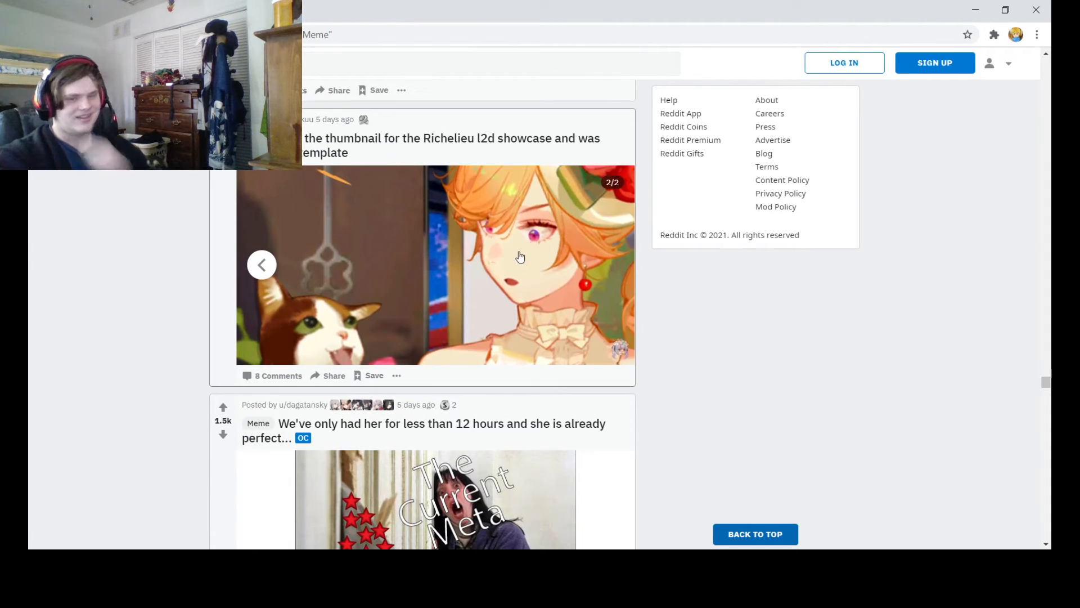
{"action": "scroll", "scroll_direction": "down", "scroll_amount": 3}
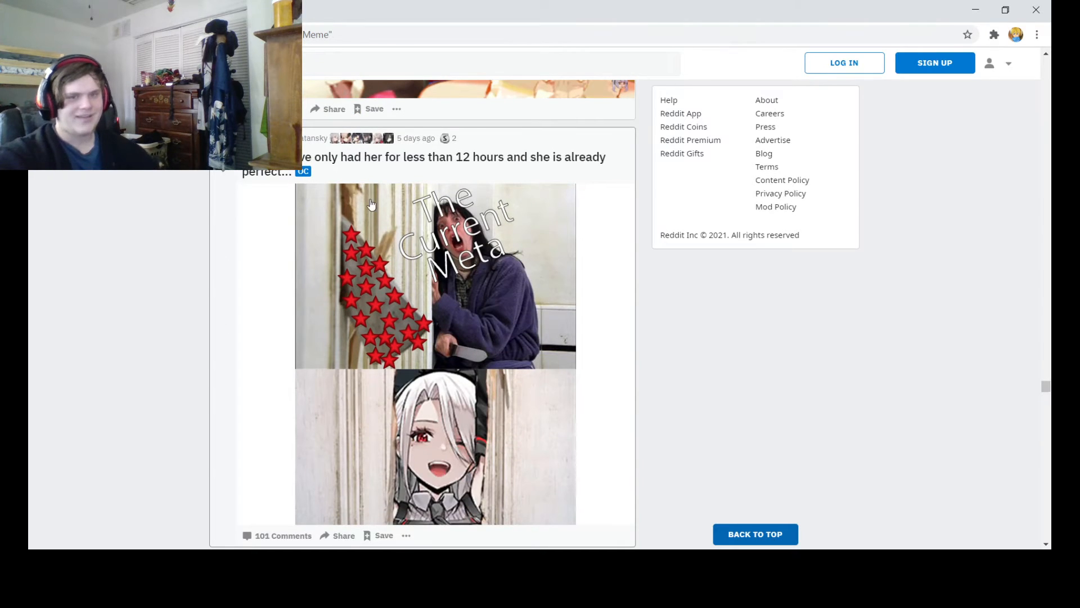
{"action": "mouse_move", "coordinate": [385, 315]}
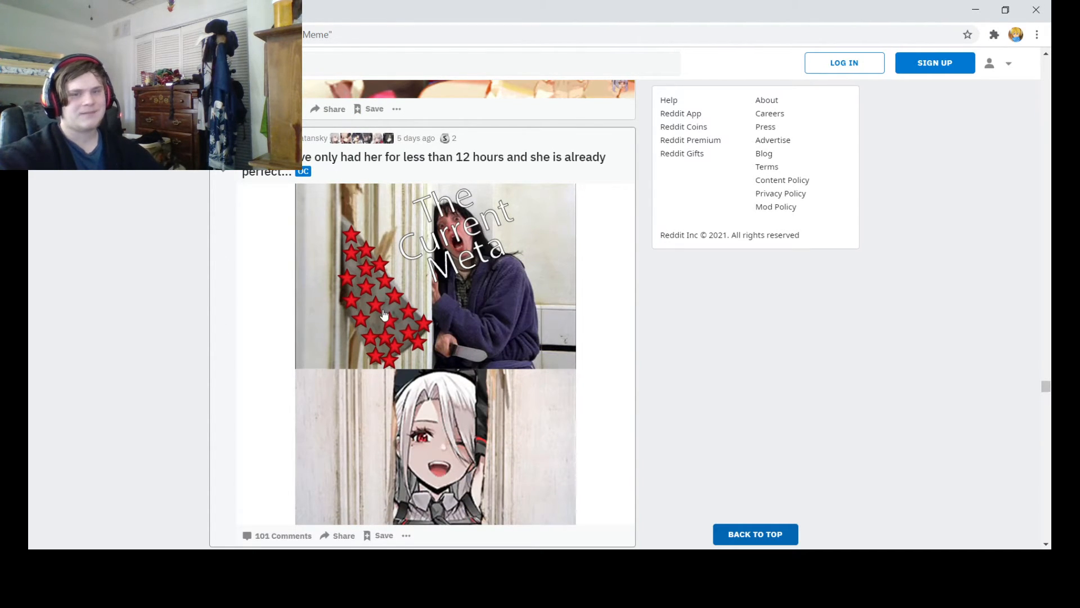
Scroll to the Kawakaze and Maya sisterhood meme and view its second gallery image.
{"action": "scroll", "scroll_direction": "down", "scroll_amount": 3}
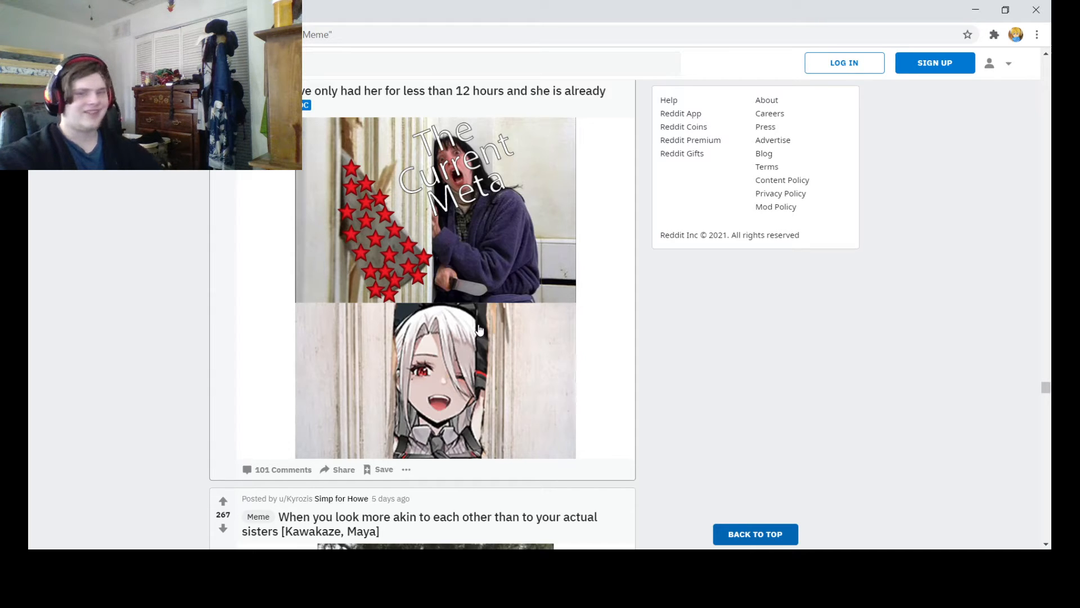
{"action": "scroll", "scroll_direction": "down", "scroll_amount": 3}
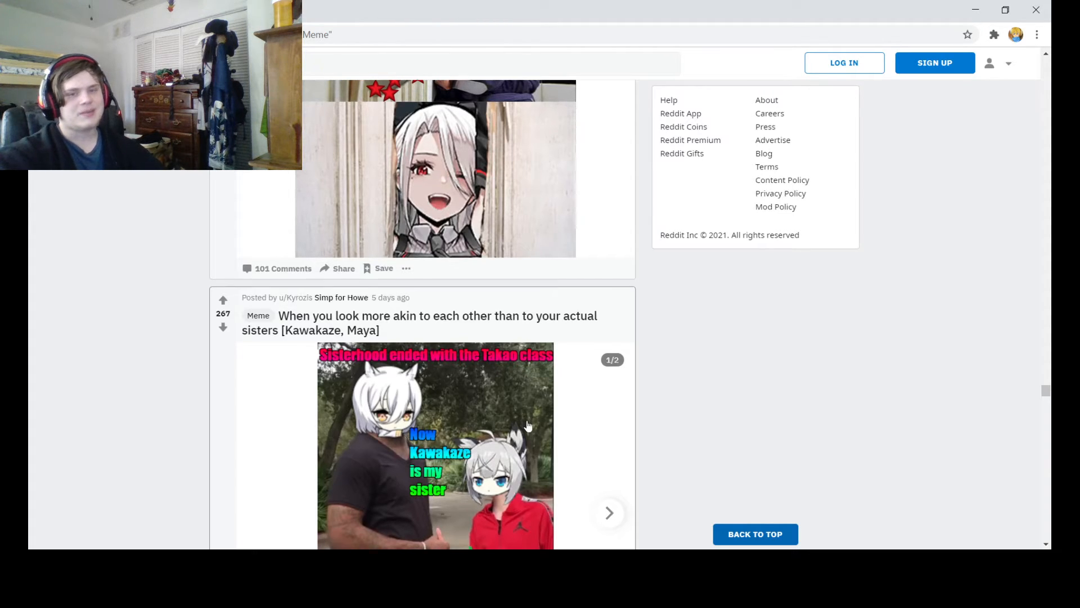
{"action": "scroll", "scroll_direction": "down", "scroll_amount": 3}
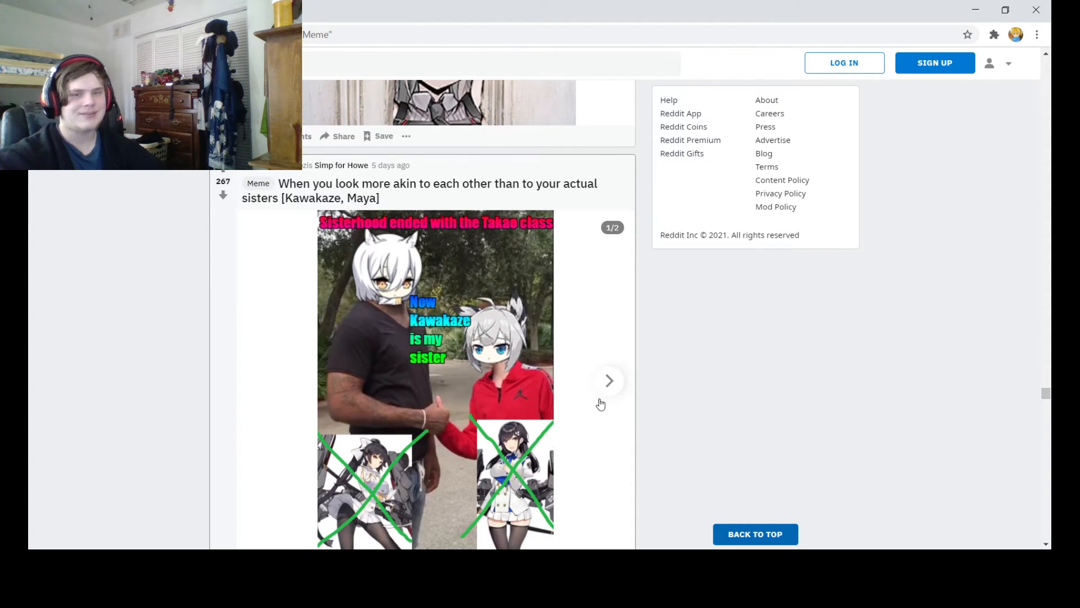
{"action": "left_click", "coordinate": [609, 380]}
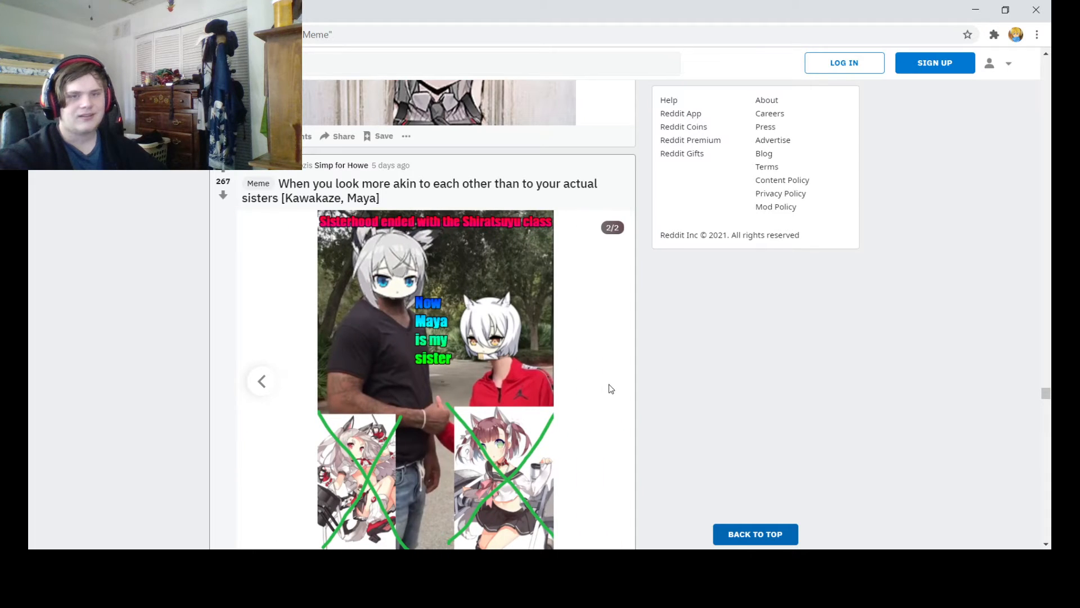
Scroll on until the 'legally obligated to buy the other' meme shows fully.
{"action": "scroll", "scroll_direction": "down", "scroll_amount": 3}
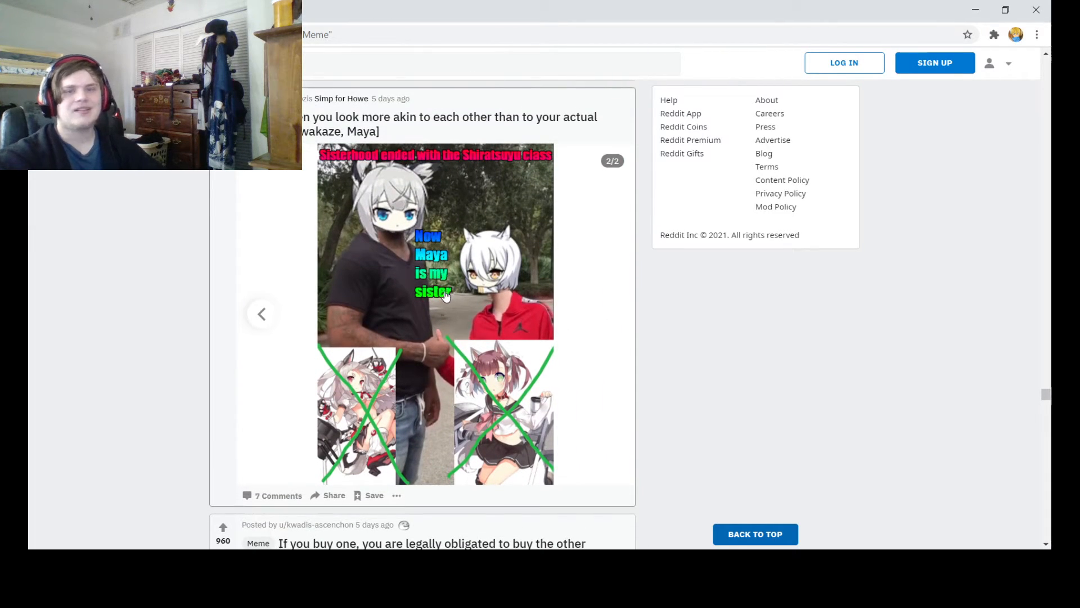
{"action": "mouse_move", "coordinate": [417, 237]}
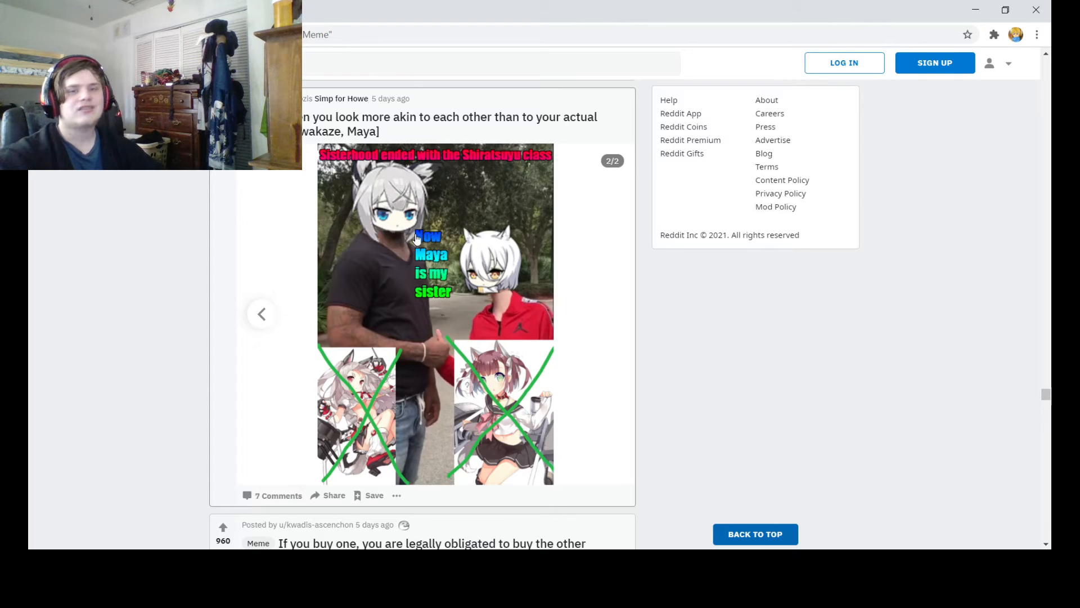
{"action": "mouse_move", "coordinate": [326, 322]}
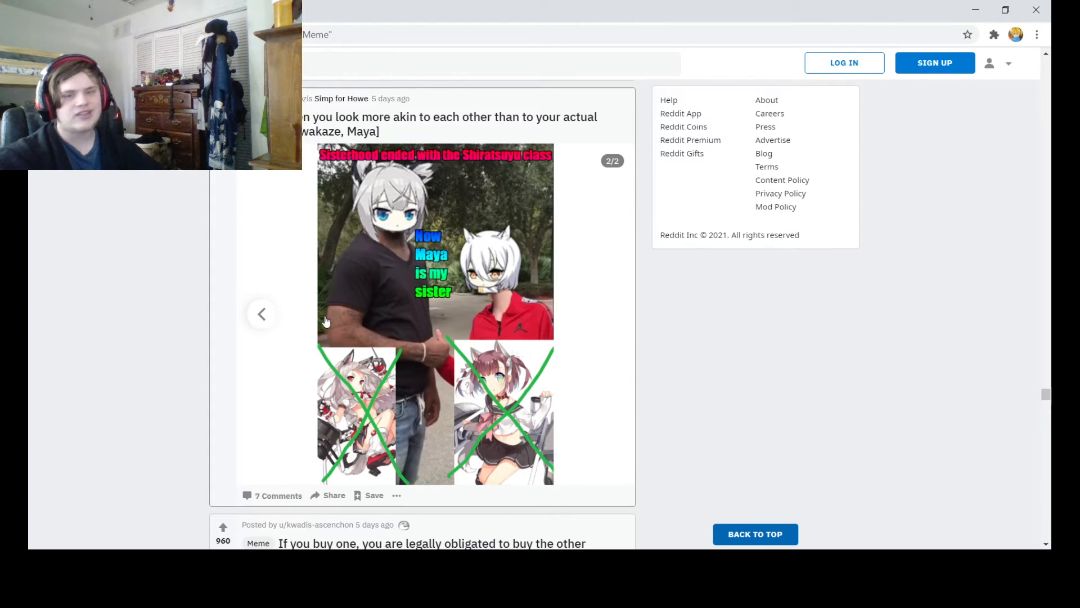
{"action": "scroll", "scroll_direction": "down", "scroll_amount": 3}
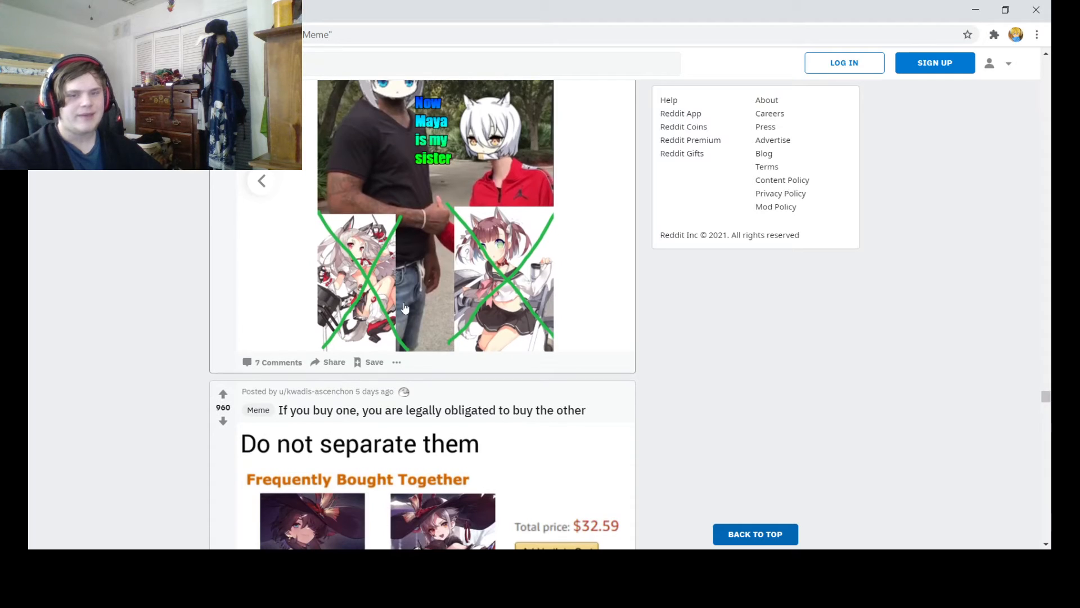
{"action": "scroll", "scroll_direction": "down", "scroll_amount": 3}
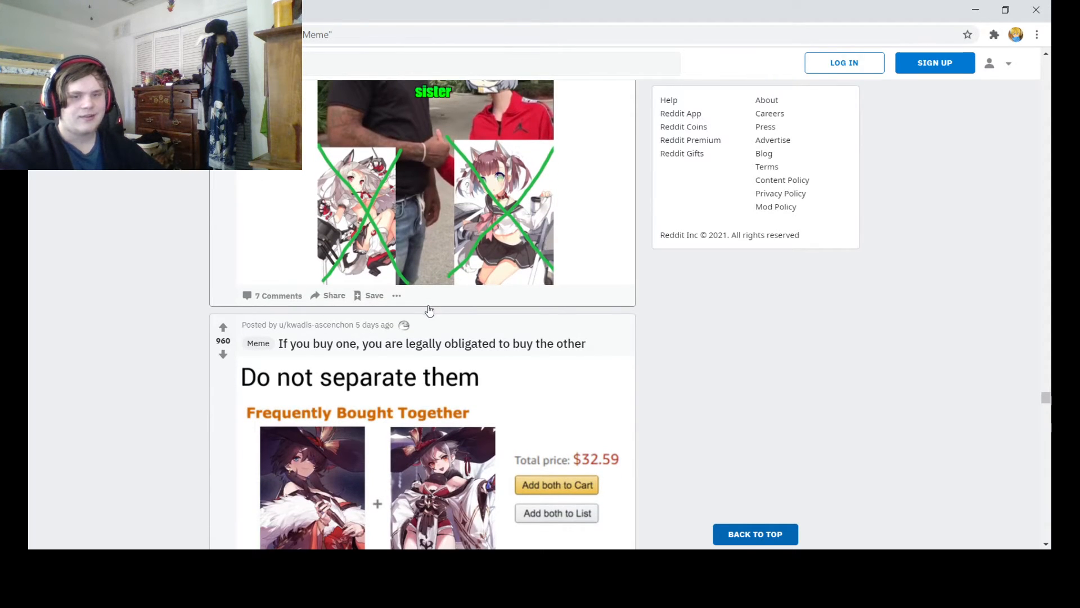
{"action": "scroll", "scroll_direction": "down", "scroll_amount": 3}
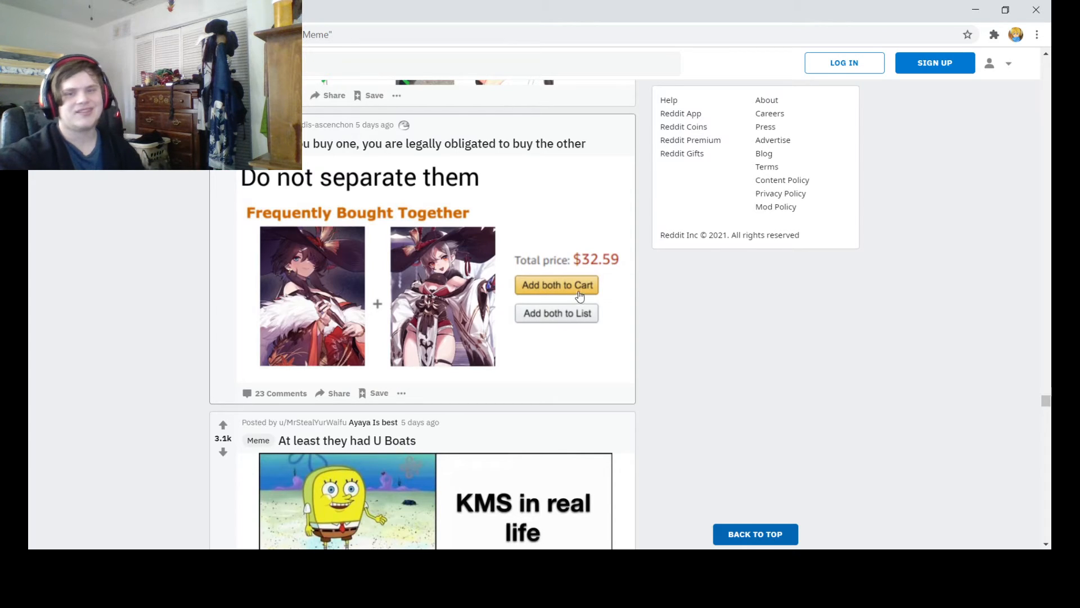
Scroll past the 'At least they had U Boats' SpongeBob meme to the Richelieu Bonks Cade video post.
{"action": "scroll", "scroll_direction": "down", "scroll_amount": 3}
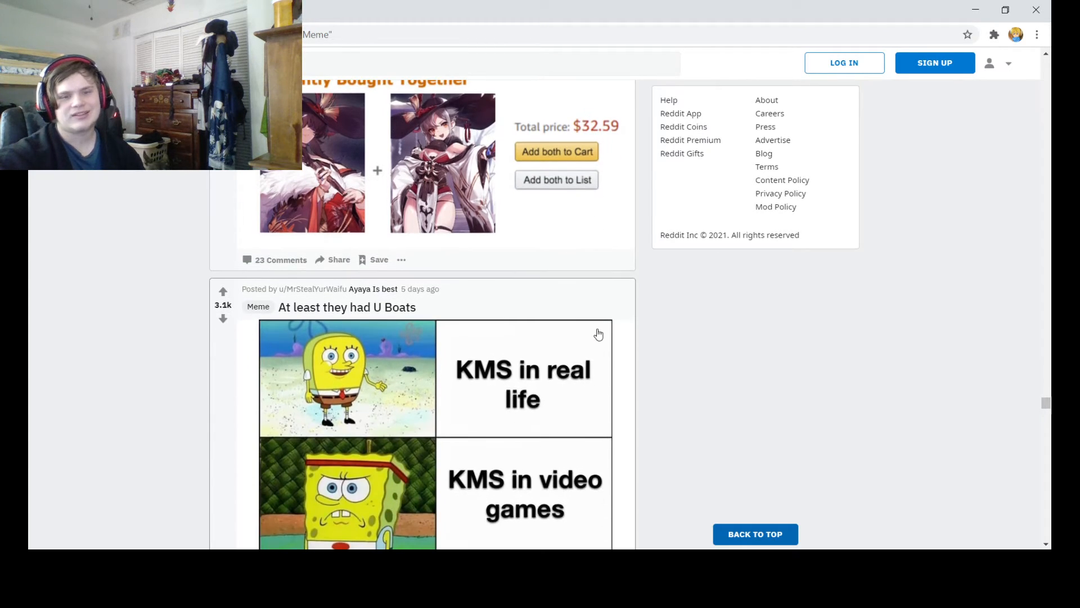
{"action": "scroll", "scroll_direction": "down", "scroll_amount": 3}
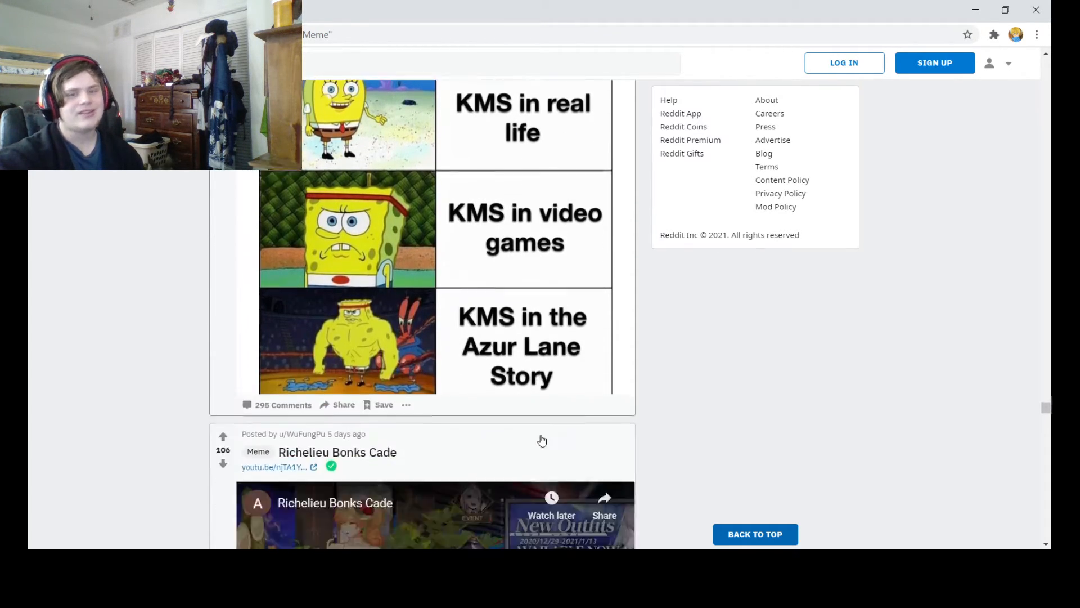
{"action": "scroll", "scroll_direction": "up", "scroll_amount": 3}
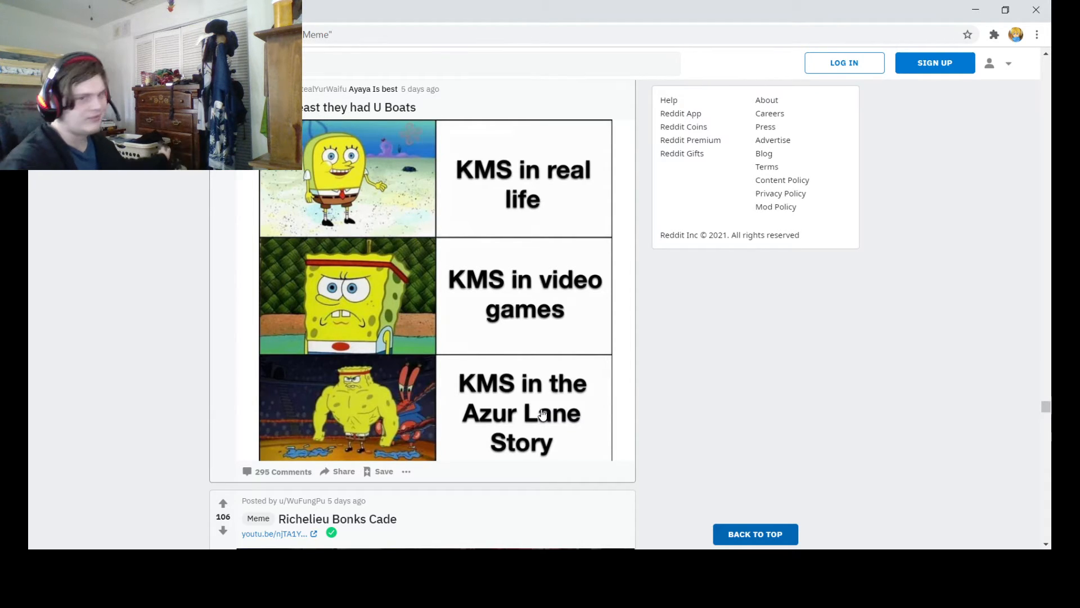
{"action": "scroll", "scroll_direction": "down", "scroll_amount": 3}
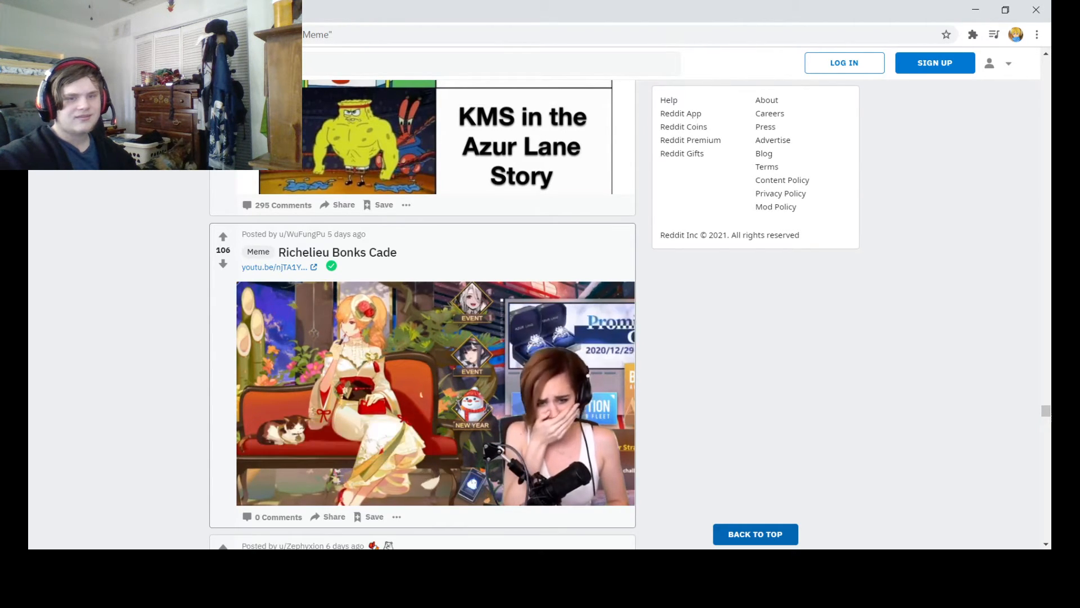
Play the 'Richelieu Bonks Cade' YouTube embed through to its 0:19 end.
{"action": "left_click", "coordinate": [435, 394]}
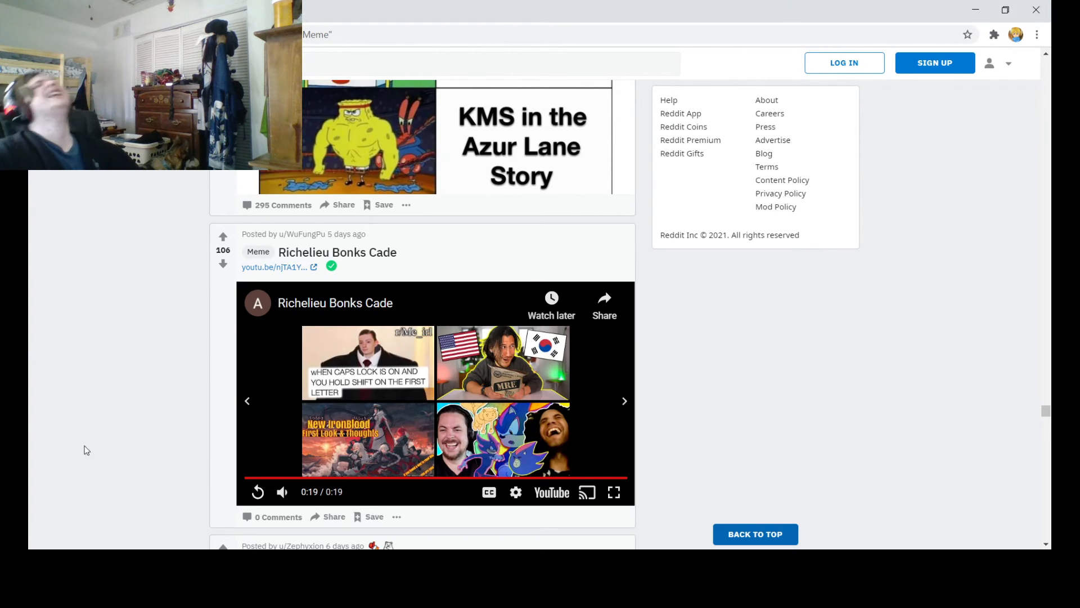
{"action": "left_click", "coordinate": [491, 63]}
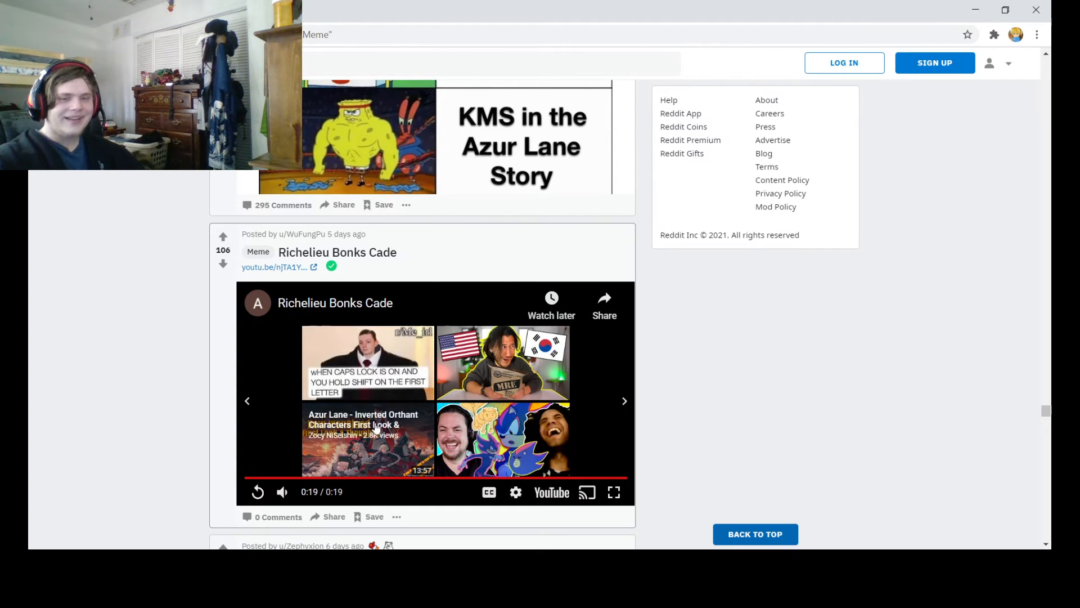
{"action": "scroll", "scroll_direction": "down", "scroll_amount": 3}
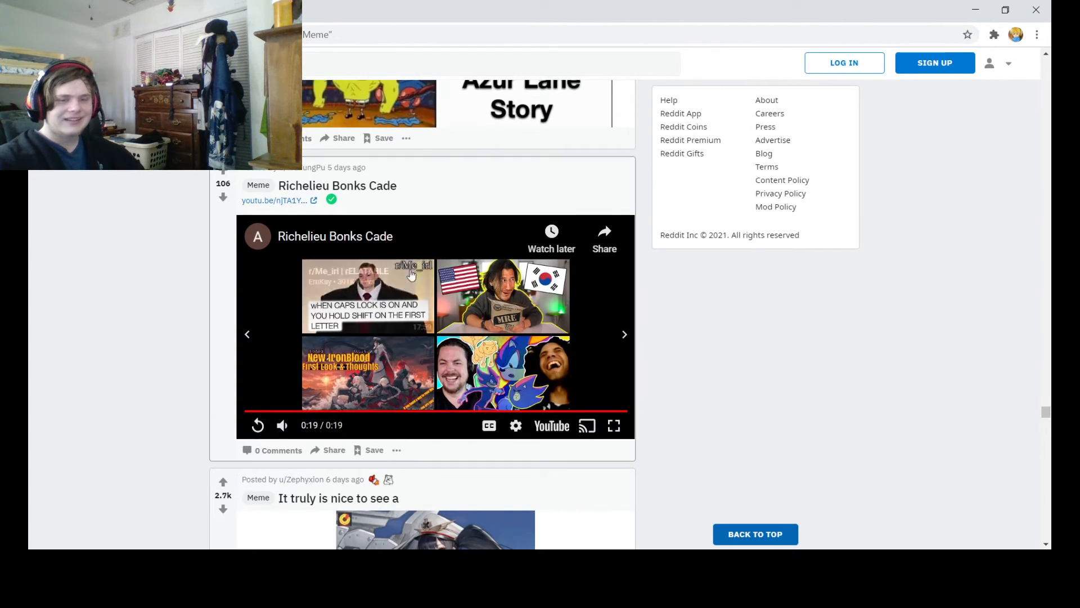
Scroll past the 'It had to be done' and Prinz Heinrich memes to the Operation Rheinübung maintenance post.
{"action": "scroll", "scroll_direction": "down", "scroll_amount": 3}
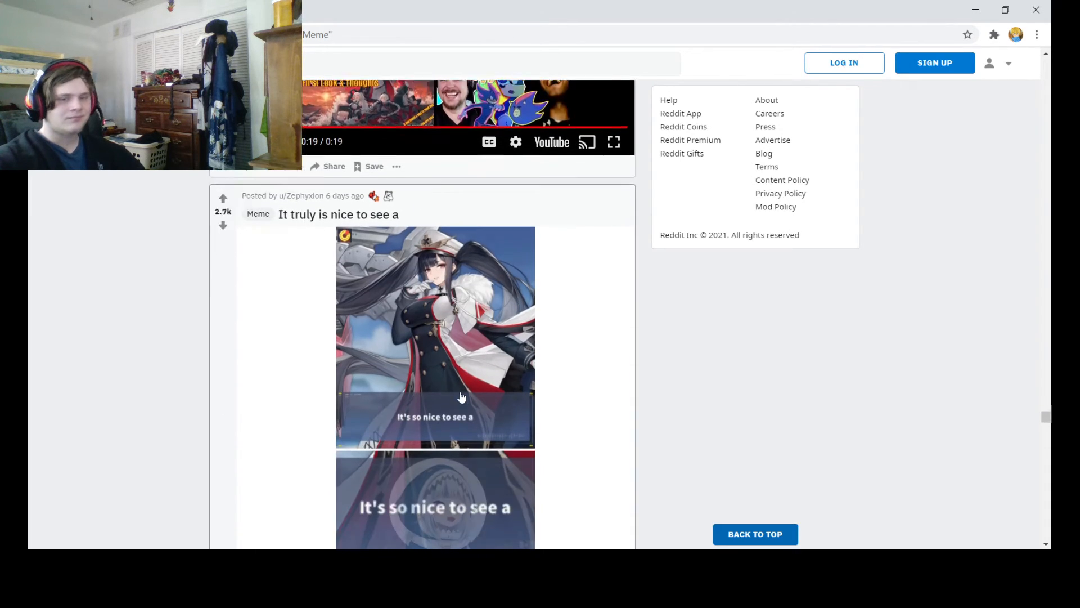
{"action": "scroll", "scroll_direction": "down", "scroll_amount": 3}
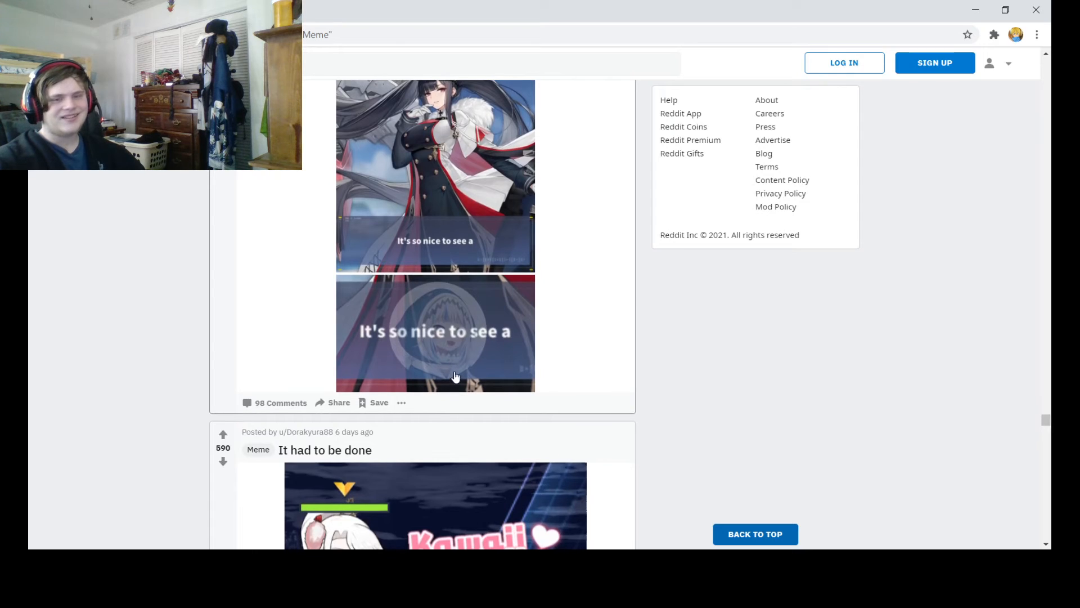
{"action": "scroll", "scroll_direction": "down", "scroll_amount": 3}
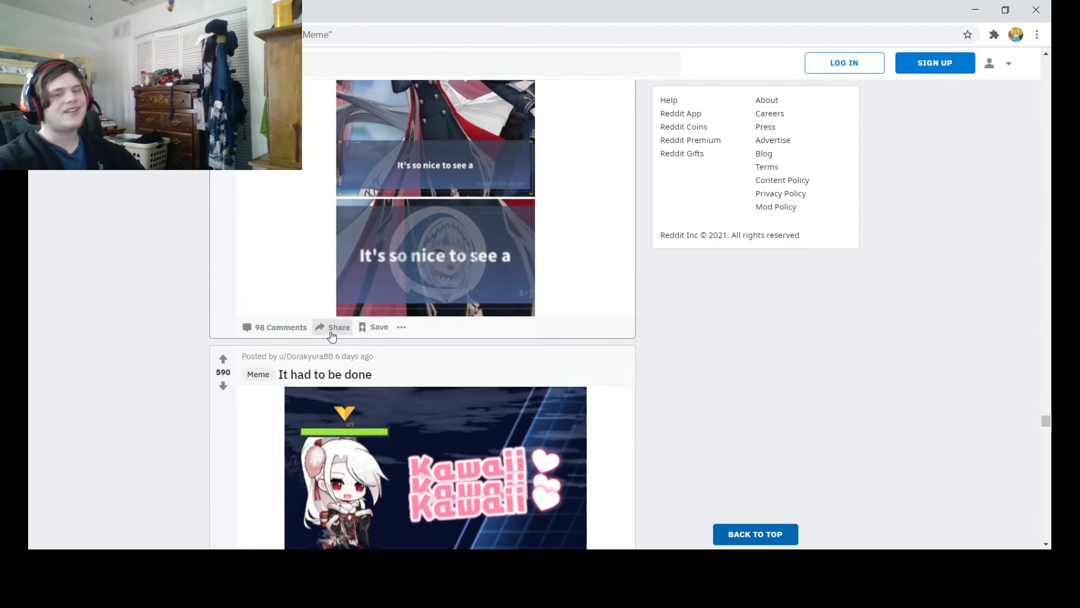
{"action": "scroll", "scroll_direction": "down", "scroll_amount": 3}
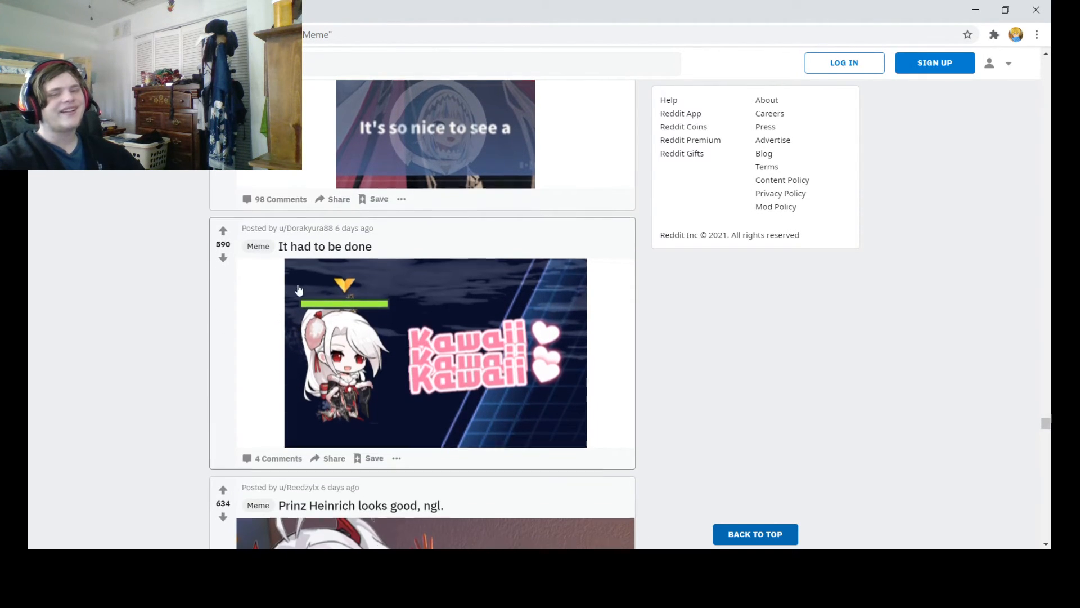
{"action": "scroll", "scroll_direction": "down", "scroll_amount": 3}
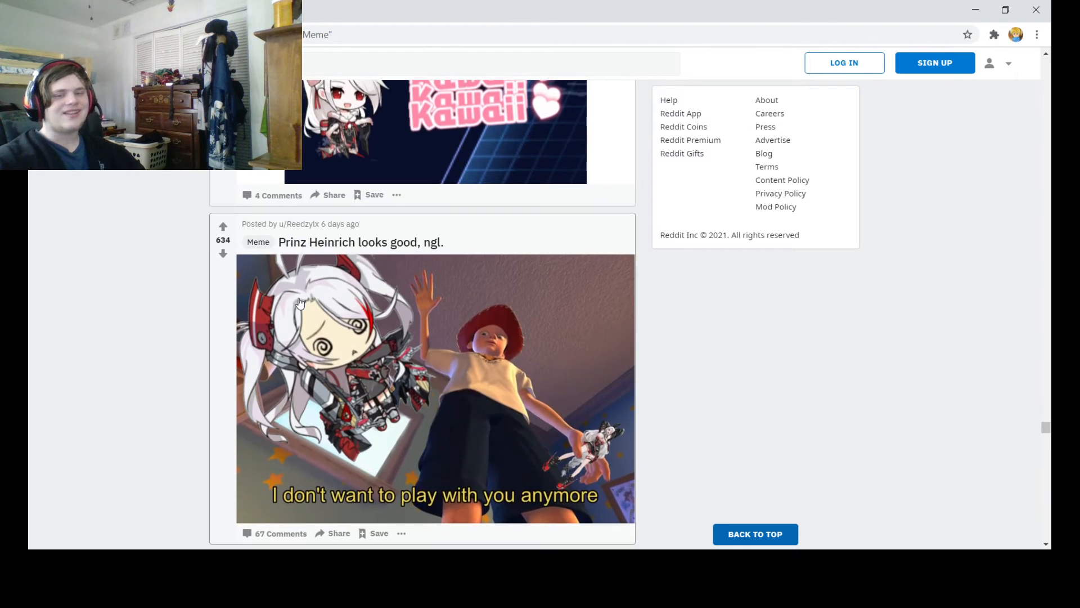
{"action": "mouse_move", "coordinate": [594, 398]}
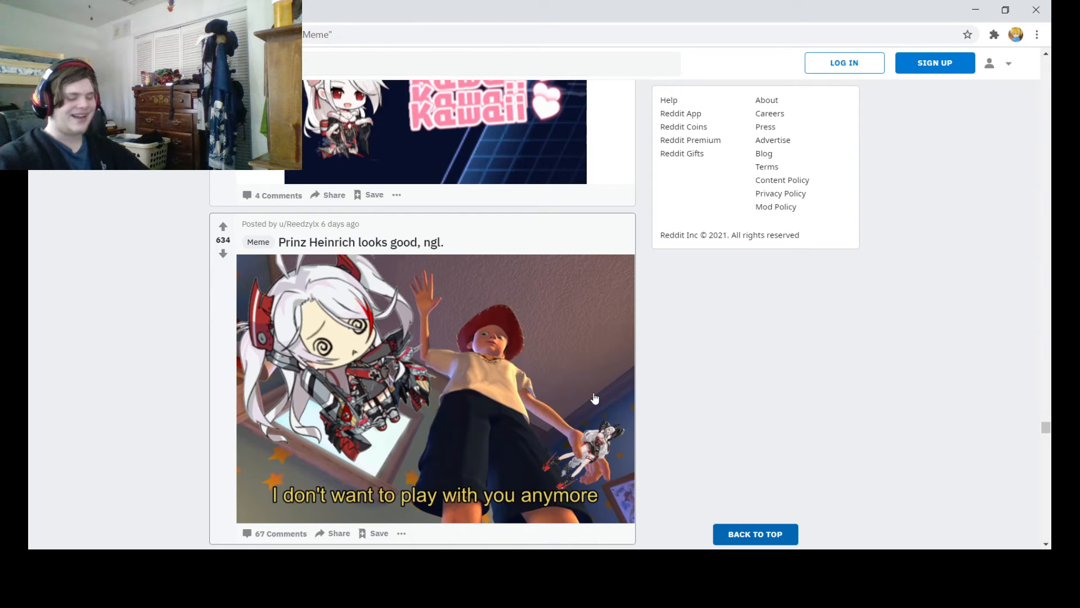
{"action": "scroll", "scroll_direction": "down", "scroll_amount": 3}
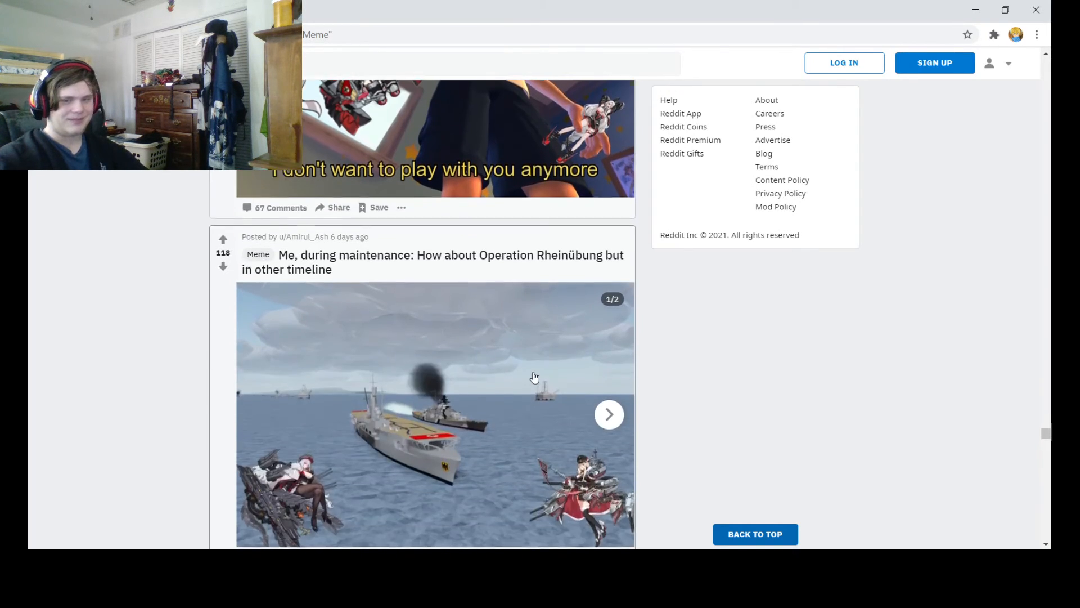
View image 2/2 of the Operation Rheinübung gallery and scroll on past it.
{"action": "scroll", "scroll_direction": "down", "scroll_amount": 3}
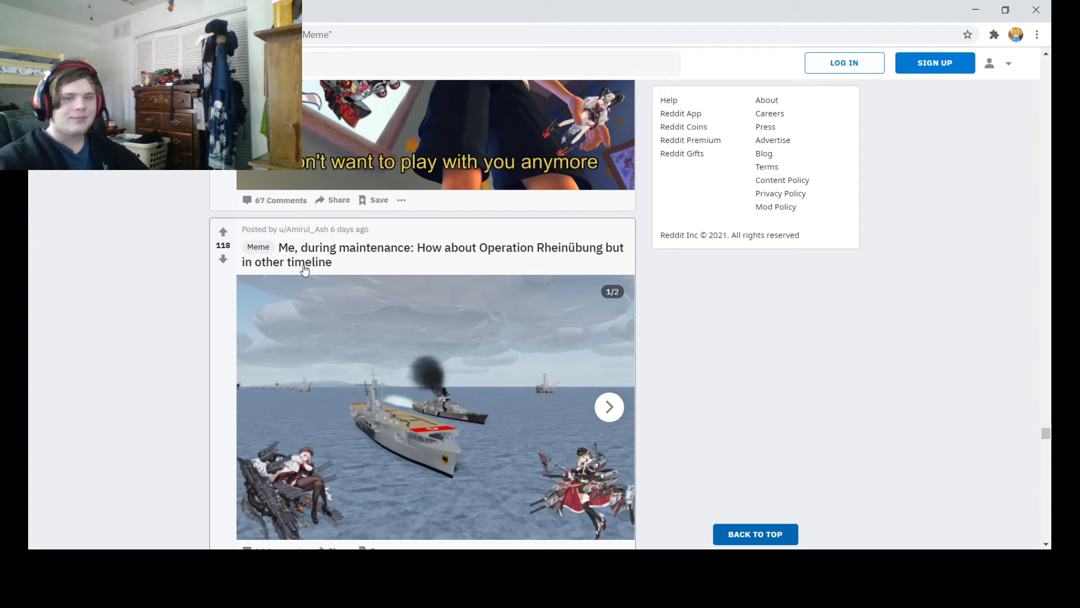
{"action": "left_click", "coordinate": [609, 406]}
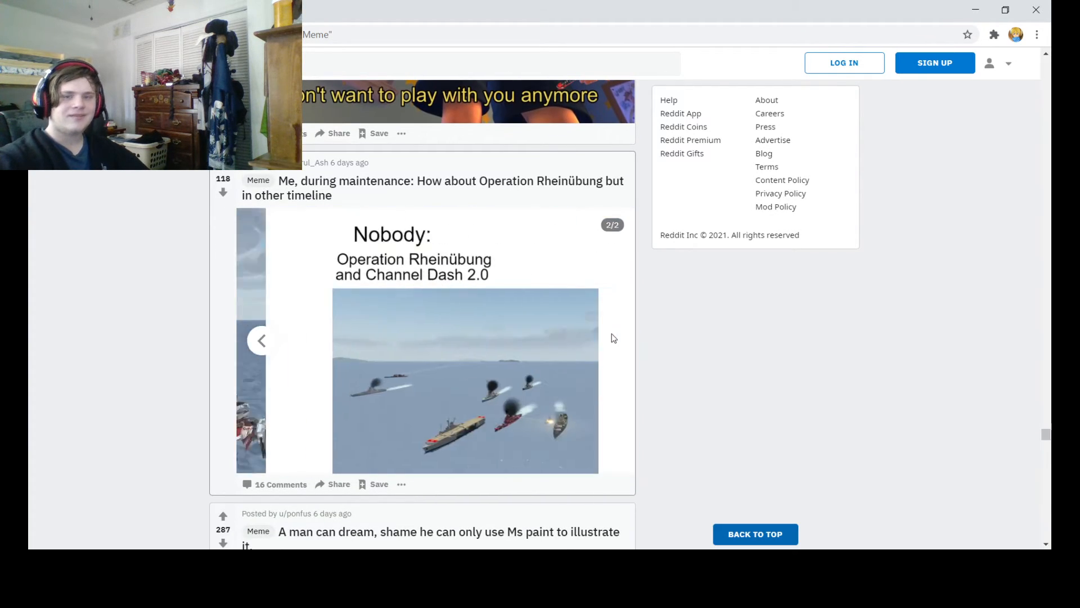
{"action": "scroll", "scroll_direction": "down", "scroll_amount": 3}
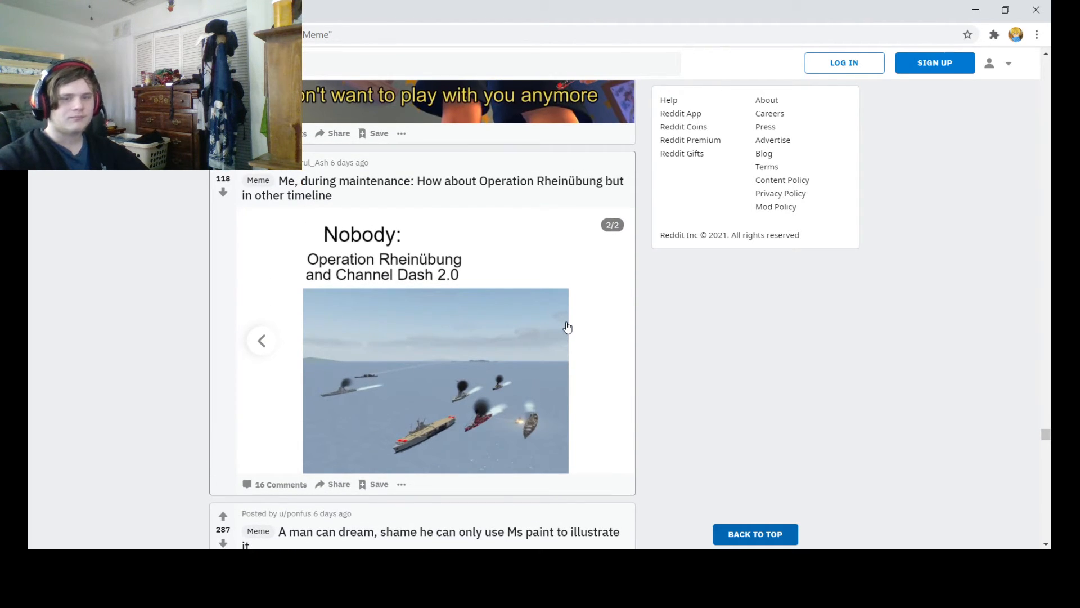
{"action": "scroll", "scroll_direction": "down", "scroll_amount": 3}
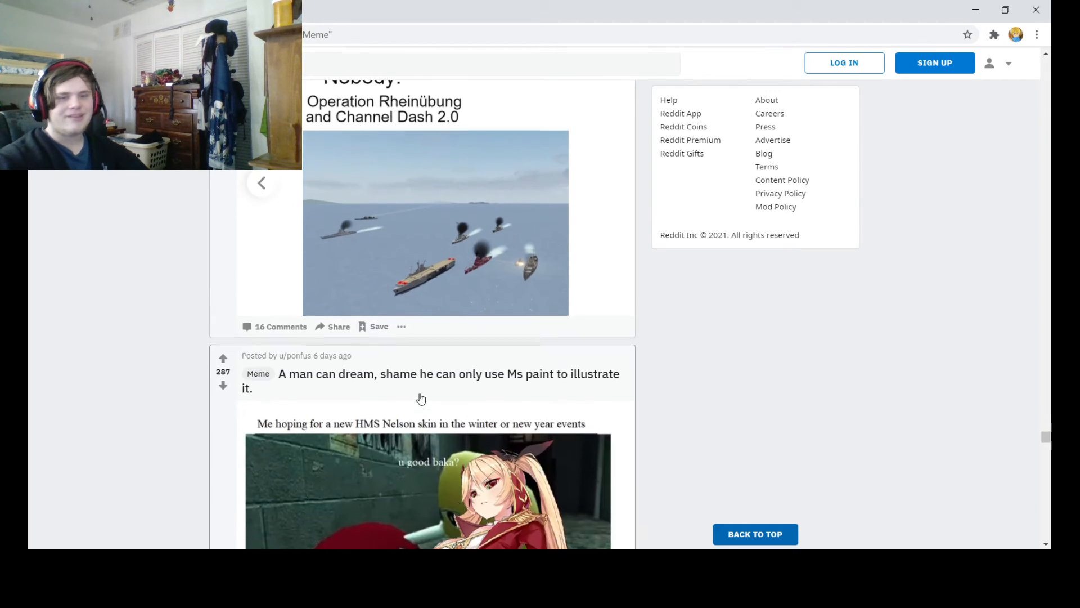
{"action": "scroll", "scroll_direction": "down", "scroll_amount": 3}
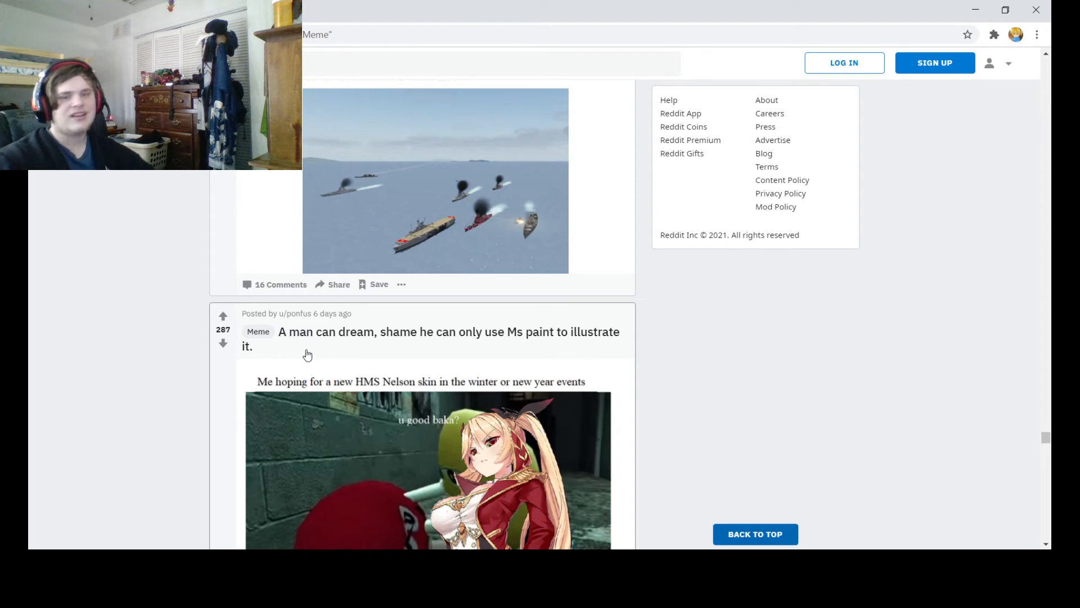
Scroll past the cruiser chart and Will Smith 'Super Rare' memes to the 'Harnessing Siren Energy' video post.
{"action": "scroll", "scroll_direction": "down", "scroll_amount": 3}
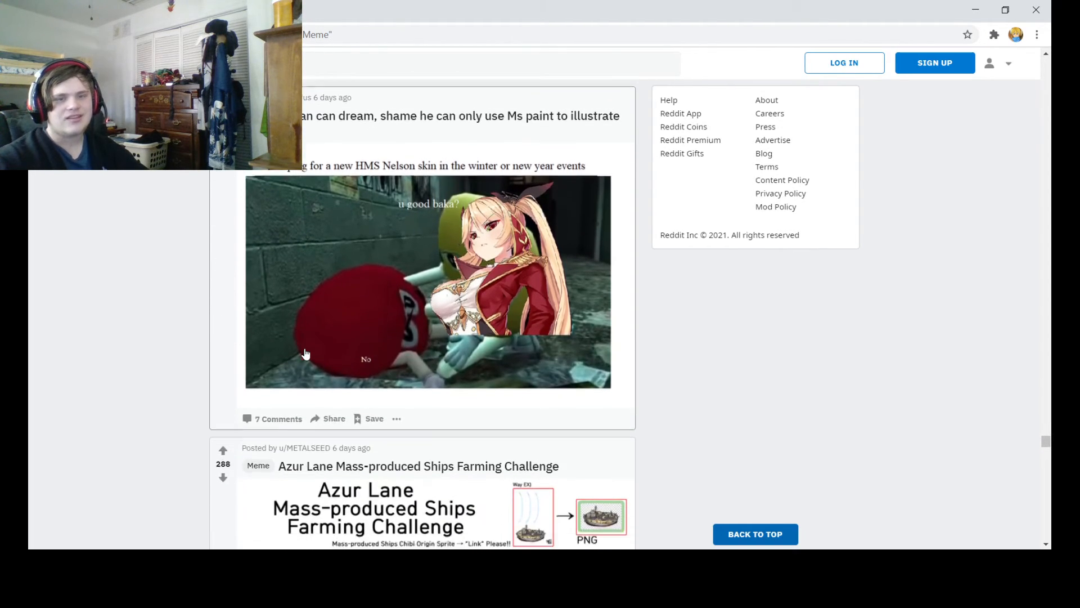
{"action": "scroll", "scroll_direction": "down", "scroll_amount": 3}
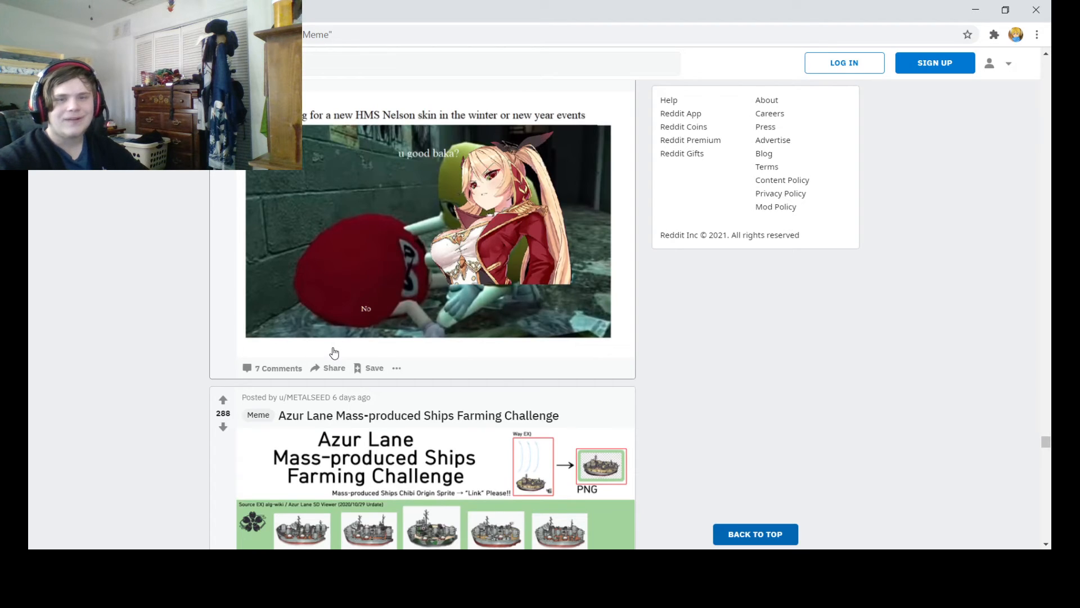
{"action": "scroll", "scroll_direction": "down", "scroll_amount": 3}
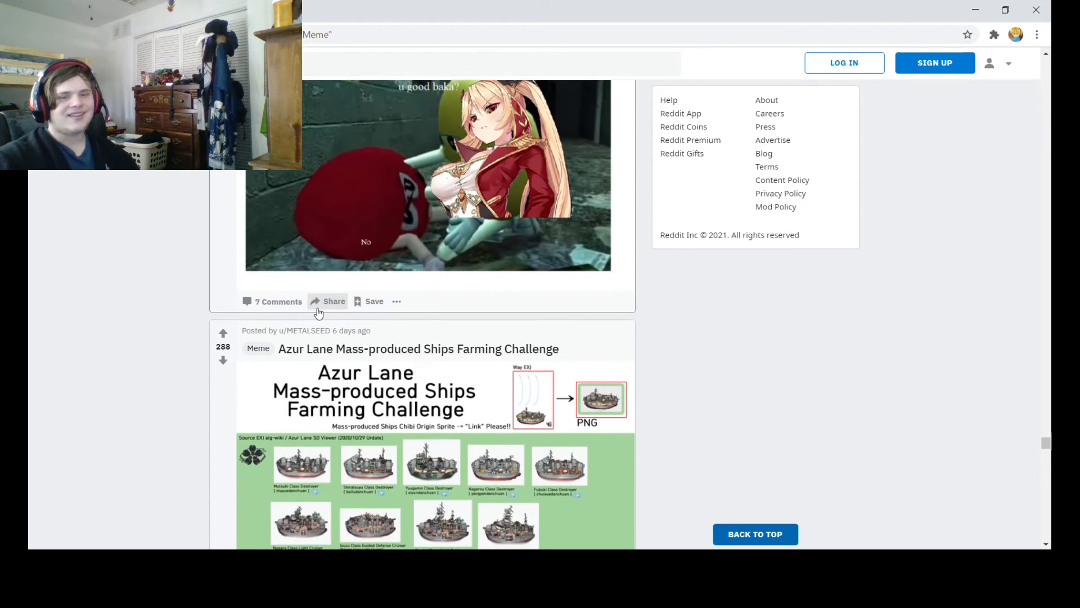
{"action": "mouse_move", "coordinate": [324, 342]}
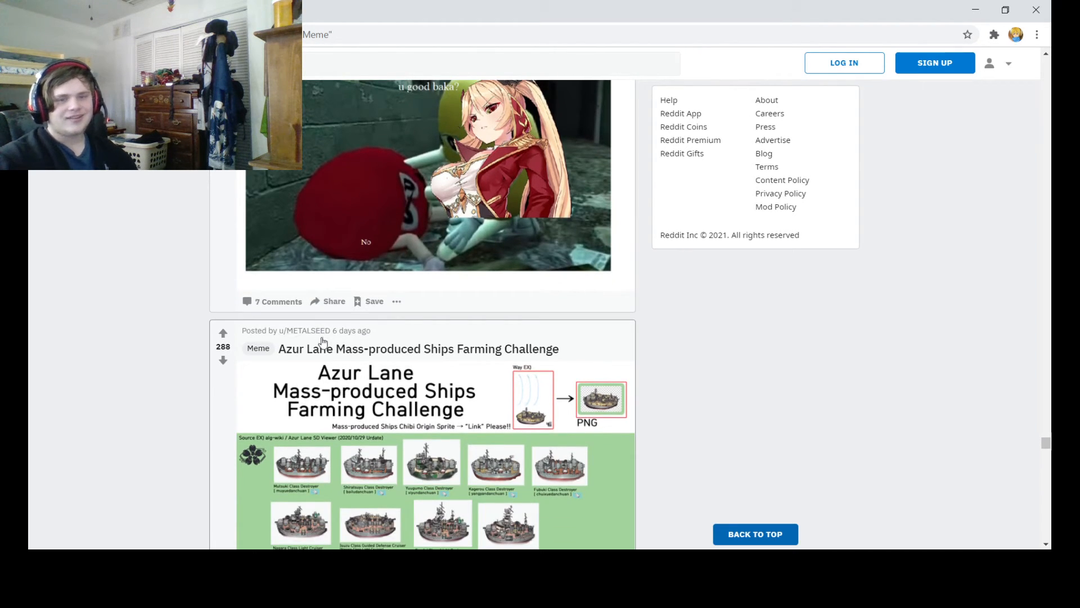
{"action": "scroll", "scroll_direction": "down", "scroll_amount": 3}
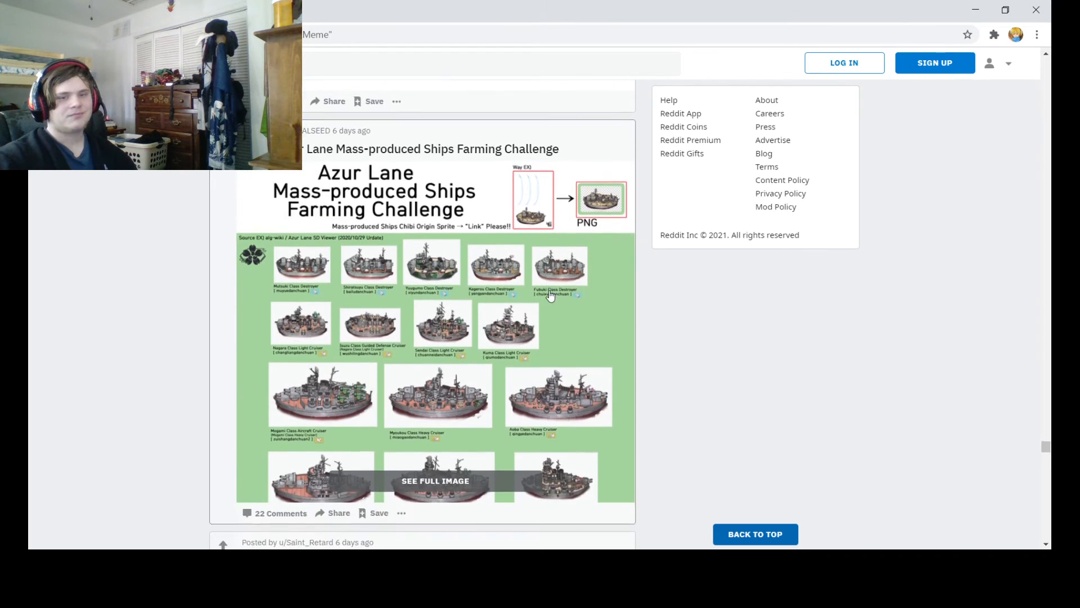
{"action": "scroll", "scroll_direction": "down", "scroll_amount": 3}
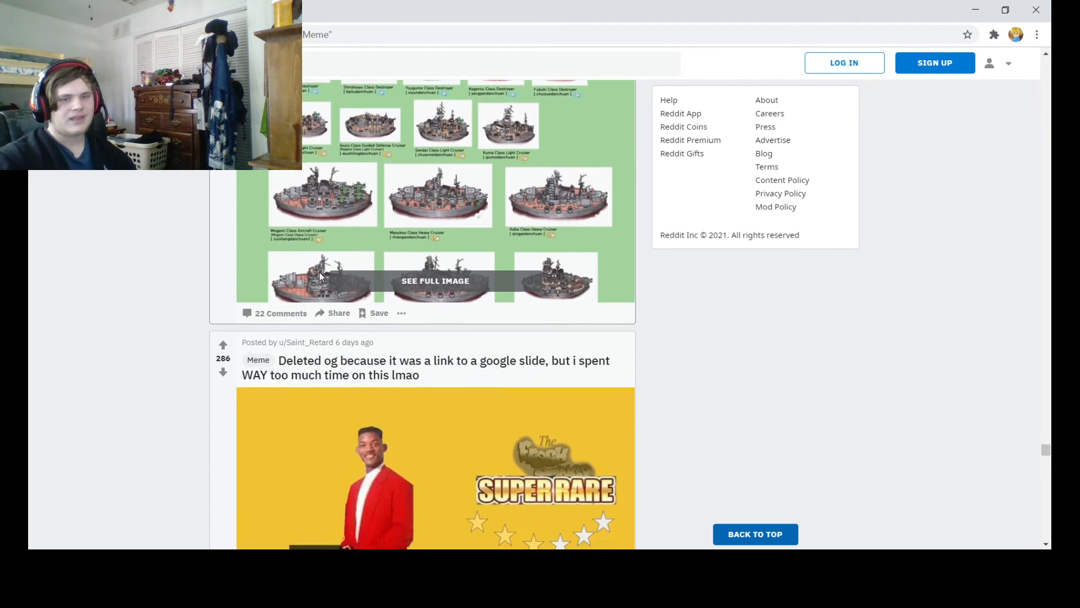
{"action": "scroll", "scroll_direction": "down", "scroll_amount": 3}
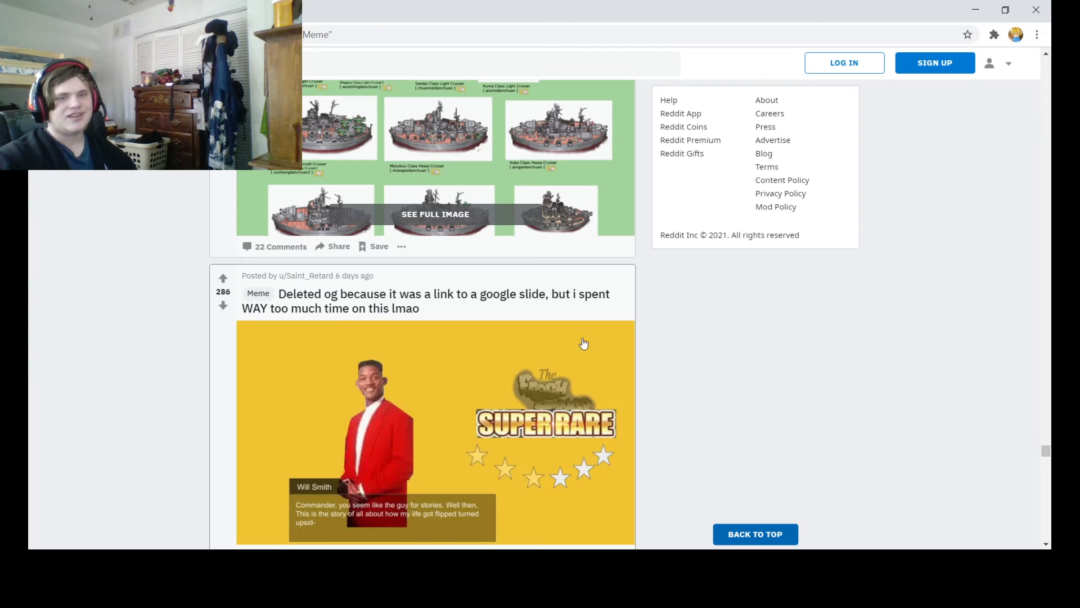
{"action": "scroll", "scroll_direction": "down", "scroll_amount": 3}
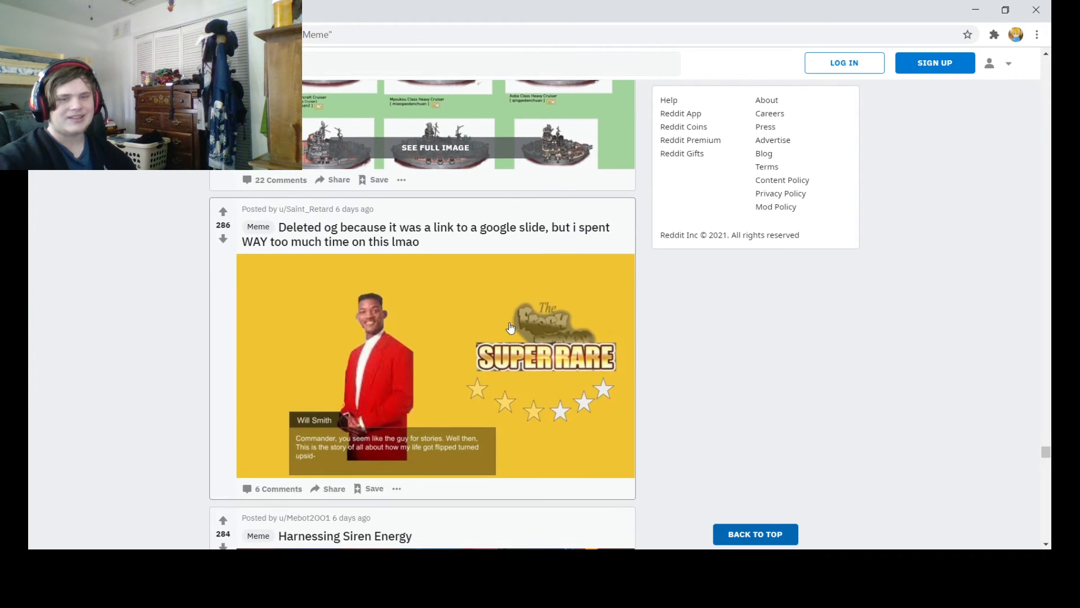
{"action": "mouse_move", "coordinate": [463, 427]}
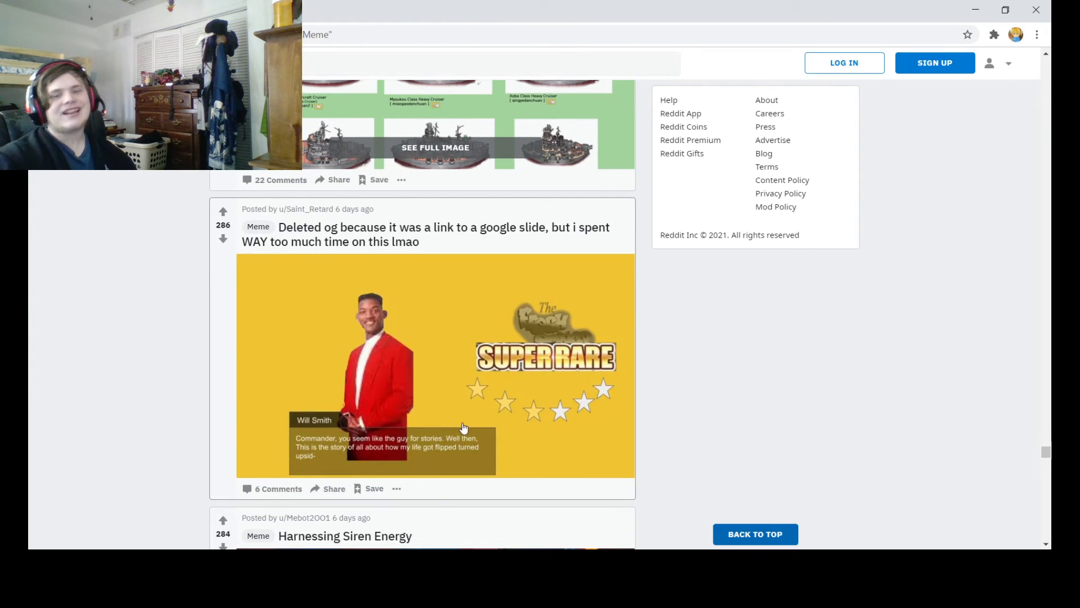
{"action": "mouse_move", "coordinate": [493, 385]}
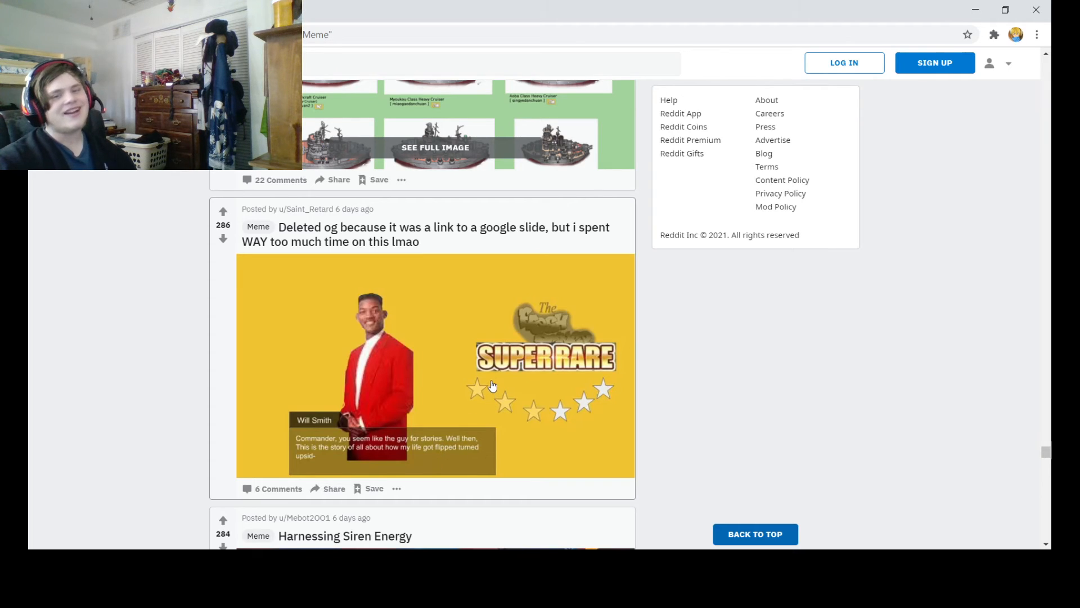
{"action": "mouse_move", "coordinate": [514, 393]}
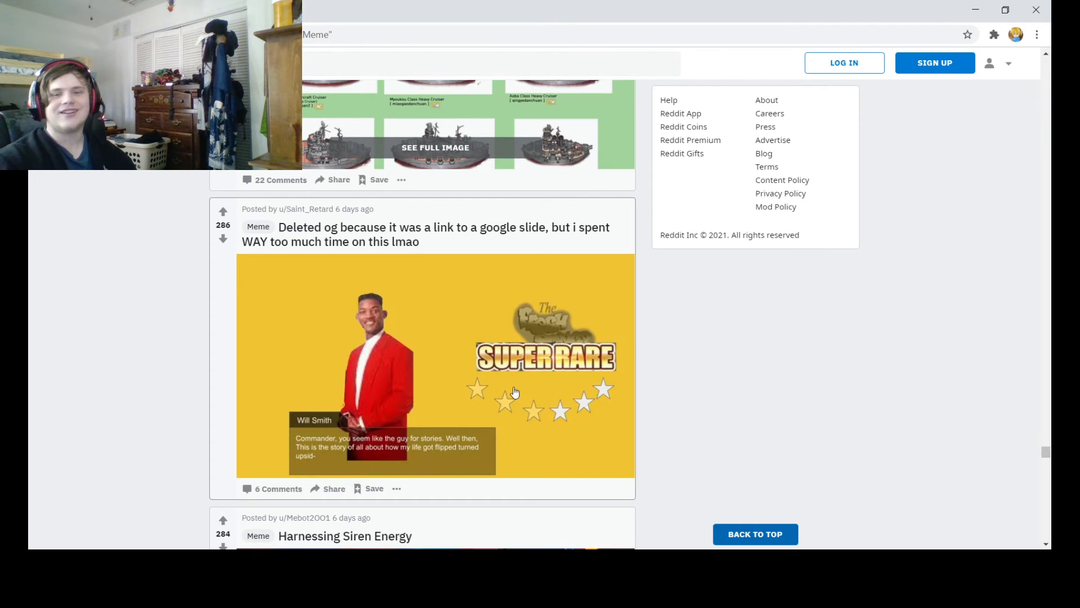
{"action": "mouse_move", "coordinate": [474, 370]}
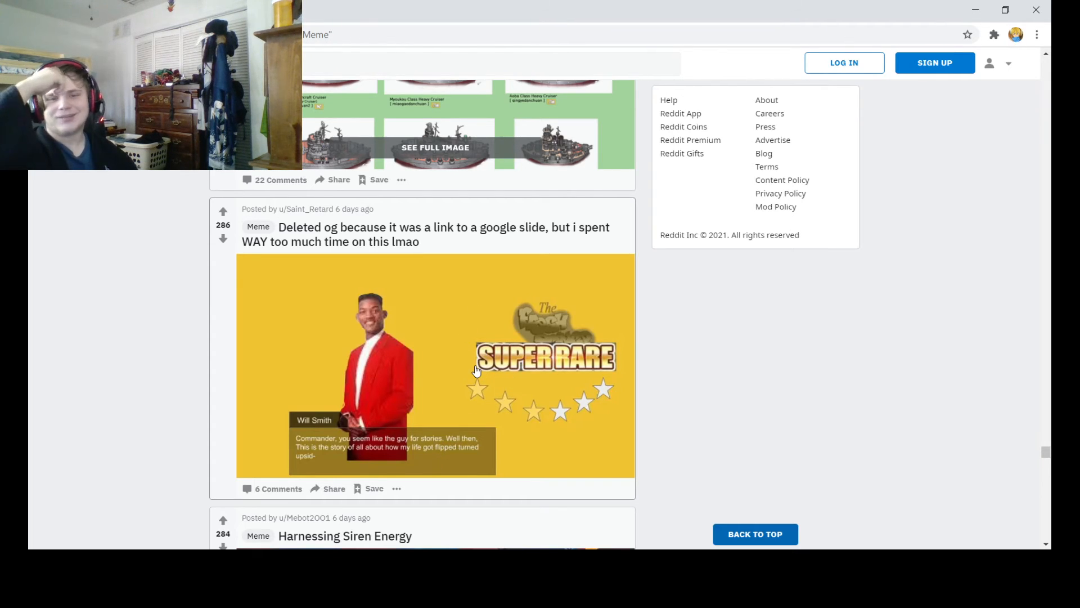
{"action": "mouse_move", "coordinate": [544, 470]}
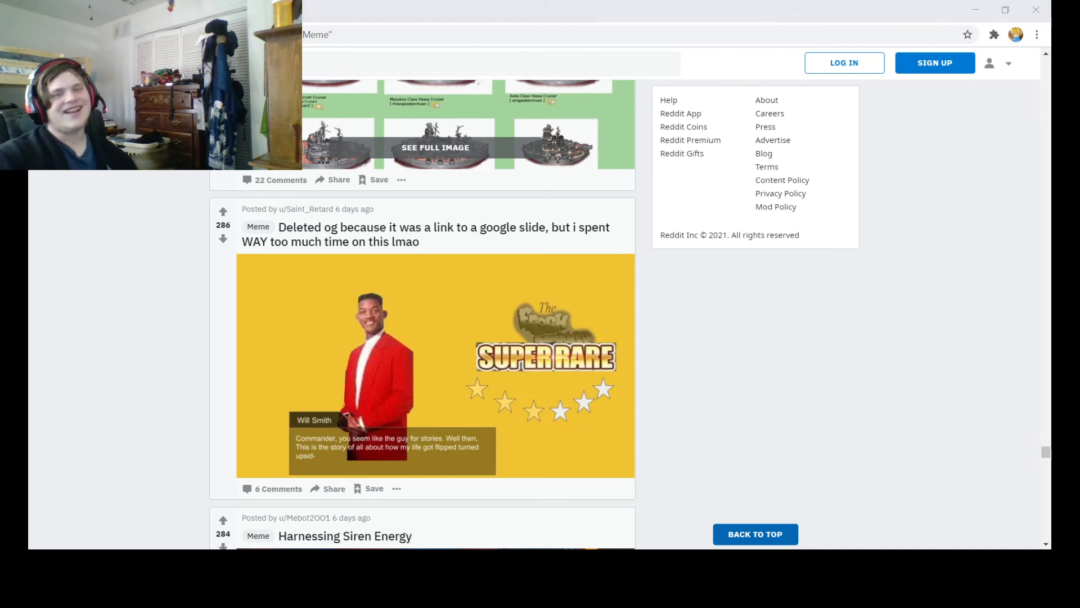
{"action": "scroll", "scroll_direction": "down", "scroll_amount": 3}
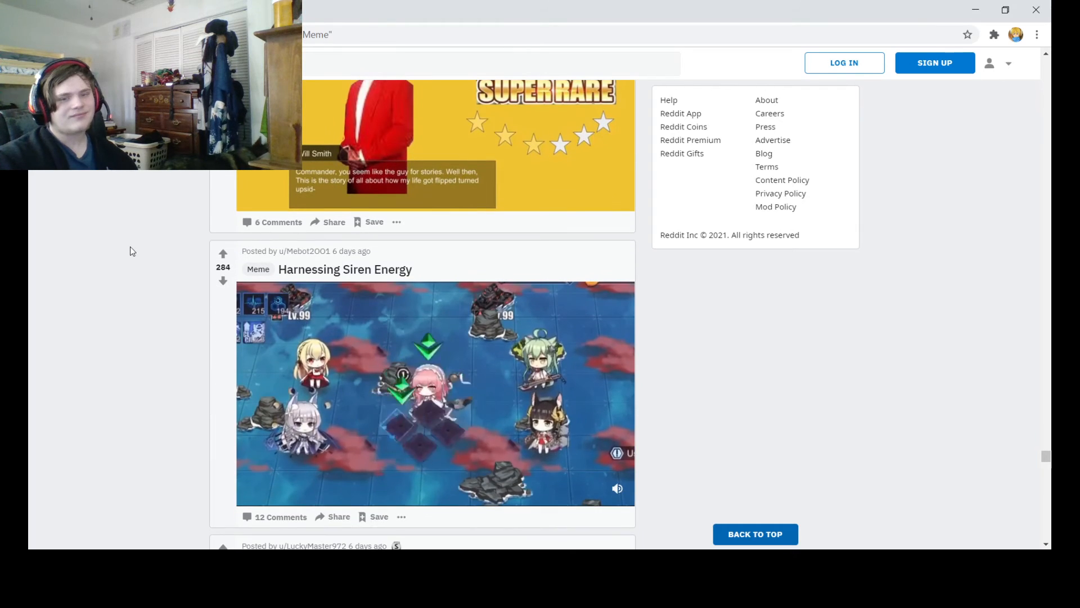
Play the 0:03 'Harnessing Siren Energy' clip, then scroll to the Arizona ranger Battleship Ballads meme.
{"action": "left_click", "coordinate": [434, 394]}
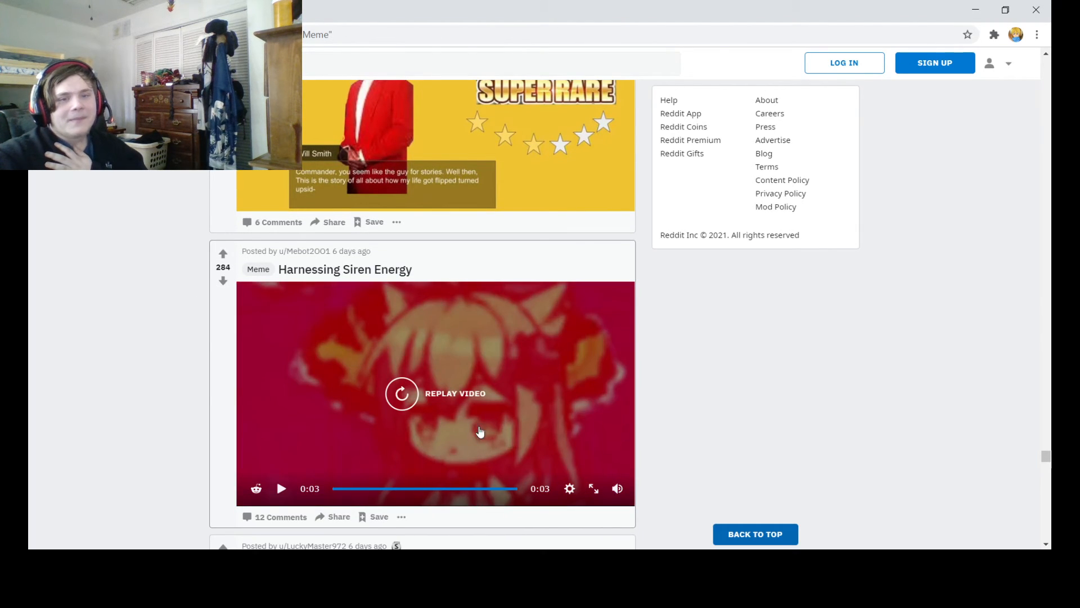
{"action": "mouse_move", "coordinate": [686, 460]}
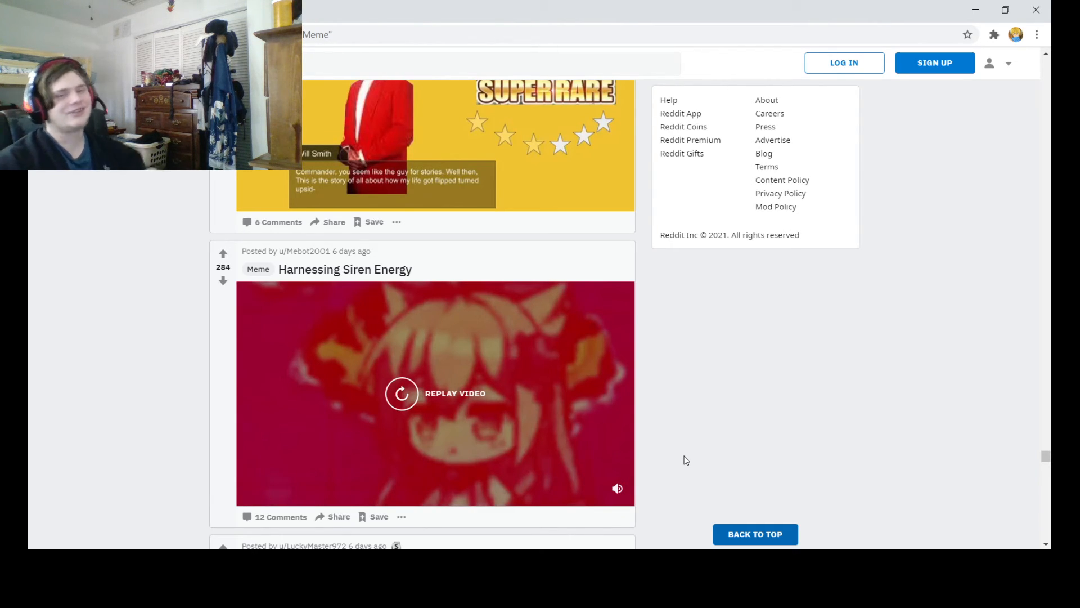
{"action": "left_click", "coordinate": [402, 392]}
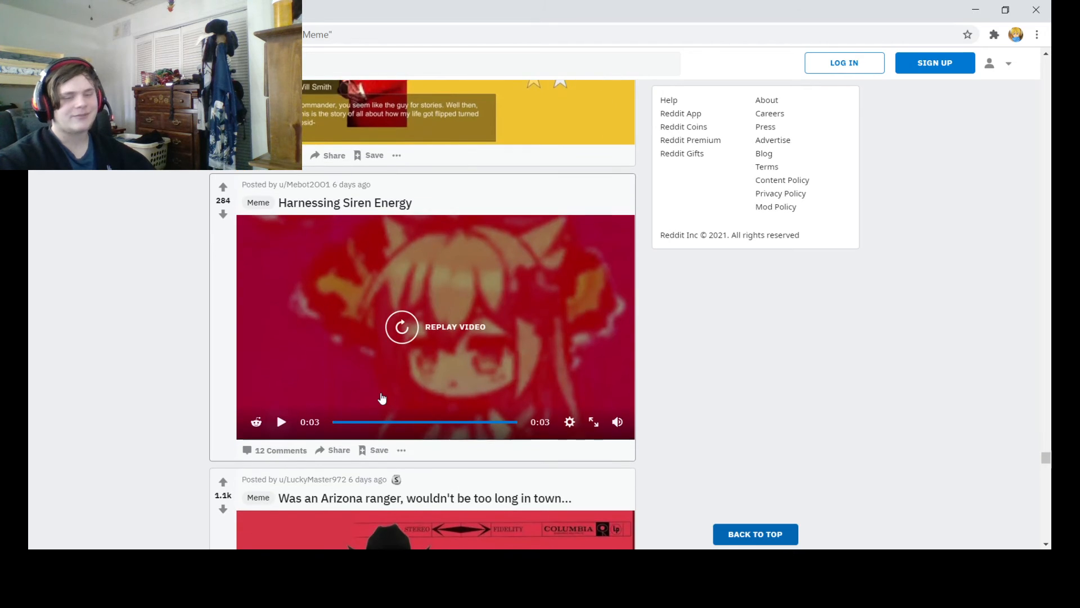
{"action": "scroll", "scroll_direction": "down", "scroll_amount": 3}
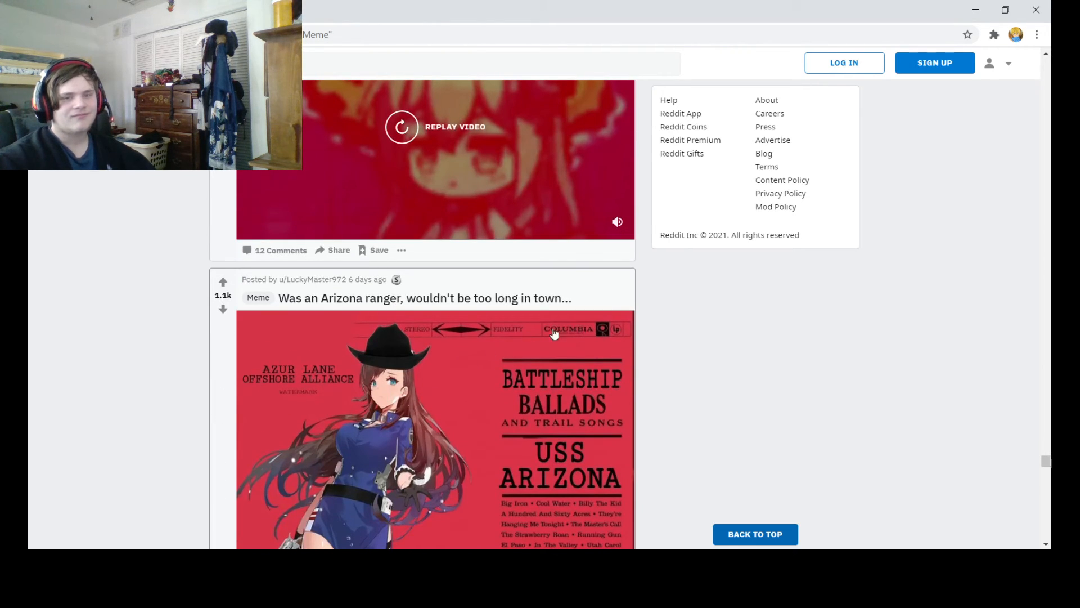
Scroll past the Arizona ranger and French technology posts and play the 'KMS ASSet inspection' video to its 0:15 end.
{"action": "scroll", "scroll_direction": "down", "scroll_amount": 3}
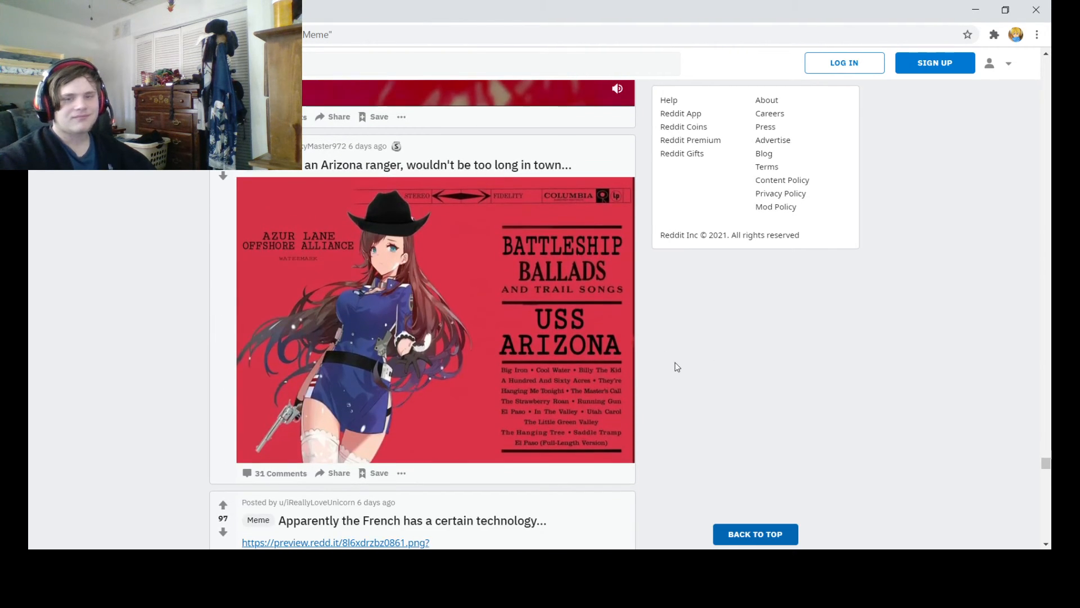
{"action": "mouse_move", "coordinate": [720, 292]}
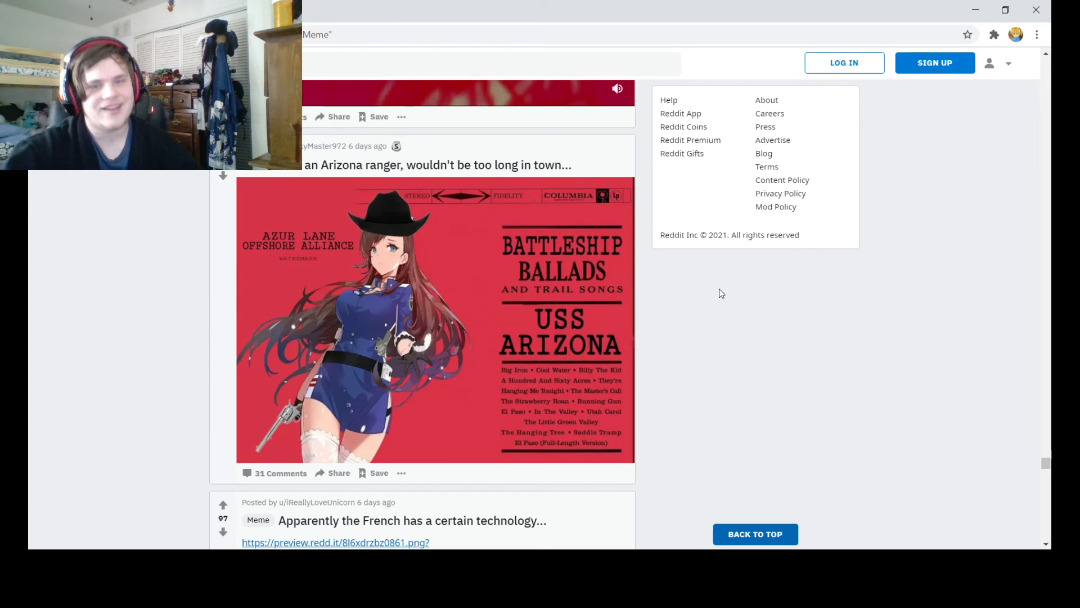
{"action": "mouse_move", "coordinate": [1011, 452]}
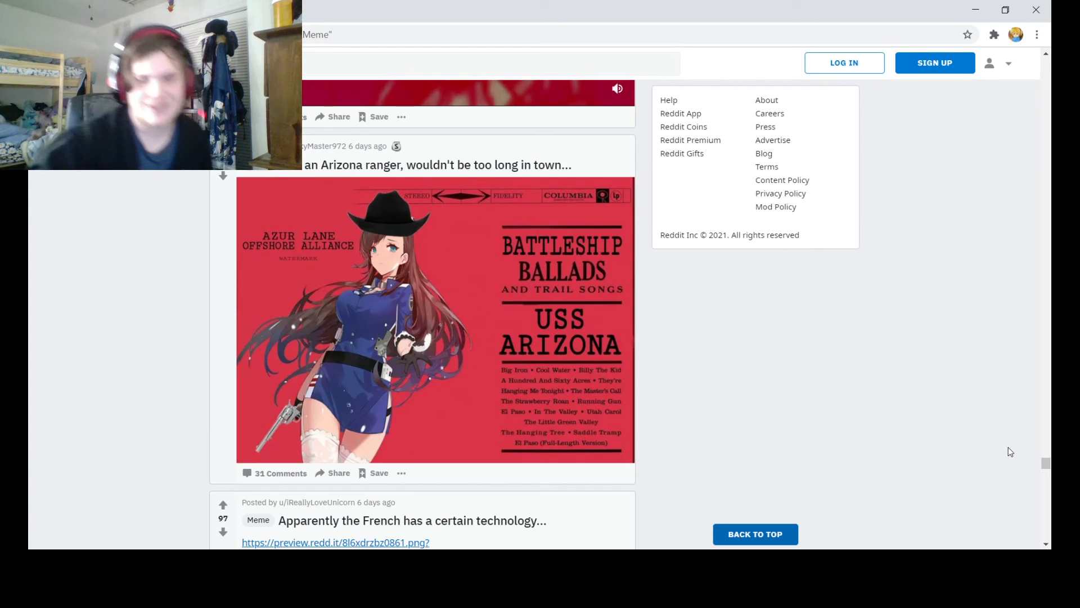
{"action": "mouse_move", "coordinate": [576, 364]}
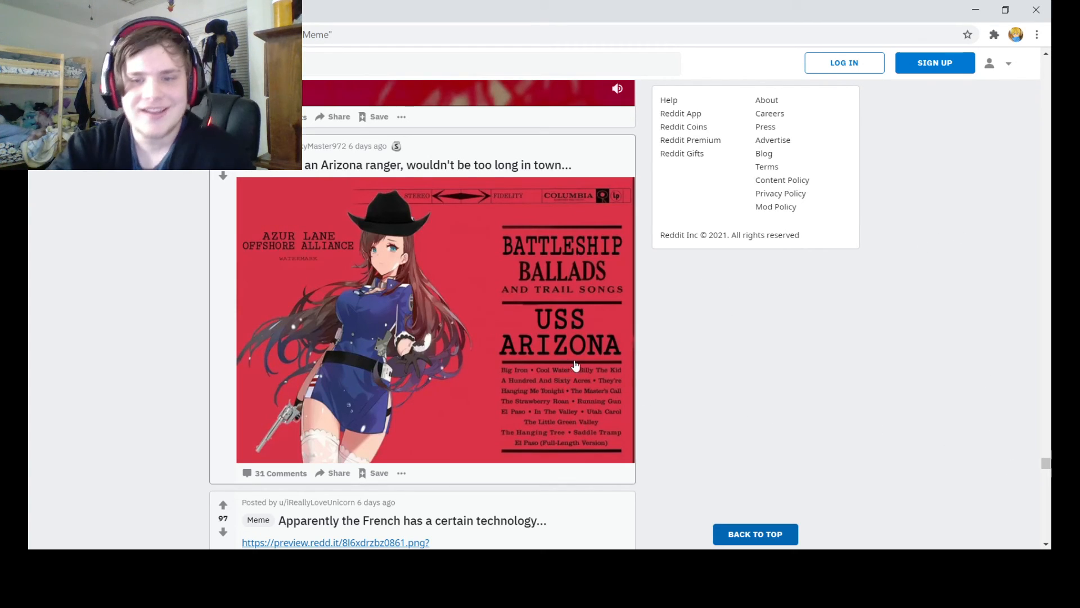
{"action": "mouse_move", "coordinate": [382, 223]}
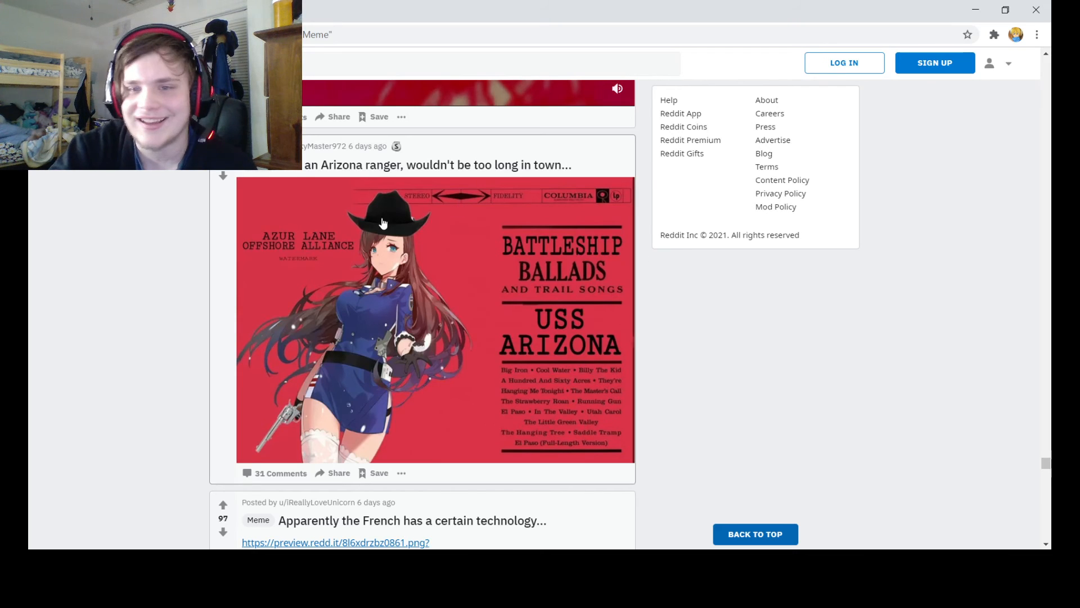
{"action": "scroll", "scroll_direction": "down", "scroll_amount": 3}
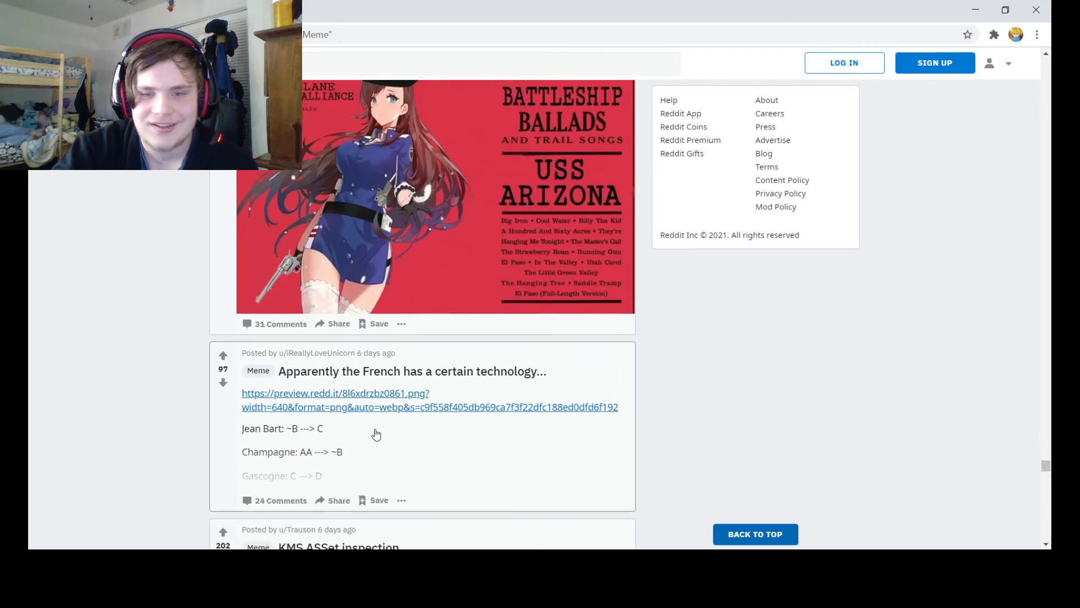
{"action": "scroll", "scroll_direction": "down", "scroll_amount": 3}
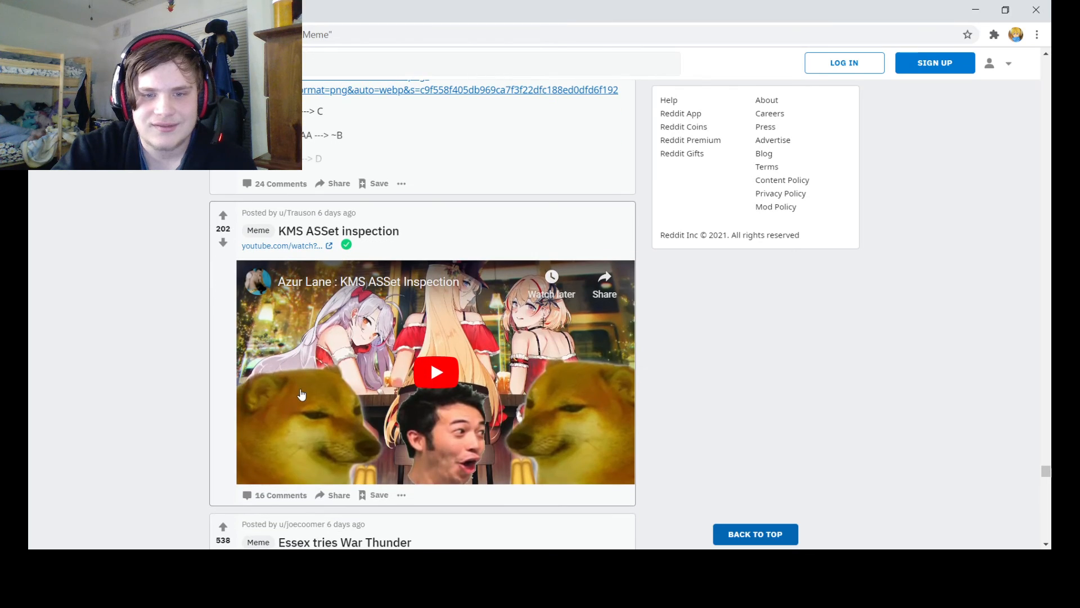
{"action": "mouse_move", "coordinate": [383, 364]}
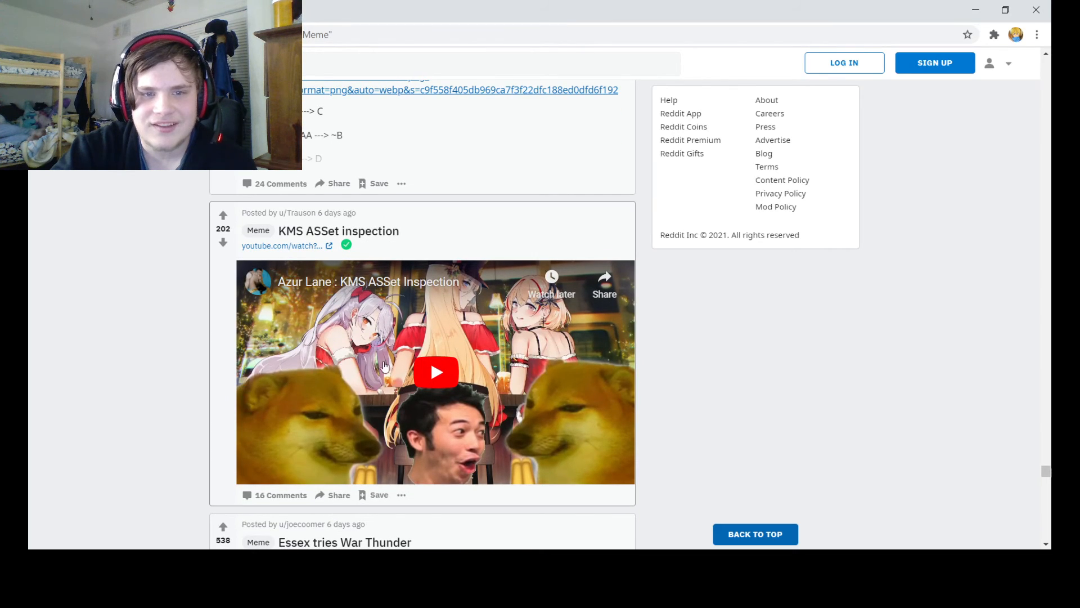
{"action": "left_click", "coordinate": [435, 373]}
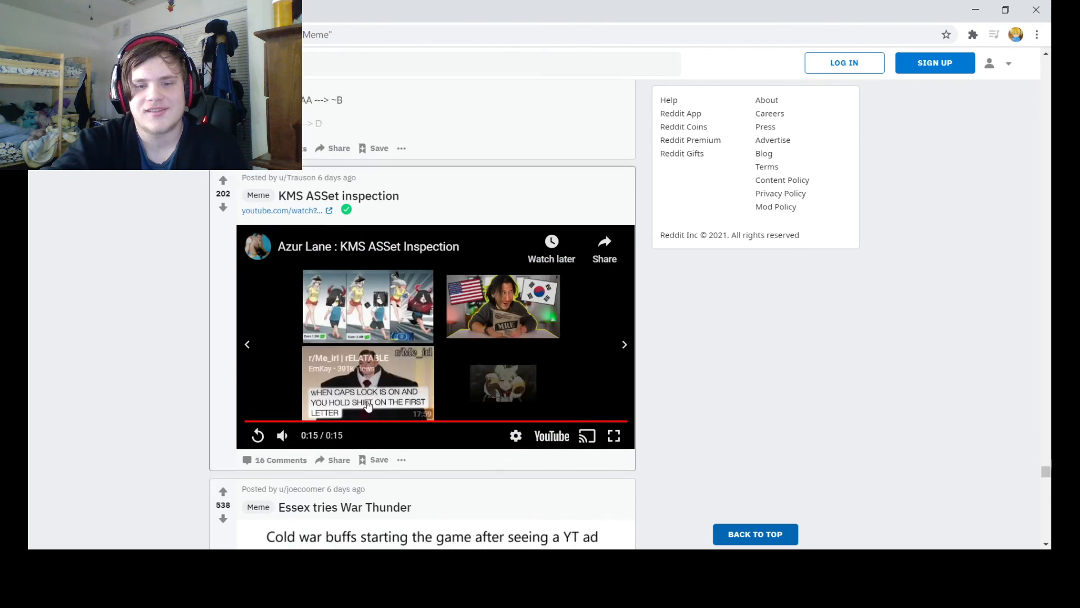
{"action": "scroll", "scroll_direction": "down", "scroll_amount": 3}
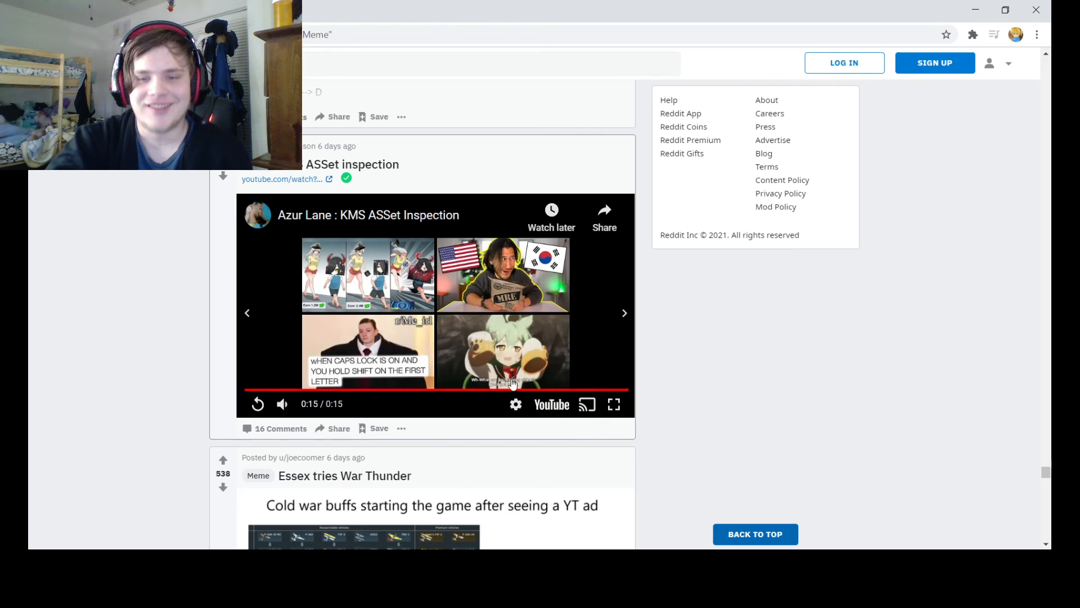
Scroll the feed past 'Essex tries War Thunder' until the Prinz Eggen egg meme shows fully.
{"action": "scroll", "scroll_direction": "down", "scroll_amount": 3}
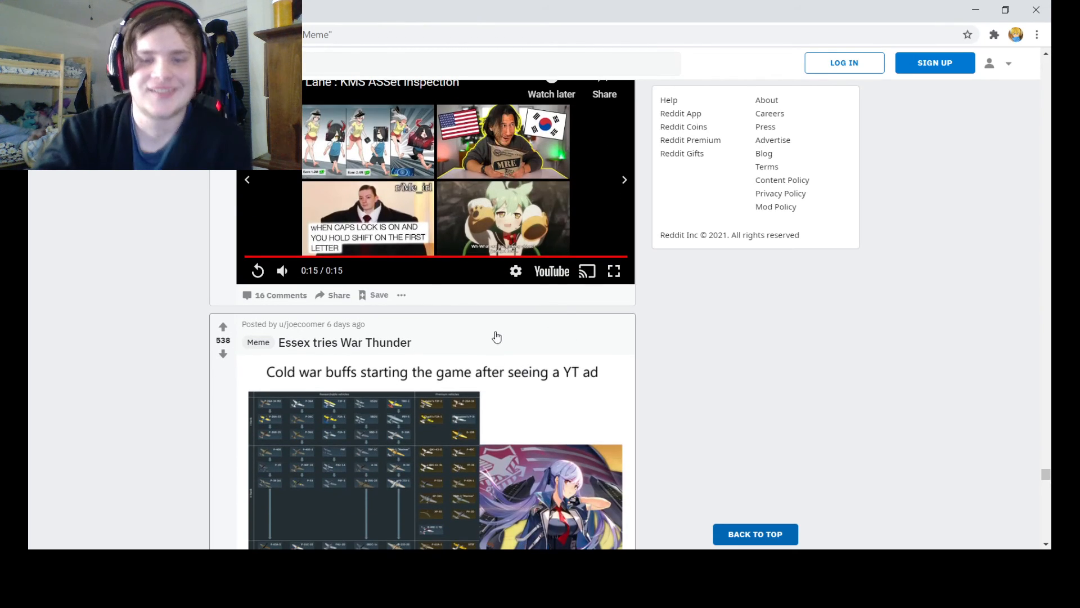
{"action": "mouse_move", "coordinate": [321, 344]}
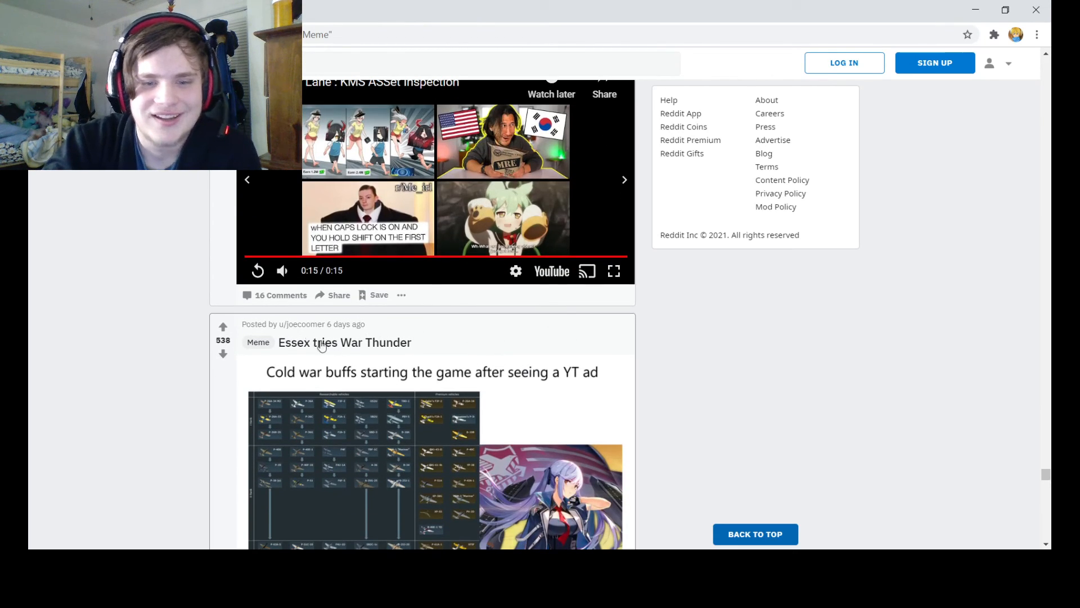
{"action": "scroll", "scroll_direction": "down", "scroll_amount": 3}
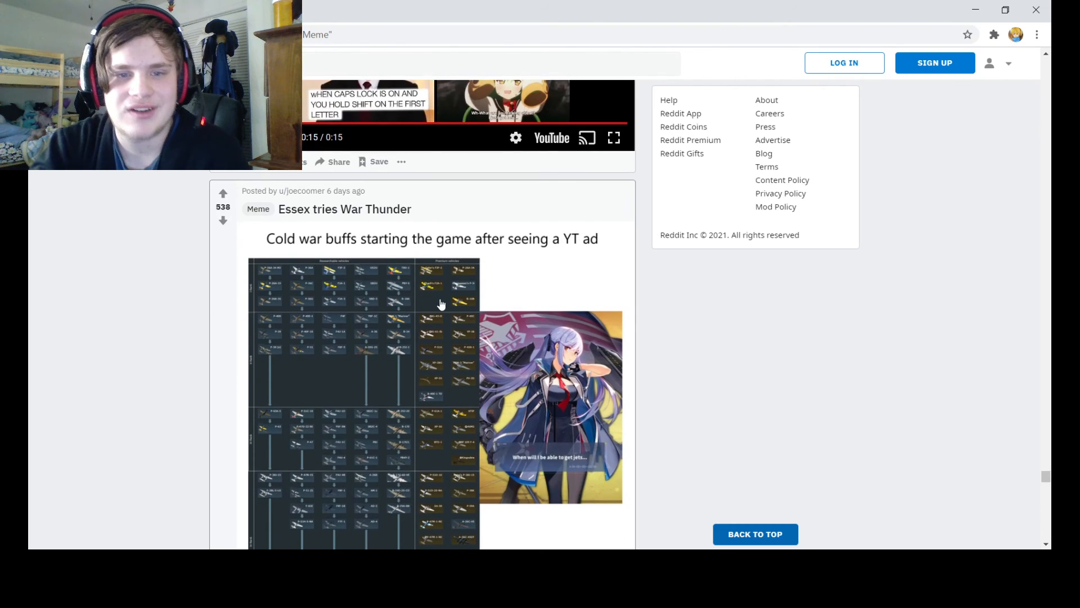
{"action": "mouse_move", "coordinate": [526, 290]}
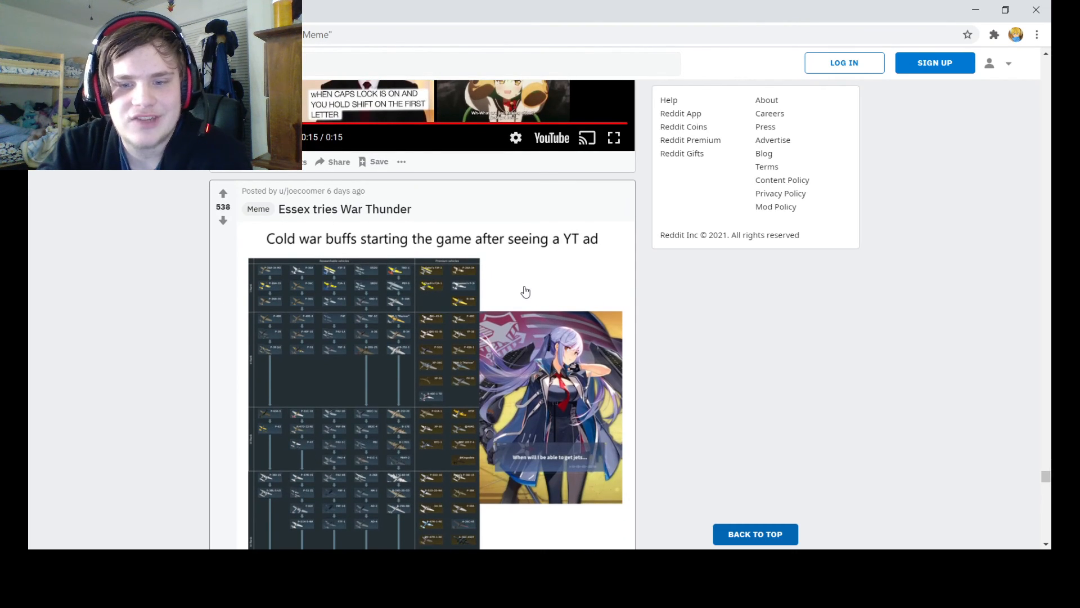
{"action": "scroll", "scroll_direction": "down", "scroll_amount": 3}
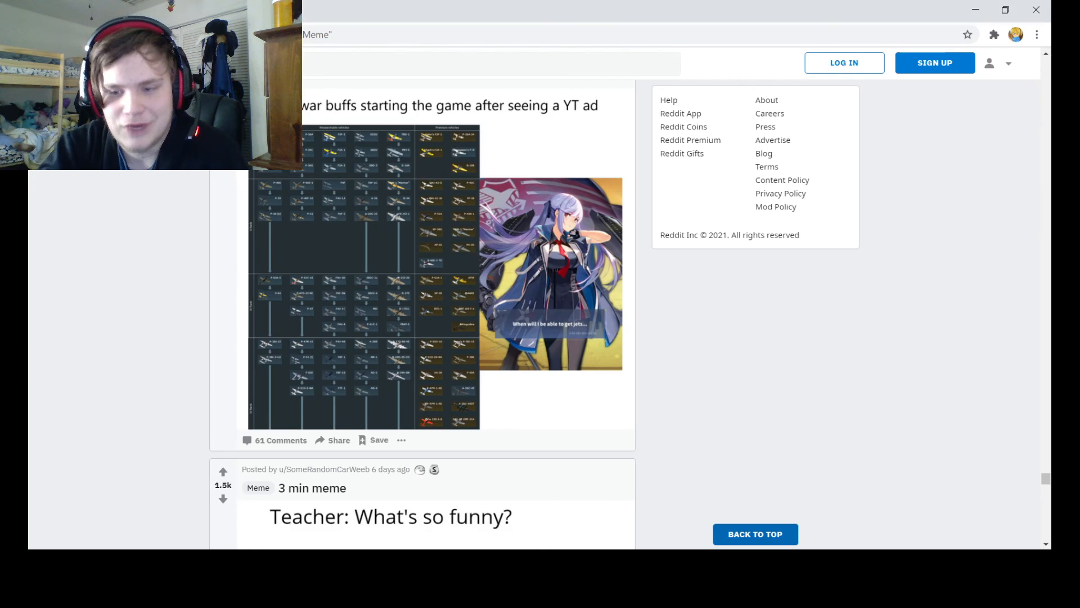
{"action": "scroll", "scroll_direction": "down", "scroll_amount": 3}
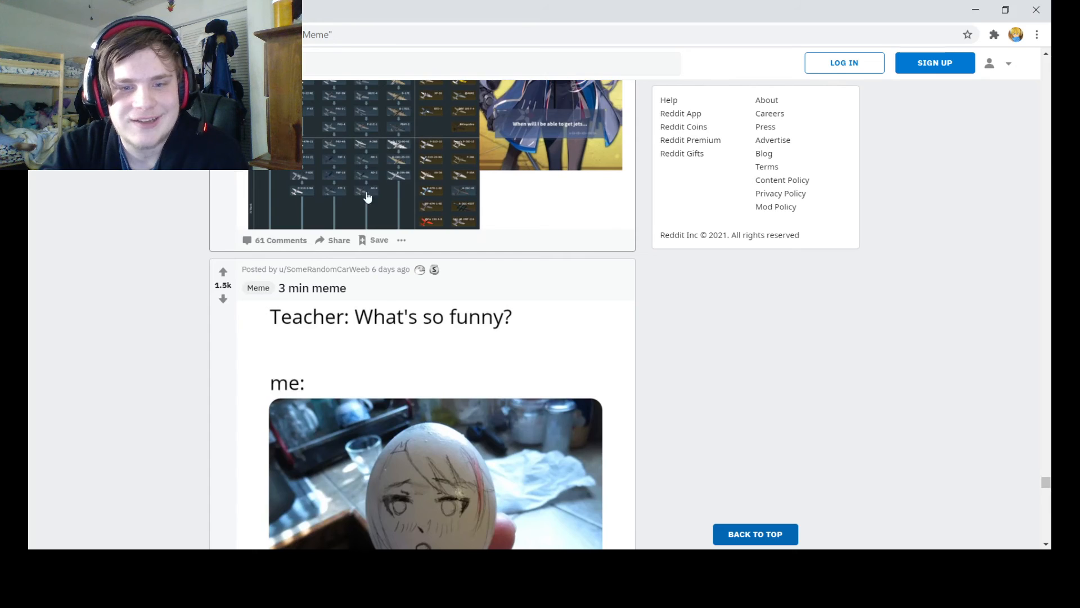
{"action": "scroll", "scroll_direction": "down", "scroll_amount": 3}
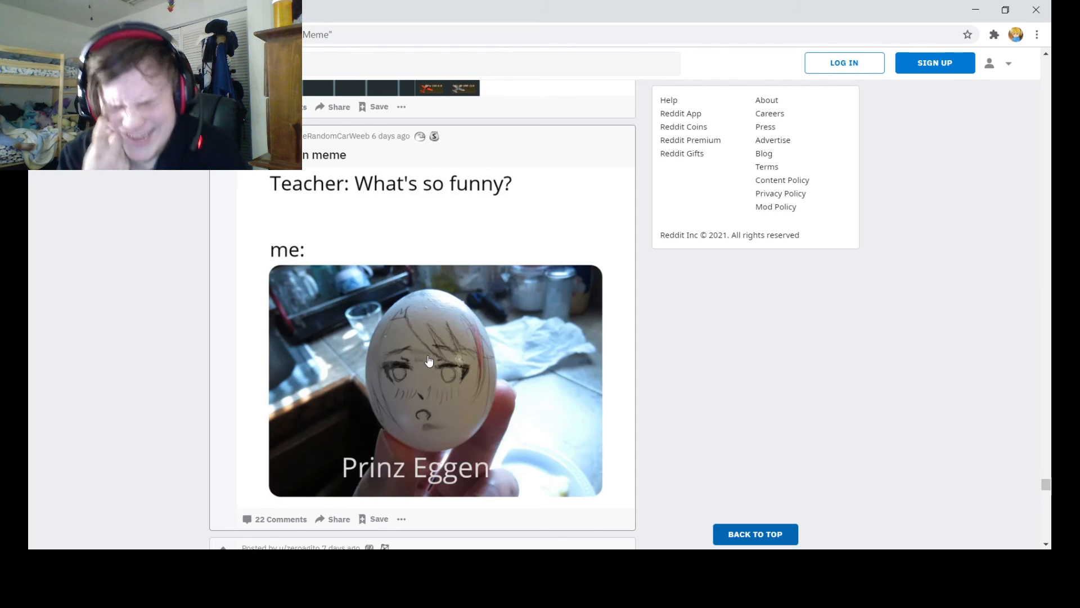
Scroll past the Ayanami Google Translate meme to the 'I know I'm a lunatic' galaxy-brain meme.
{"action": "scroll", "scroll_direction": "down", "scroll_amount": 3}
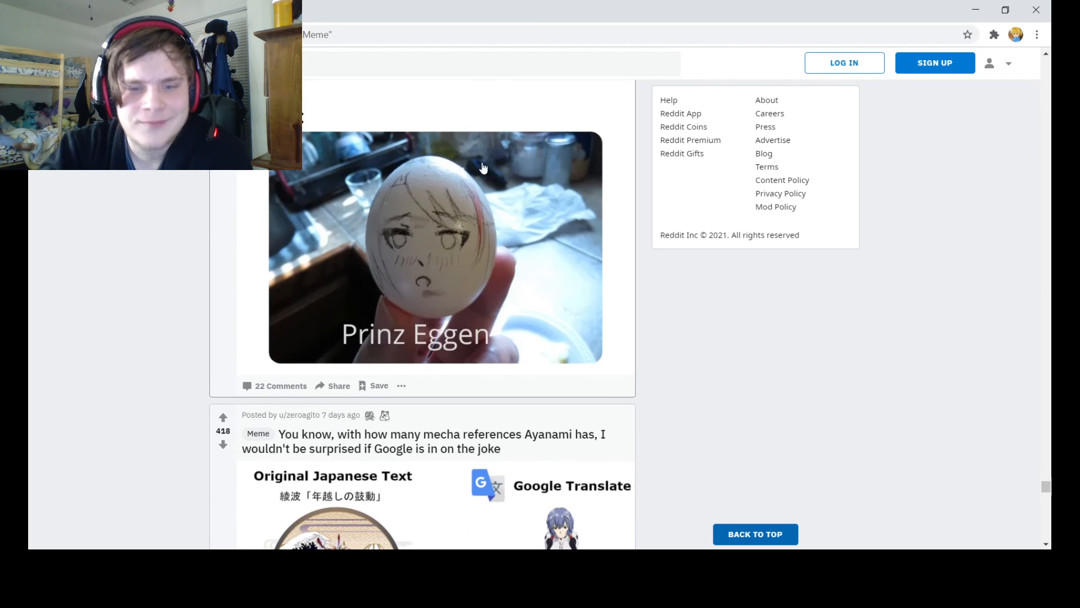
{"action": "scroll", "scroll_direction": "down", "scroll_amount": 3}
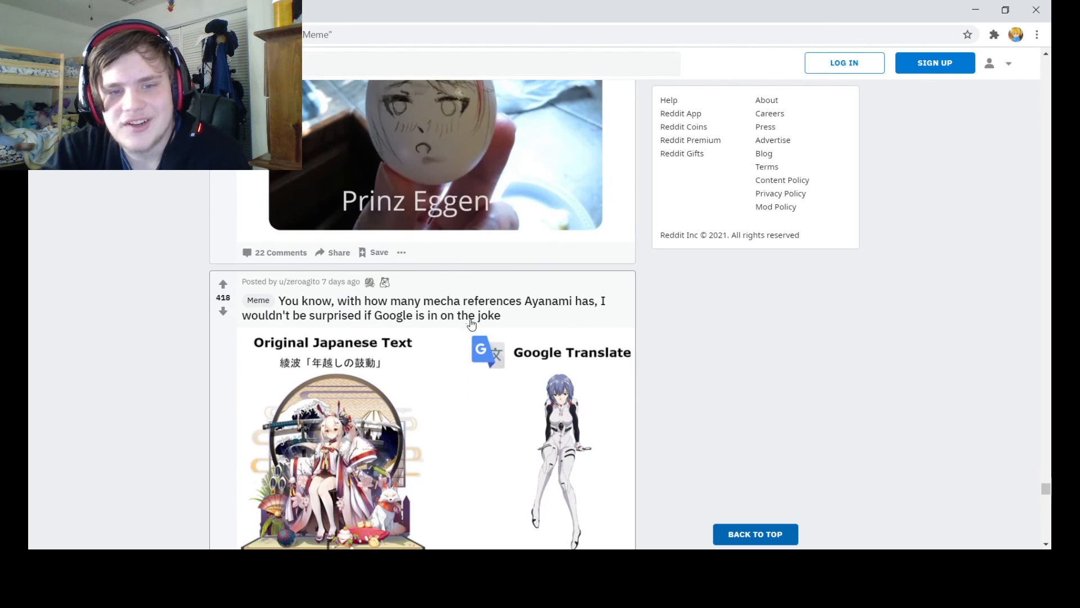
{"action": "mouse_move", "coordinate": [508, 317]}
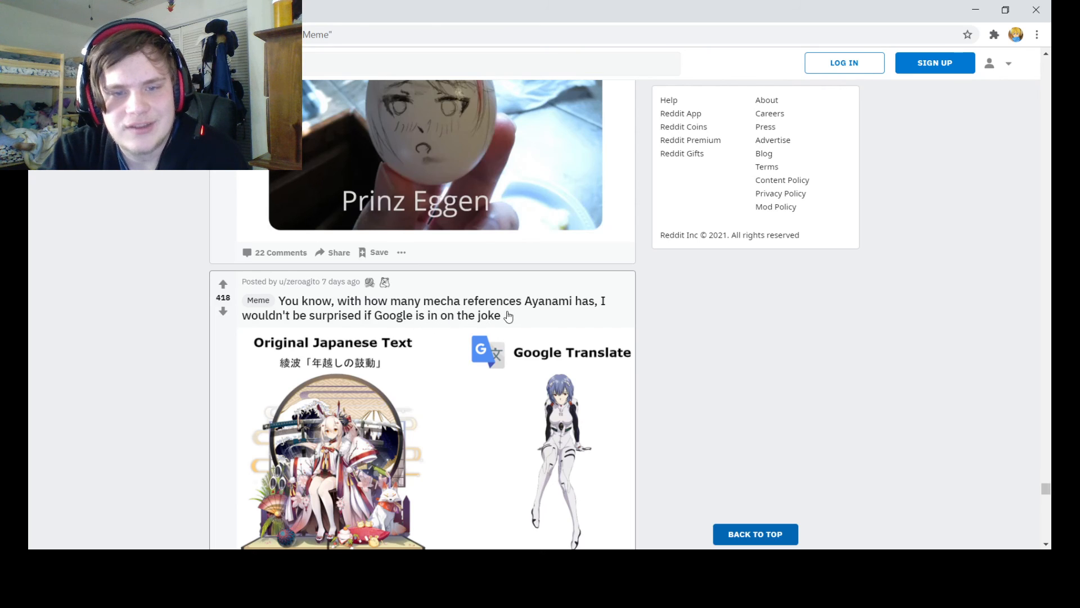
{"action": "scroll", "scroll_direction": "down", "scroll_amount": 3}
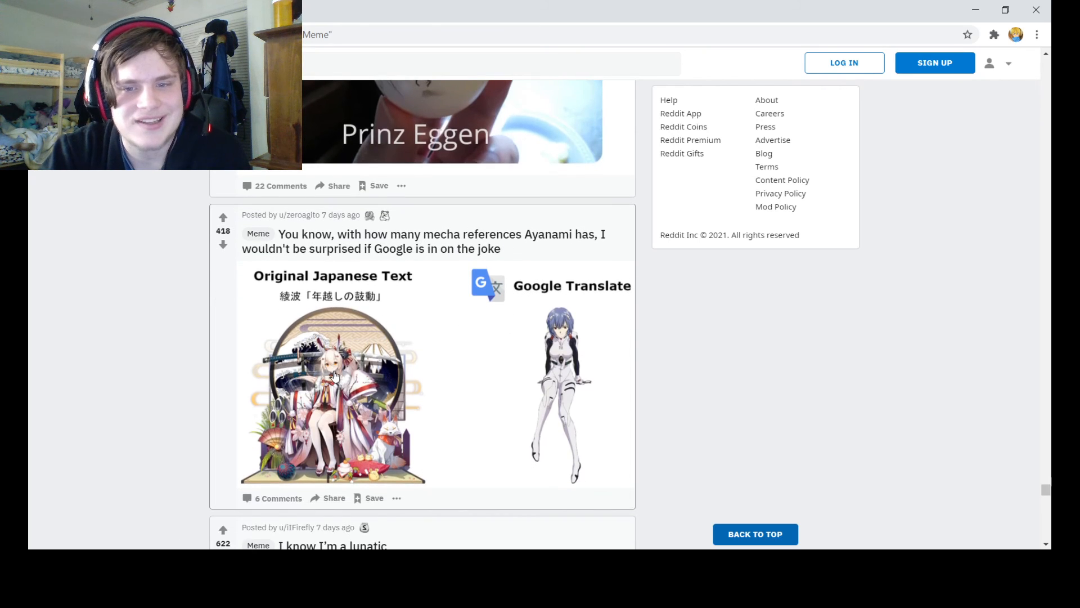
{"action": "scroll", "scroll_direction": "down", "scroll_amount": 3}
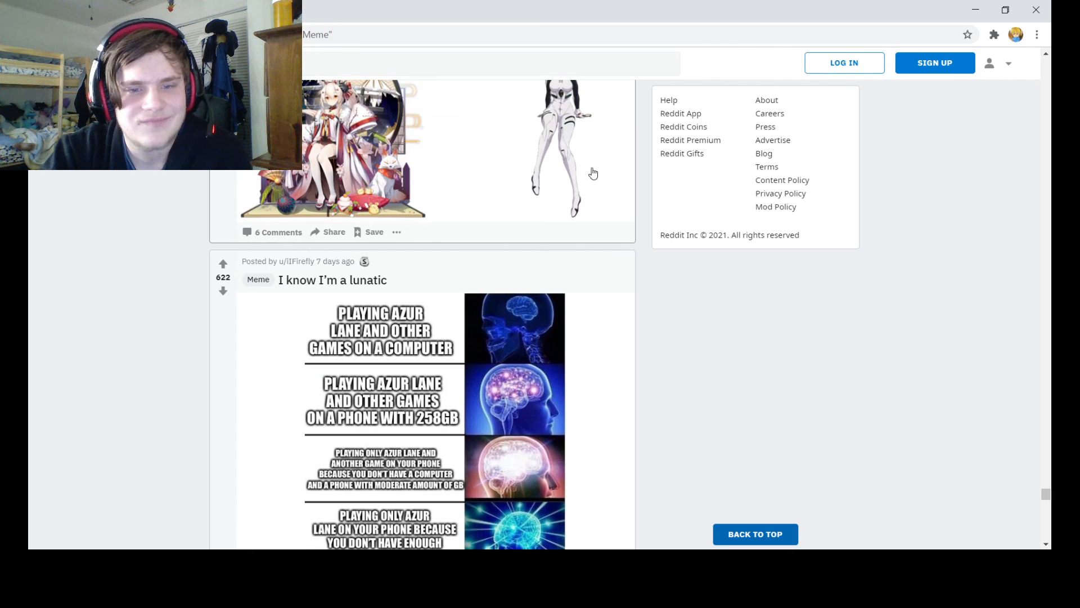
{"action": "scroll", "scroll_direction": "down", "scroll_amount": 3}
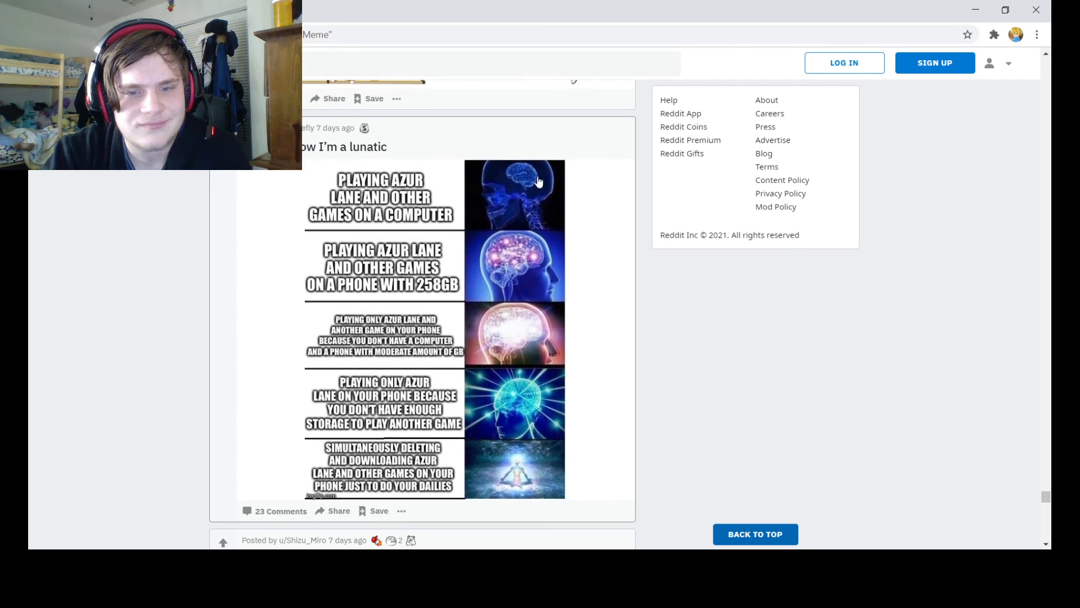
{"action": "mouse_move", "coordinate": [424, 272]}
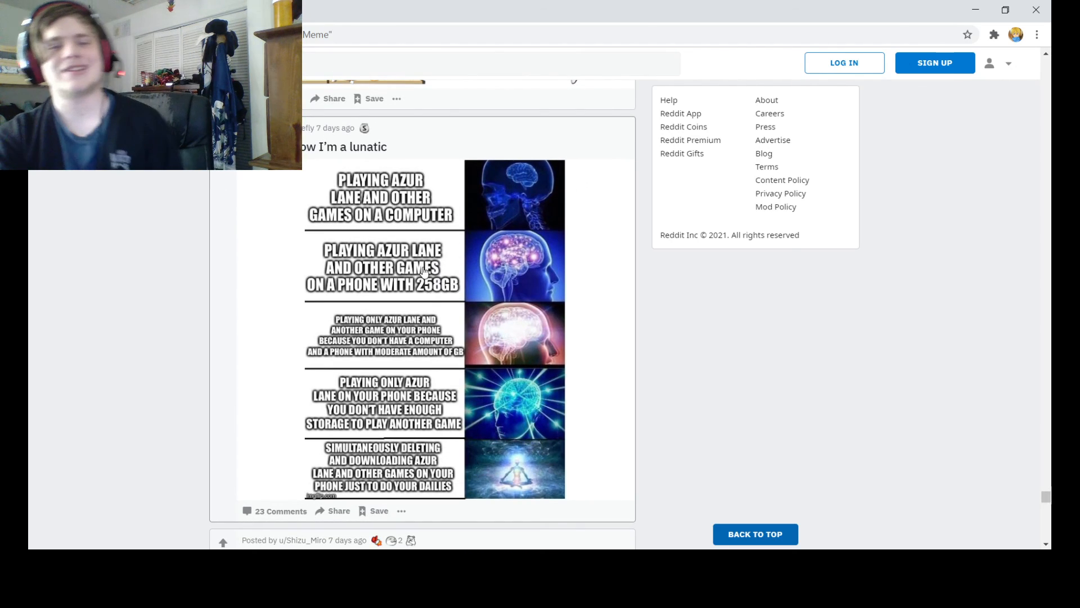
{"action": "mouse_move", "coordinate": [490, 276]}
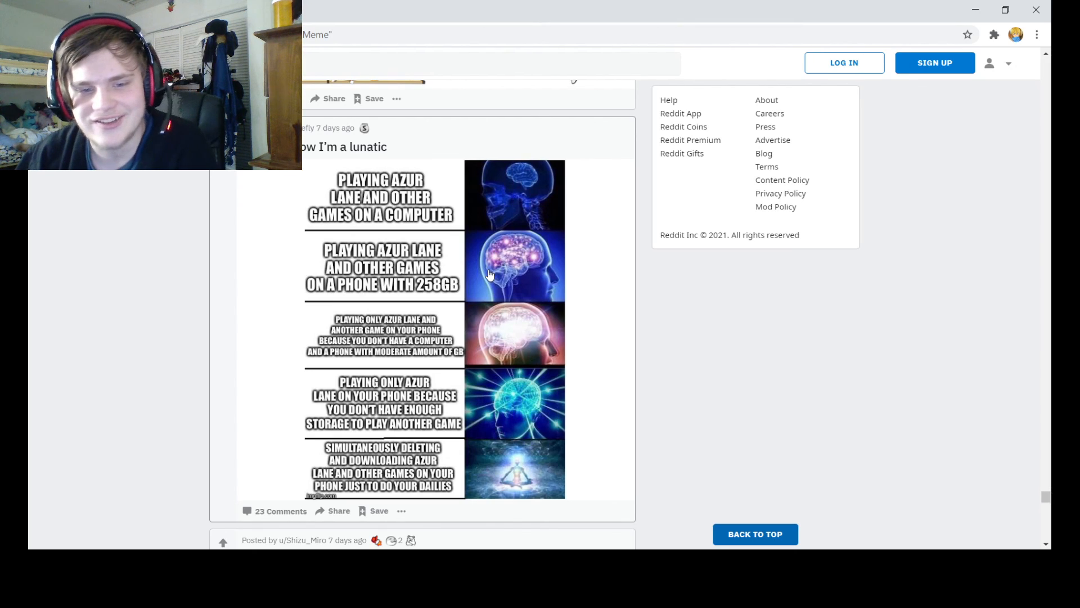
{"action": "mouse_move", "coordinate": [489, 274]}
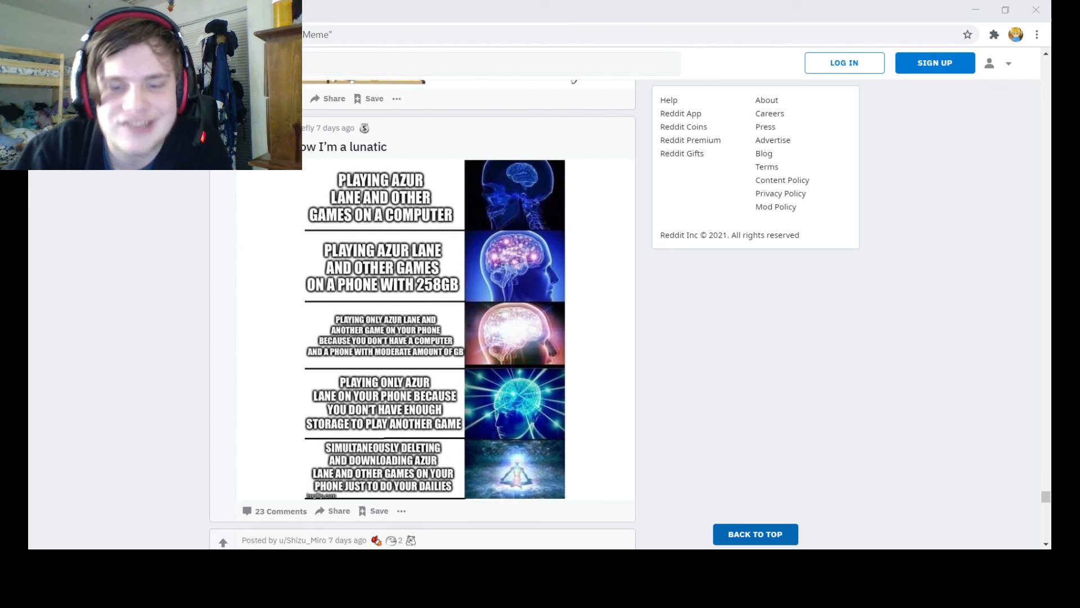